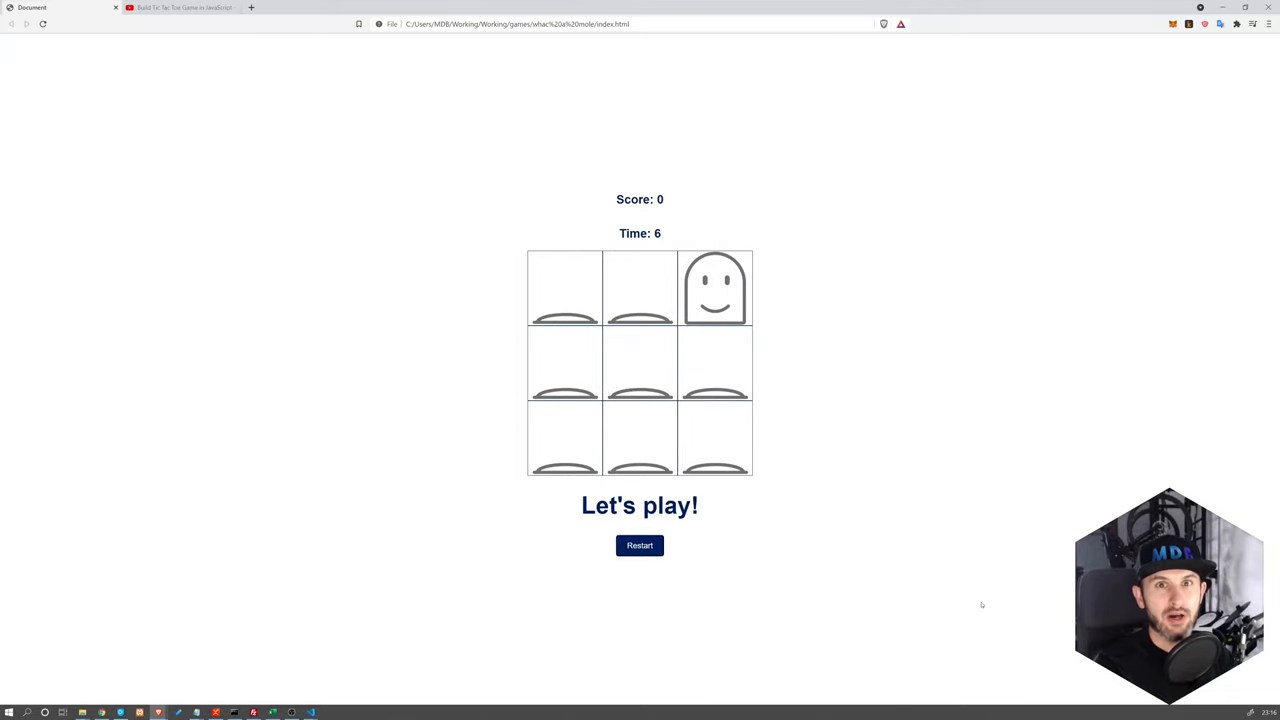
Preview mole.png and then mole-hidden.png from the Explorer
click(714, 288)
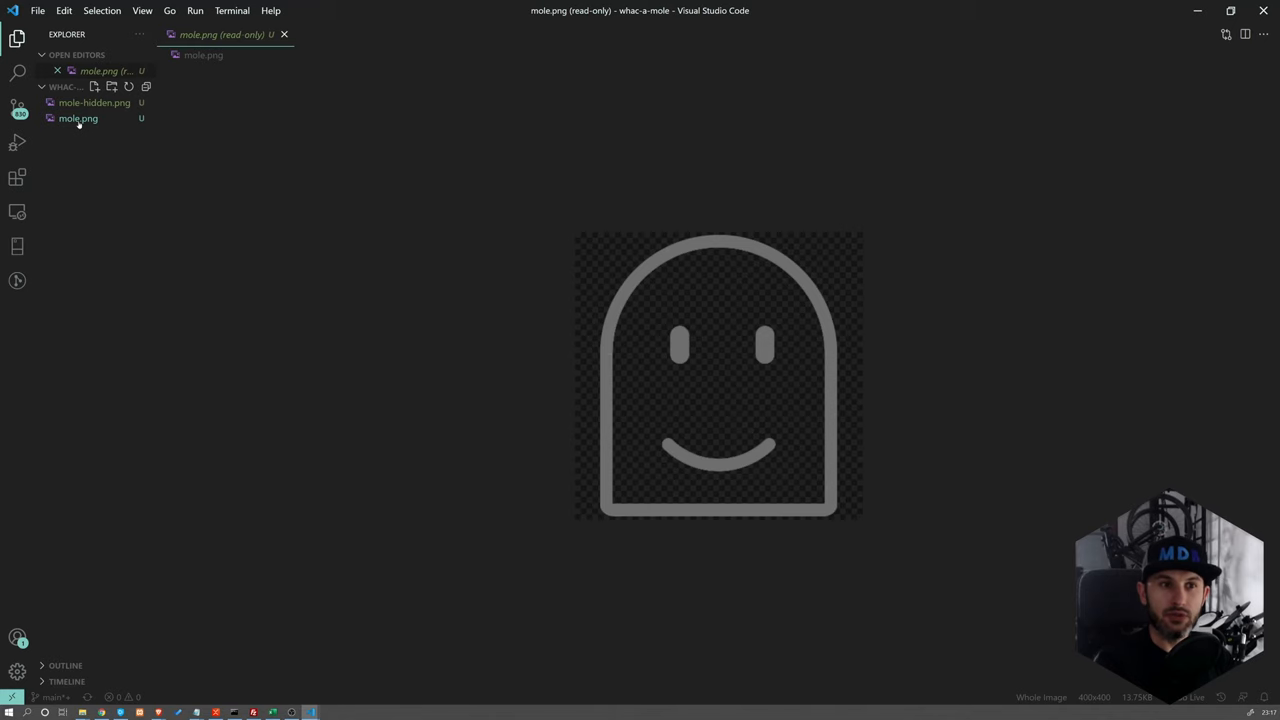
click(92, 102)
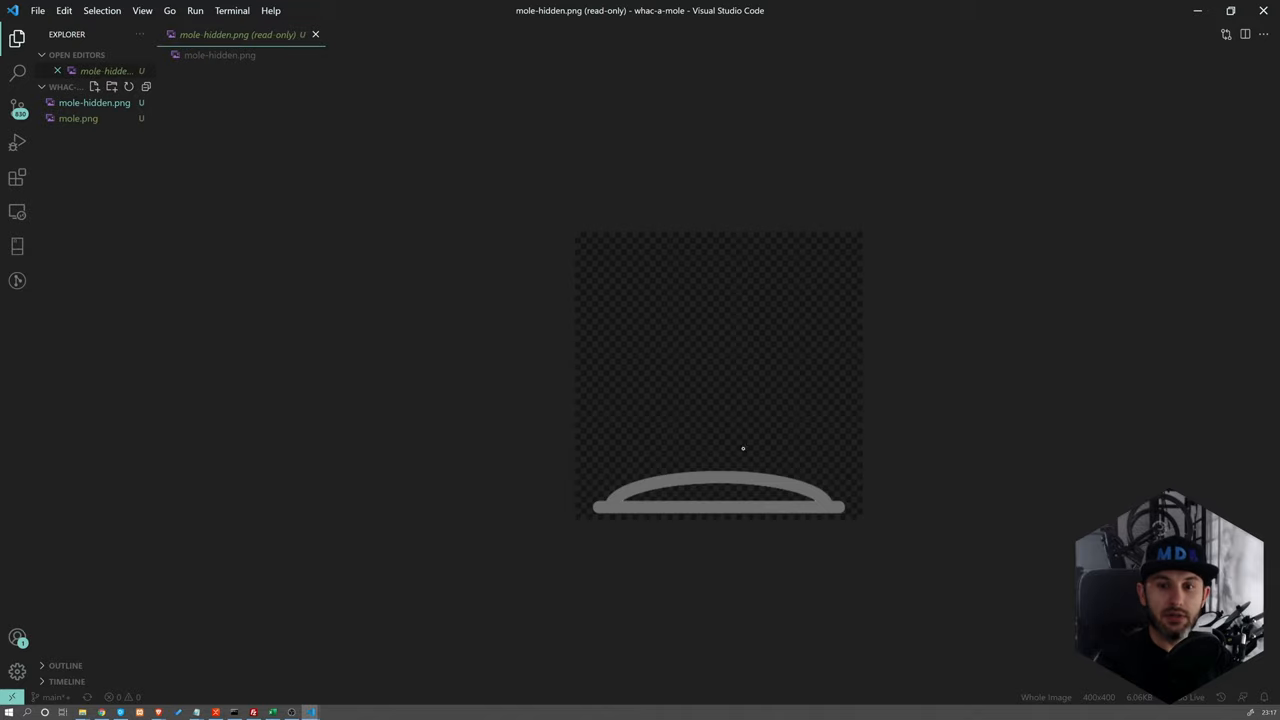
mouse_move(172, 176)
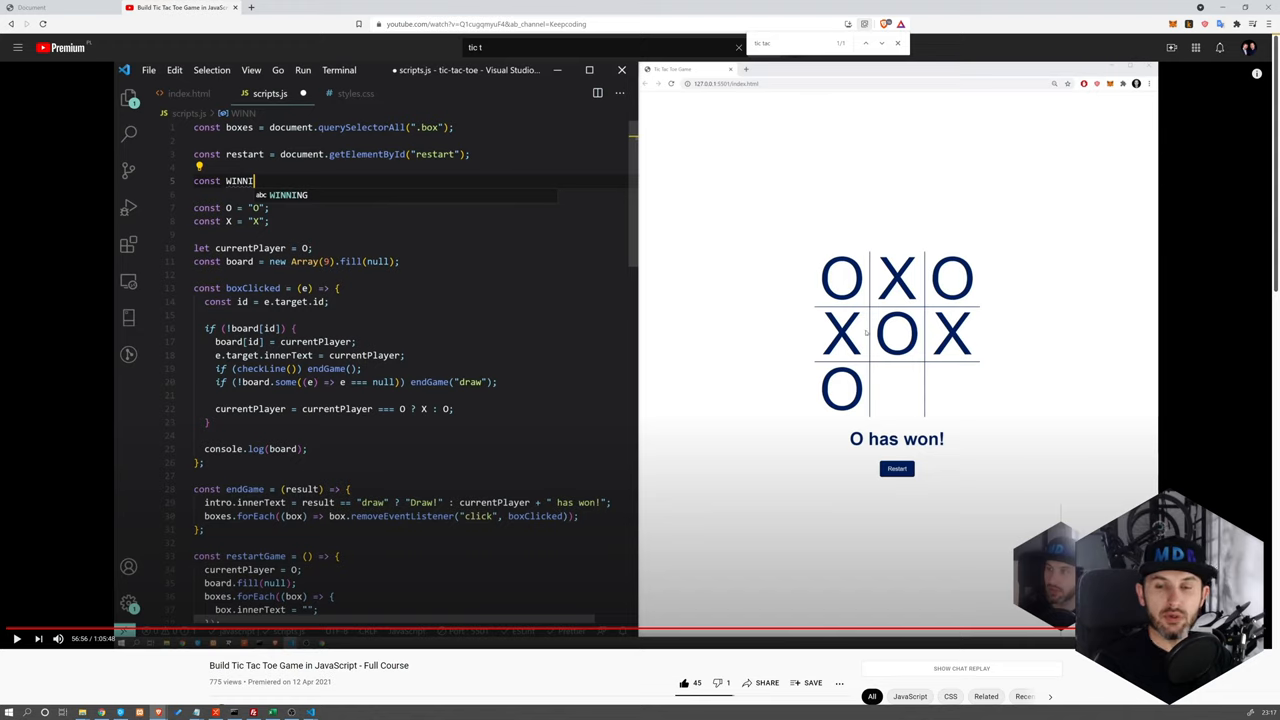
mouse_move(400, 320)
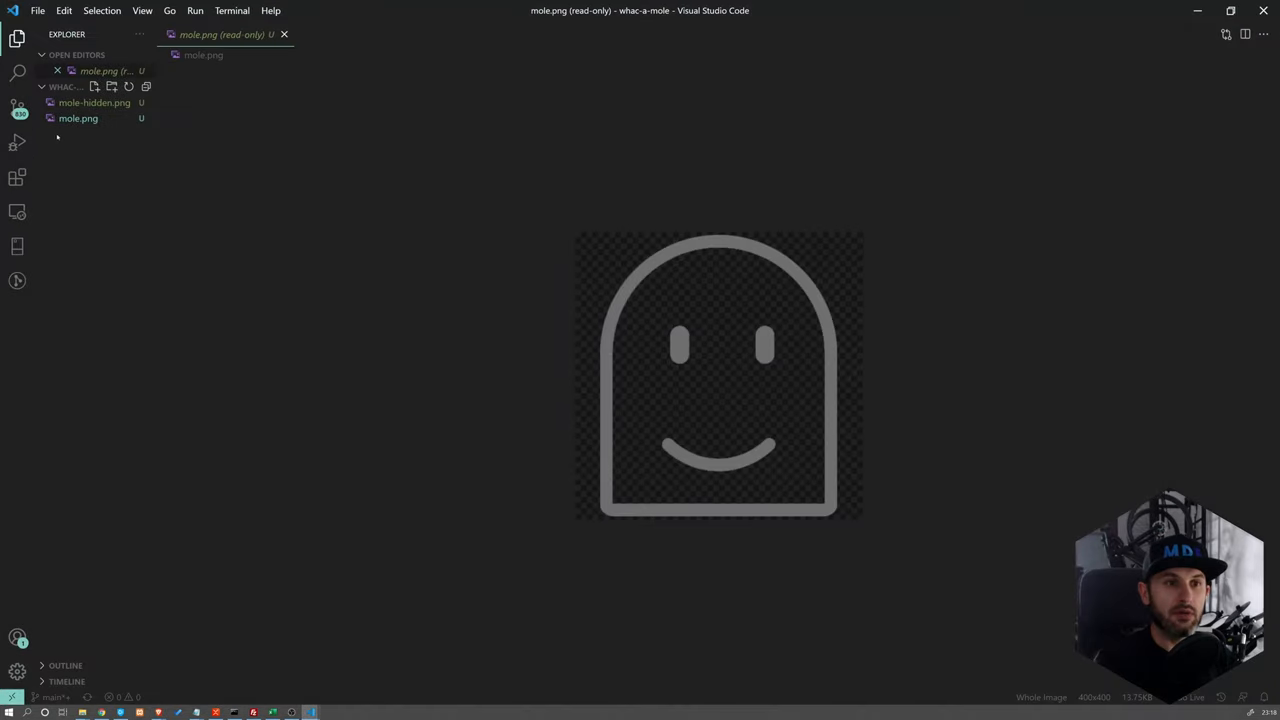
Create index.html with ! boilerplate plus link and script tags for styles.css and scripts.js
click(90, 88)
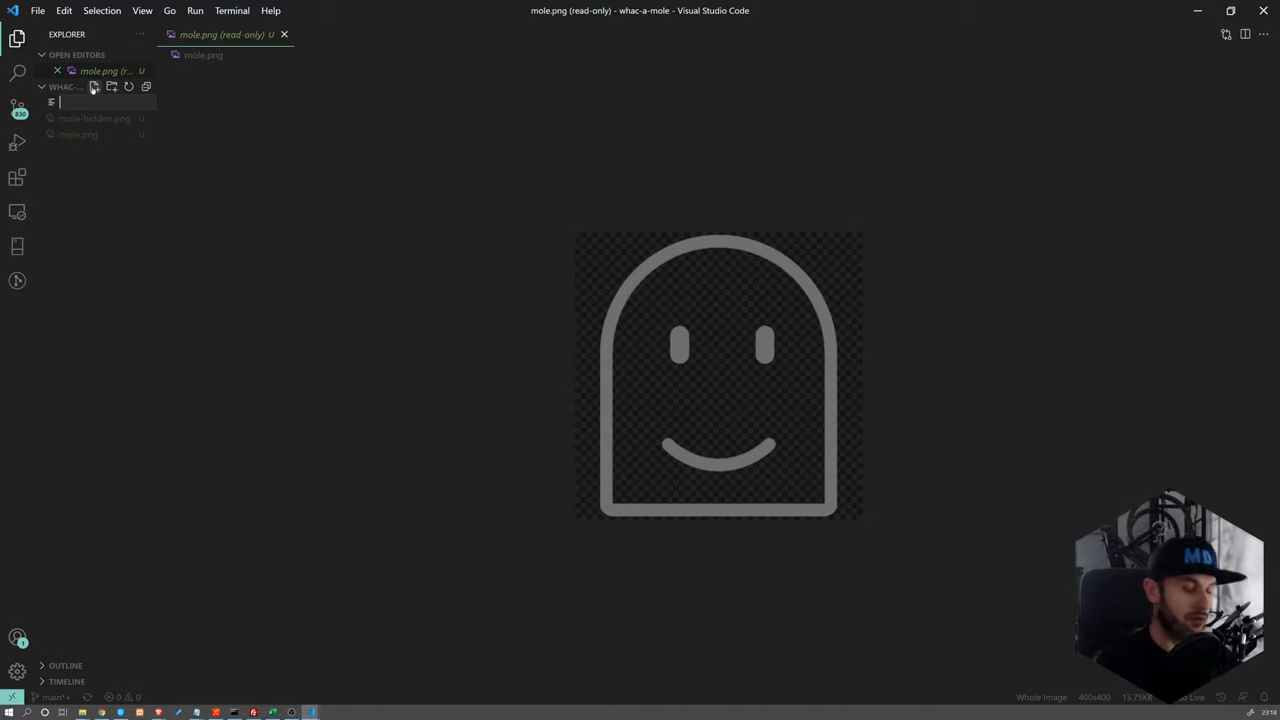
text(index.html)
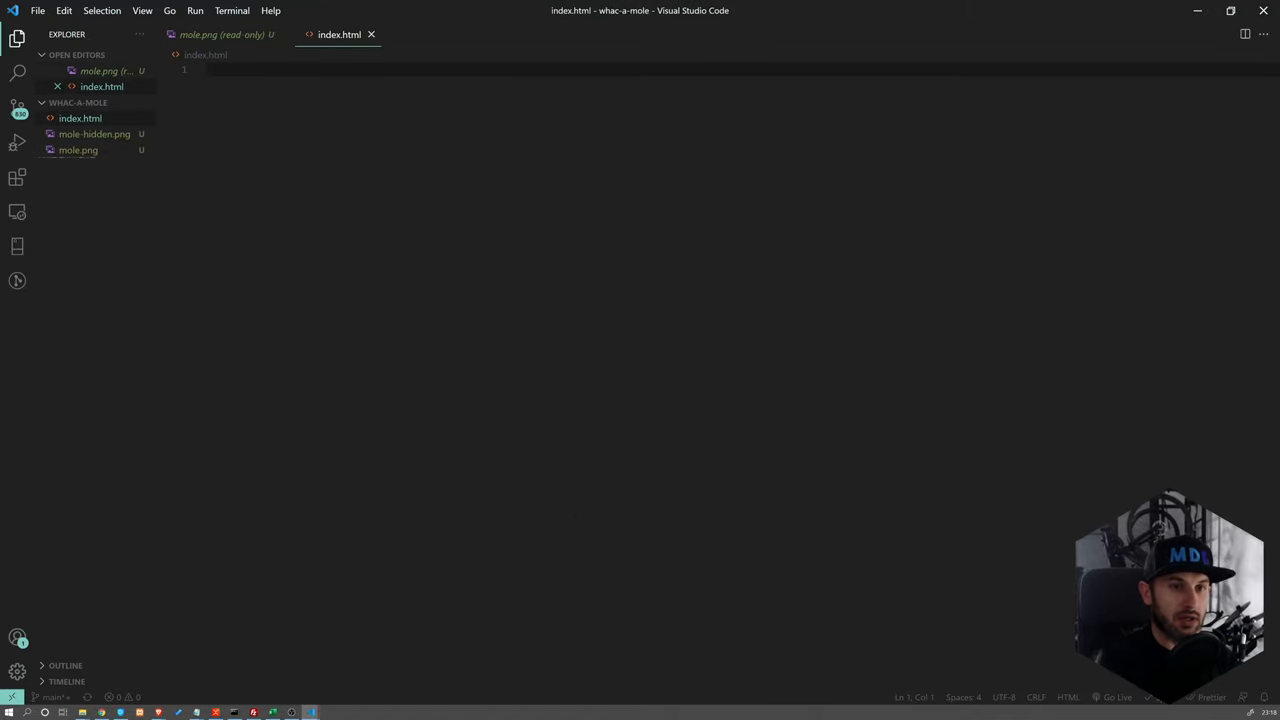
text(!DOCTYPE html>)
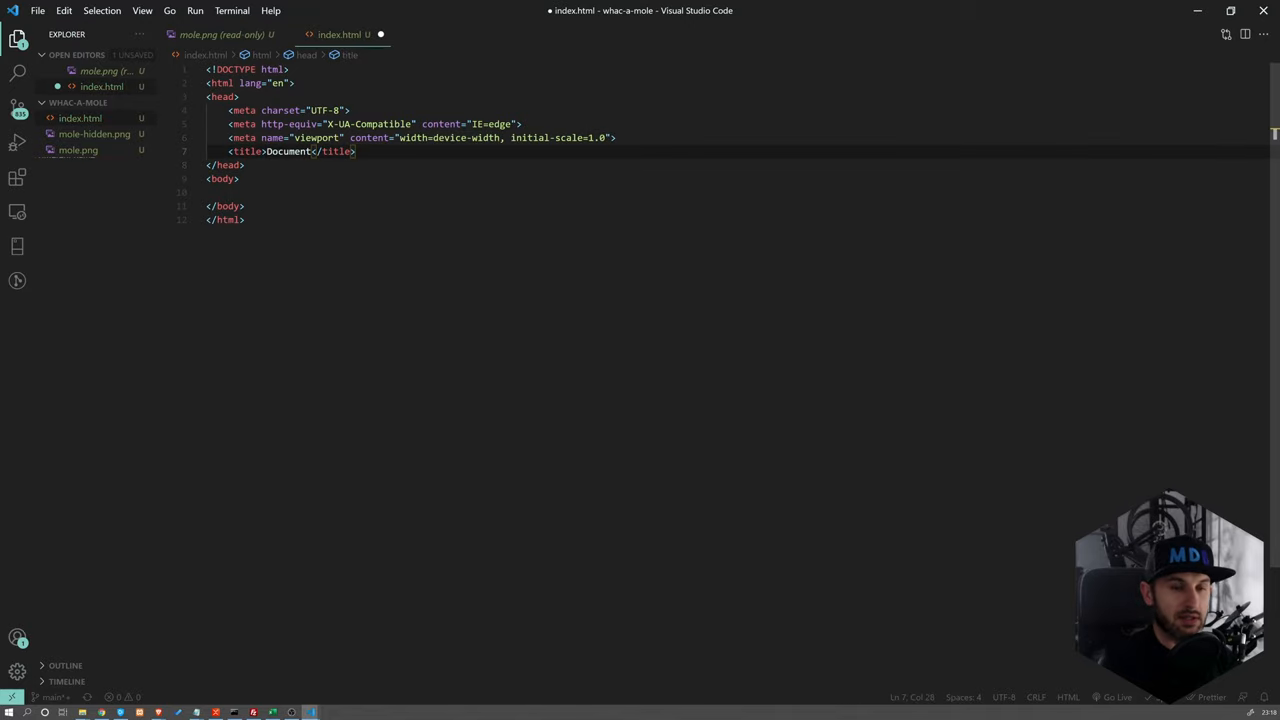
text(link:src)
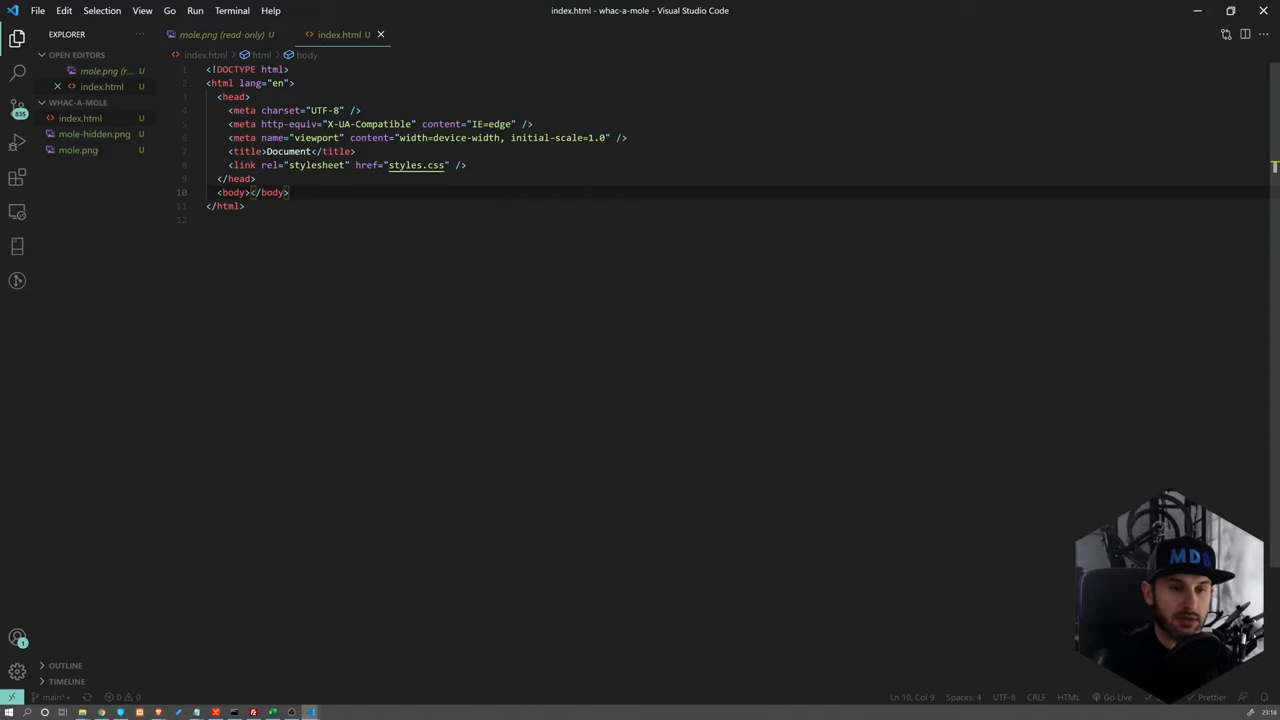
text(script:s)
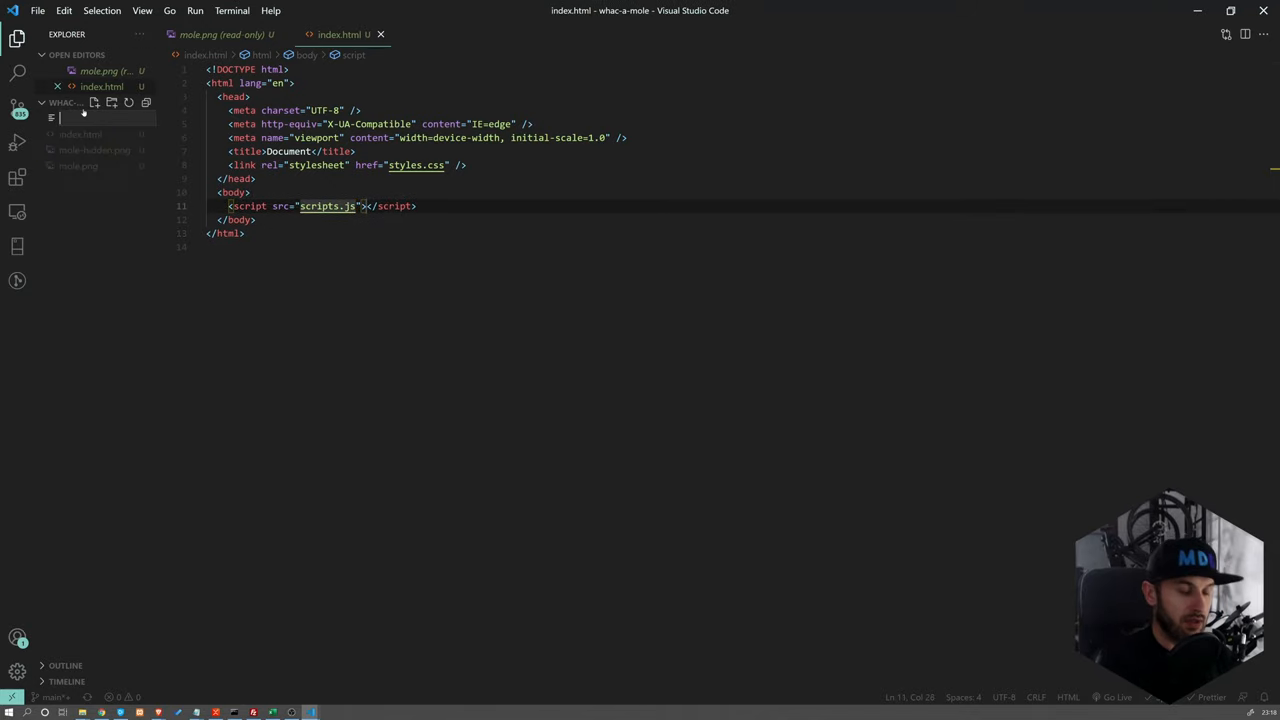
Create the empty styles.css and scripts.js files in the project
text(styles.)
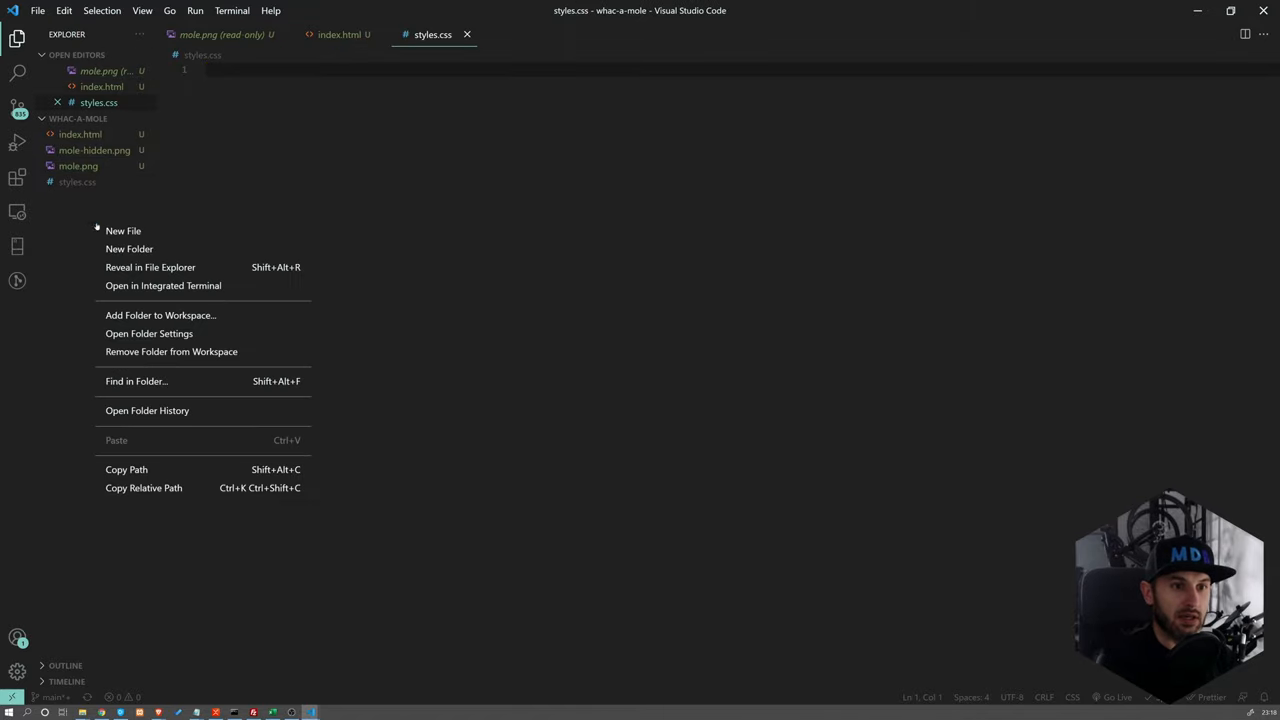
click(128, 248)
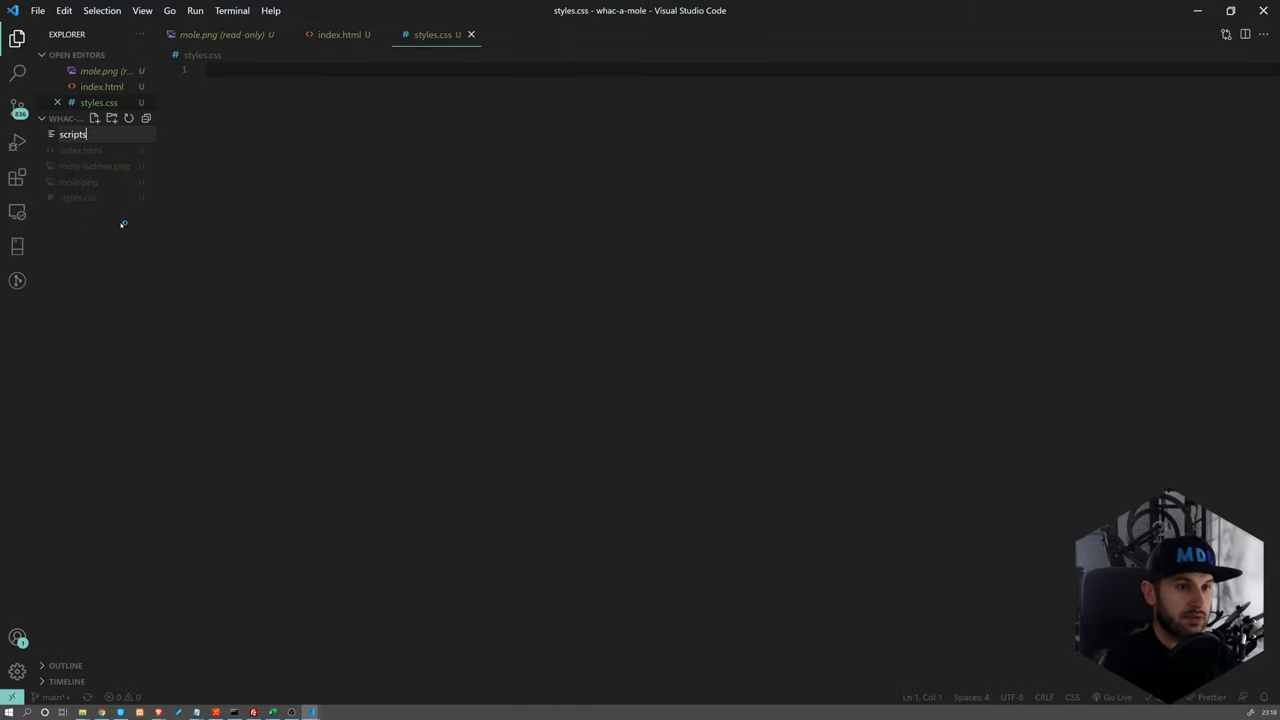
key(Enter)
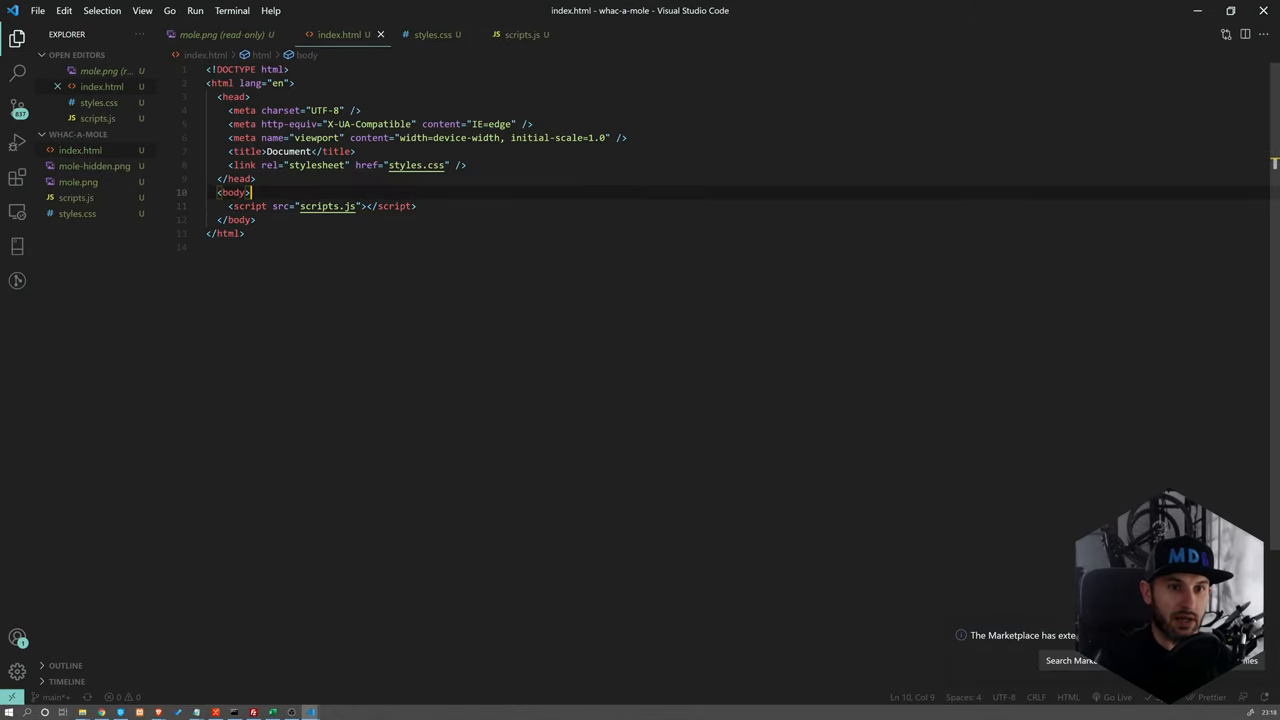
Add a .container div inside the body via Emmet
key(Enter)
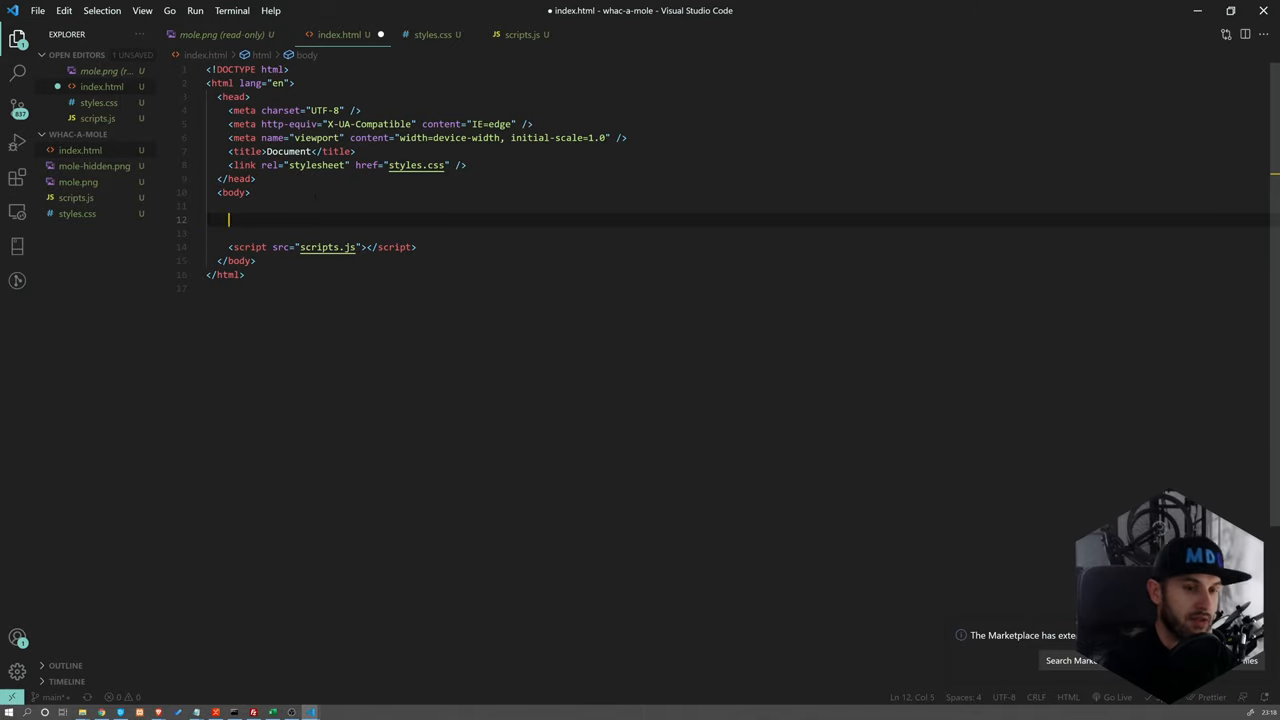
text(.cont)
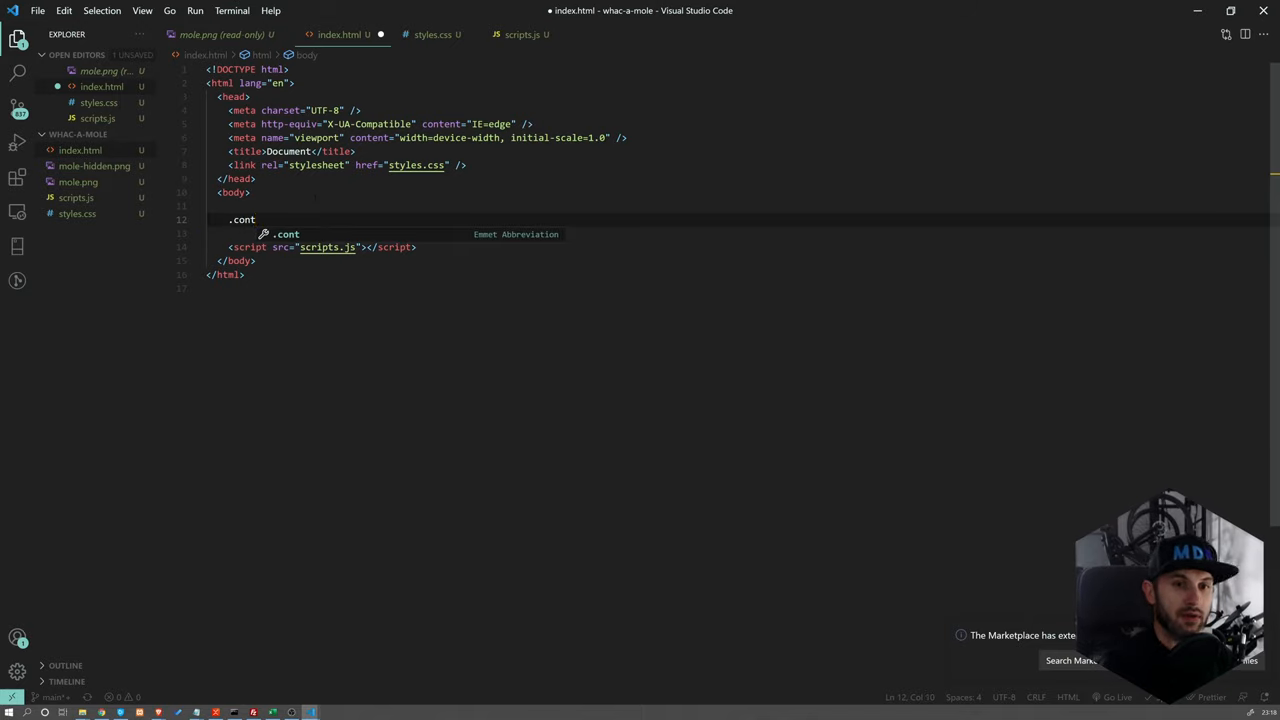
key(Tab)
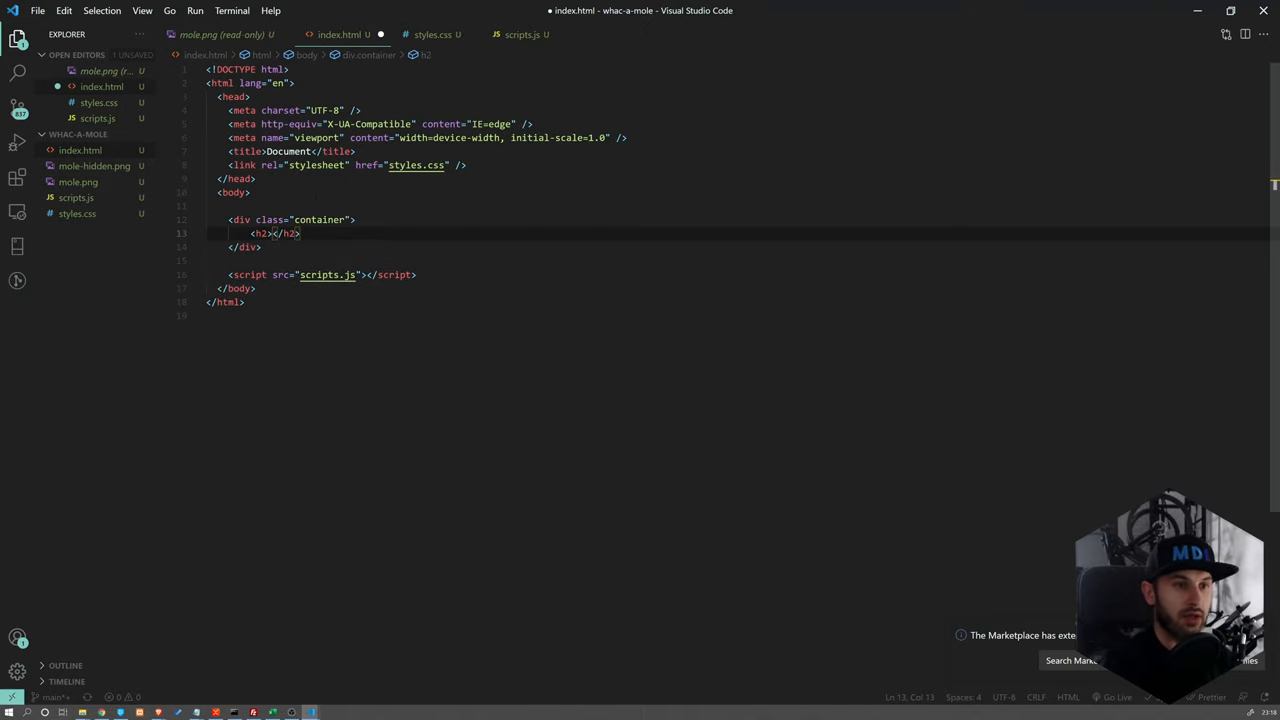
Add Score: and Time: h2 headings with empty span#score and span#time
text(Scr)
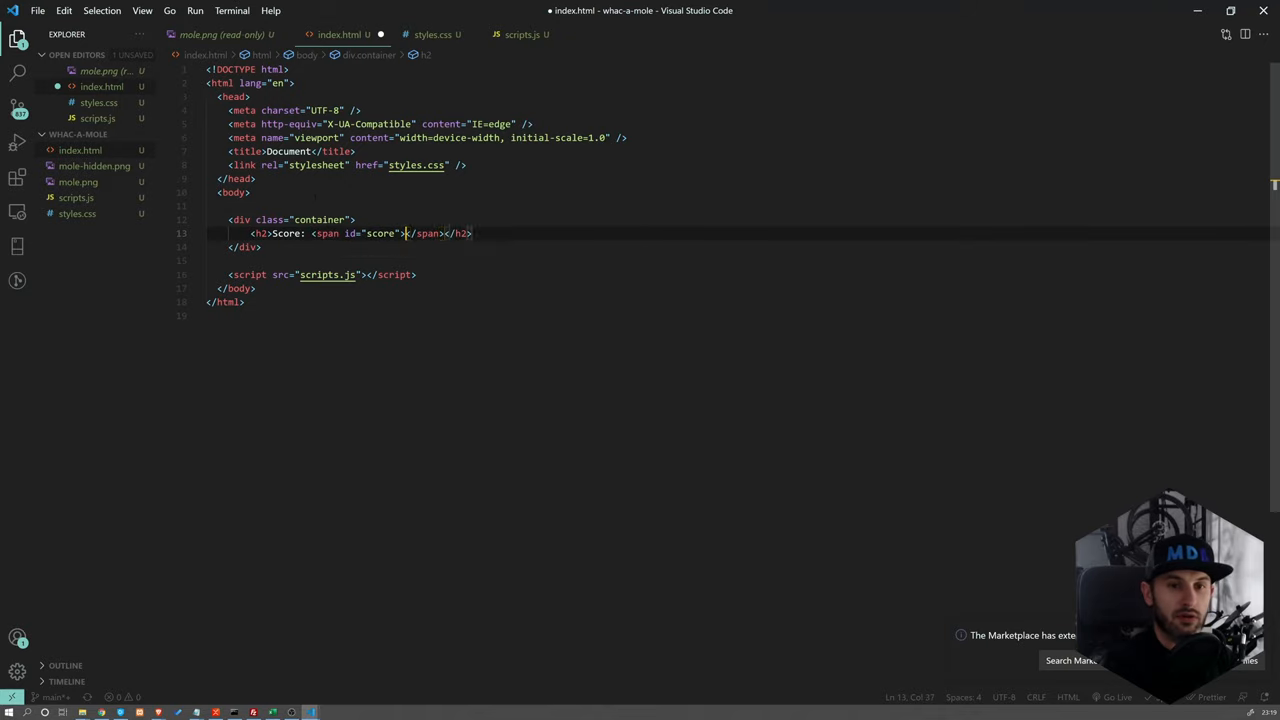
click(472, 232)
text(<h2></h2>)
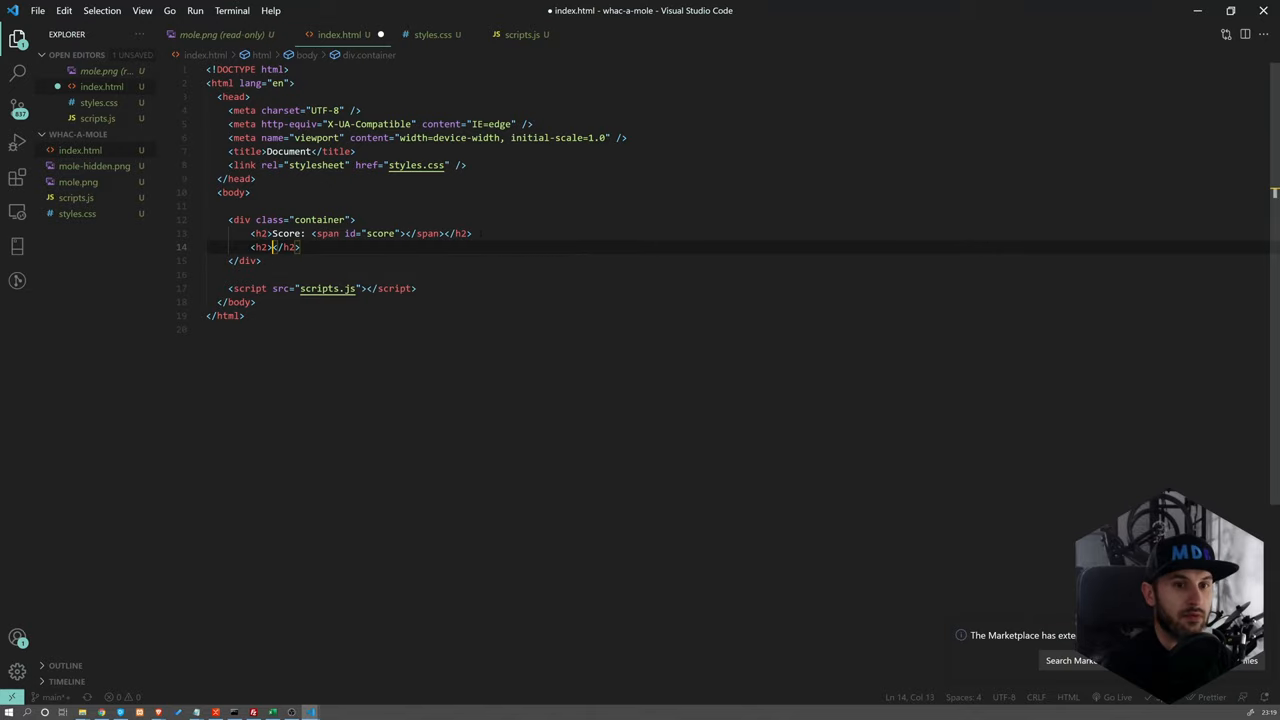
text(Time:)
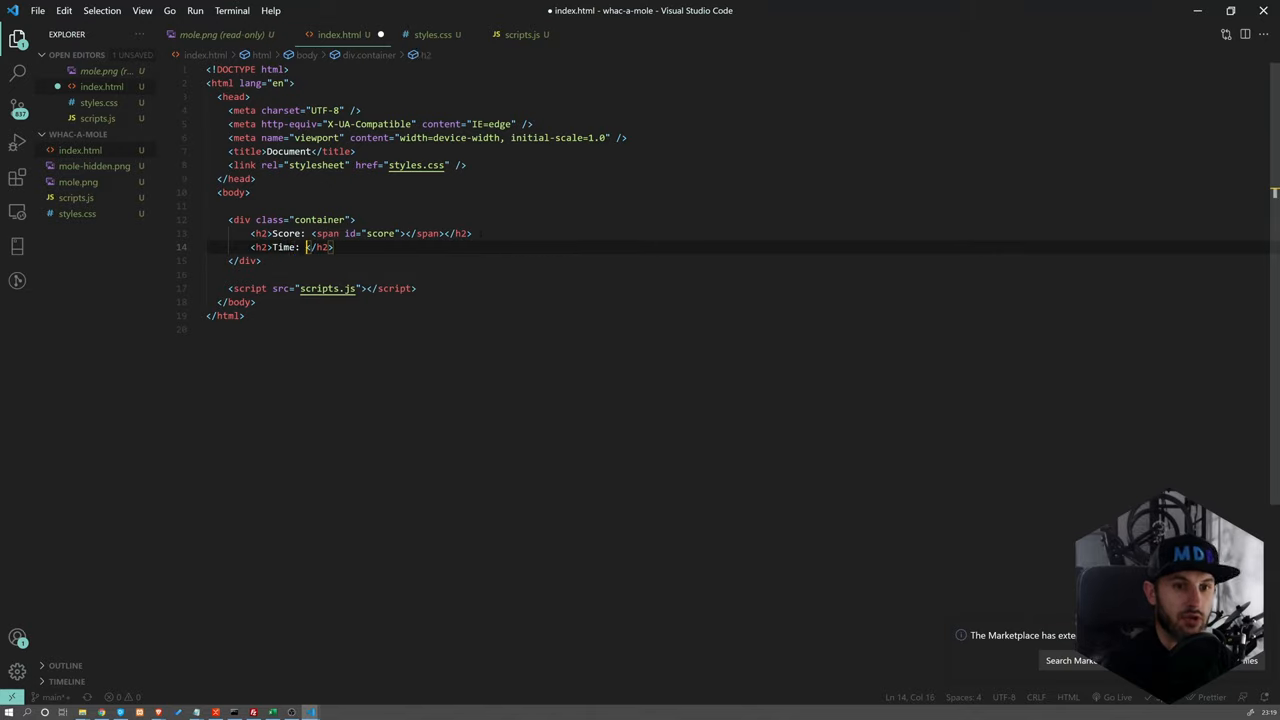
text(span)
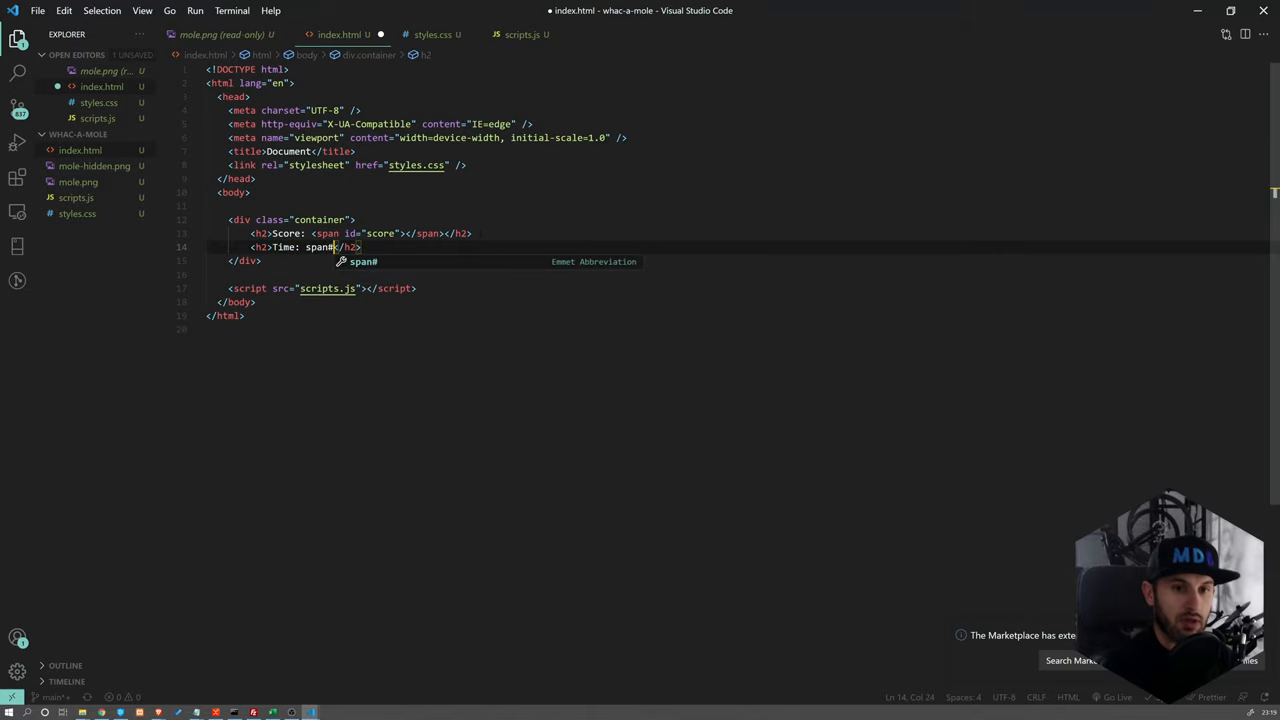
text(#time"></span>)
text(.b)
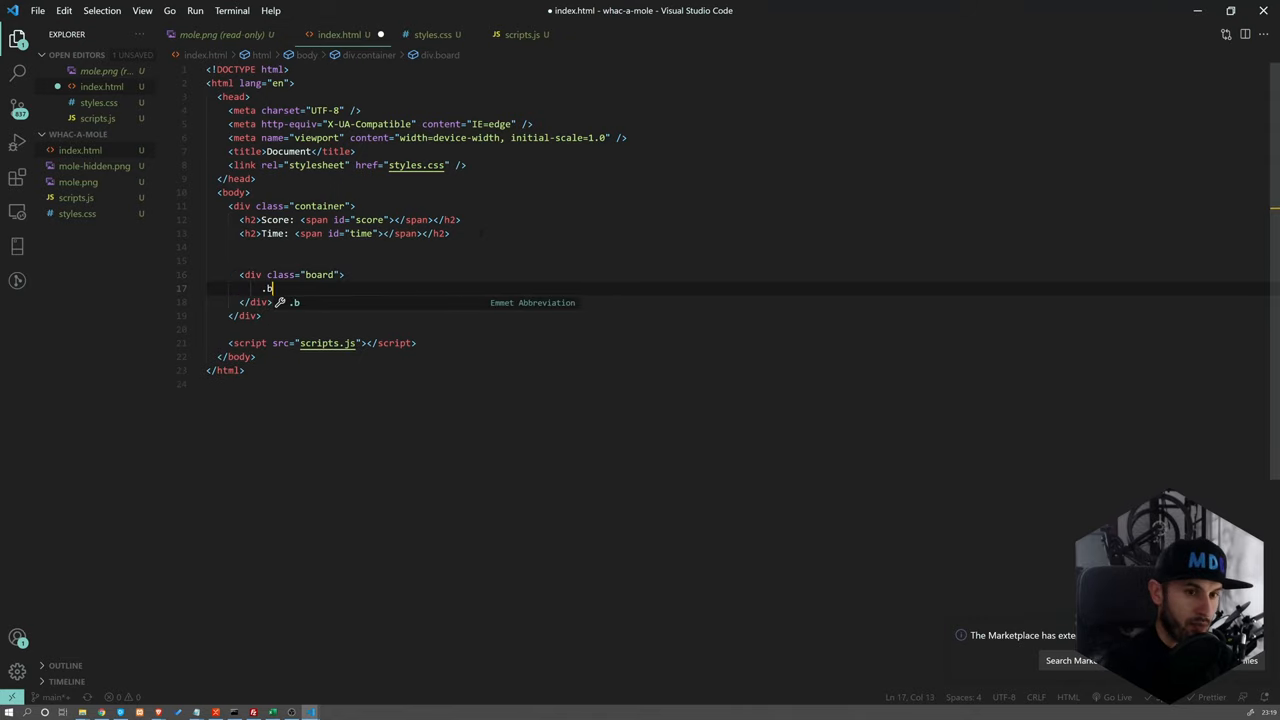
Add div.board with nine div.box children and number their ids 0 through 8
text(ox" id=""></div>)
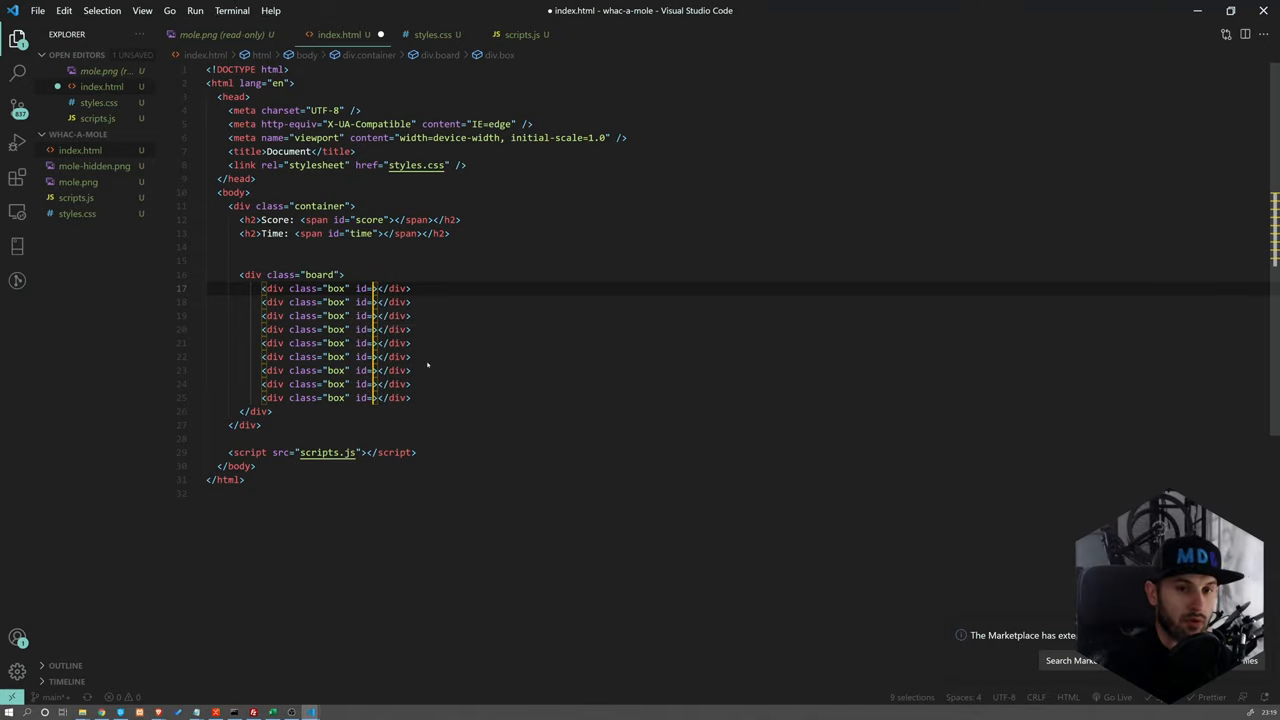
text(0)
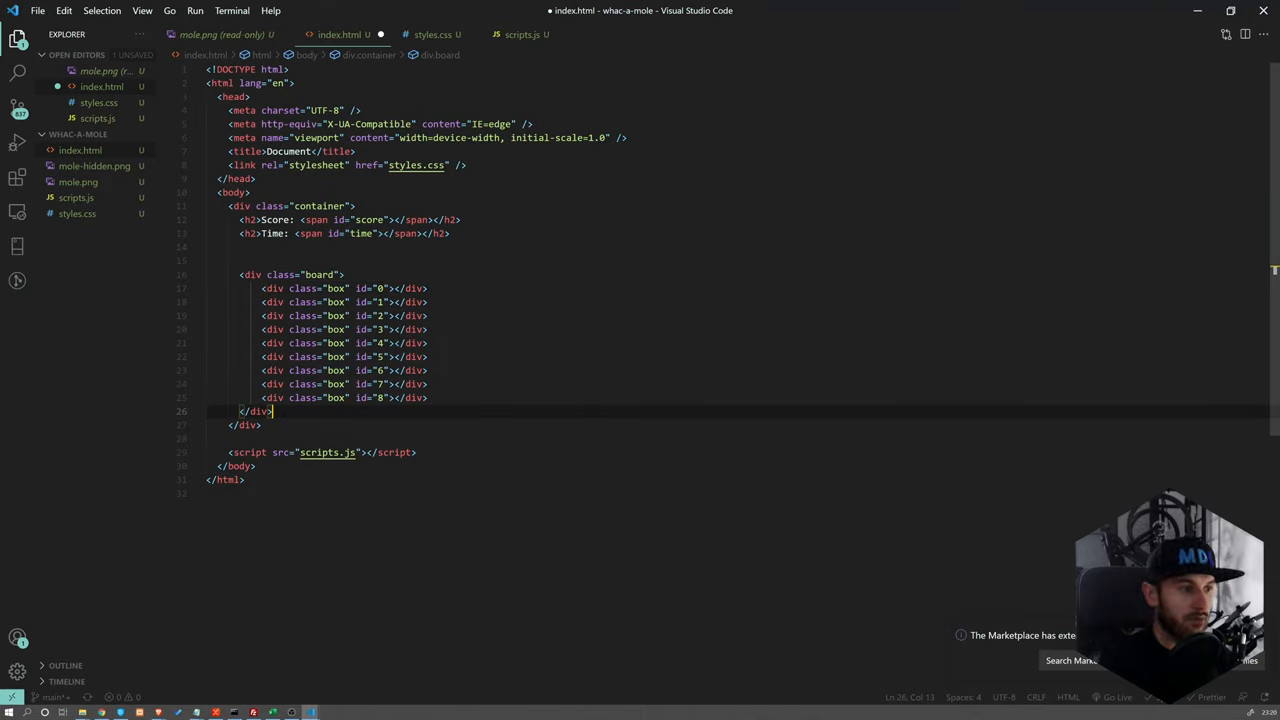
Add h2#intro "Let's play!" and button#restart "Restart" below the board
key(Enter)
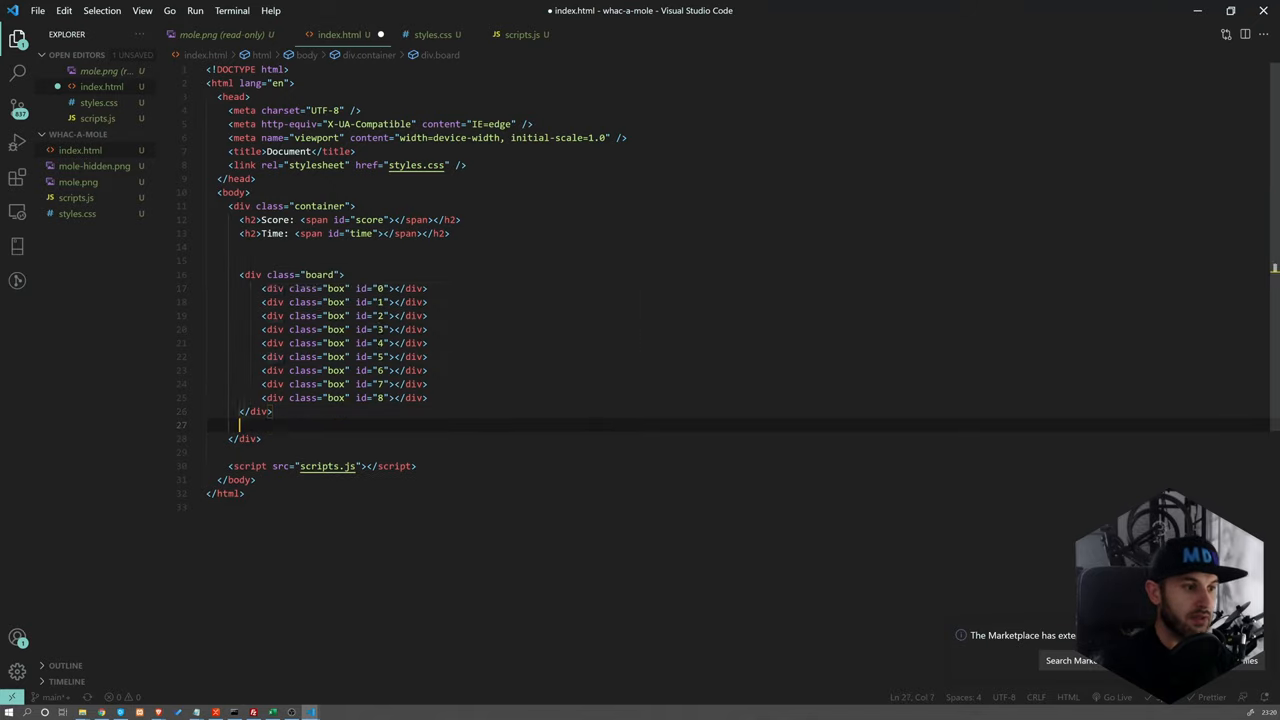
text(h2)
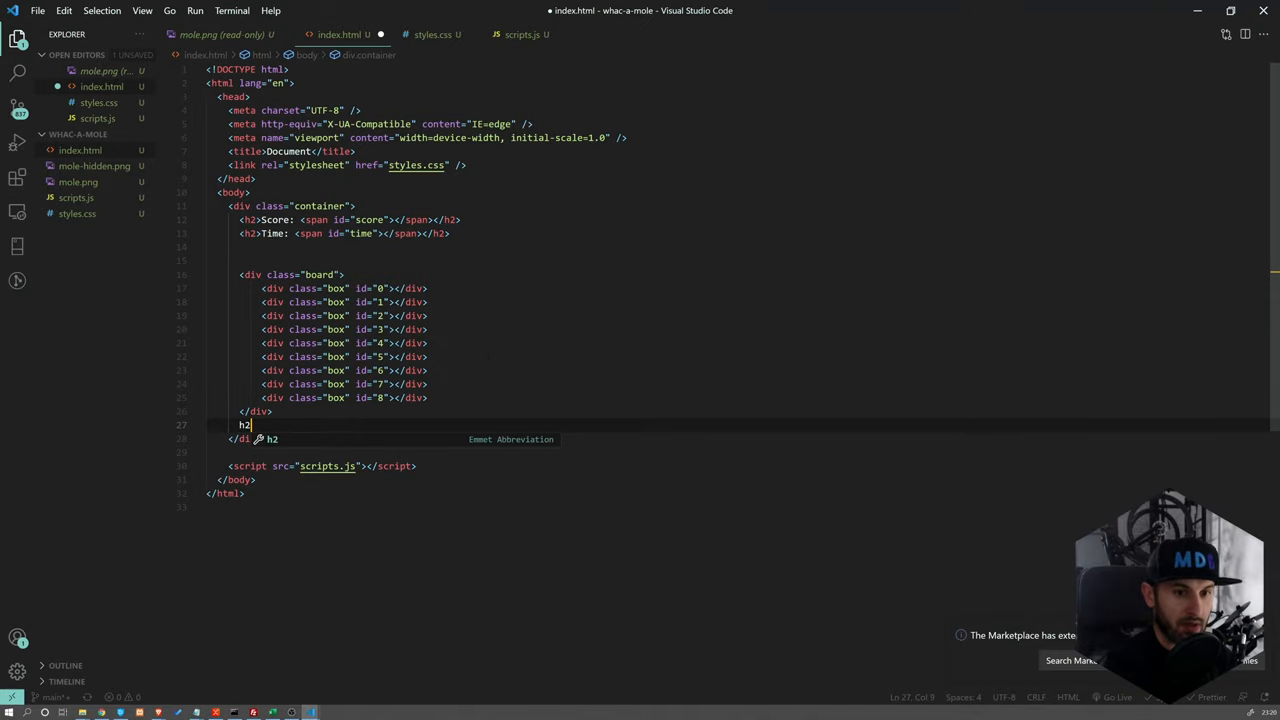
text(#)
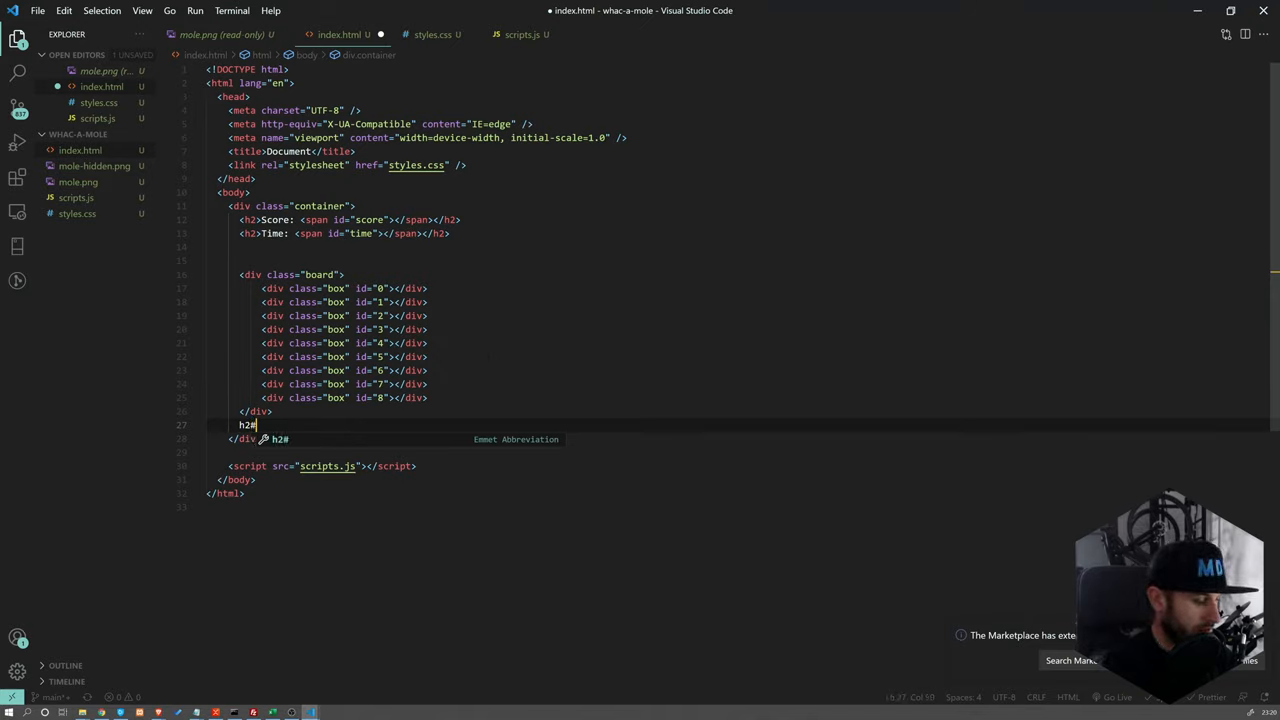
text(intro">Let's play!</h2>)
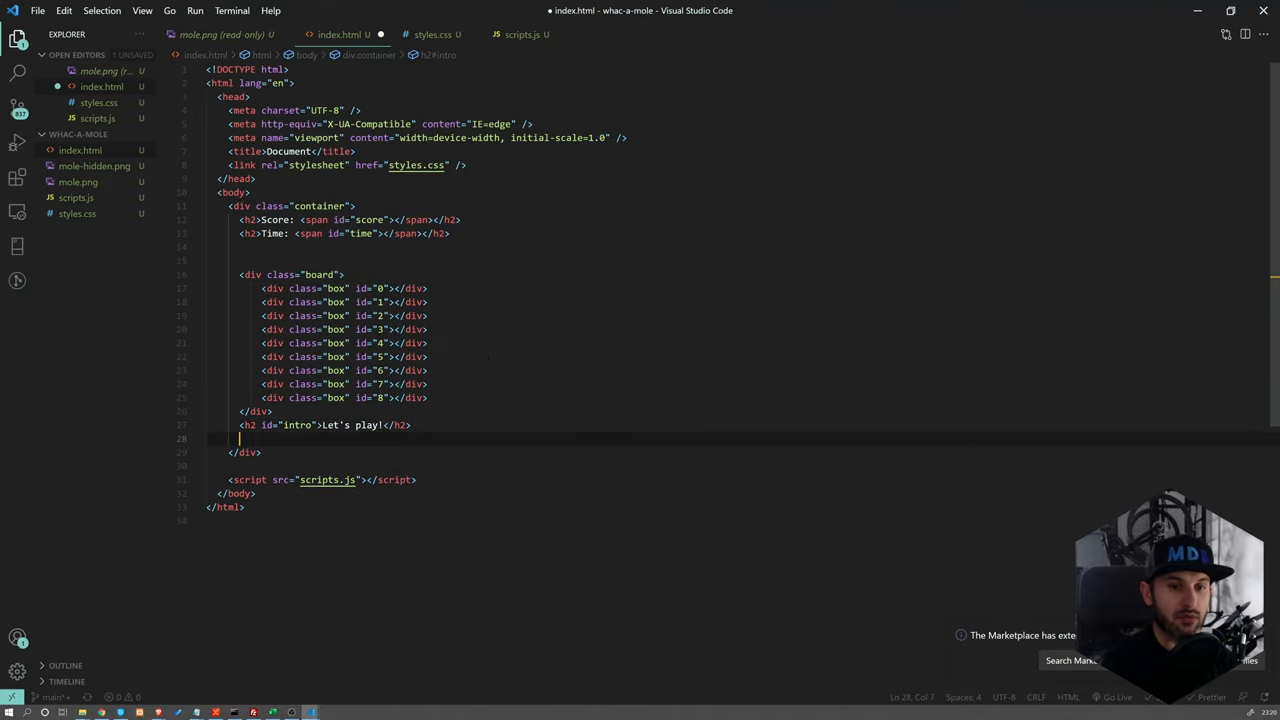
text(button id="restart"></button>)
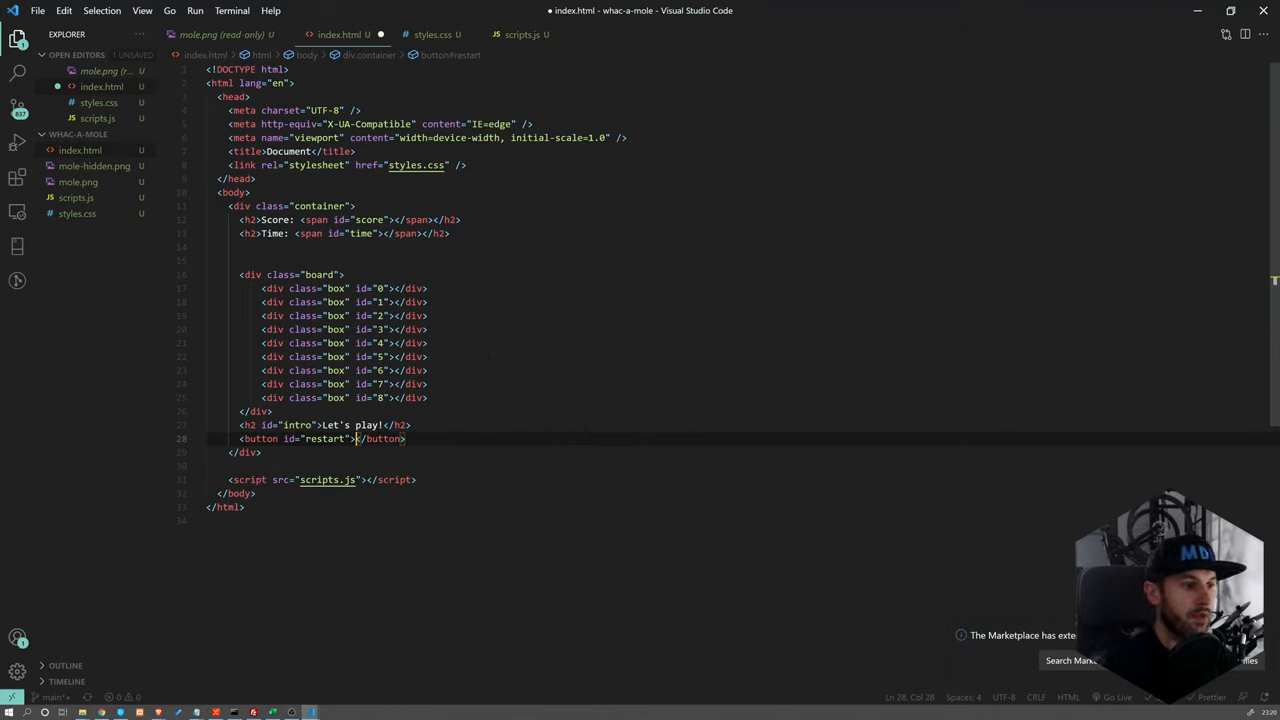
text(Restart)
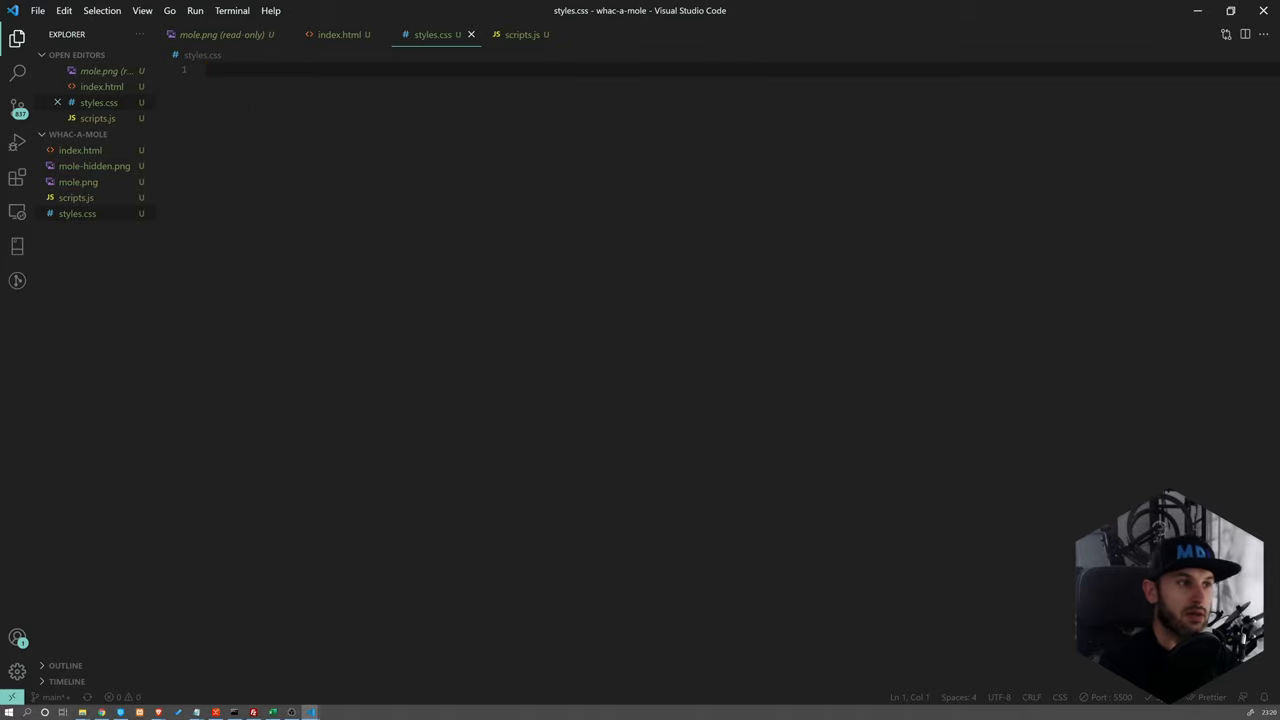
Define :root with the custom property --color: #001e5e
text(::)
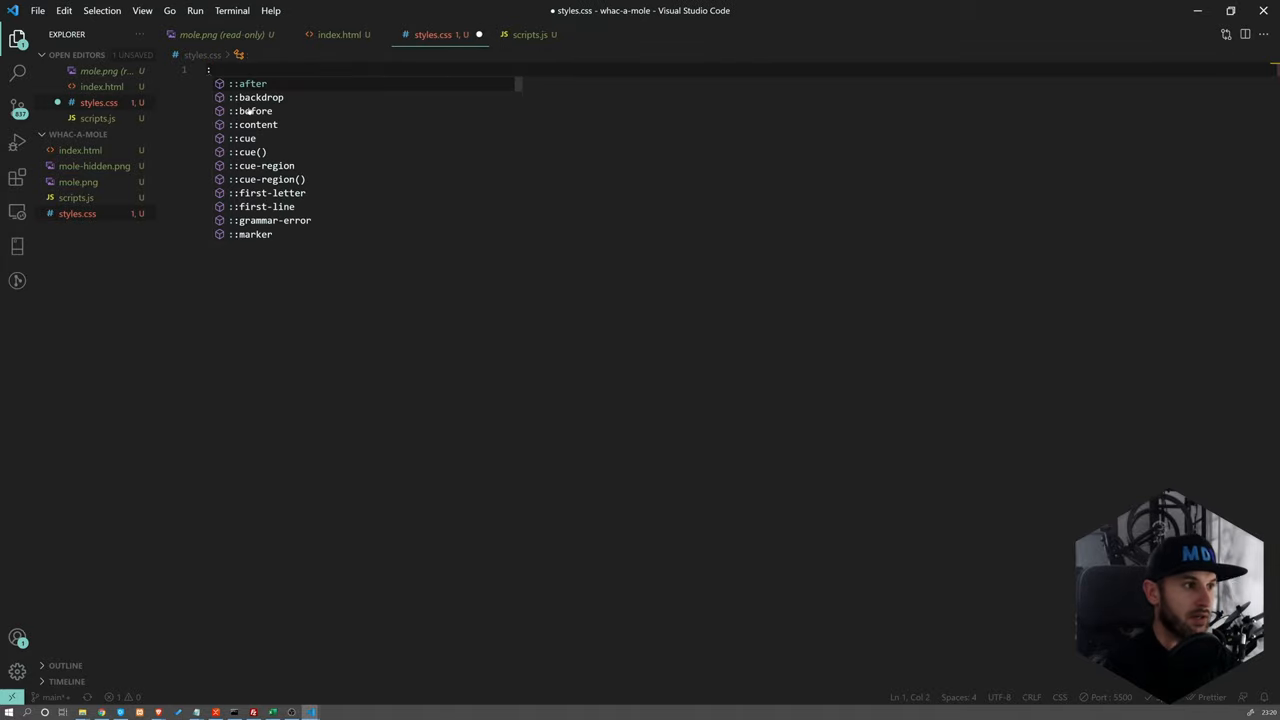
text(:root {)
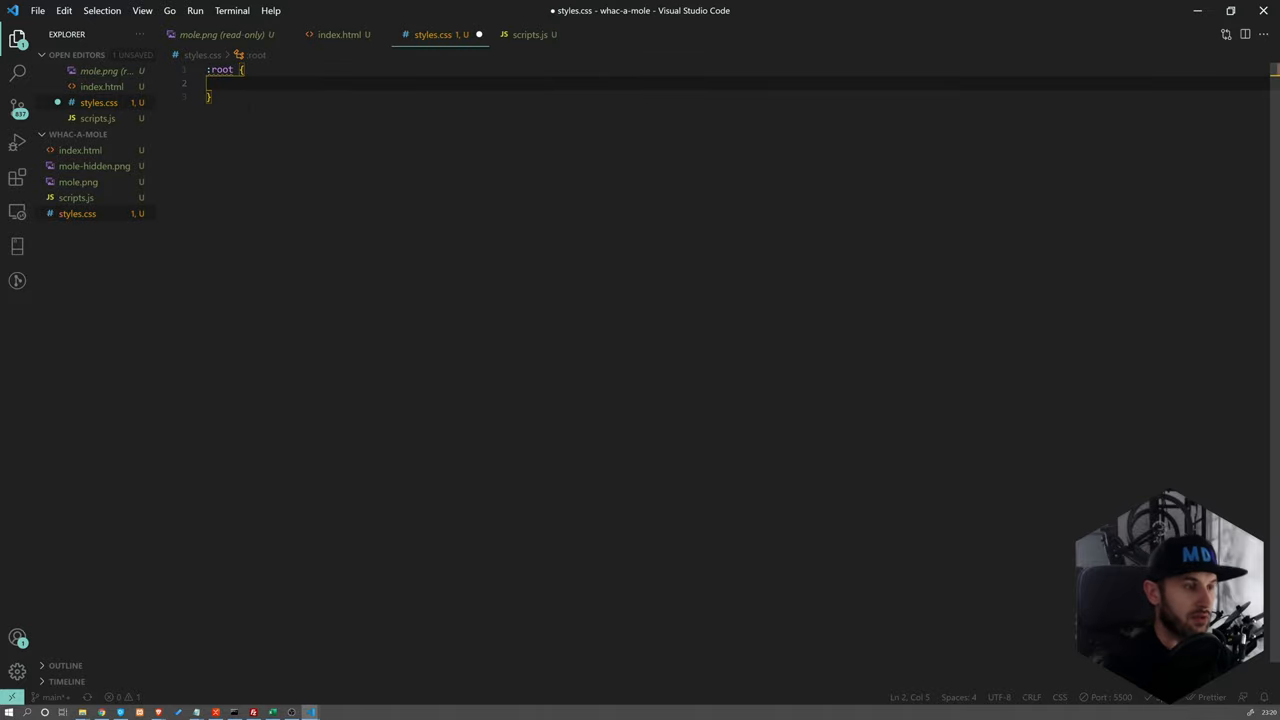
text(--color:)
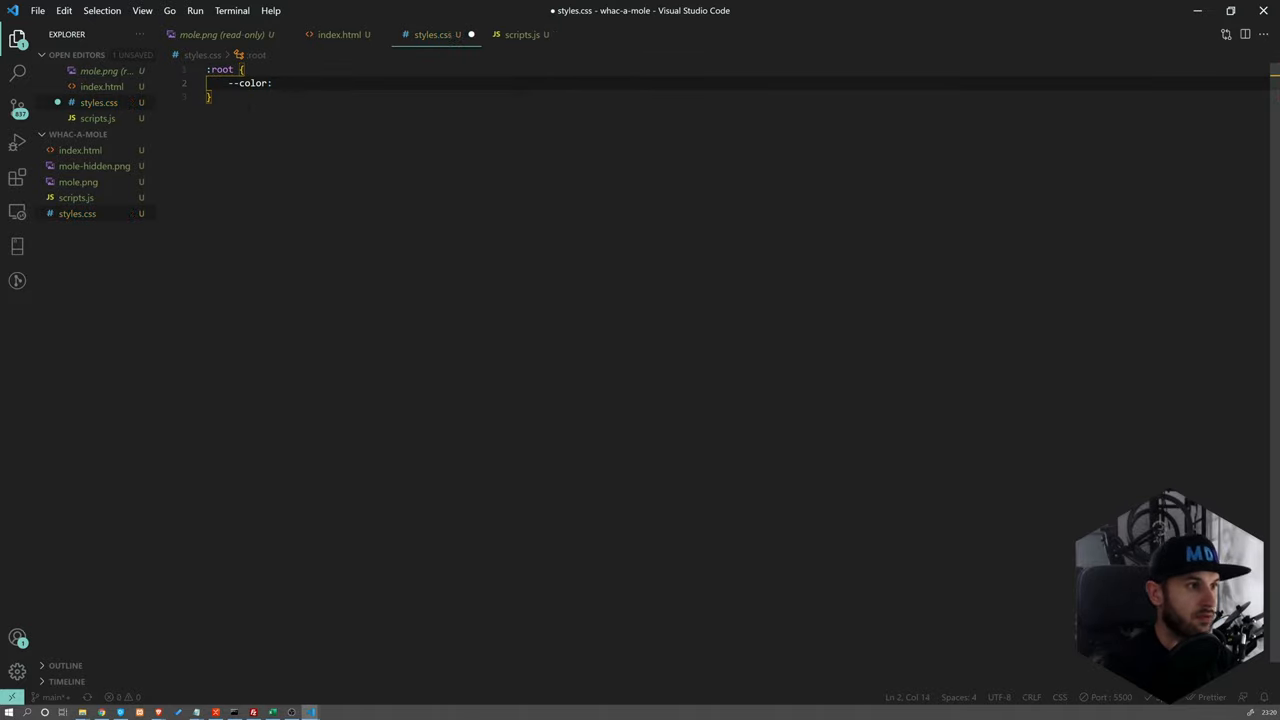
text(#)
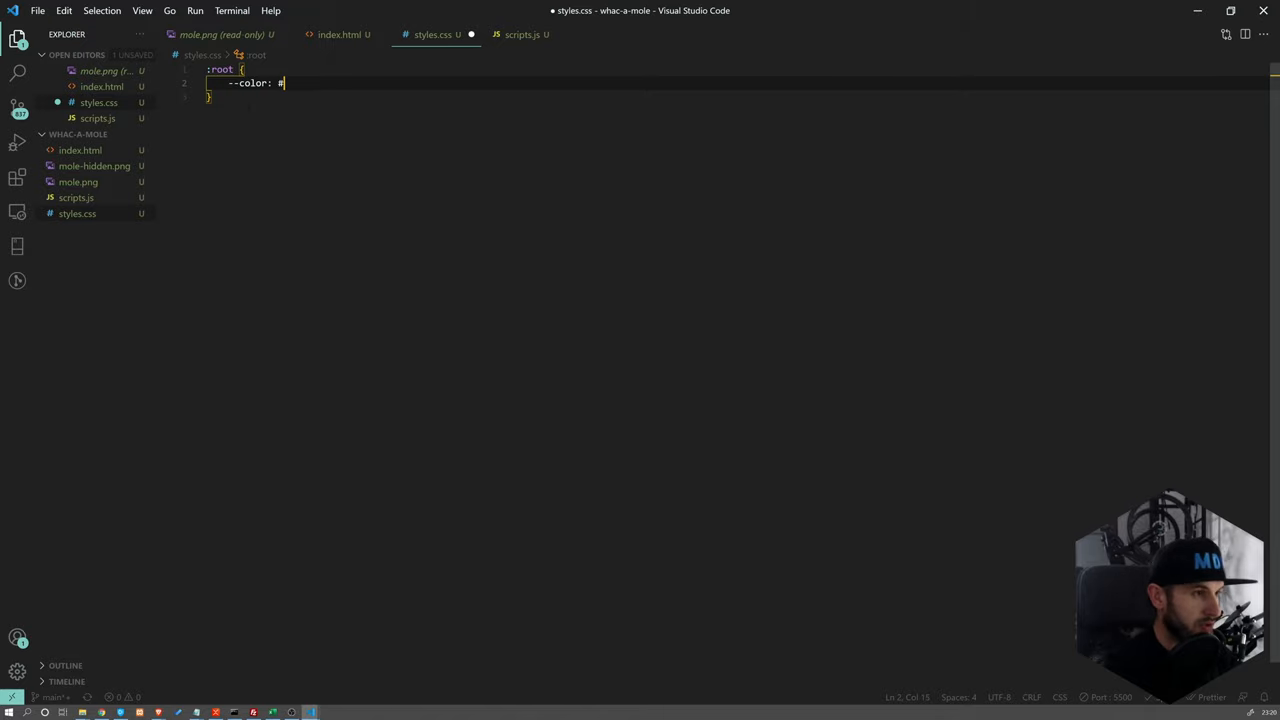
text(00)
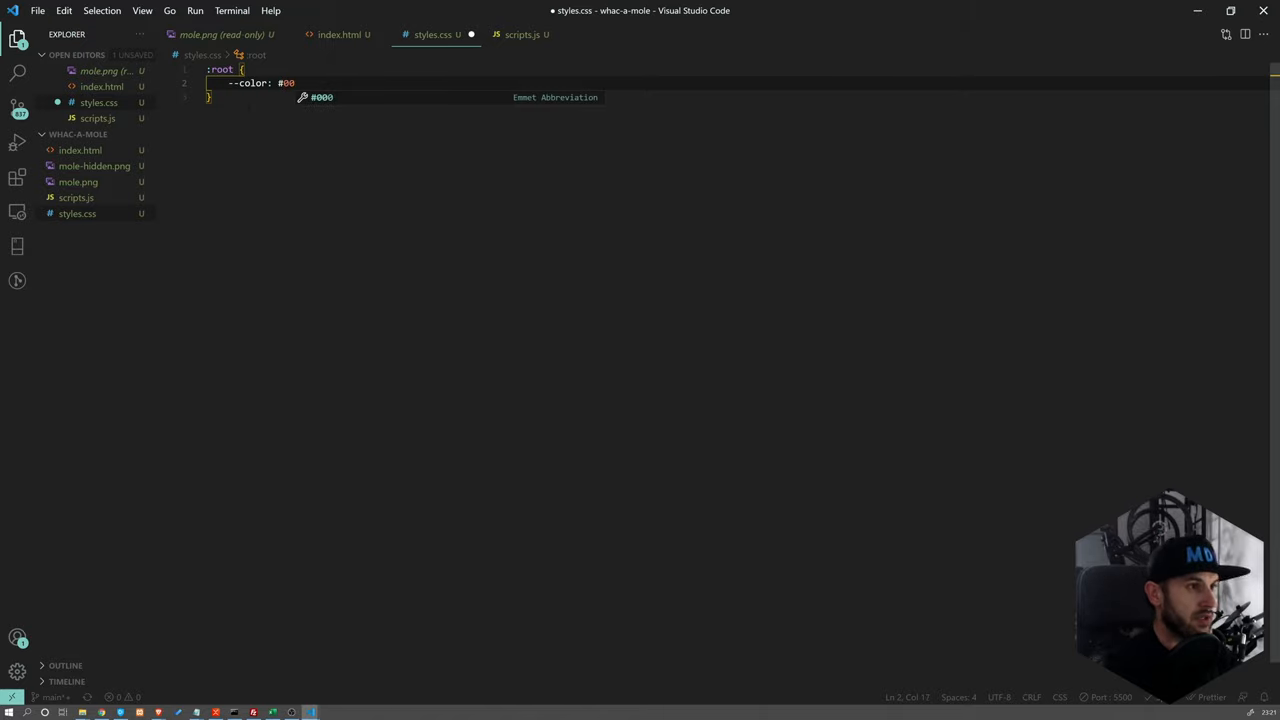
text(1e)
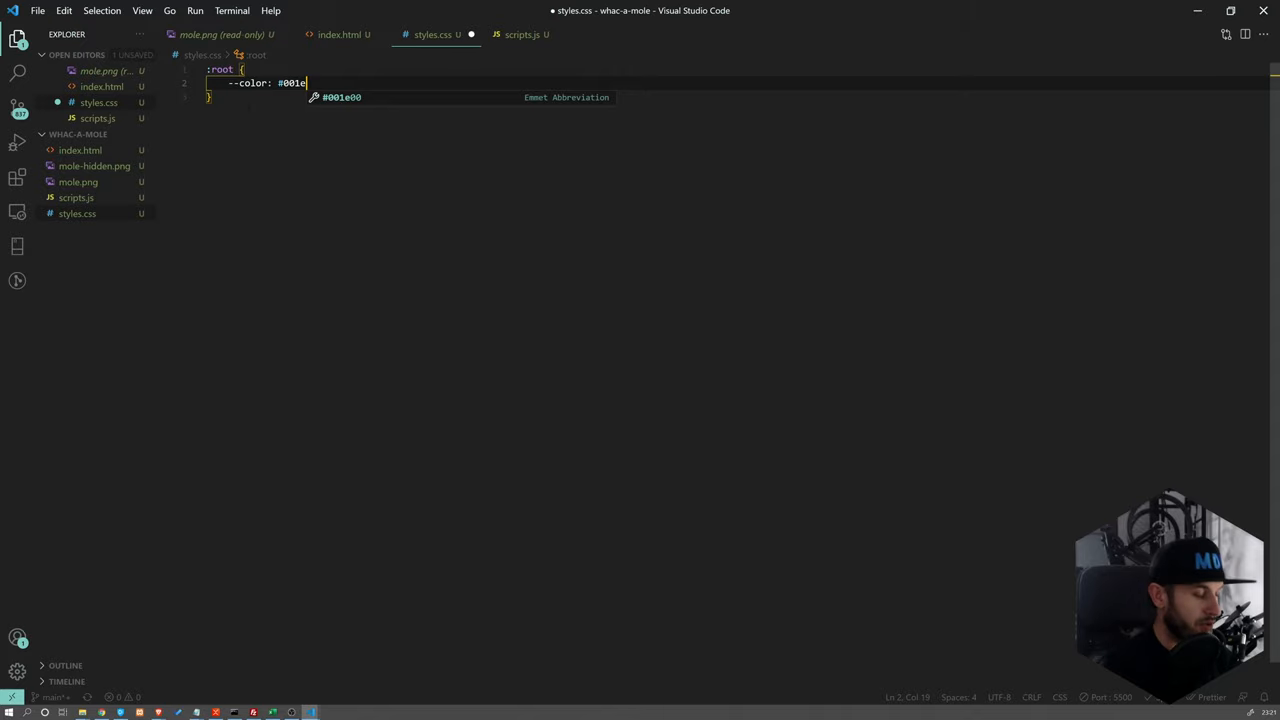
text(5e;)
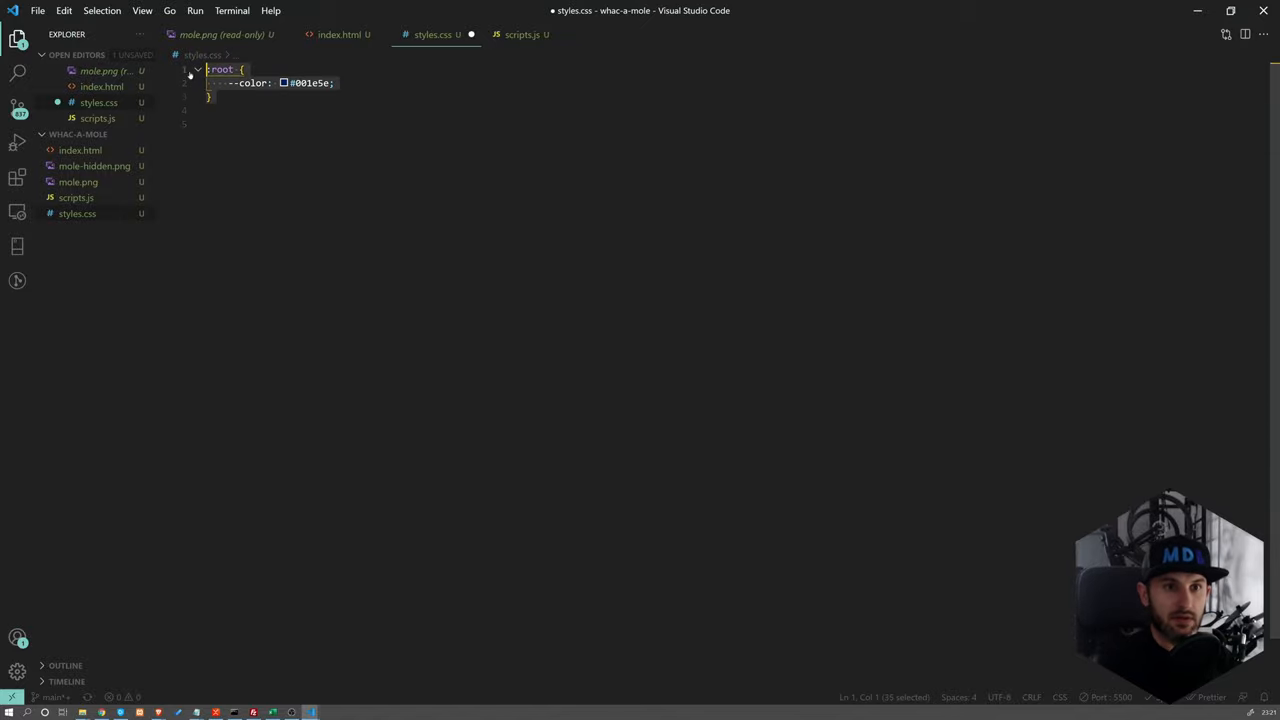
Add a body rule with margin 0, padding 0, color var(--color), sans-serif, and begin a * box-sizing rule
click(210, 124)
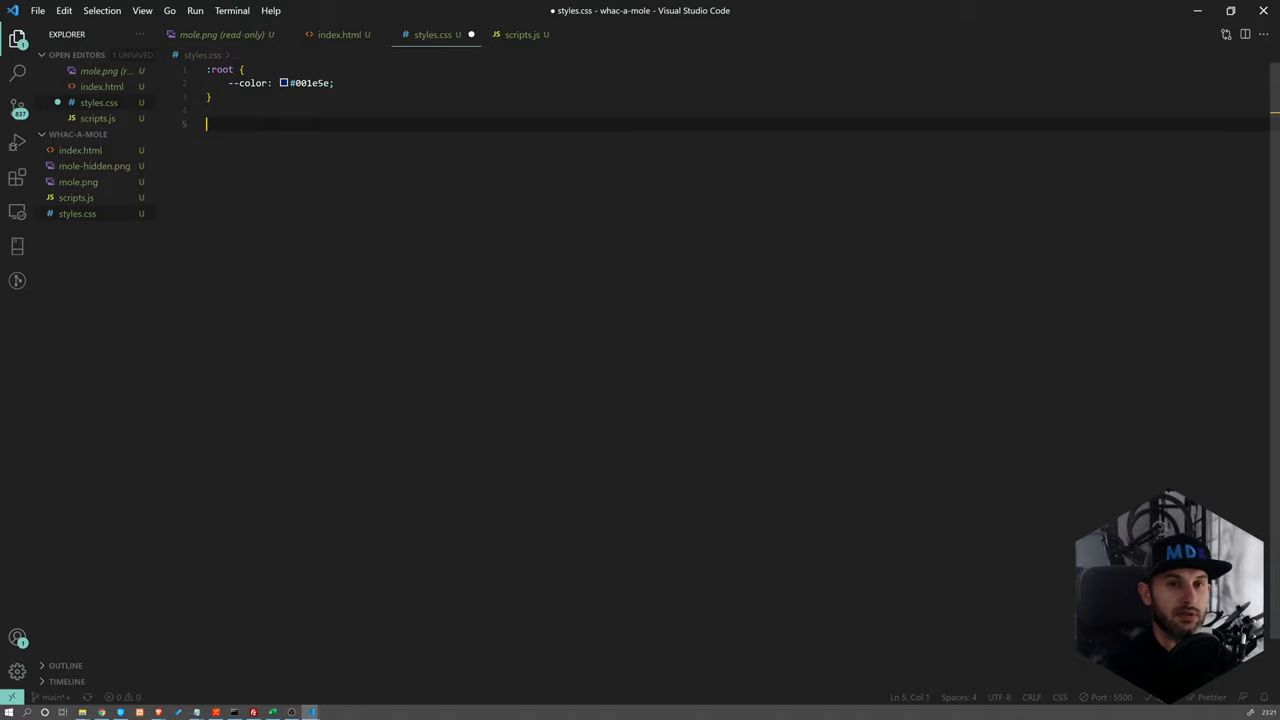
text(body{)
text(margin: 0;)
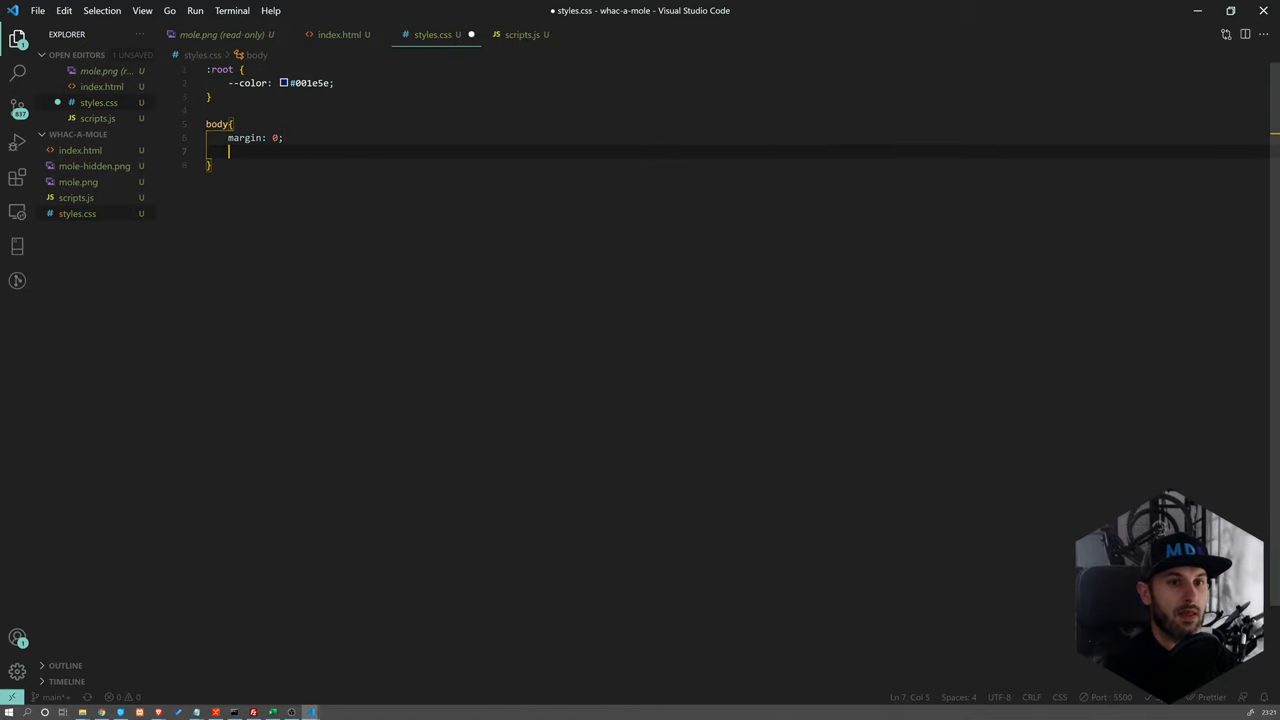
text(padding:)
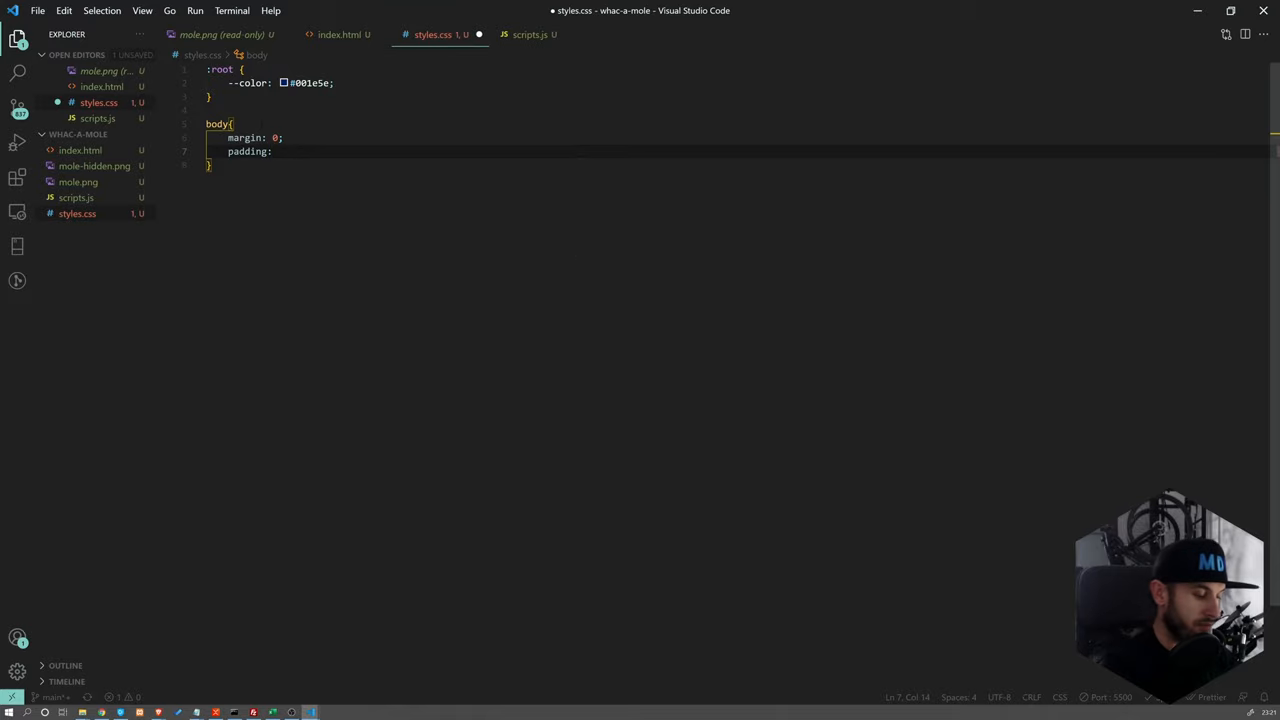
text(0;)
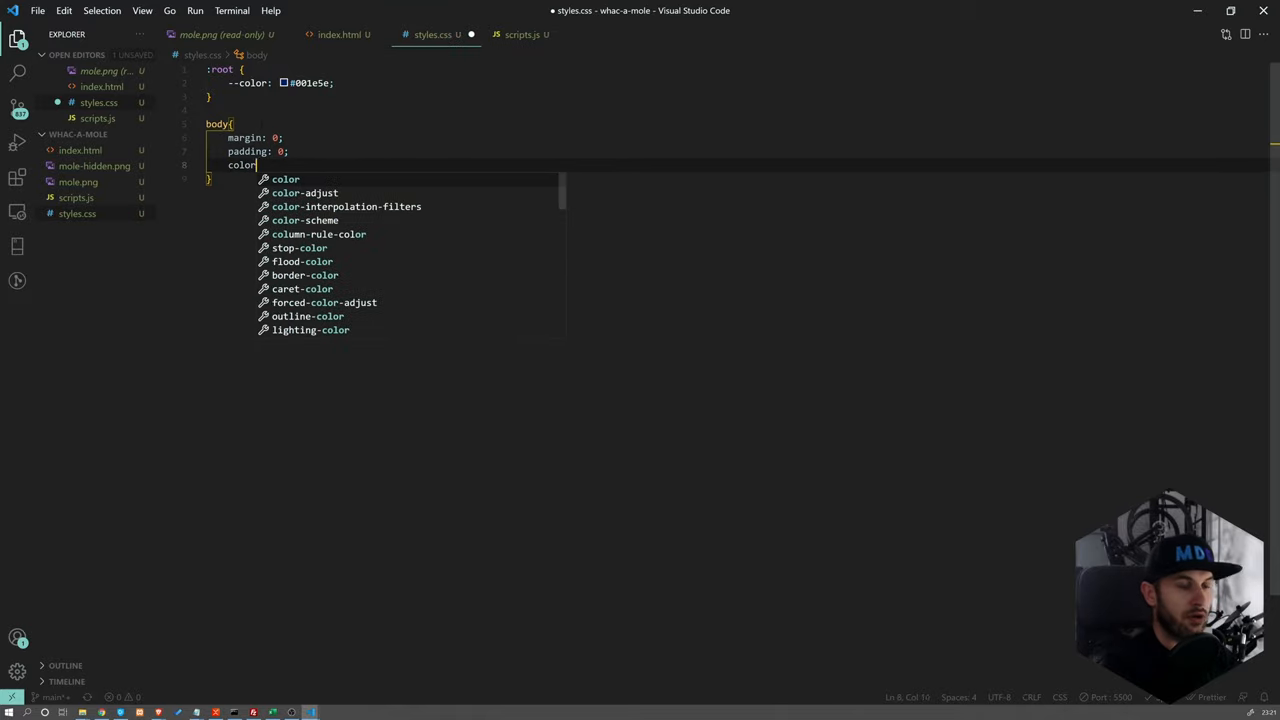
text(: var)
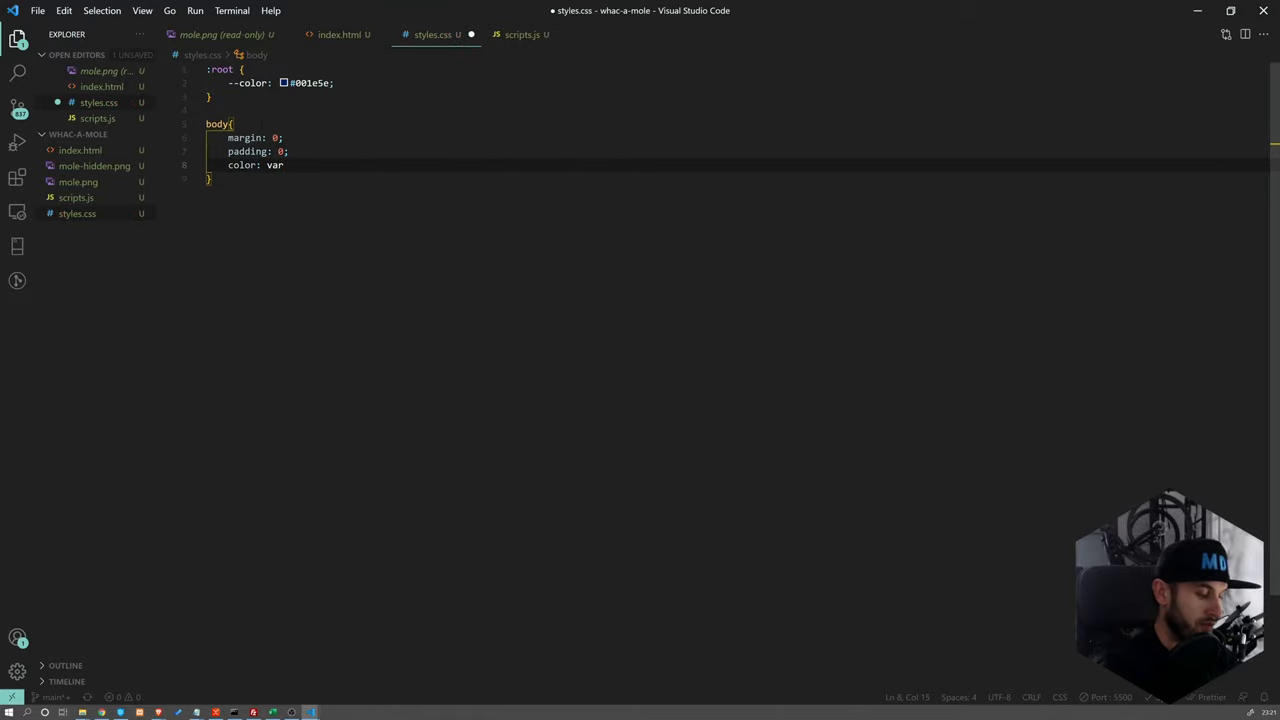
text(()
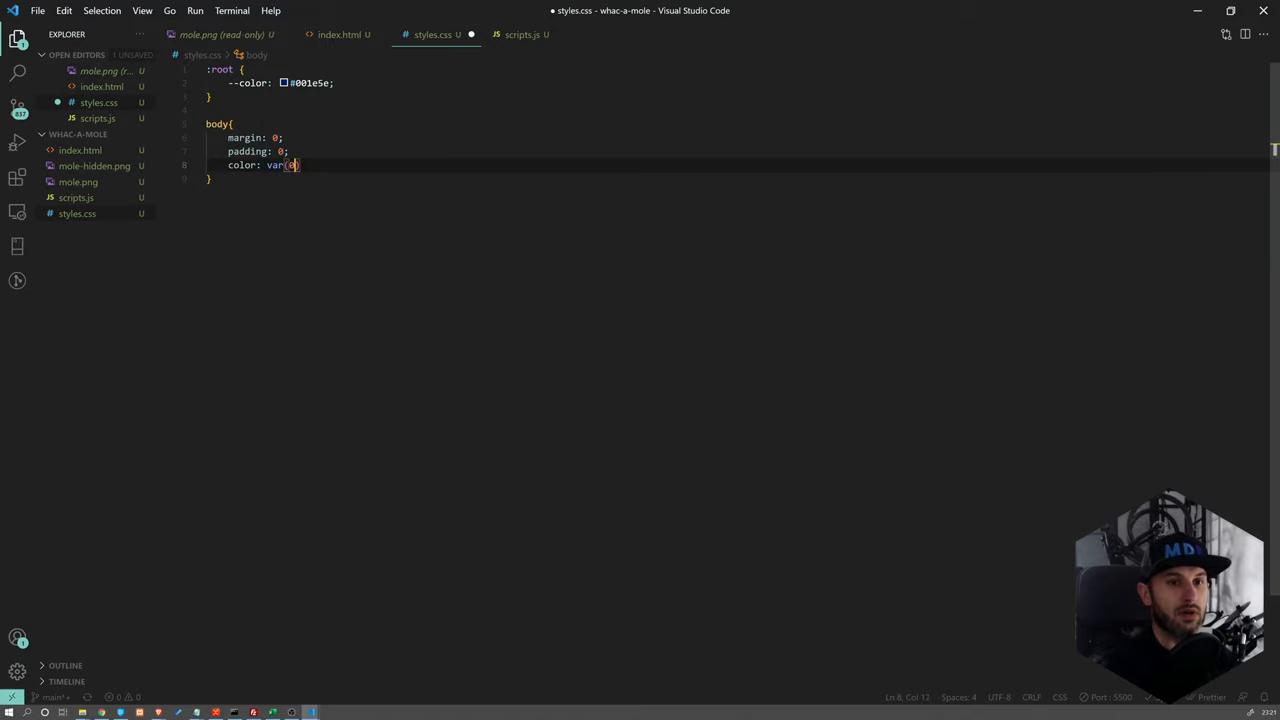
text(--color))
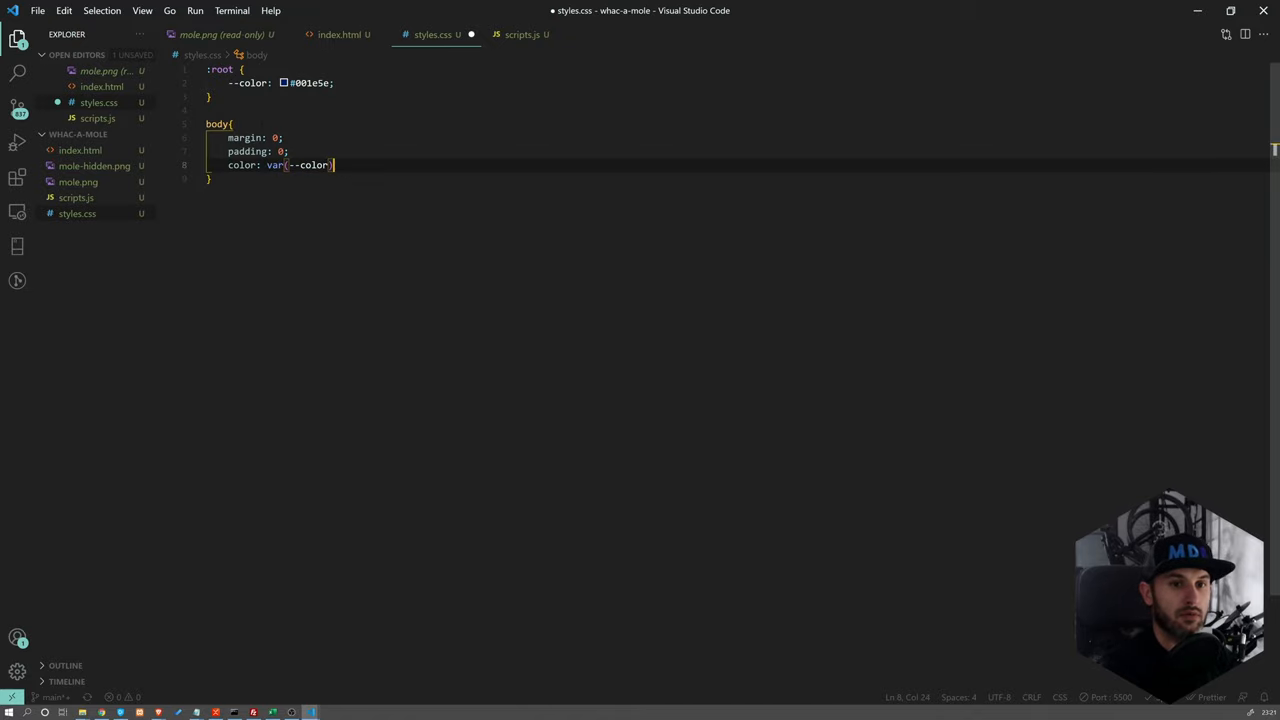
text(;)
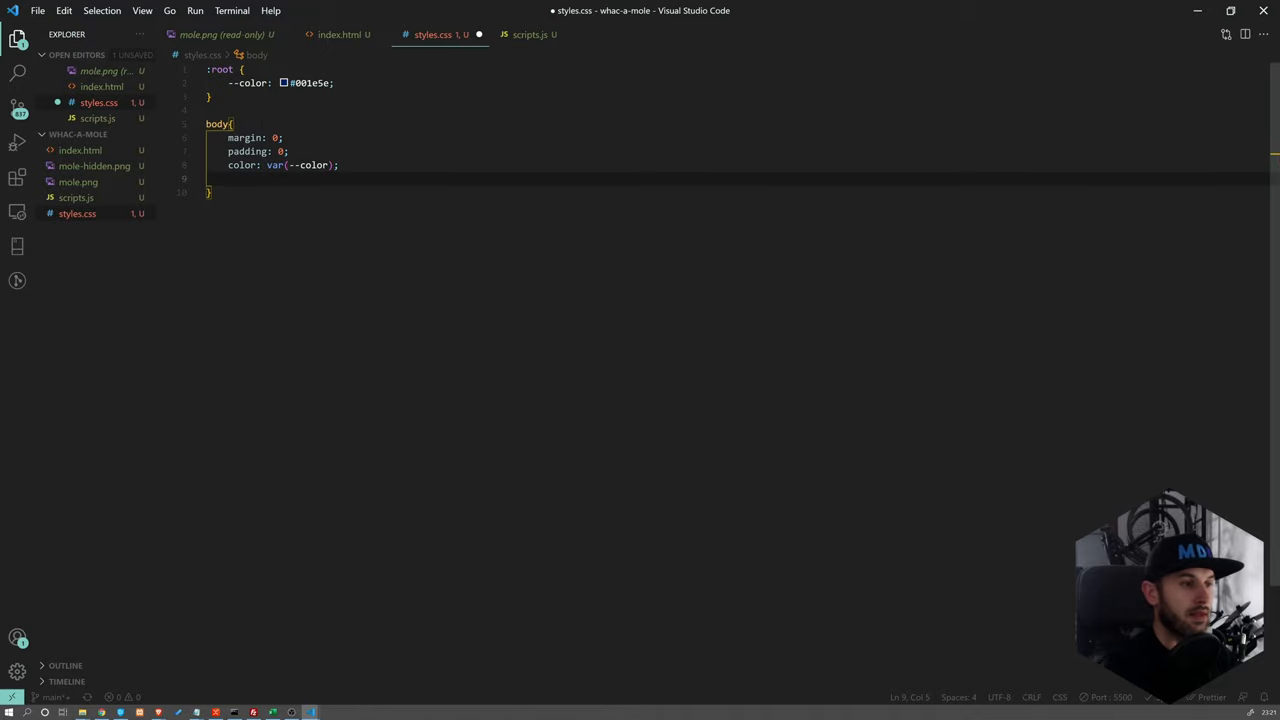
text(font)
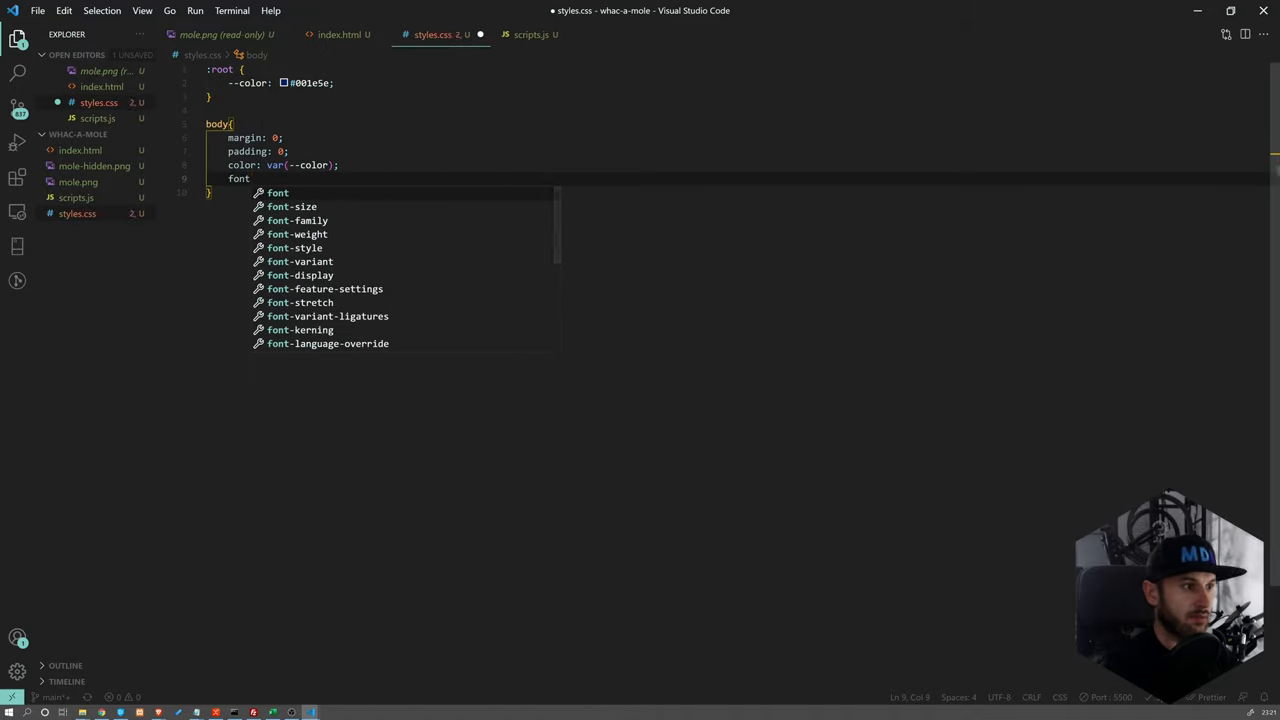
text(-family: sans-serif;)
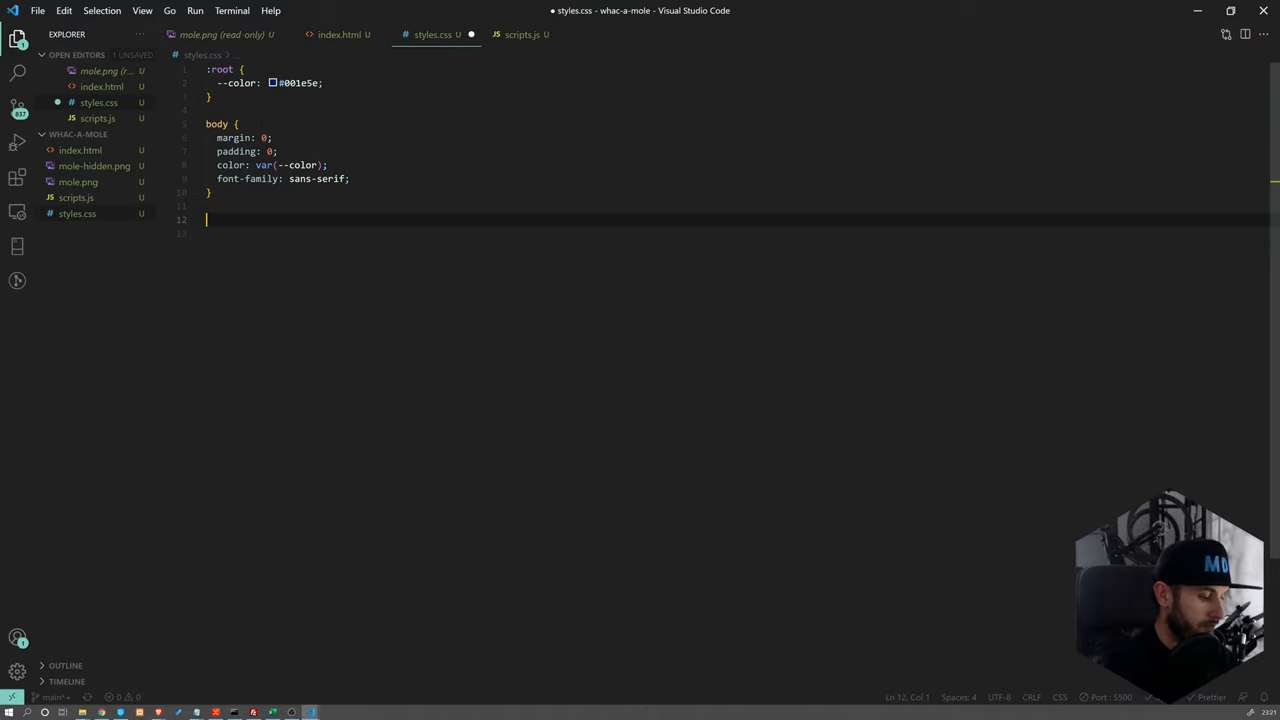
text(*)
click(734, 234)
text(b)
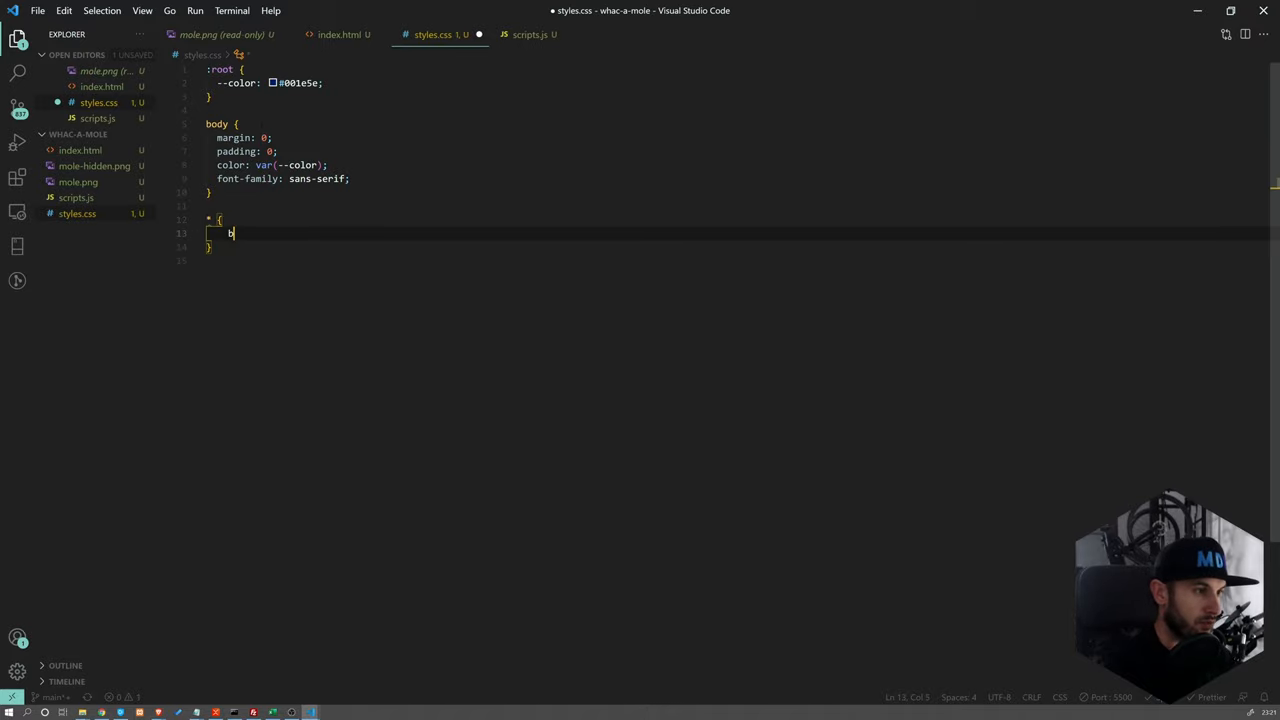
text(ox-sizing:)
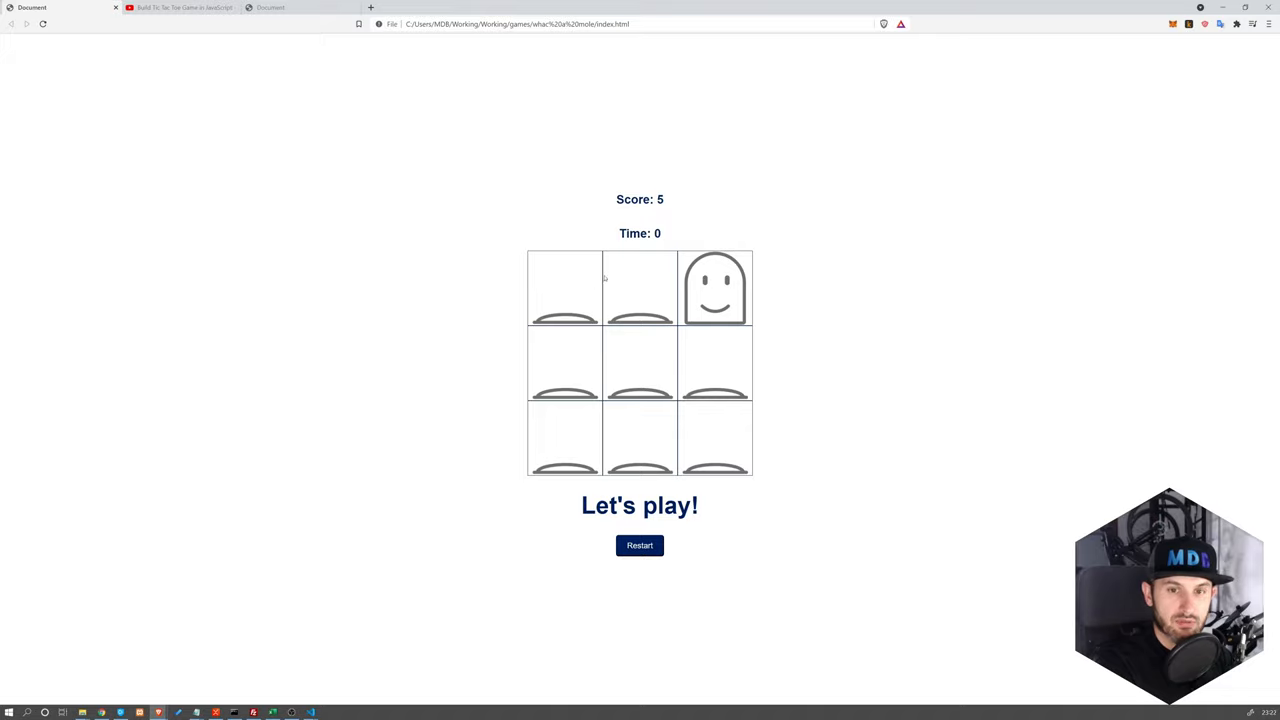
mouse_move(534, 284)
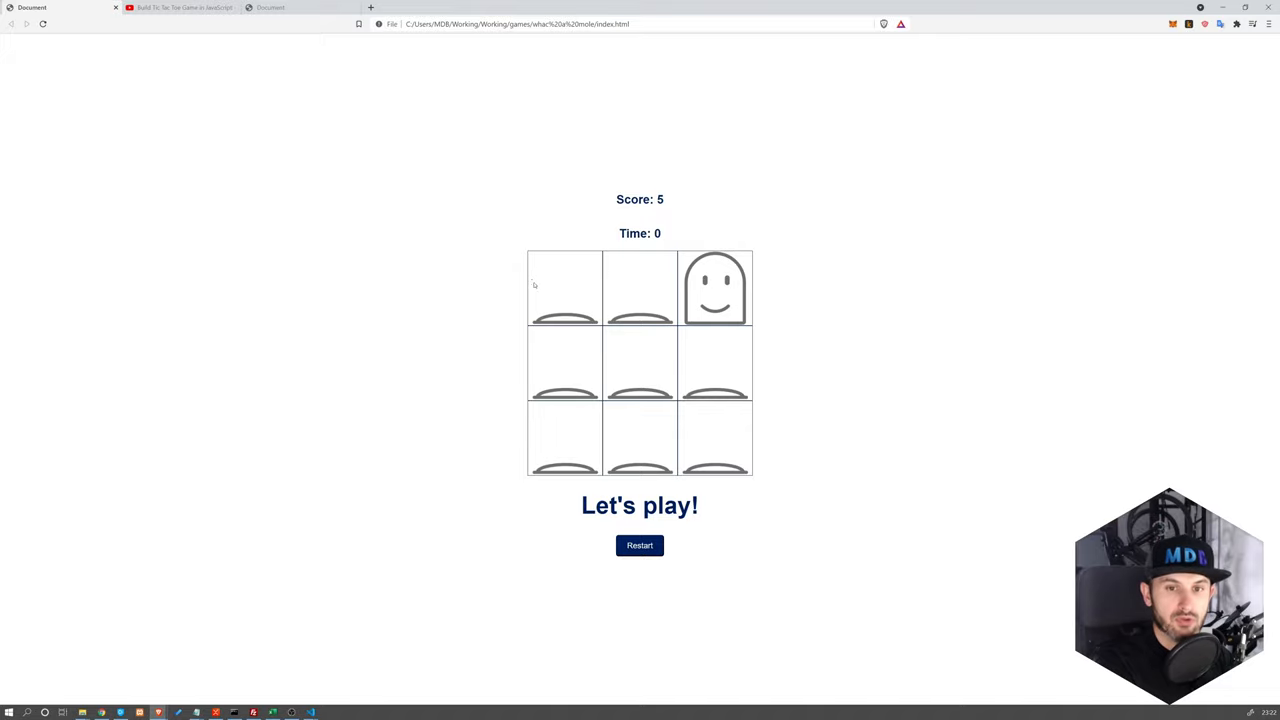
key(alt+tab)
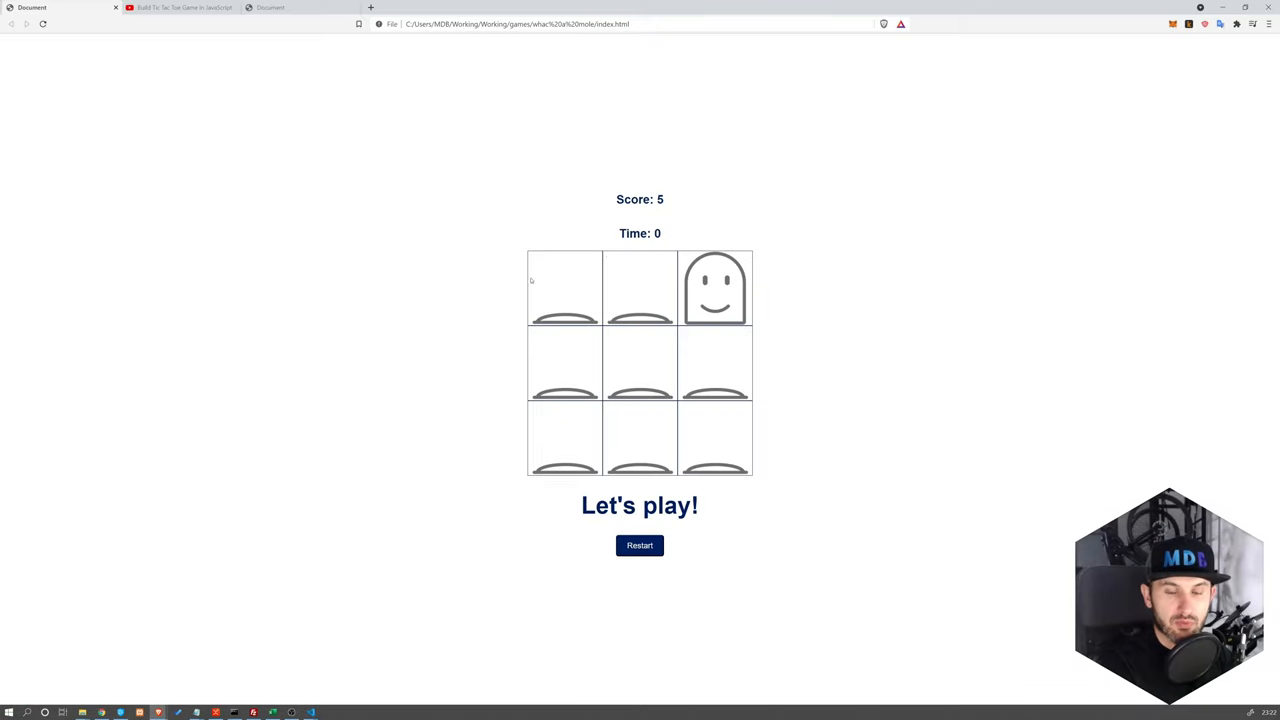
mouse_move(600, 264)
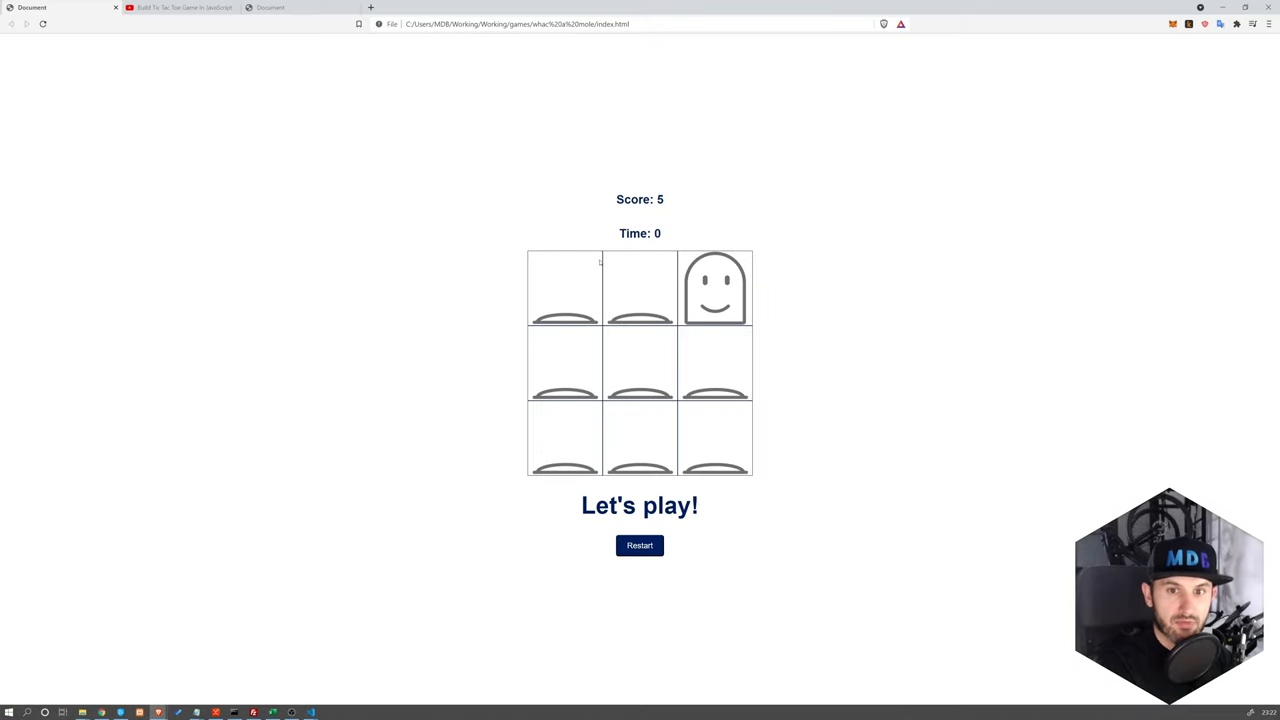
mouse_move(530, 250)
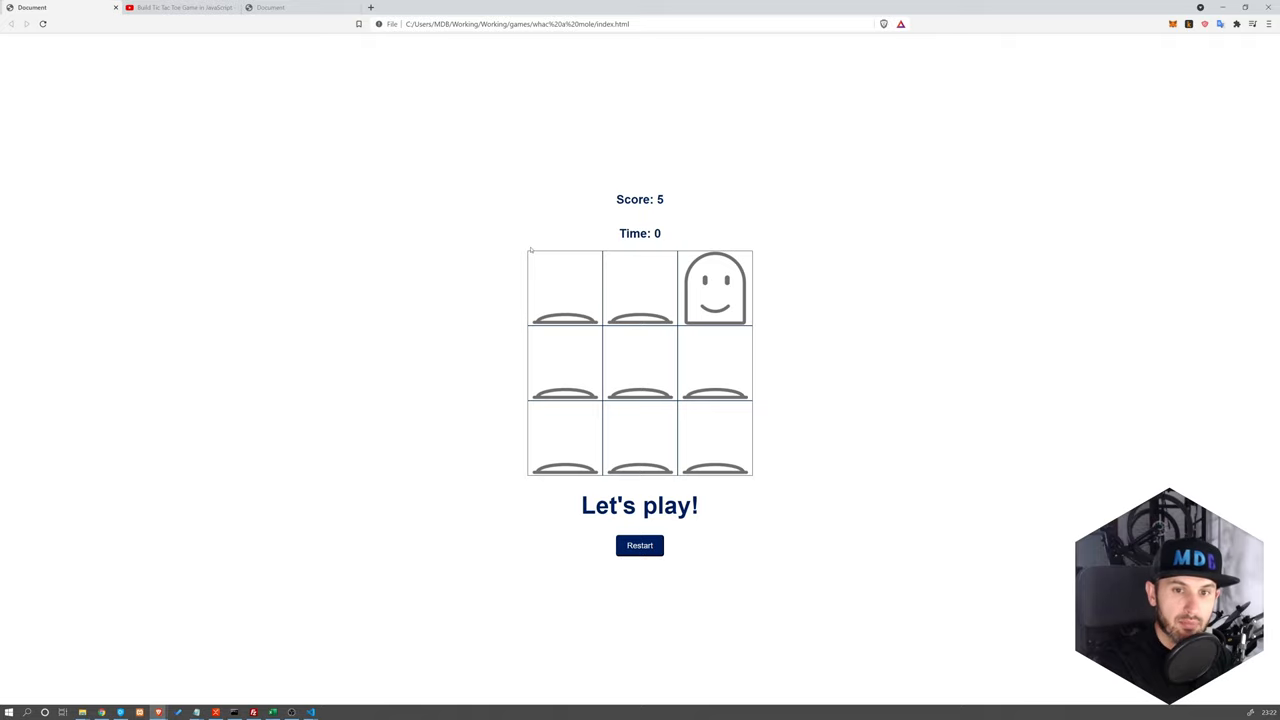
mouse_move(612, 264)
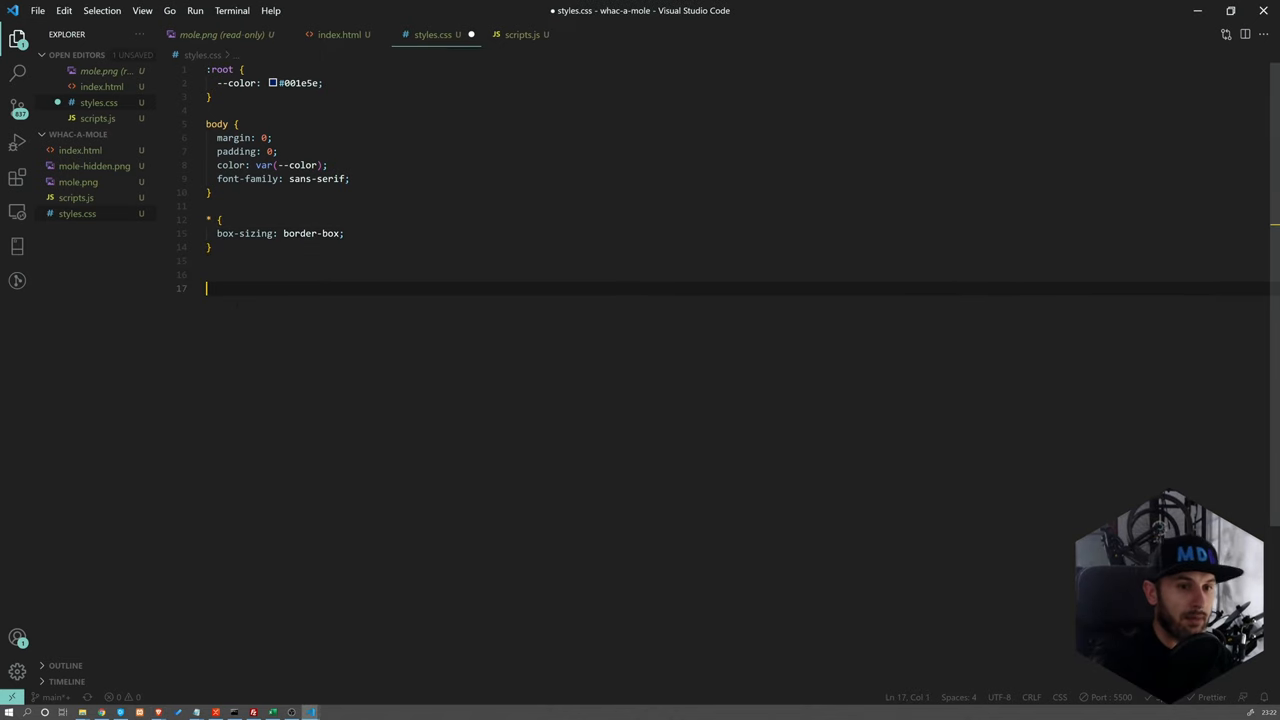
Write a .container rule with padding, 100vh height, flex display and align-items
text(.contaione)
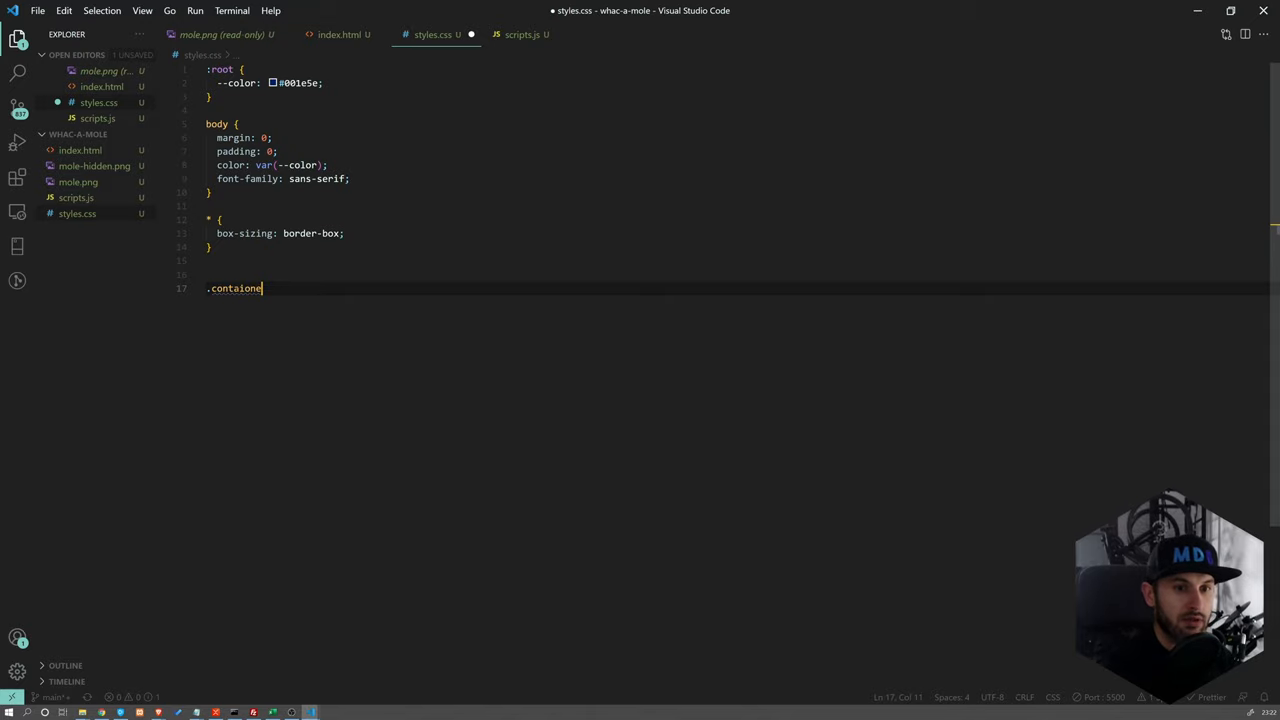
text(r{)
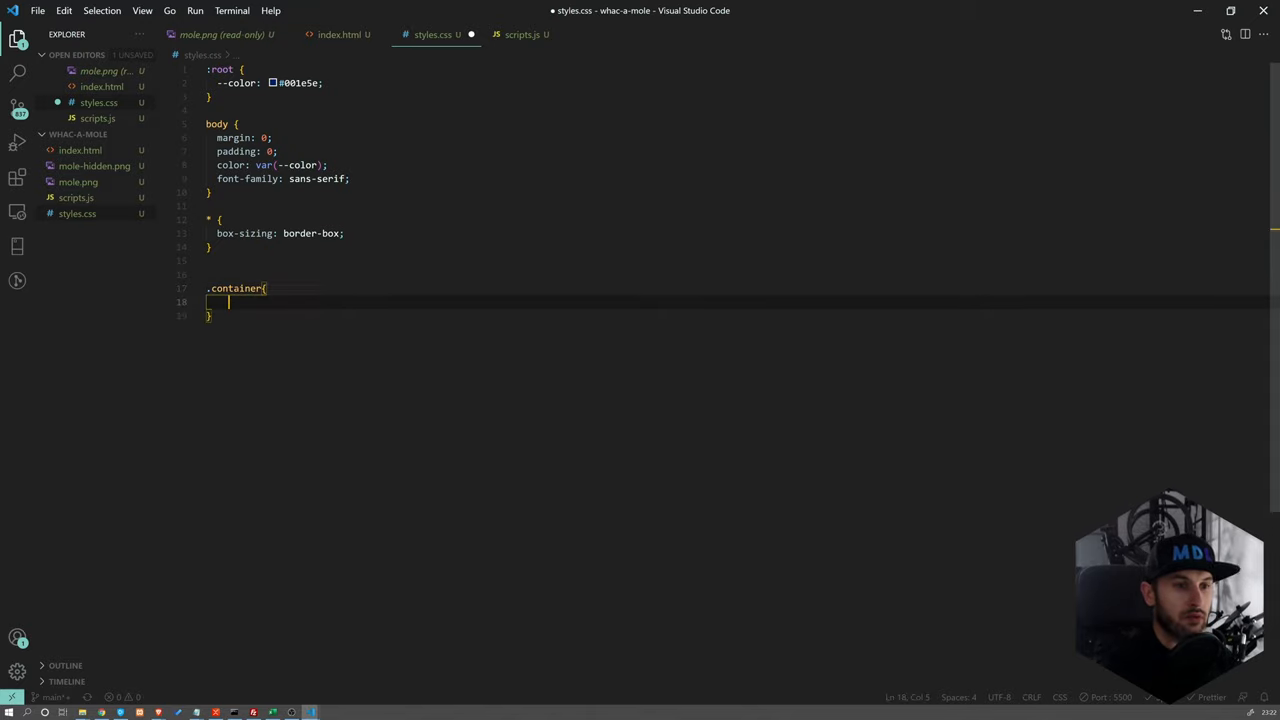
text(padd)
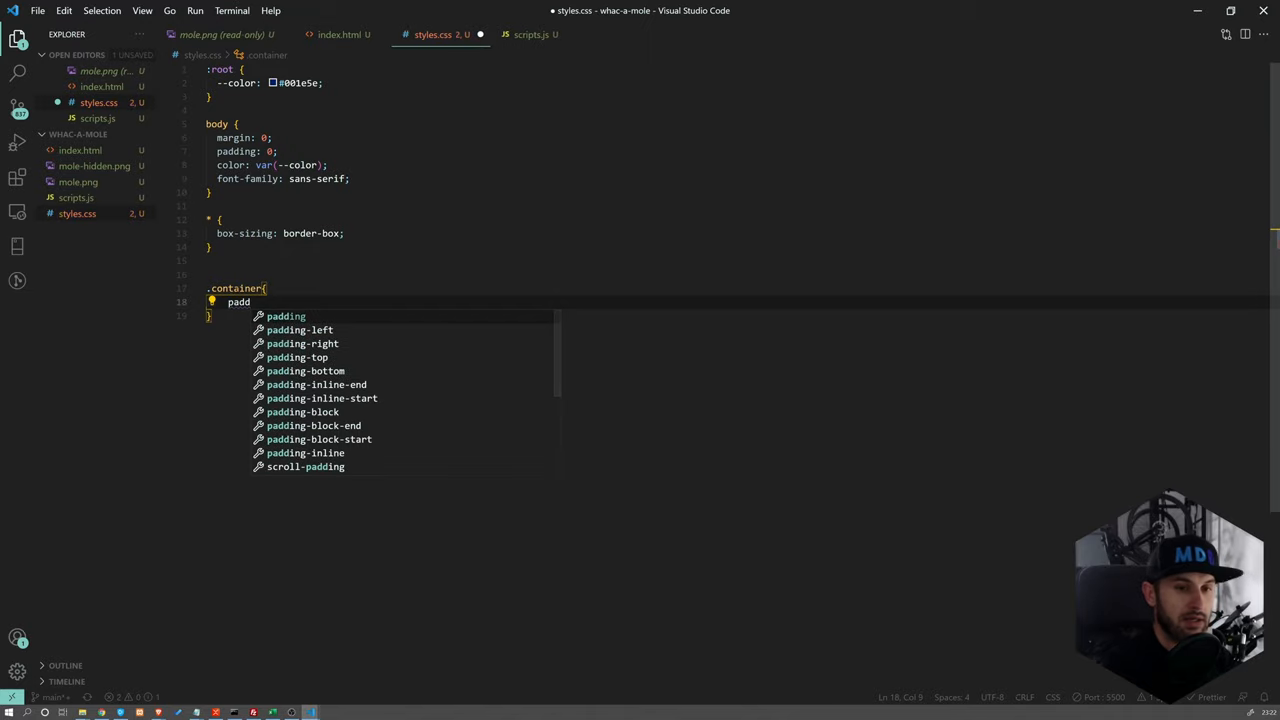
text(ing: 54)
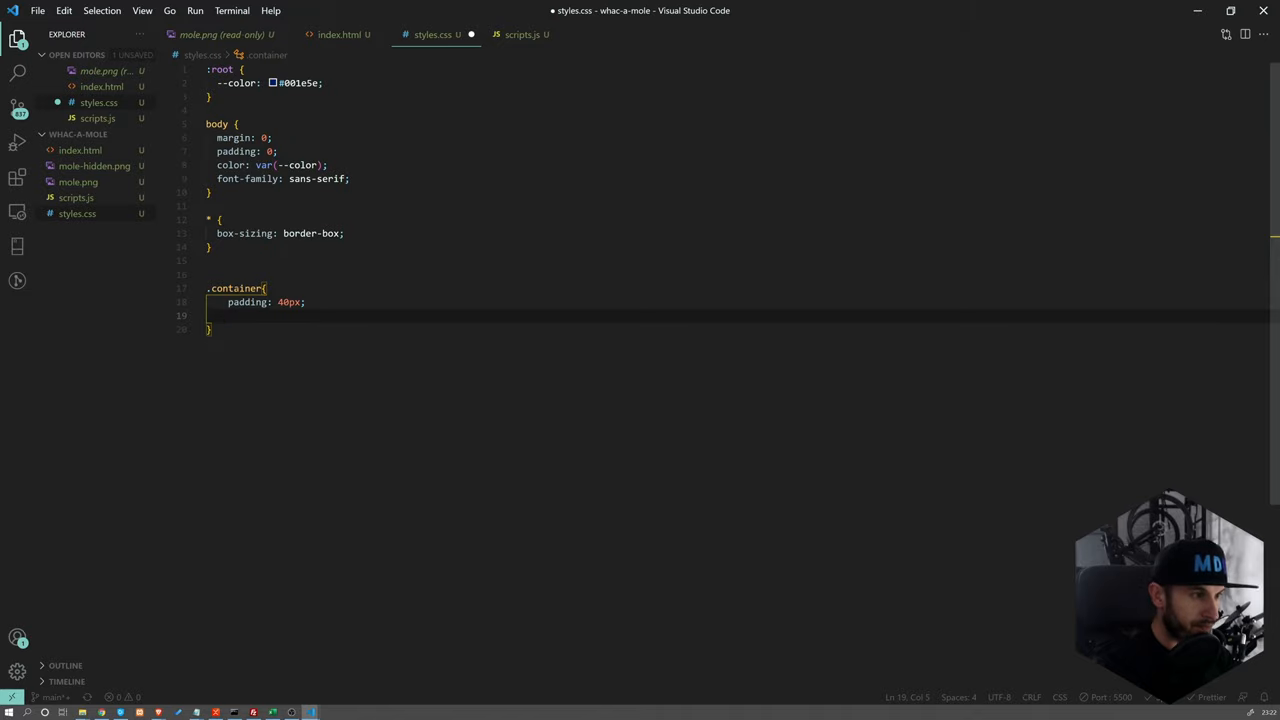
text(height:)
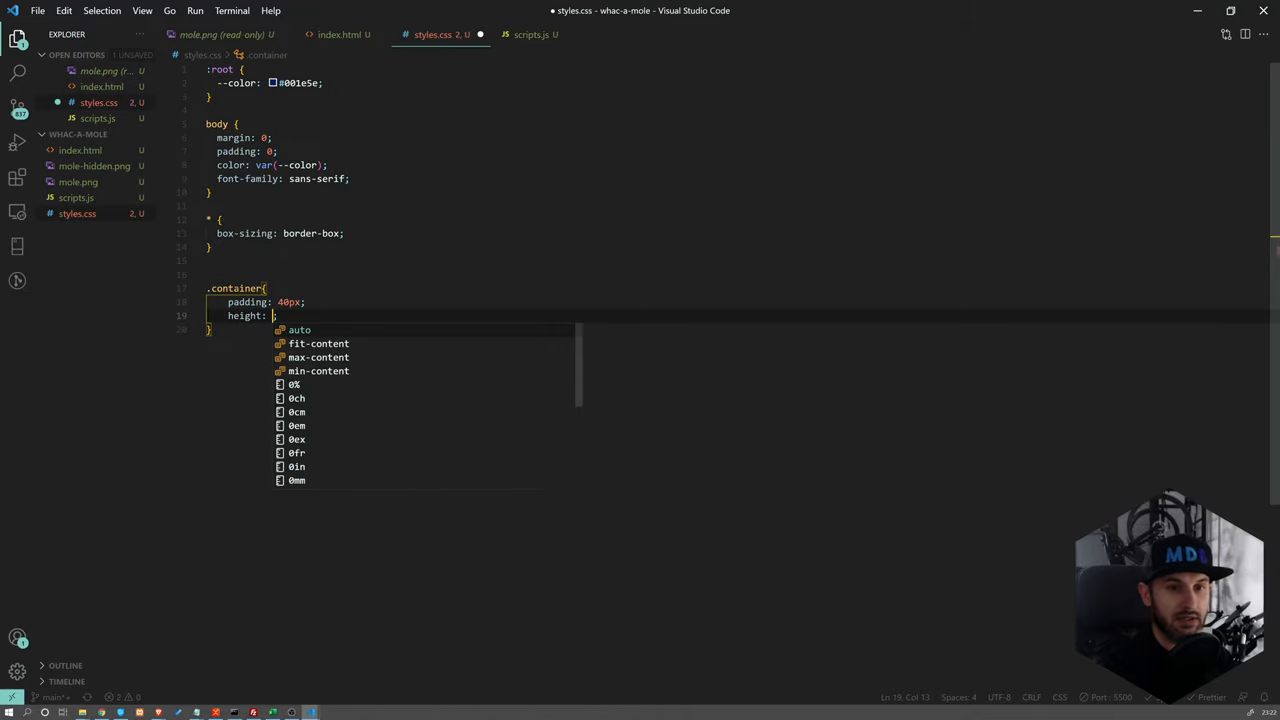
text(100vh;)
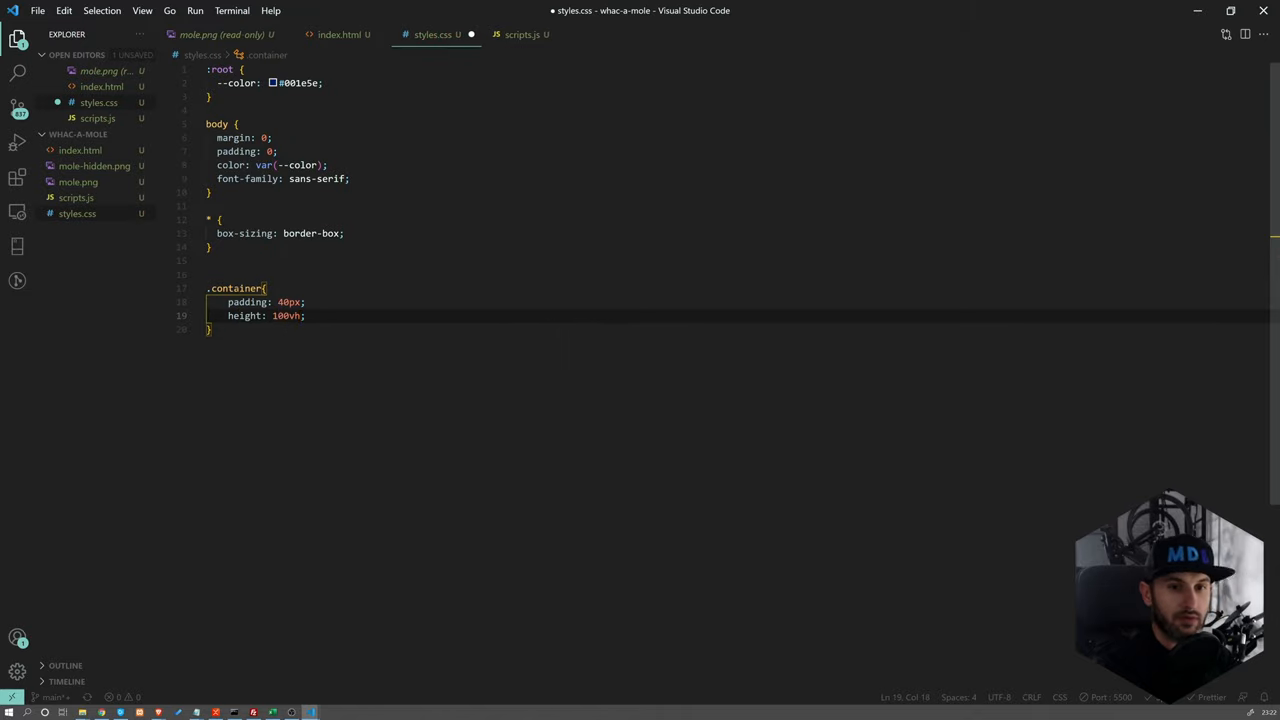
text(d)
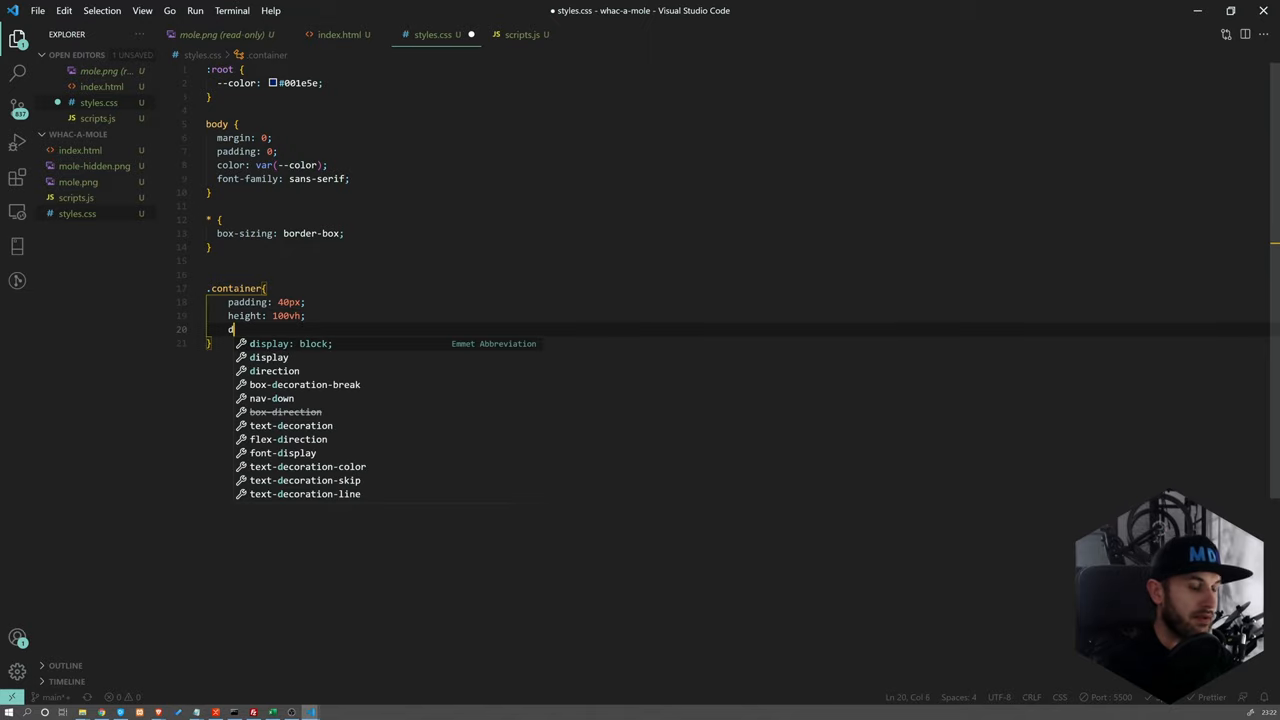
text(display:f)
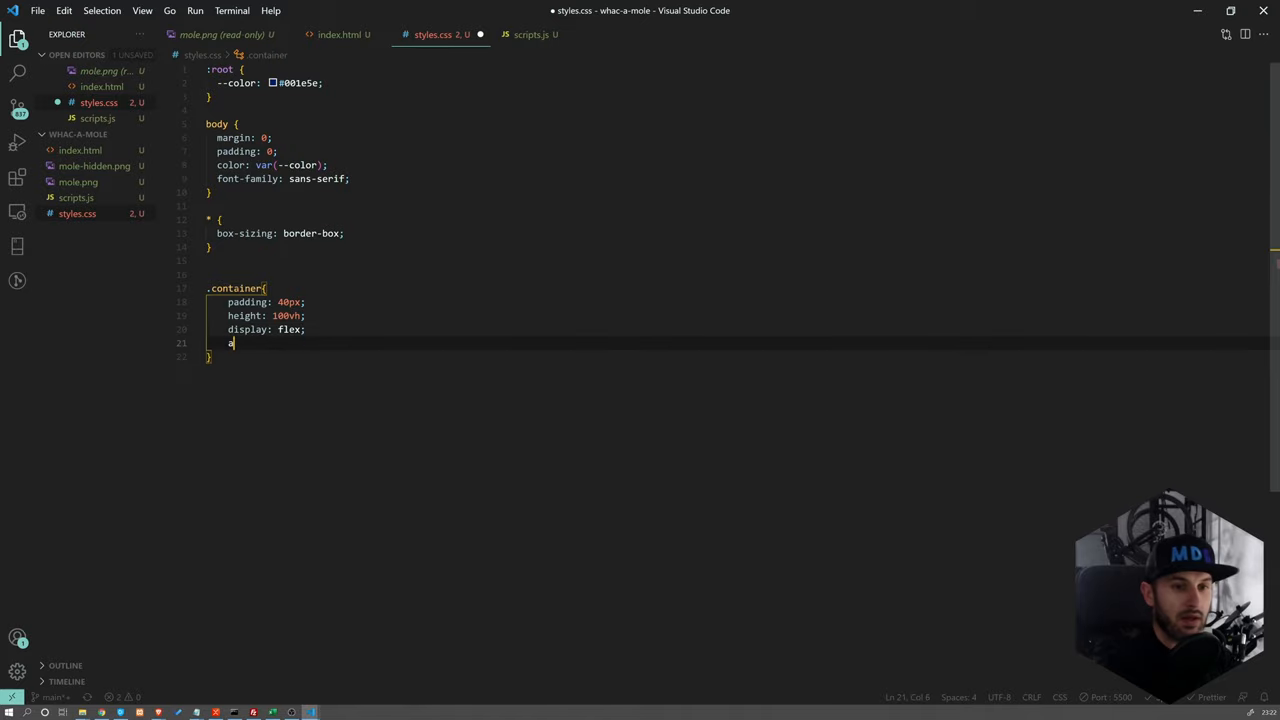
text(lign-items:)
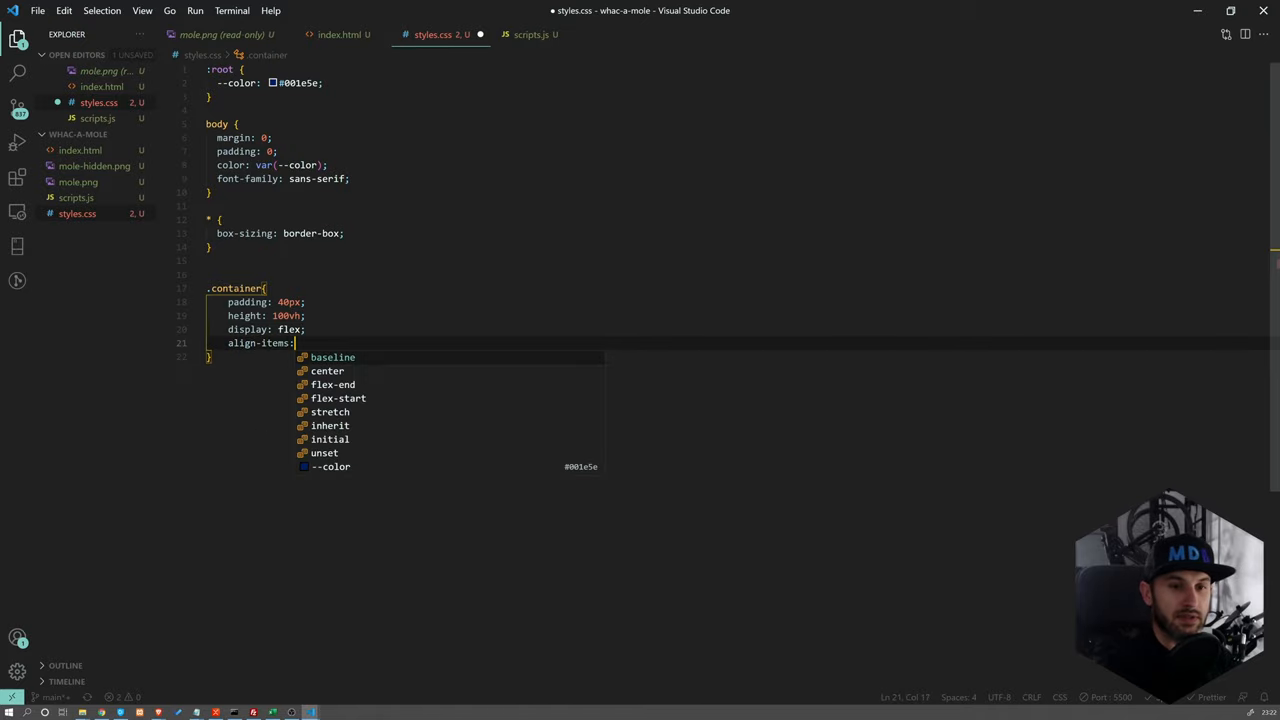
Add justify-content: center and flex-direction: column to .container, then begin .board
click(326, 370)
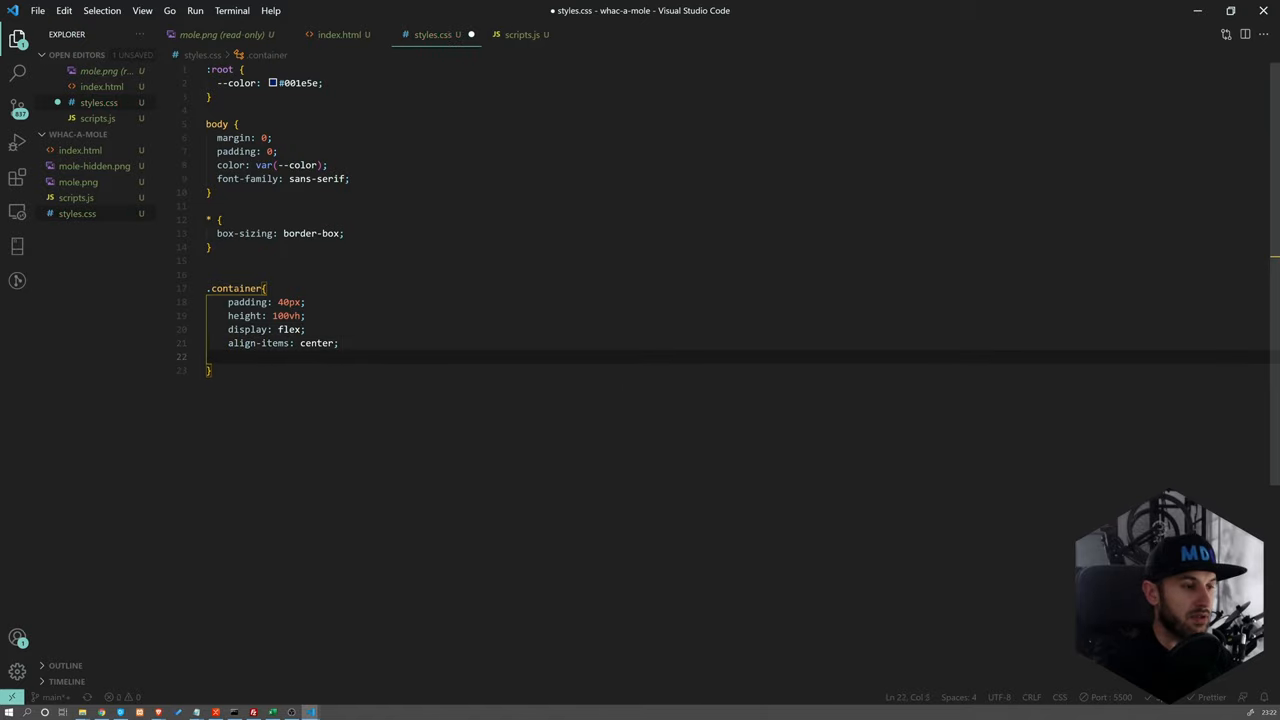
text(justif)
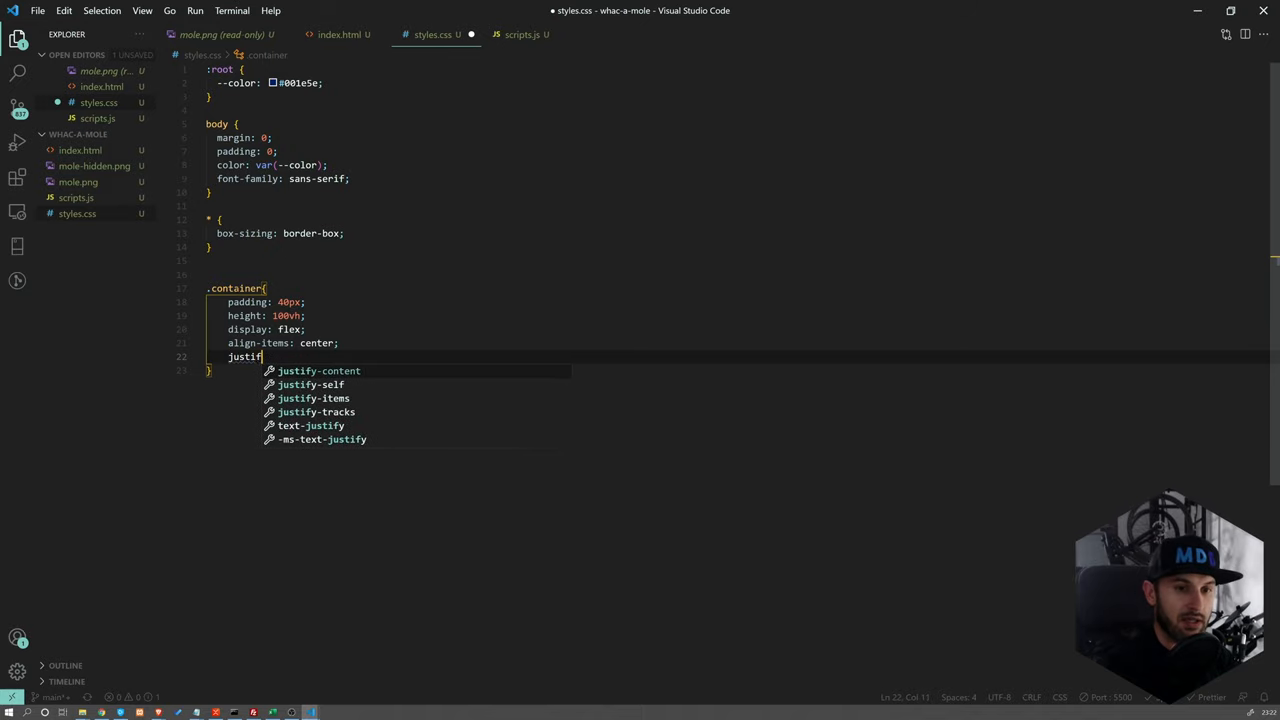
key(Escape)
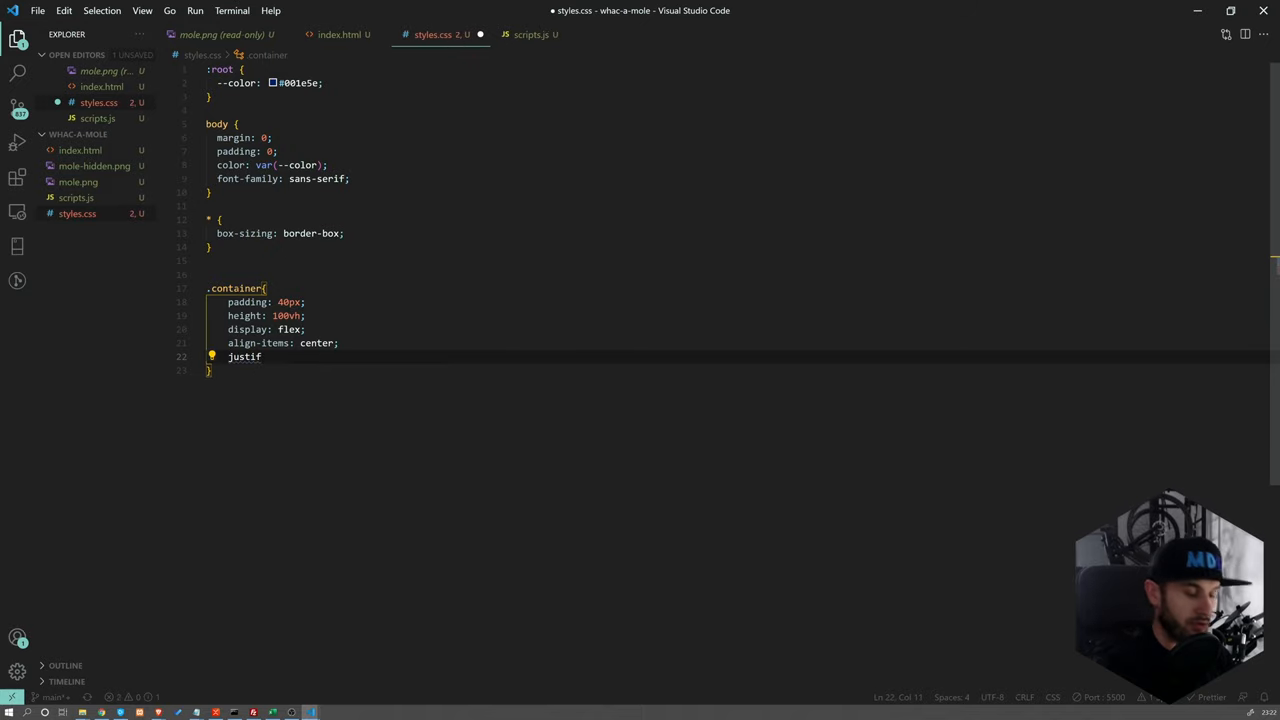
text(y)
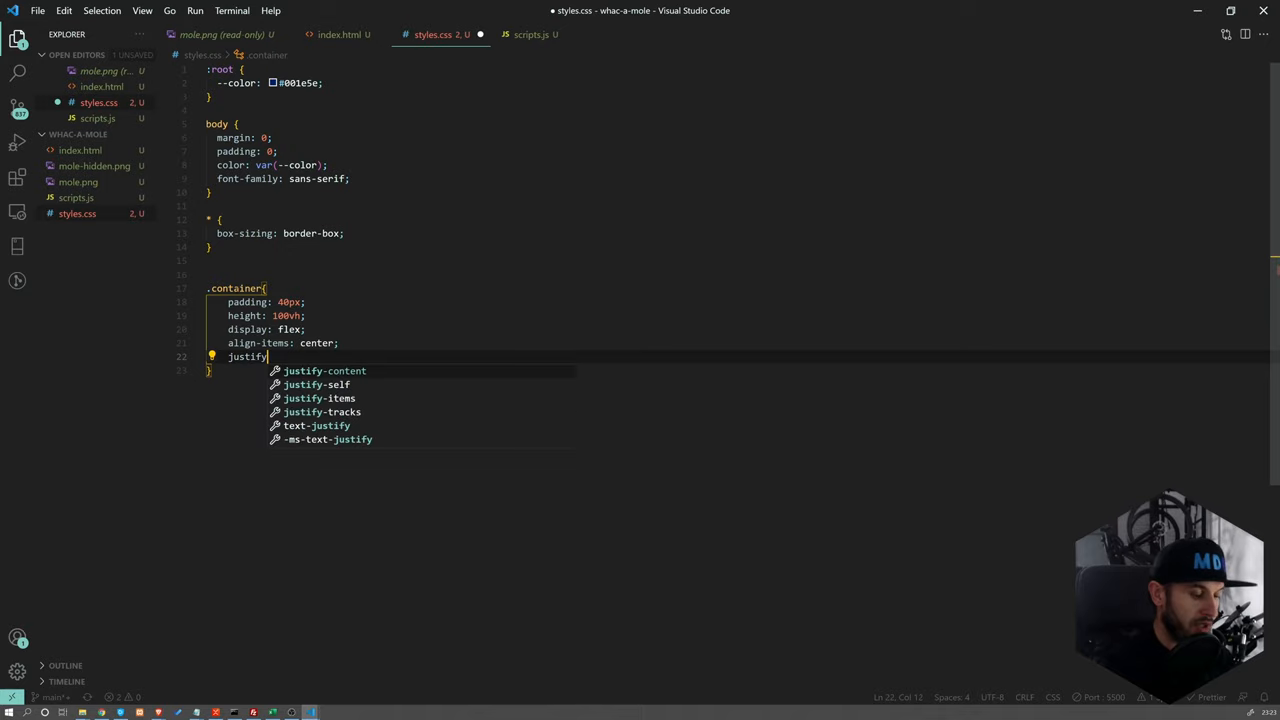
text(-content: center;)
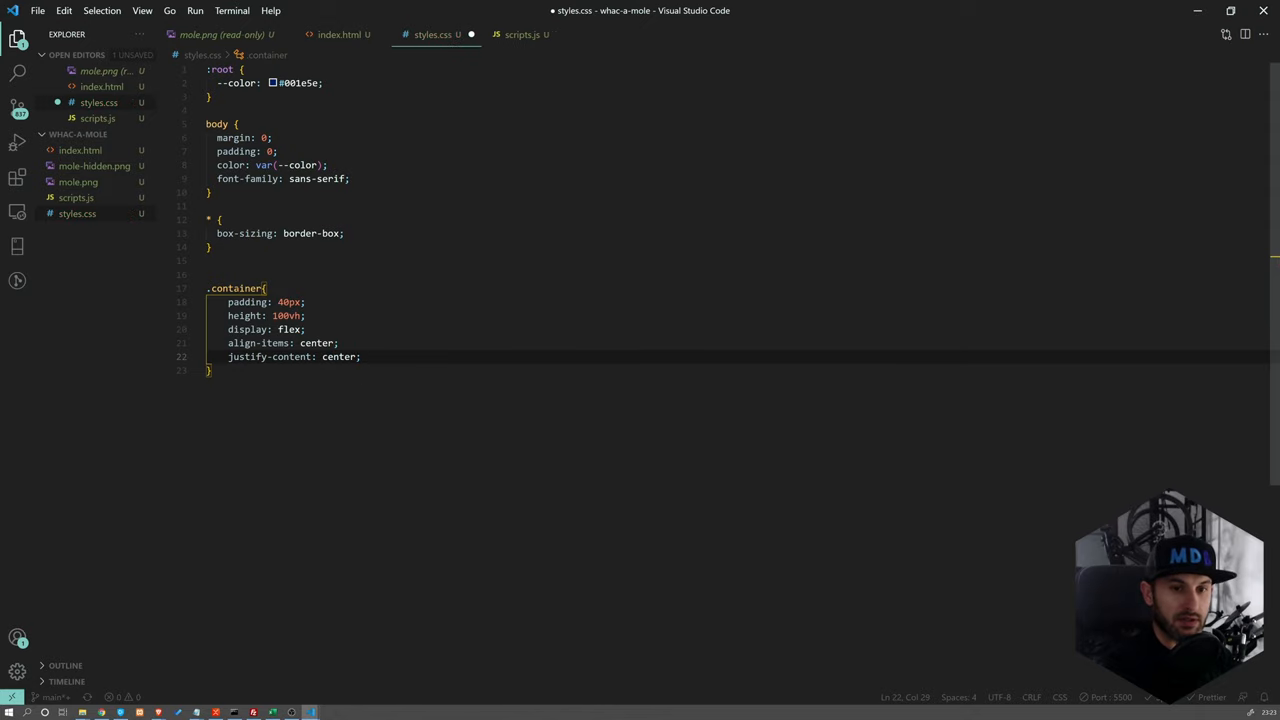
text(flex)
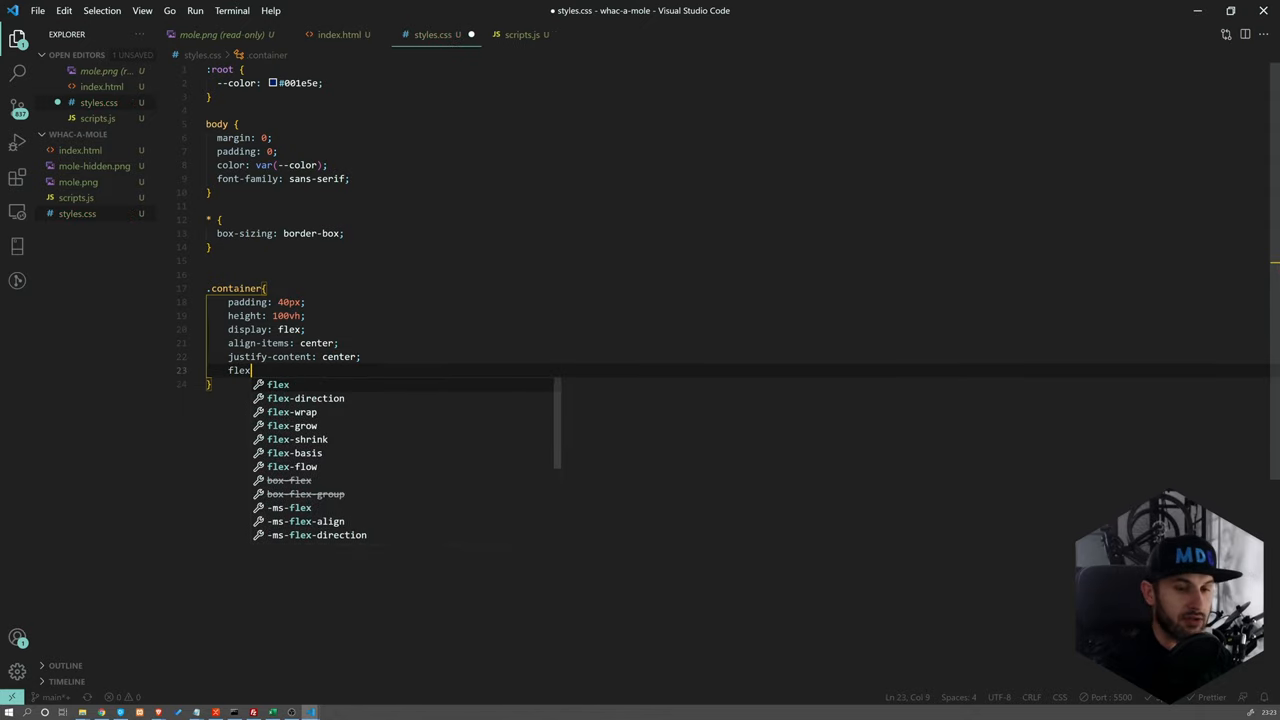
text(-d)
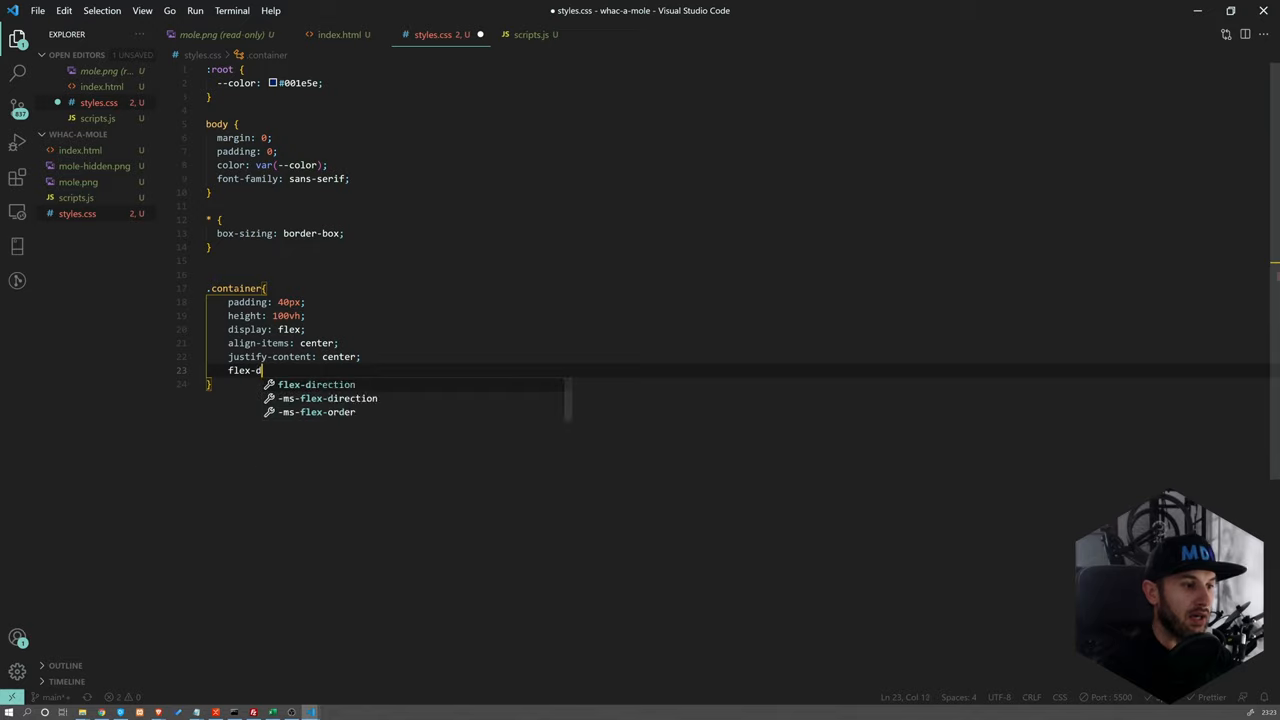
text(irection: column;)
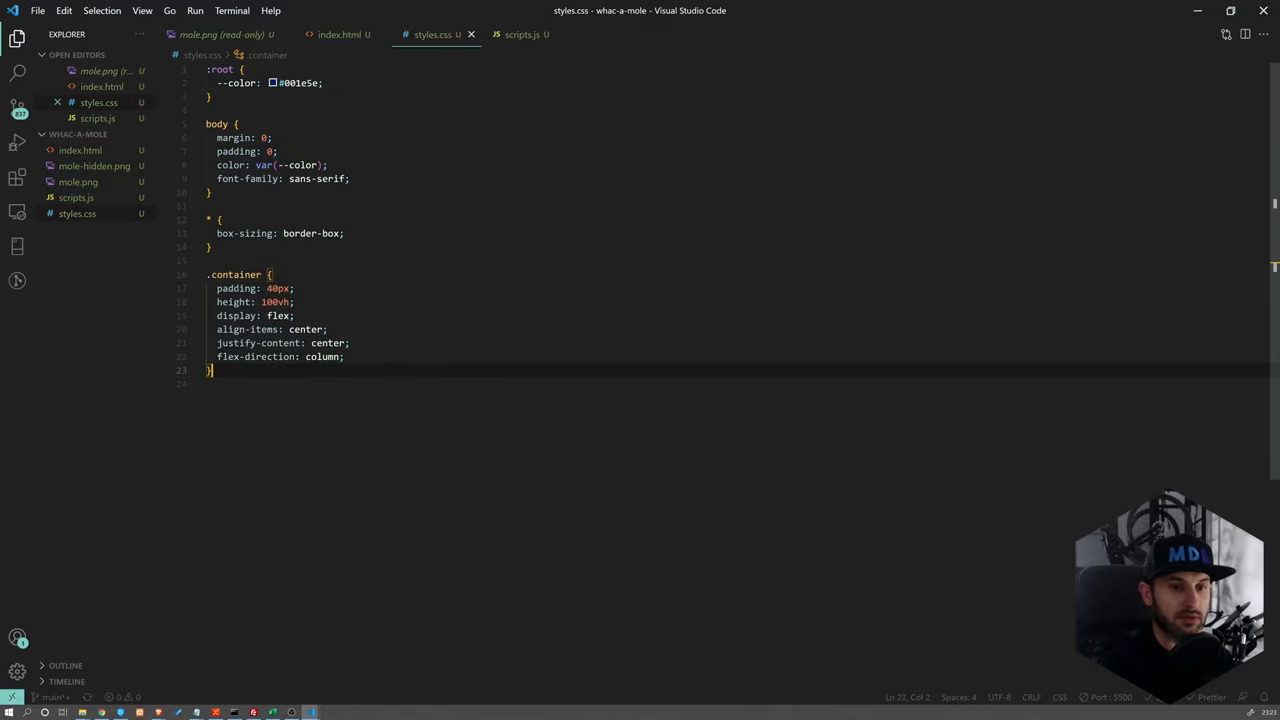
text(.board {)
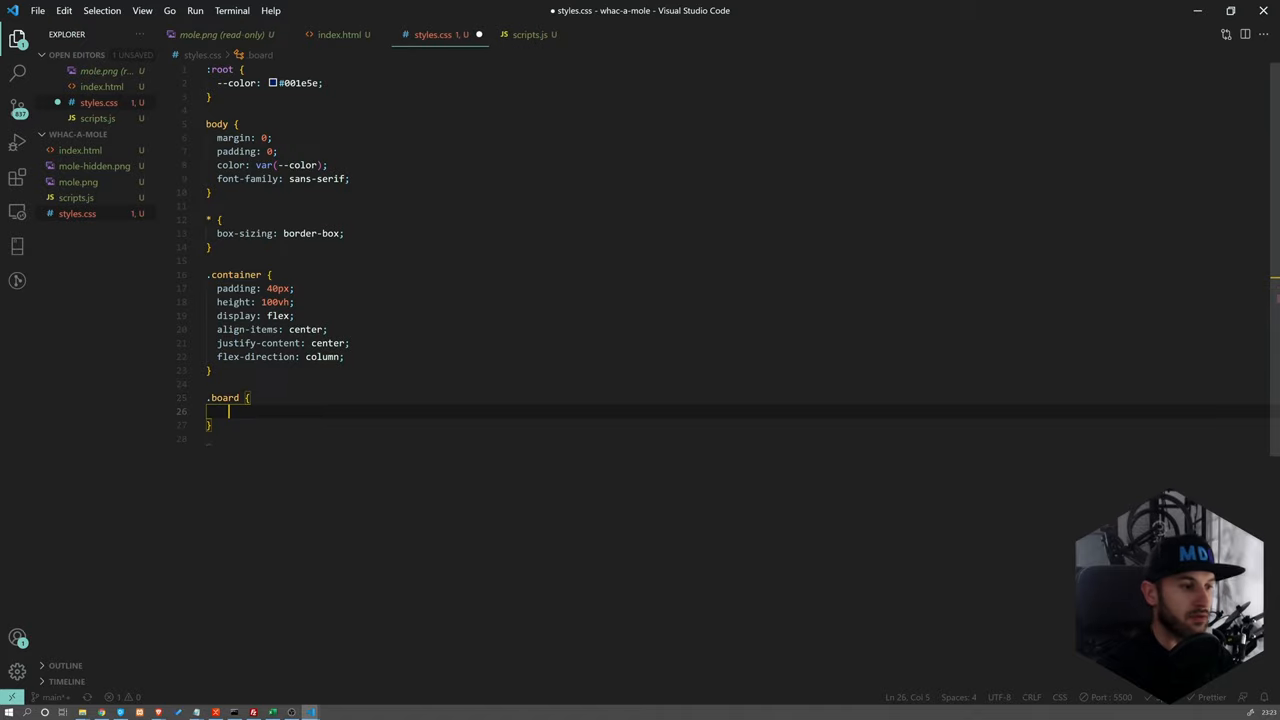
Give .board width 450px, display flex and flex-wrap: wrap
text(width: 450)
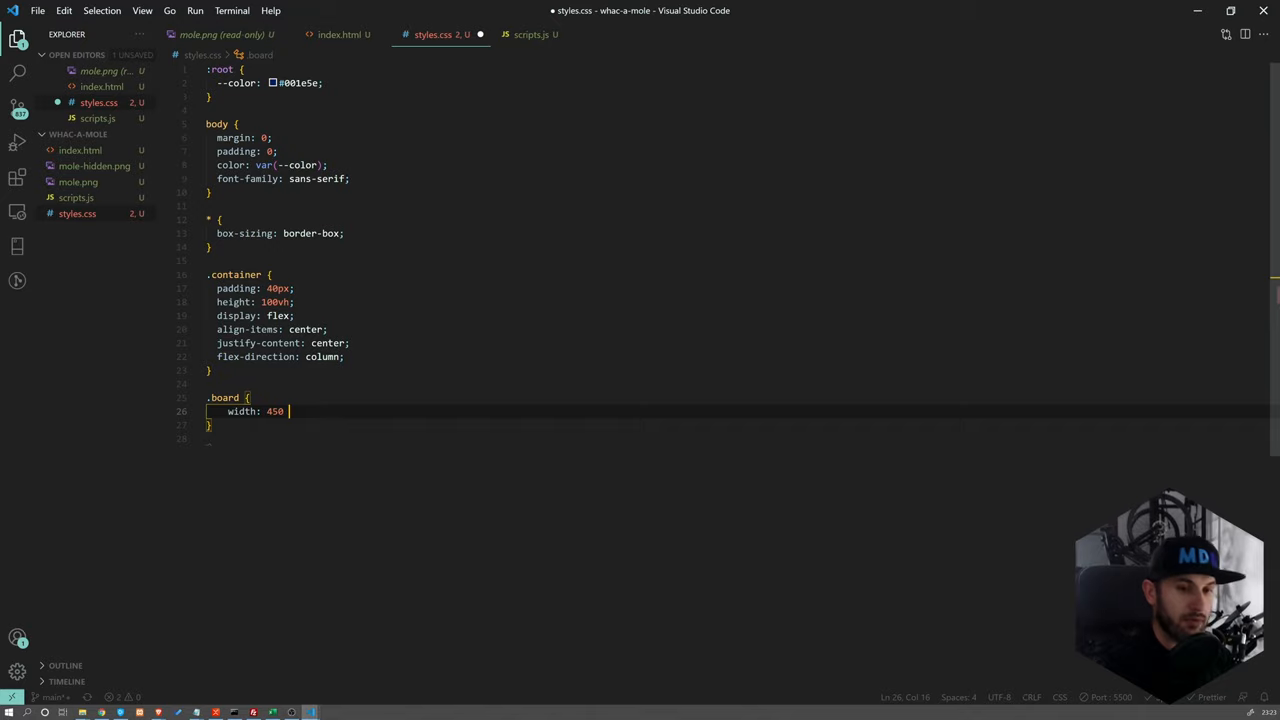
text(px;)
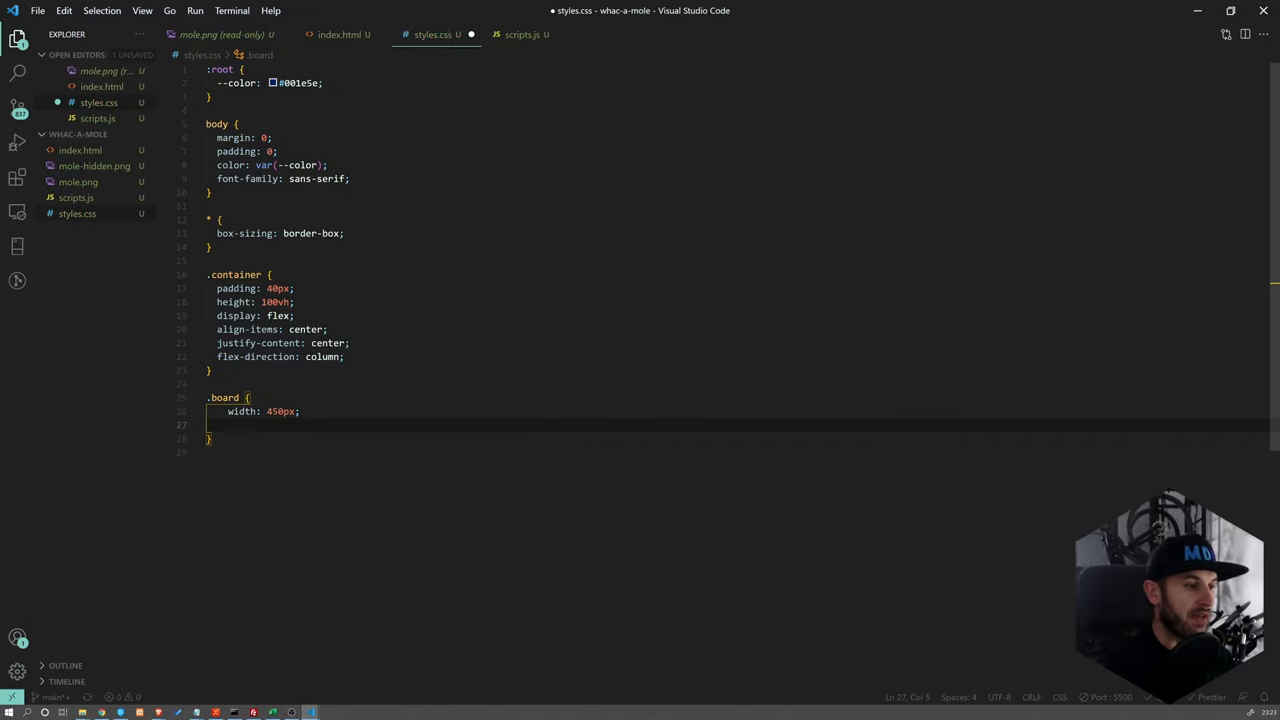
text(display: f)
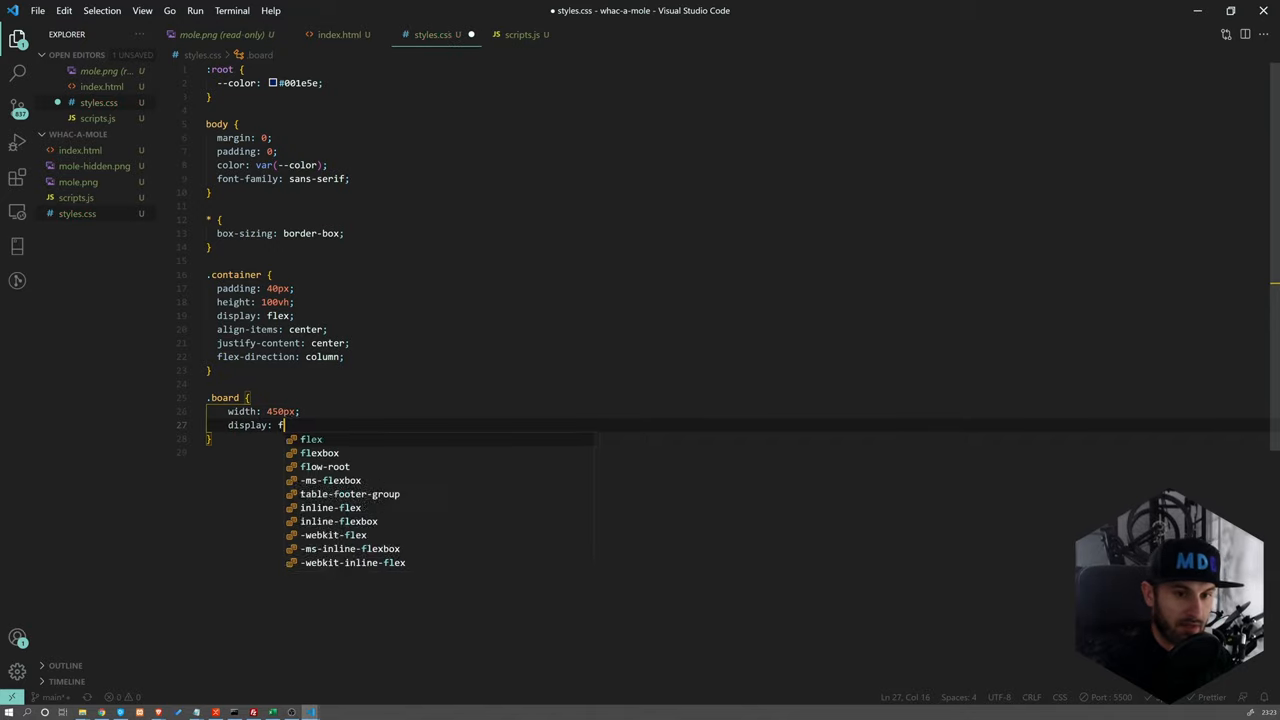
key(Enter)
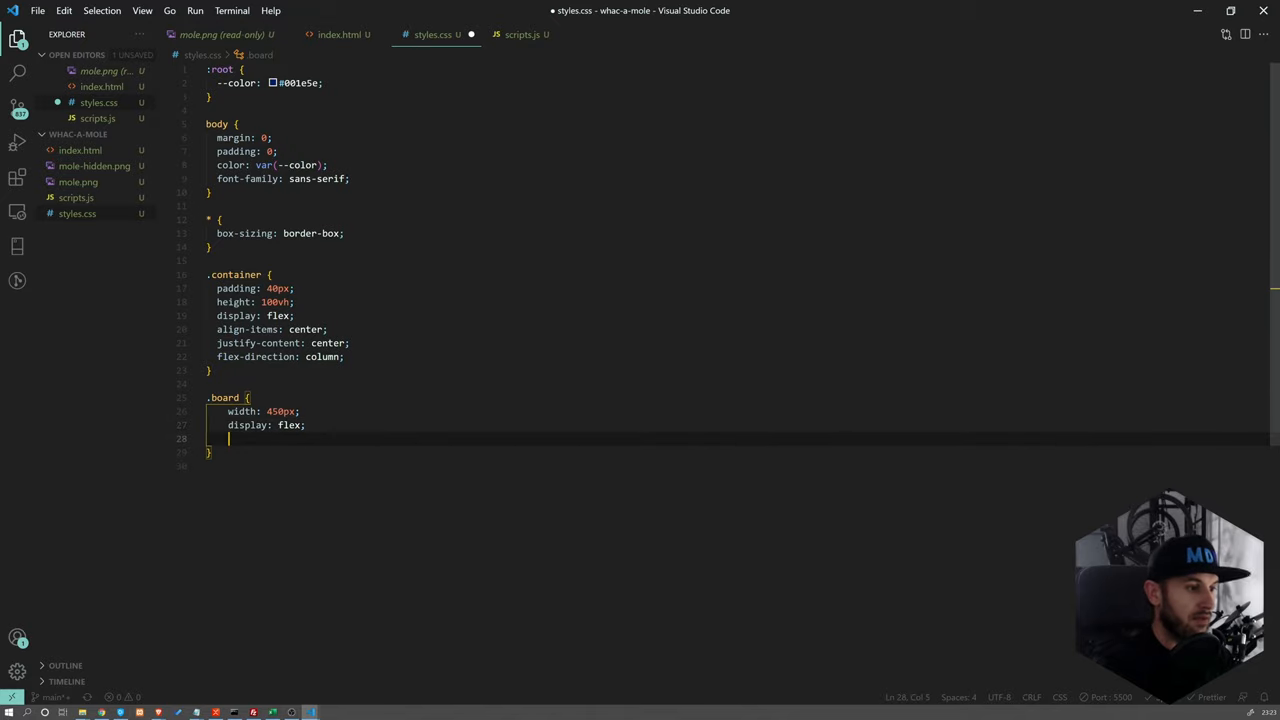
text(flex-wrap: wrap;)
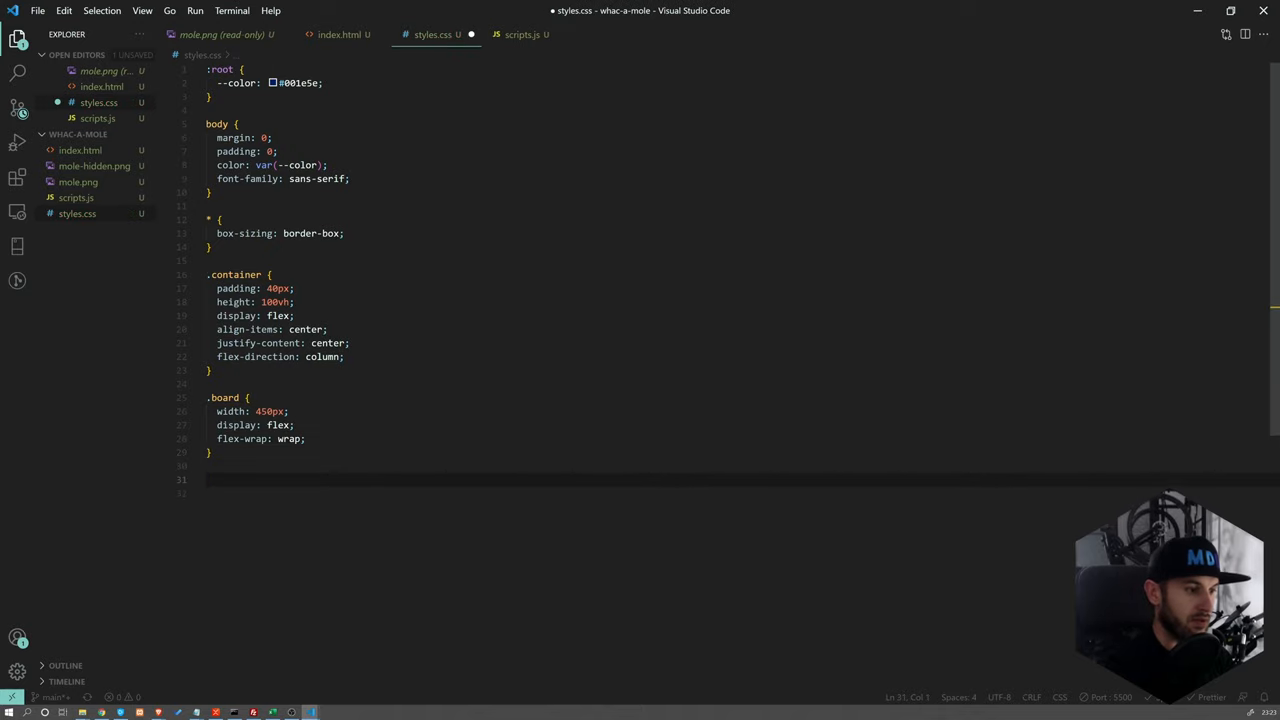
Write a .box rule: 150px by 150px, flex display with align-items and justify-content center
text(.box)
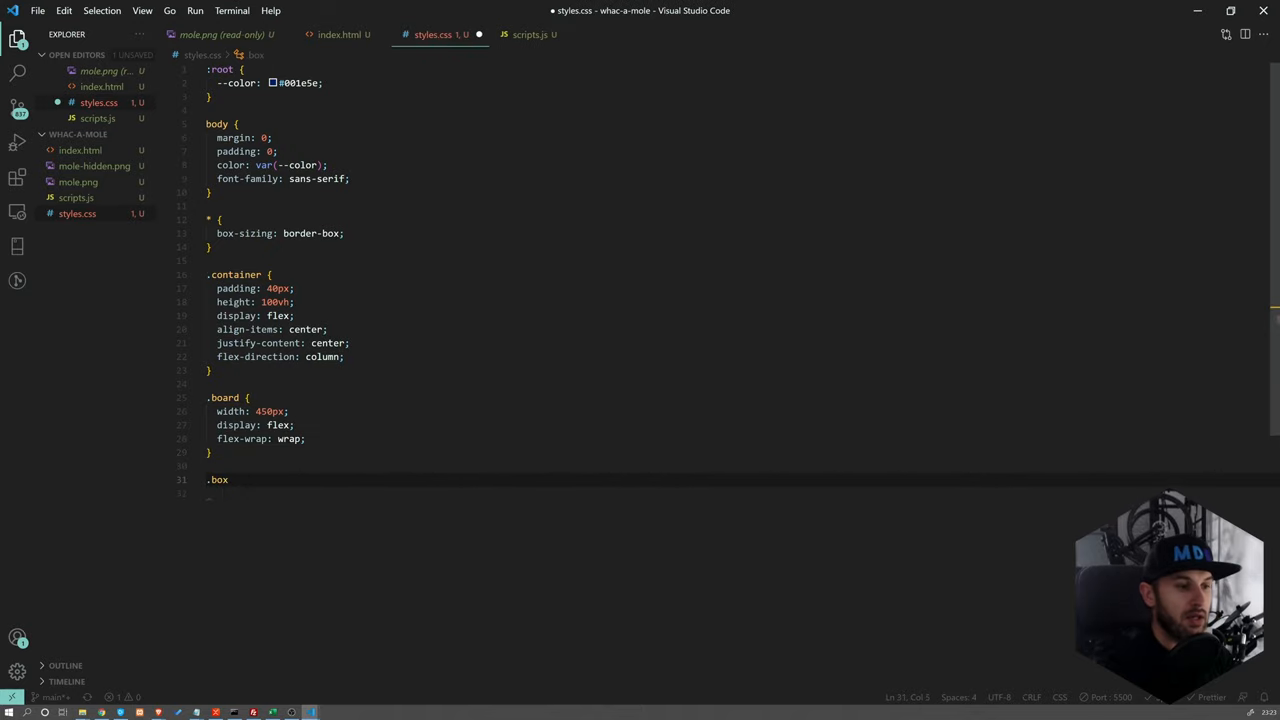
text({)
click(450, 494)
text(width: 1)
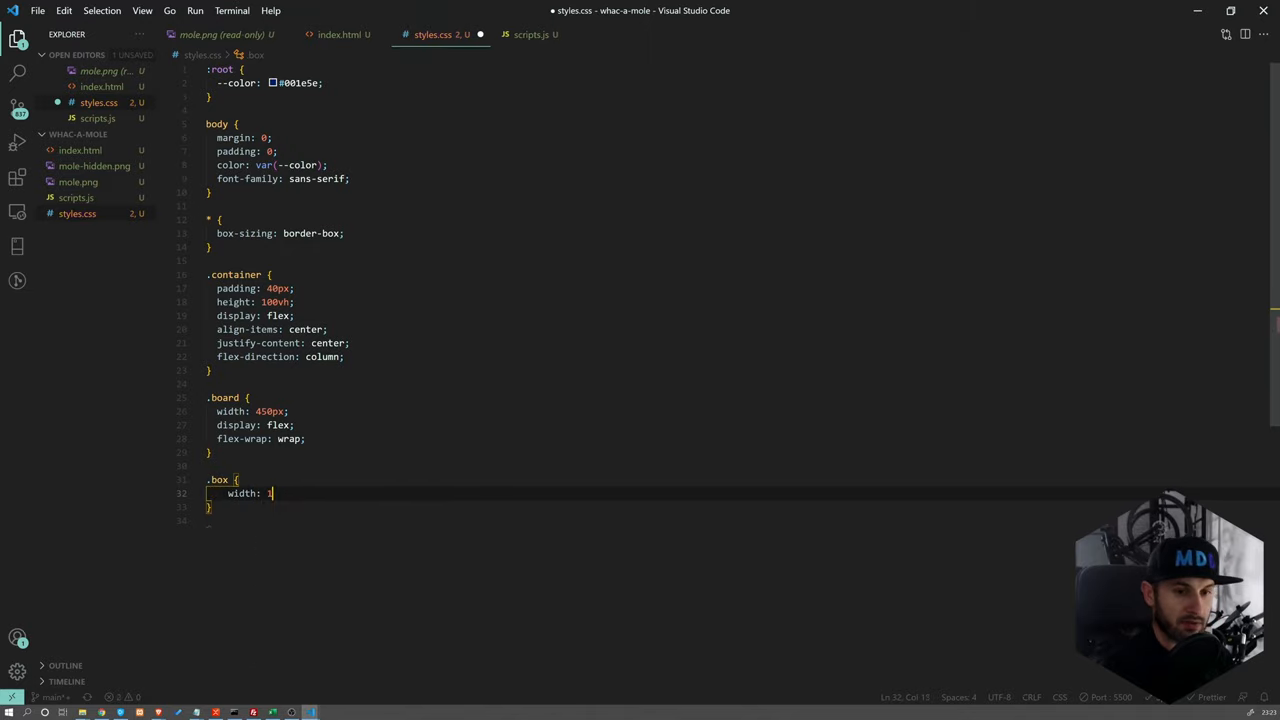
text(50px;)
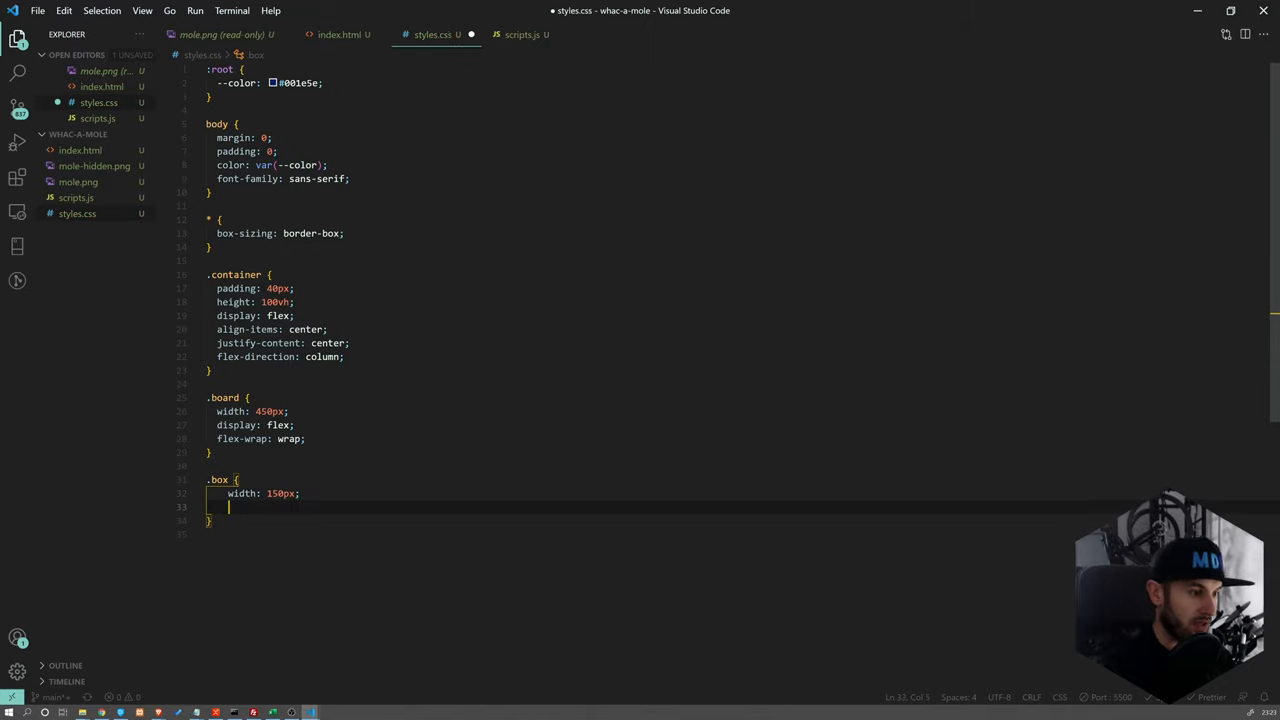
text(height: 15;)
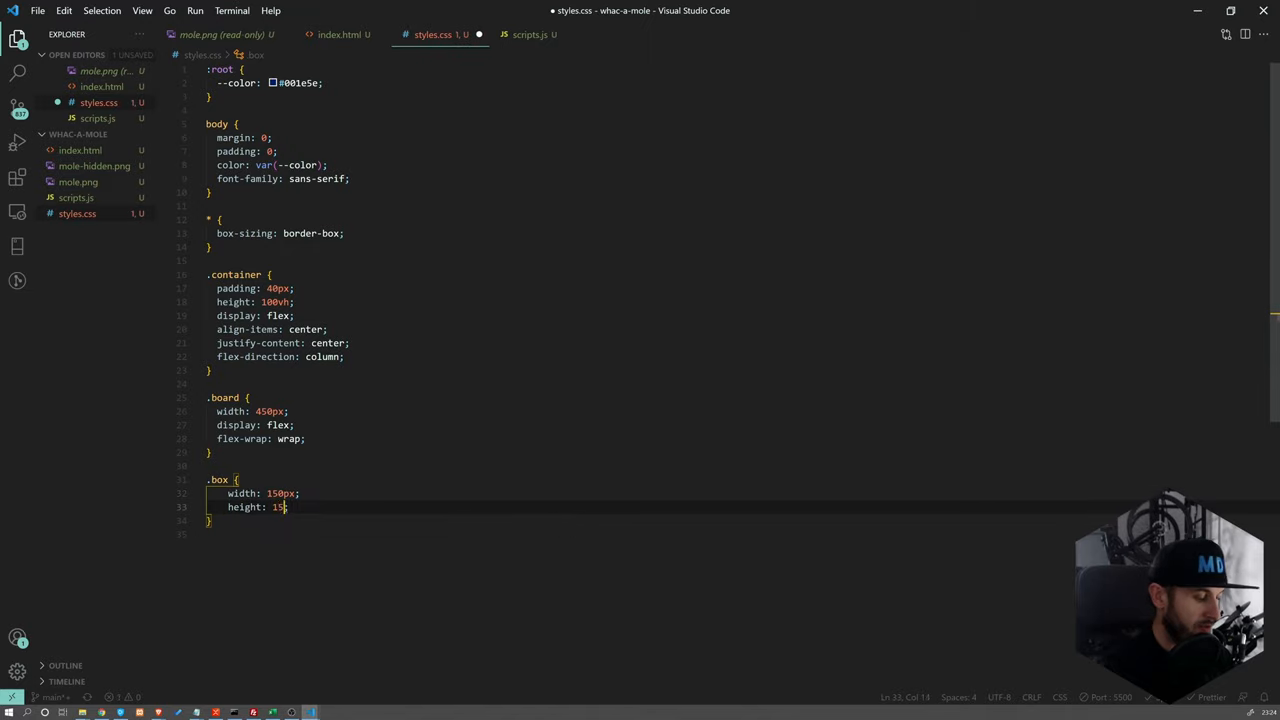
text(0px;)
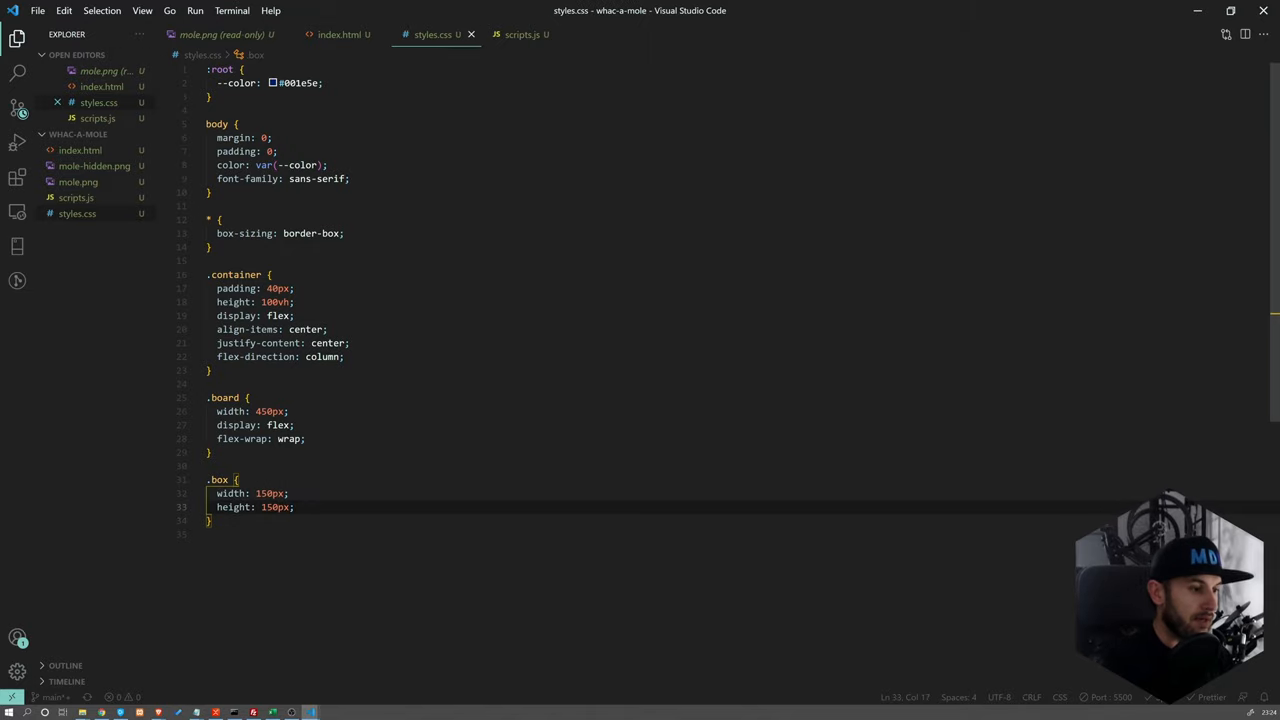
text(display: flex;)
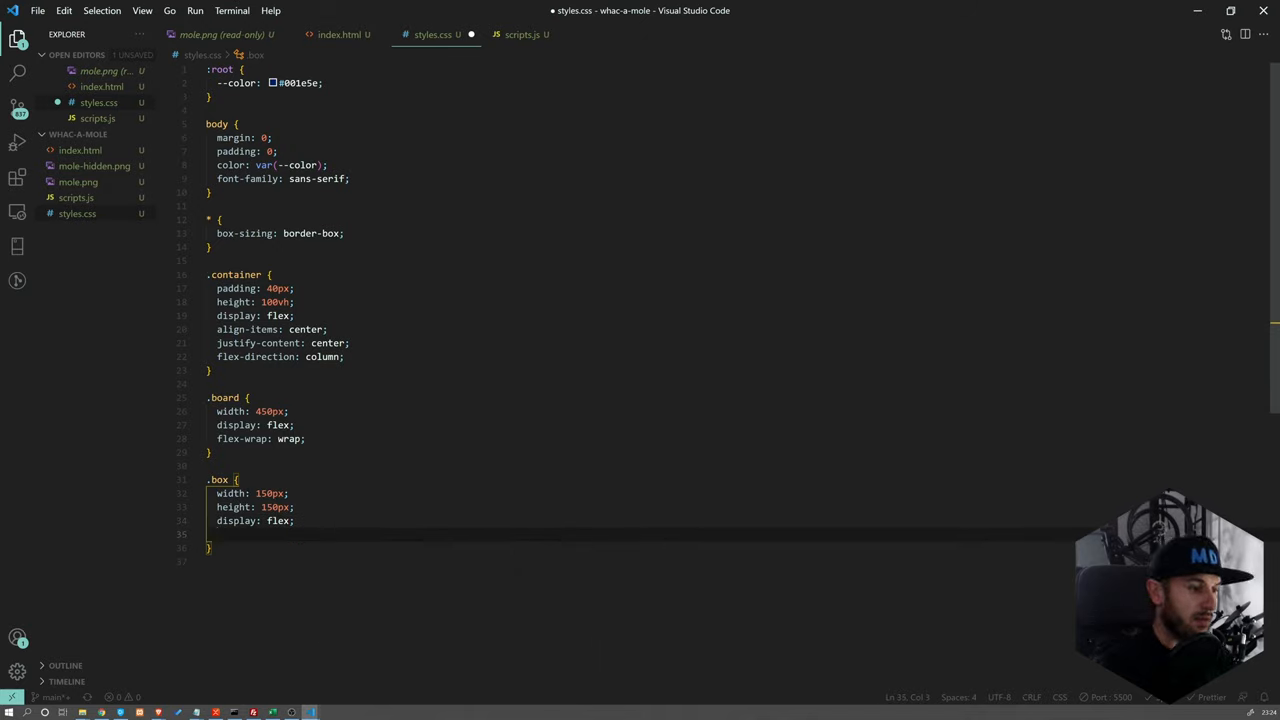
text(ali)
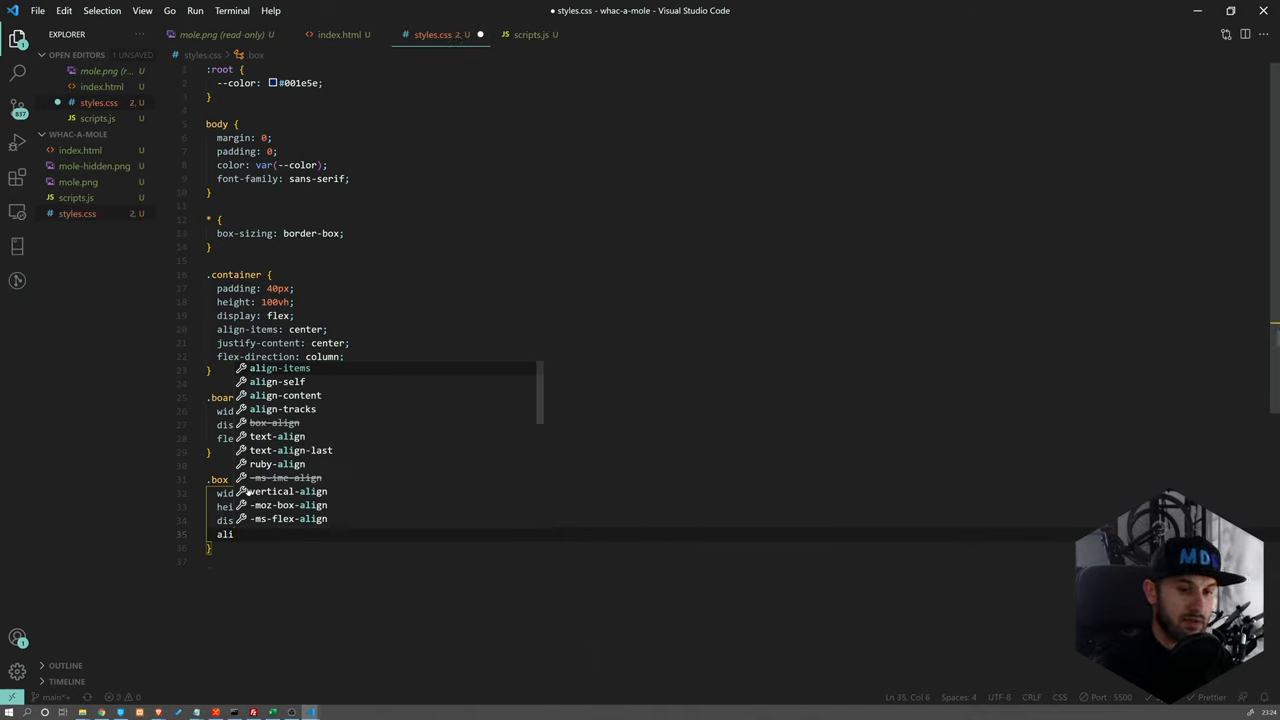
text(align-items: center)
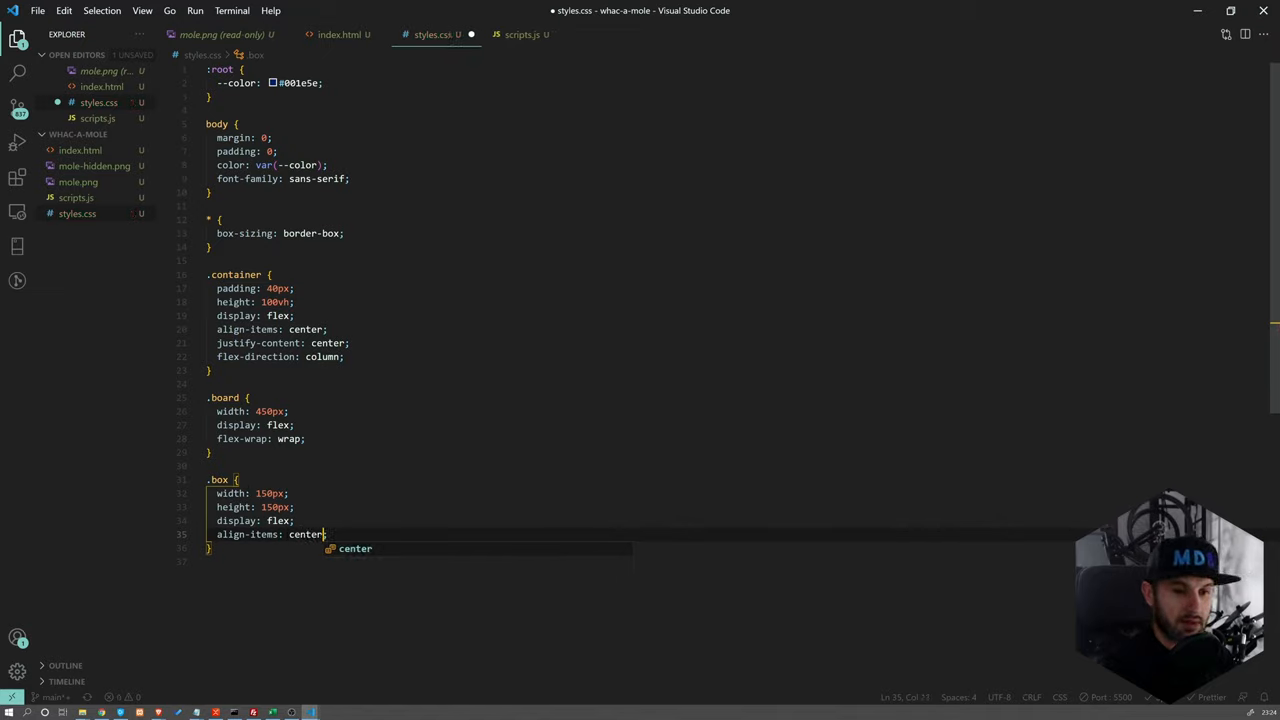
text(justify-content: ;)
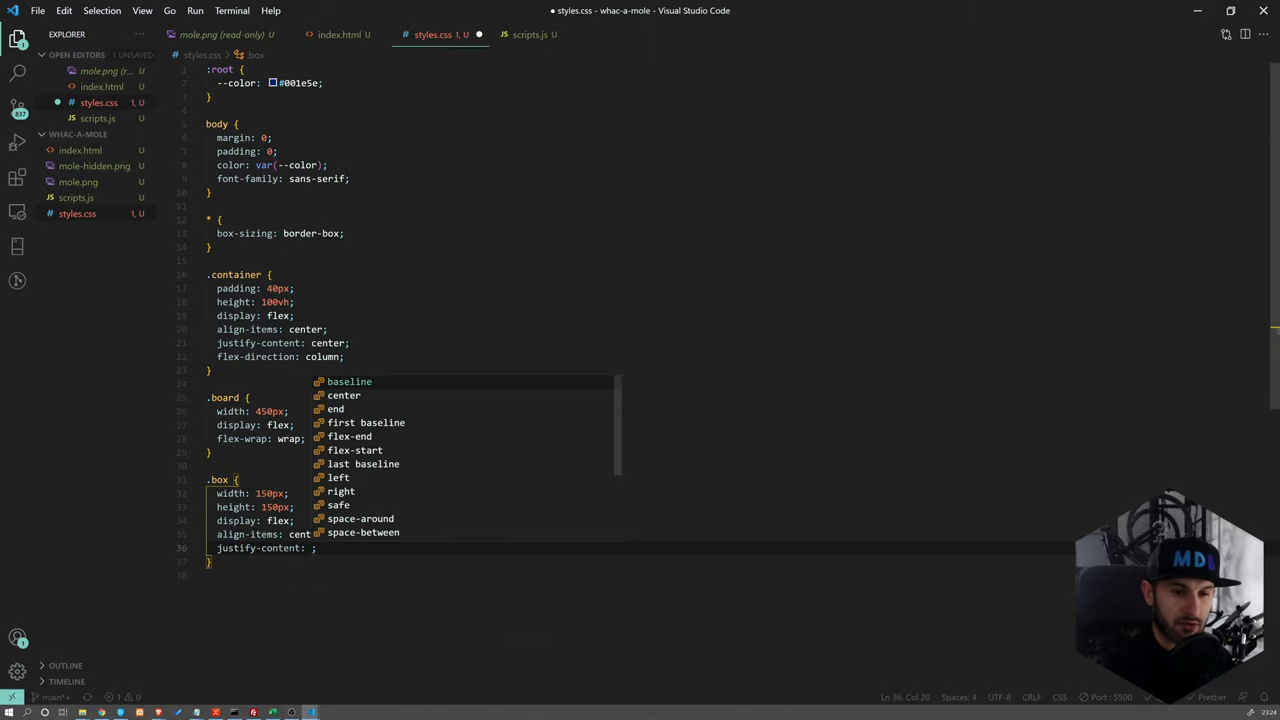
click(344, 396)
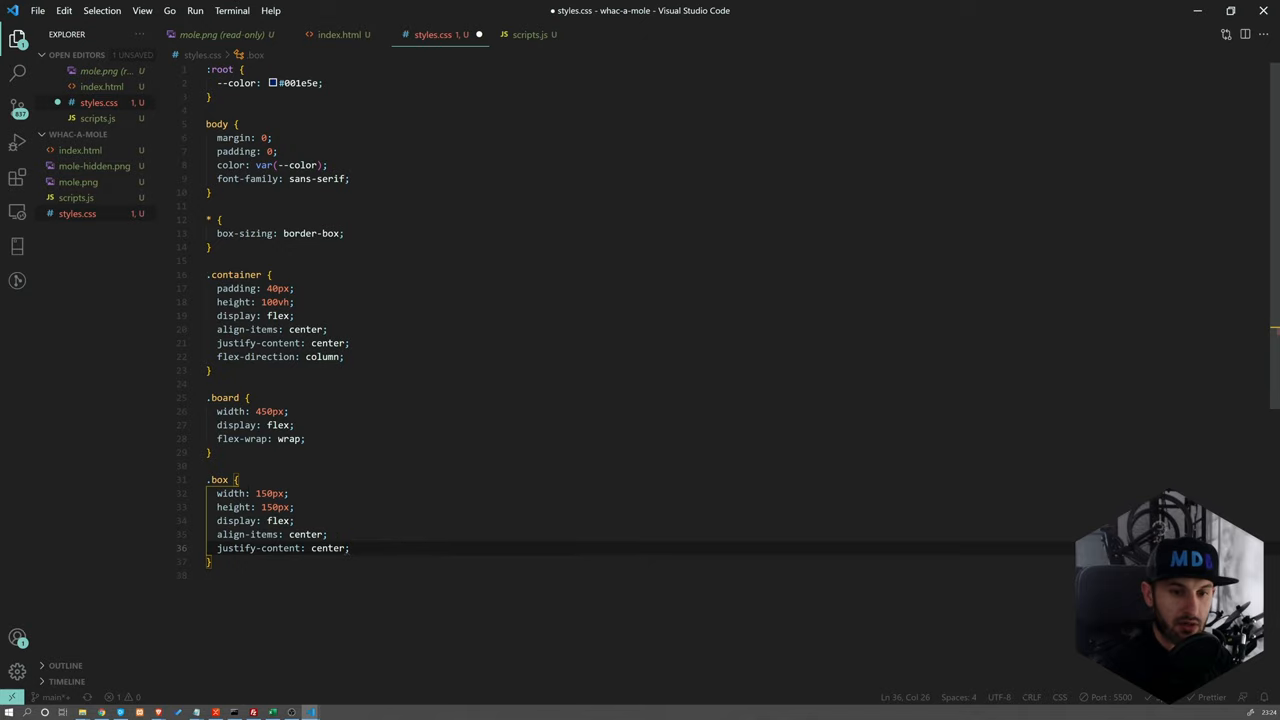
Save, then give .box a navy background colour
key(Ctrl+s)
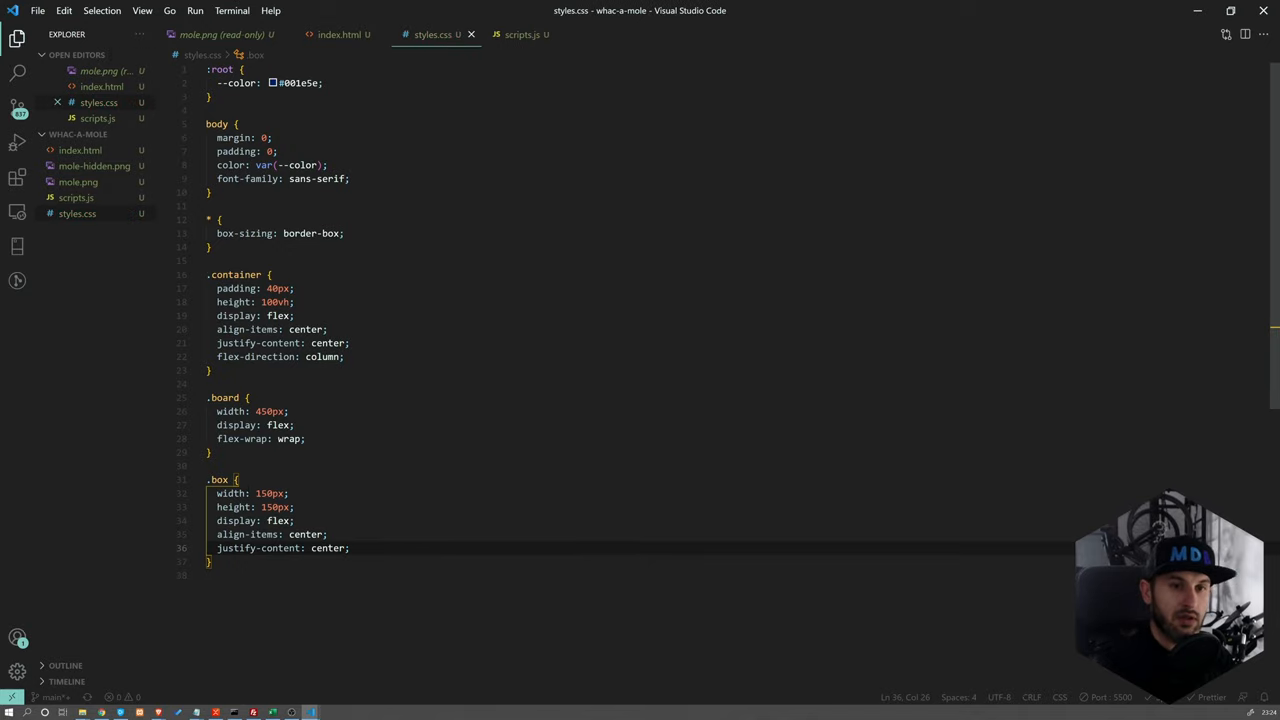
key(Enter)
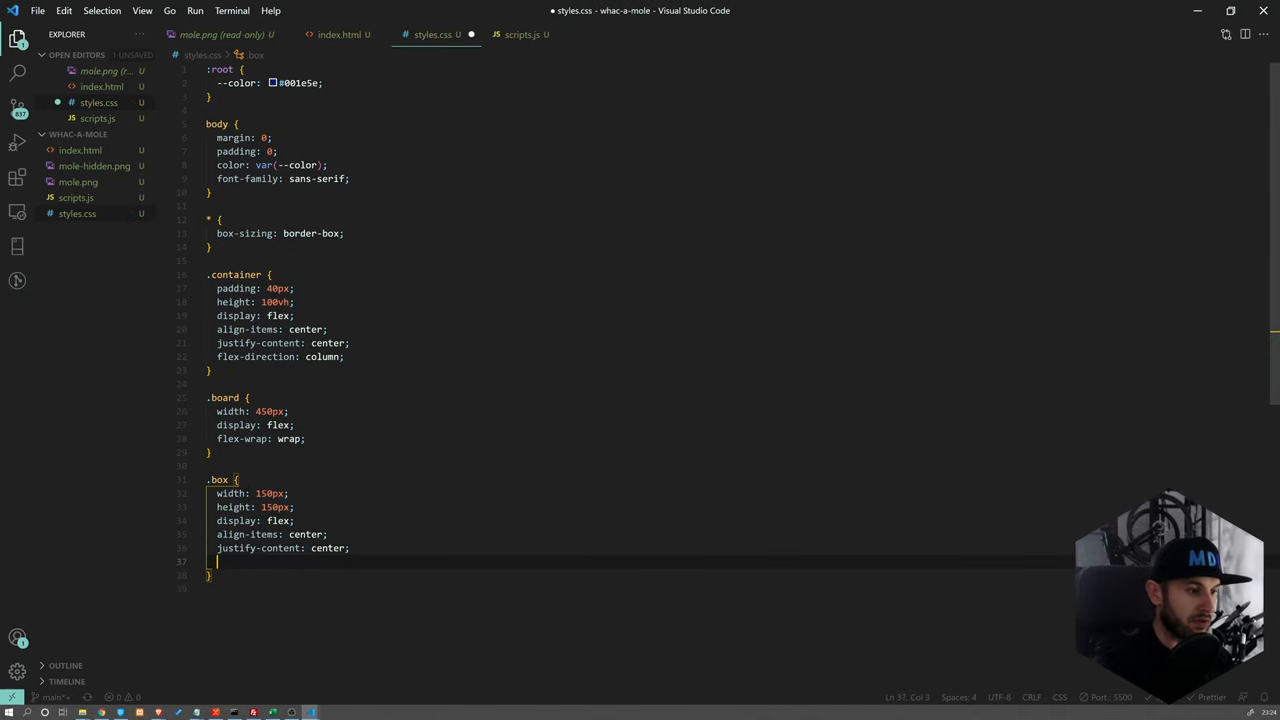
text(back)
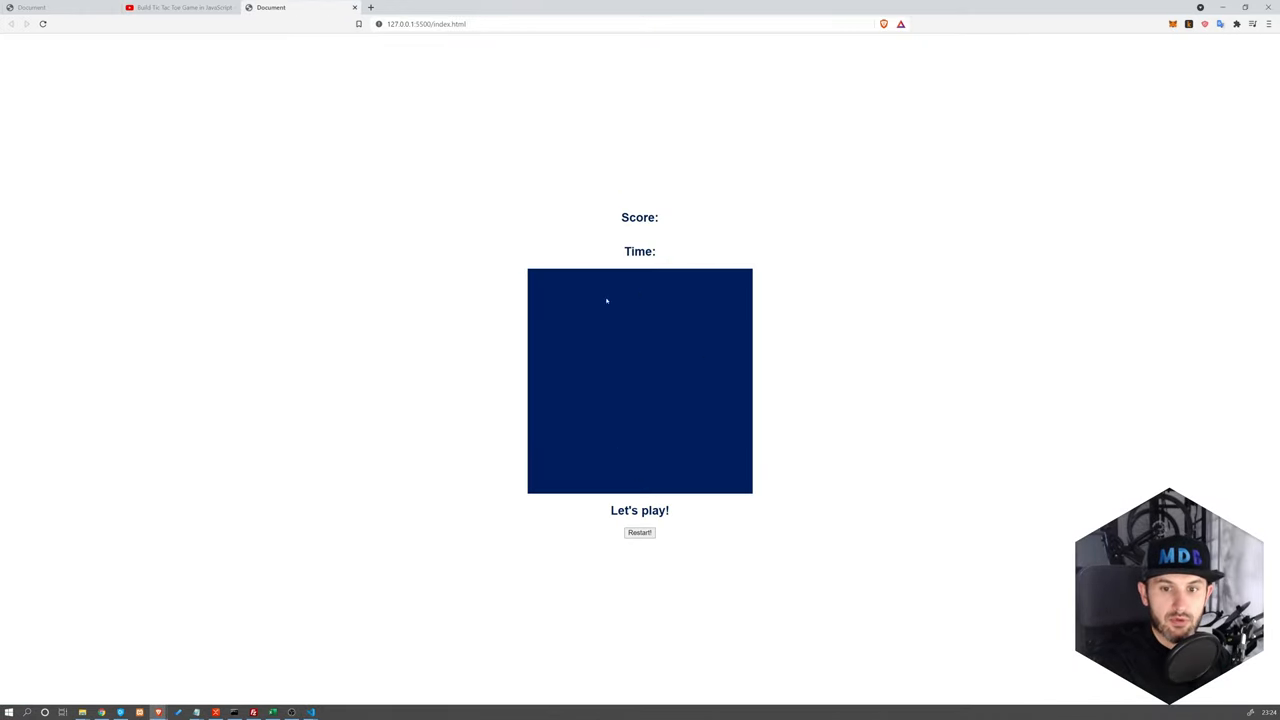
mouse_move(646, 338)
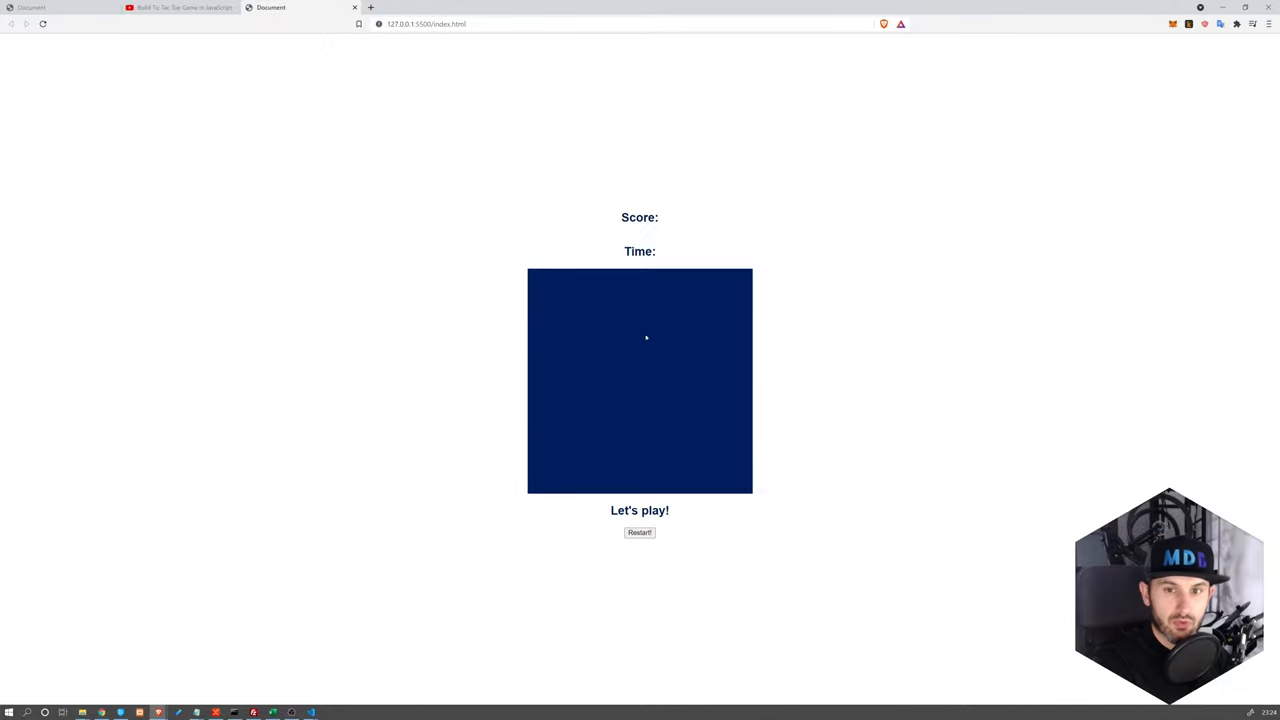
key(F12)
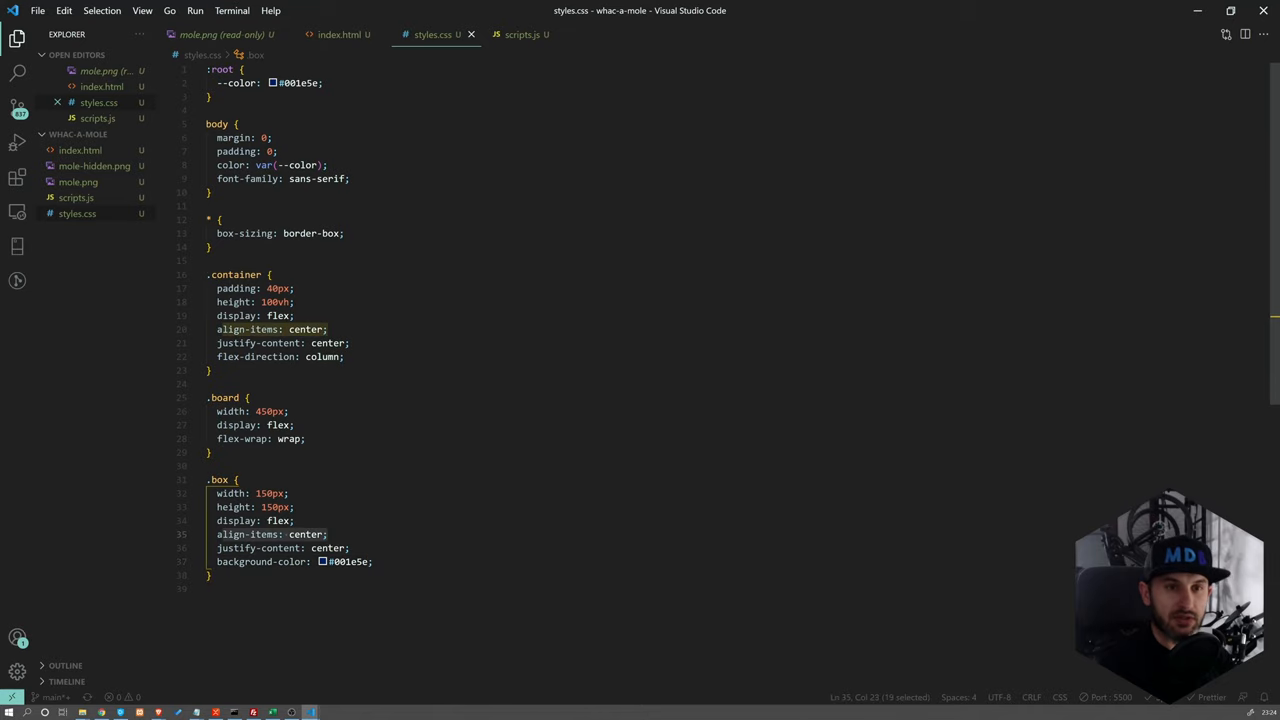
Review index.html and check the rendered board in the browser
click(330, 32)
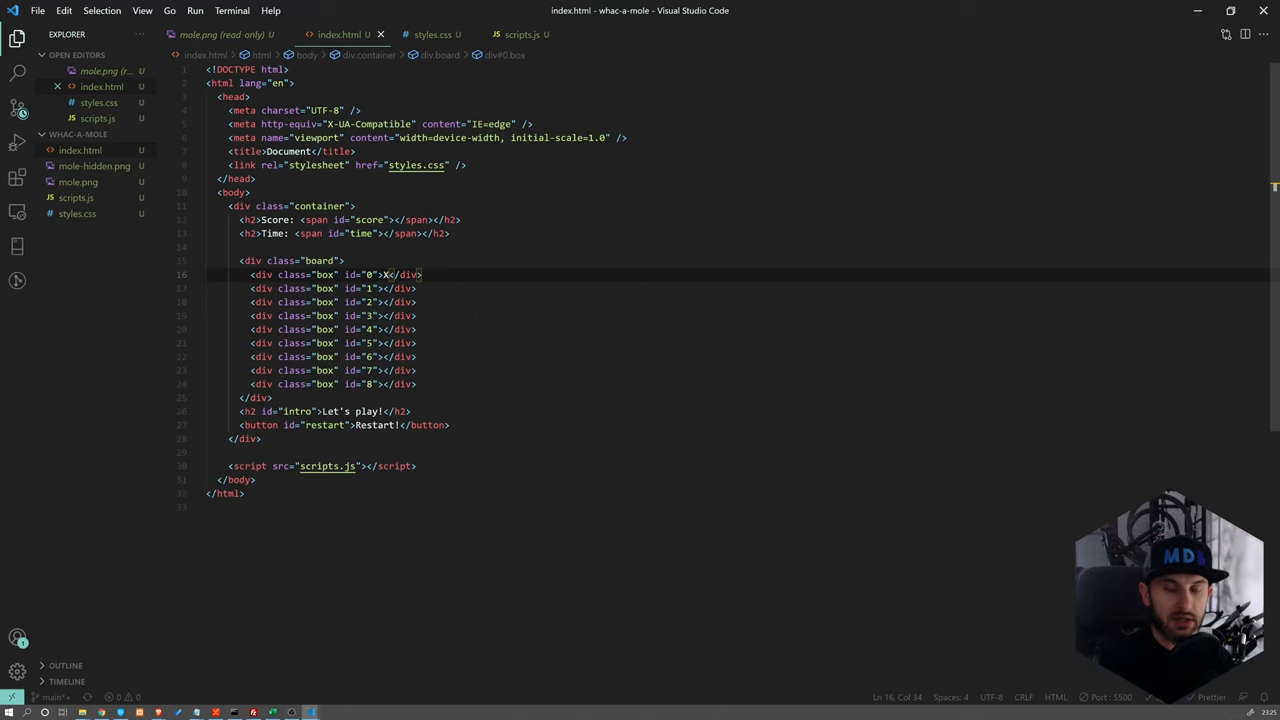
key(Backspace)
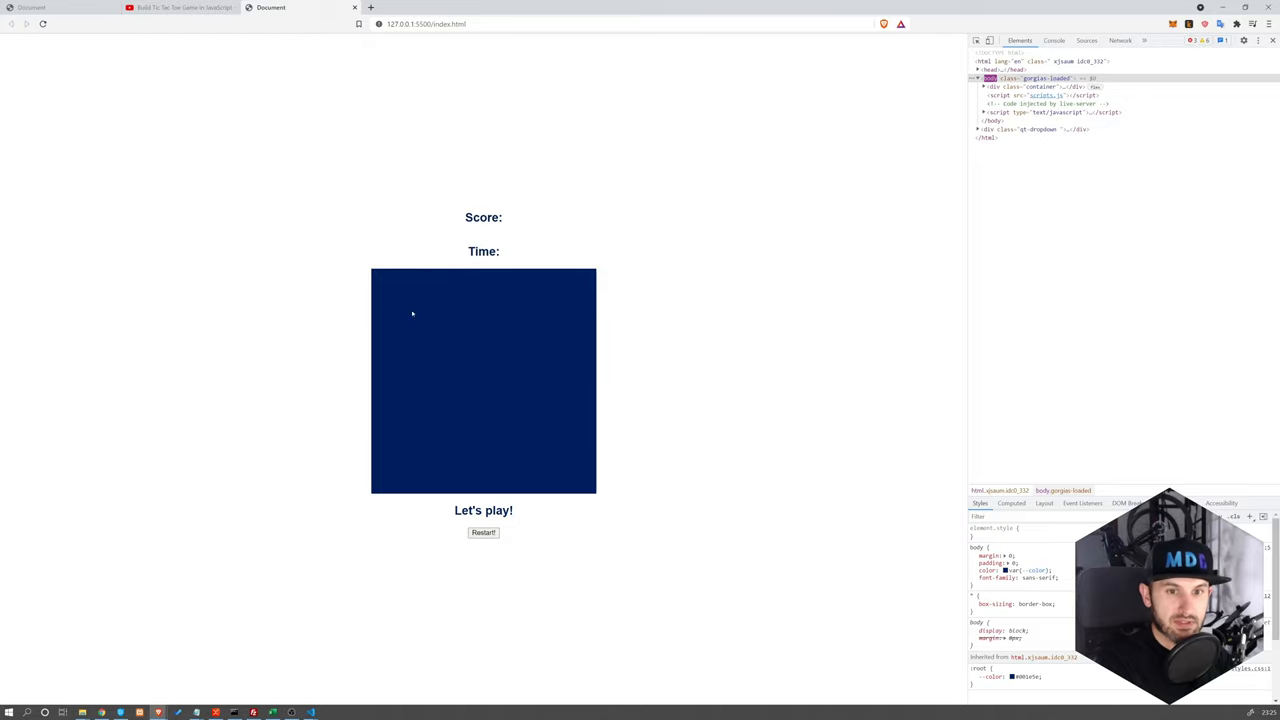
click(408, 298)
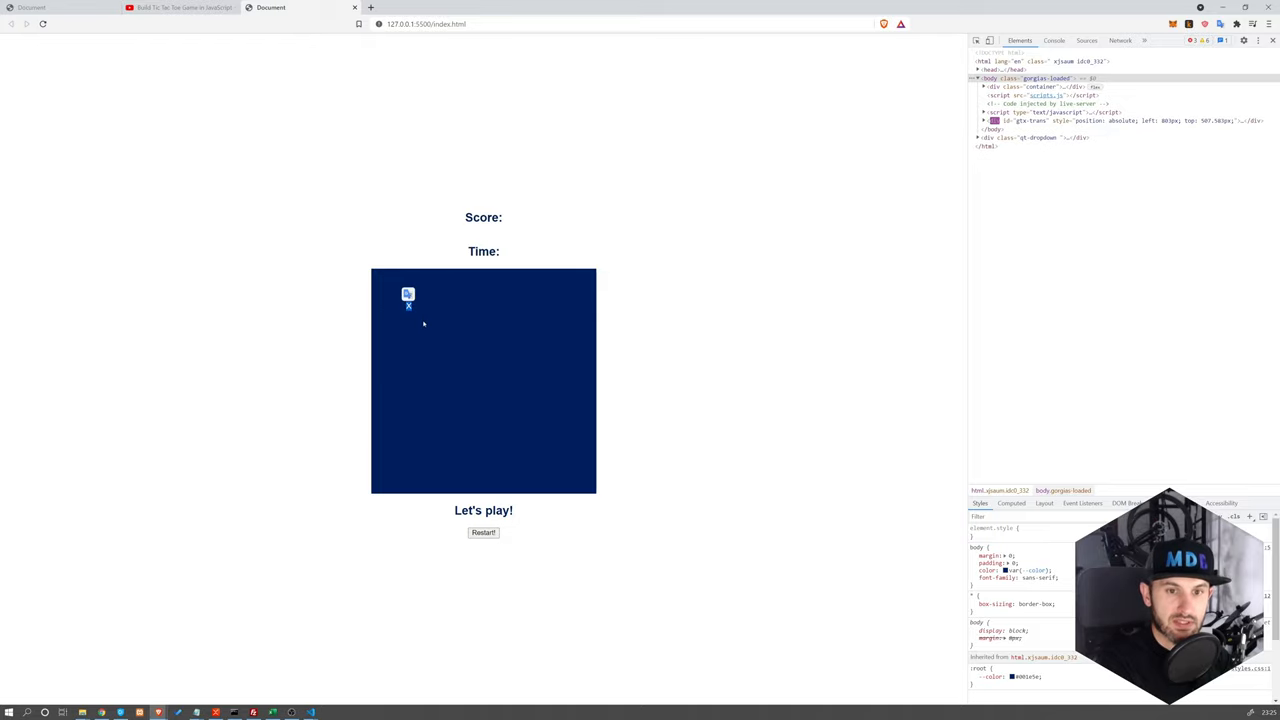
click(40, 8)
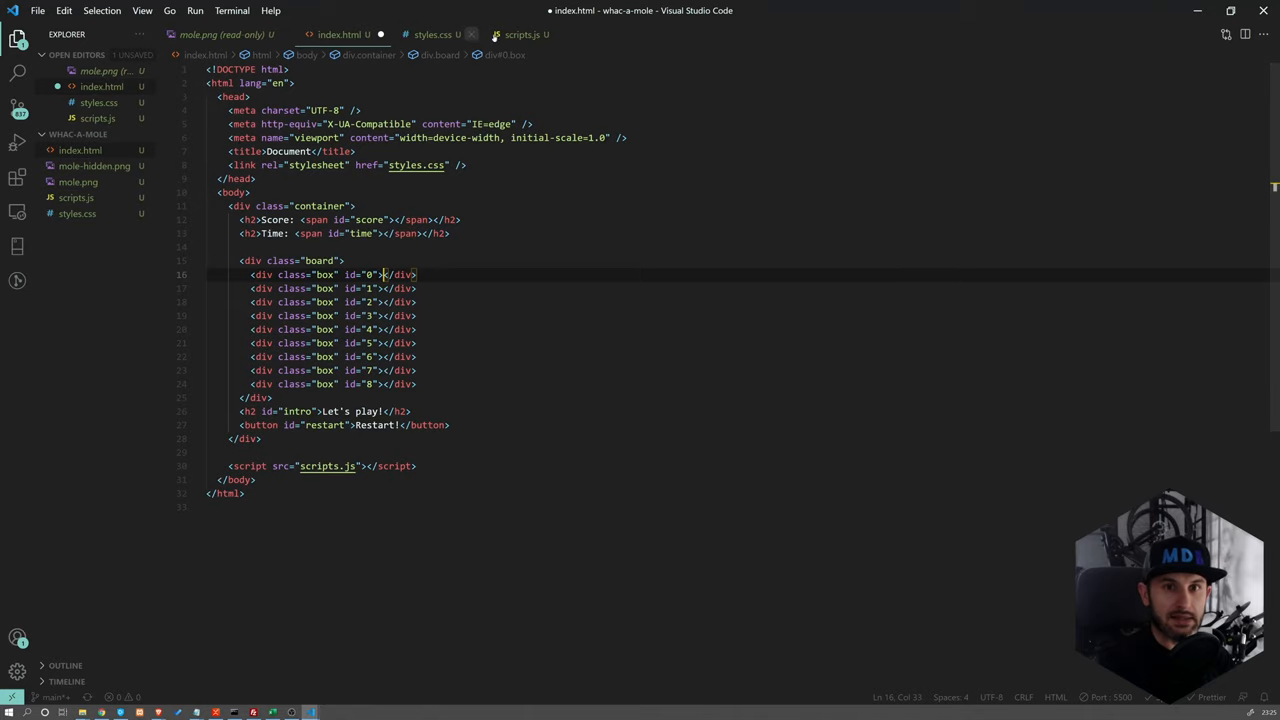
Replace the .box background with border: solid 1px var(--color)
click(432, 34)
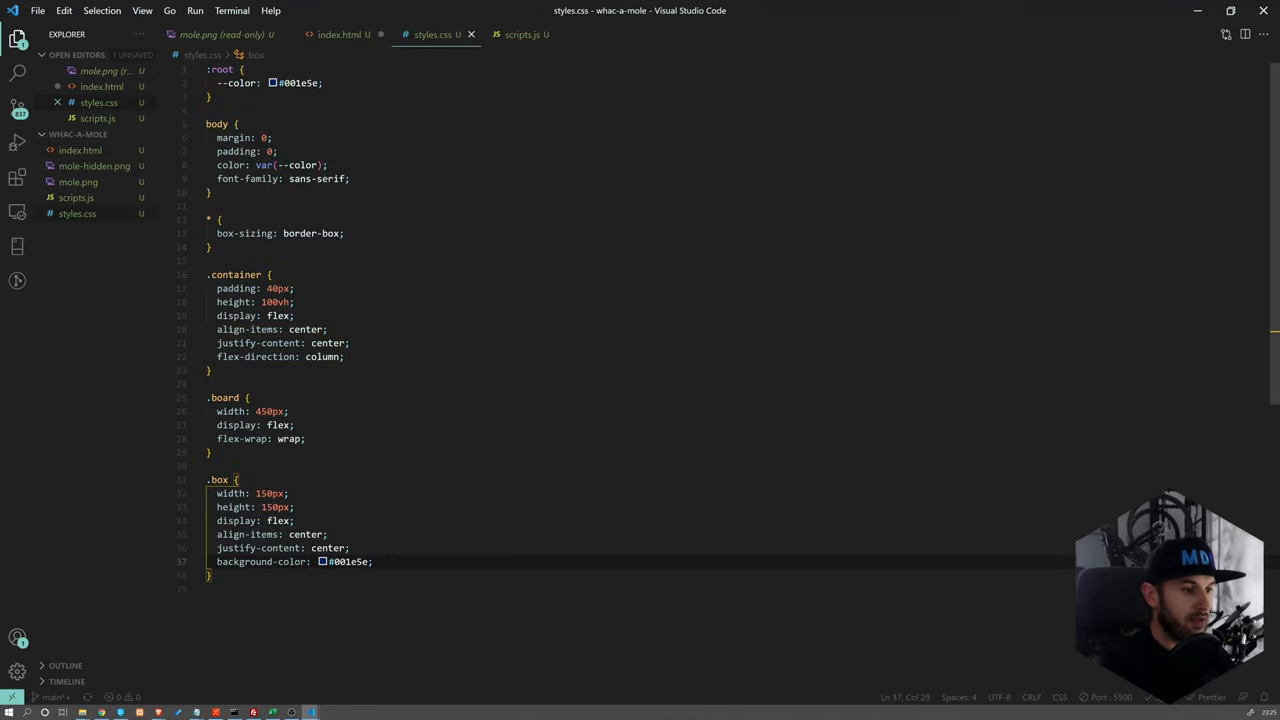
key(Enter)
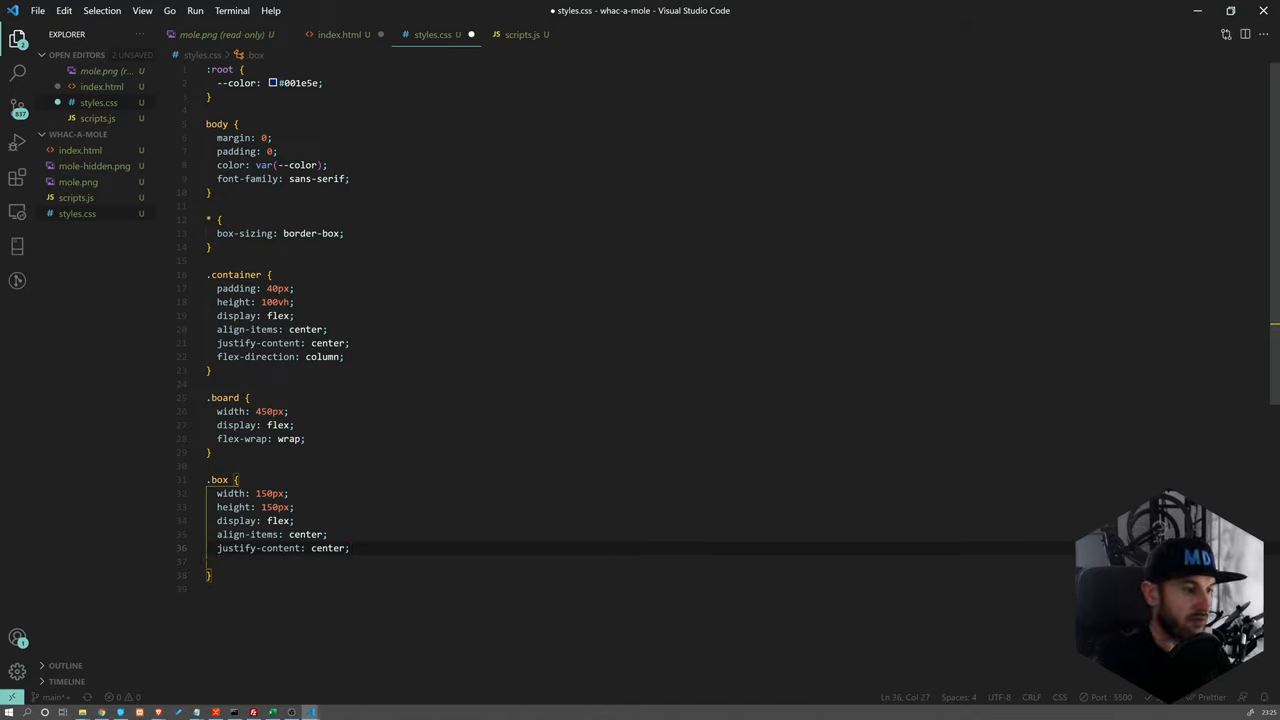
key(Enter)
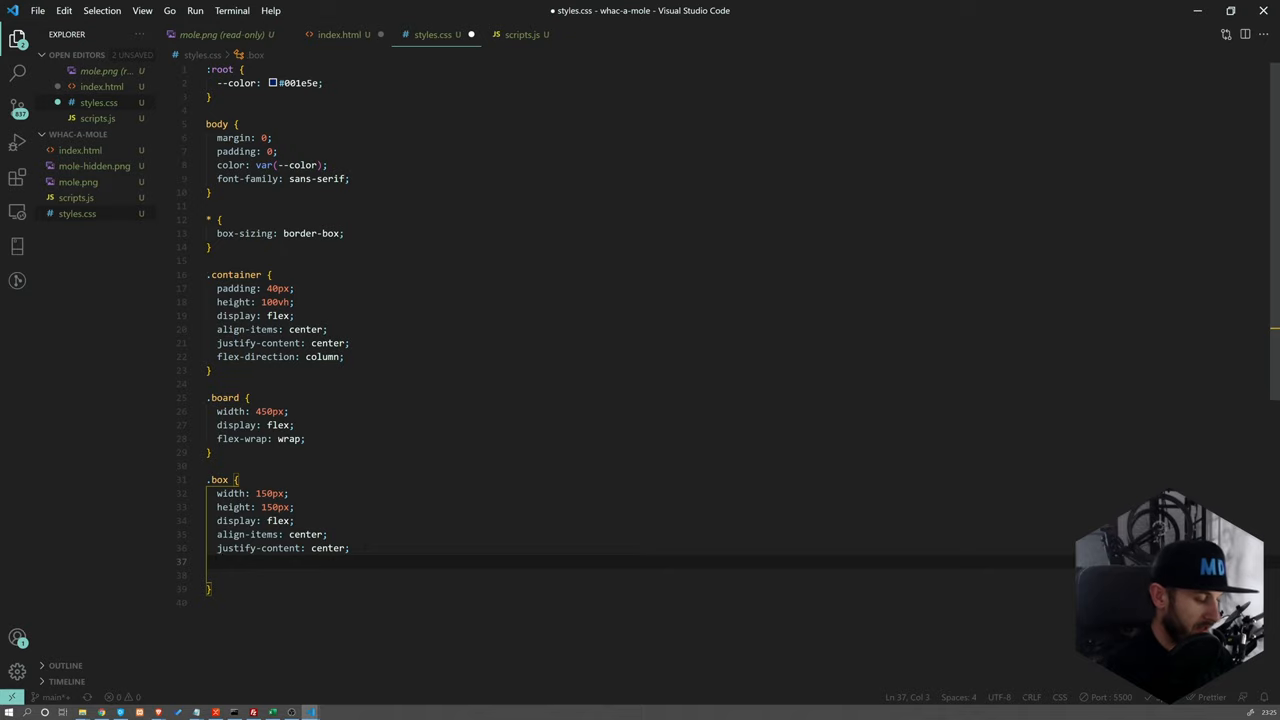
text(border: solid)
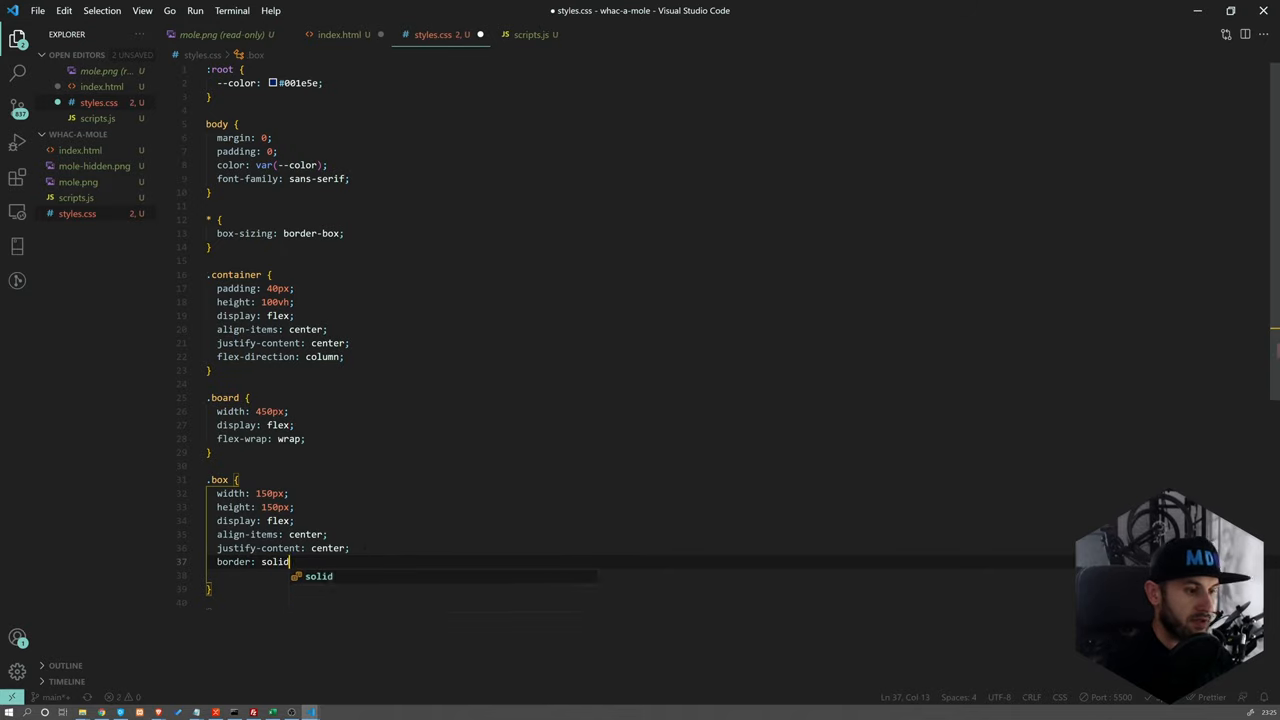
text(1px)
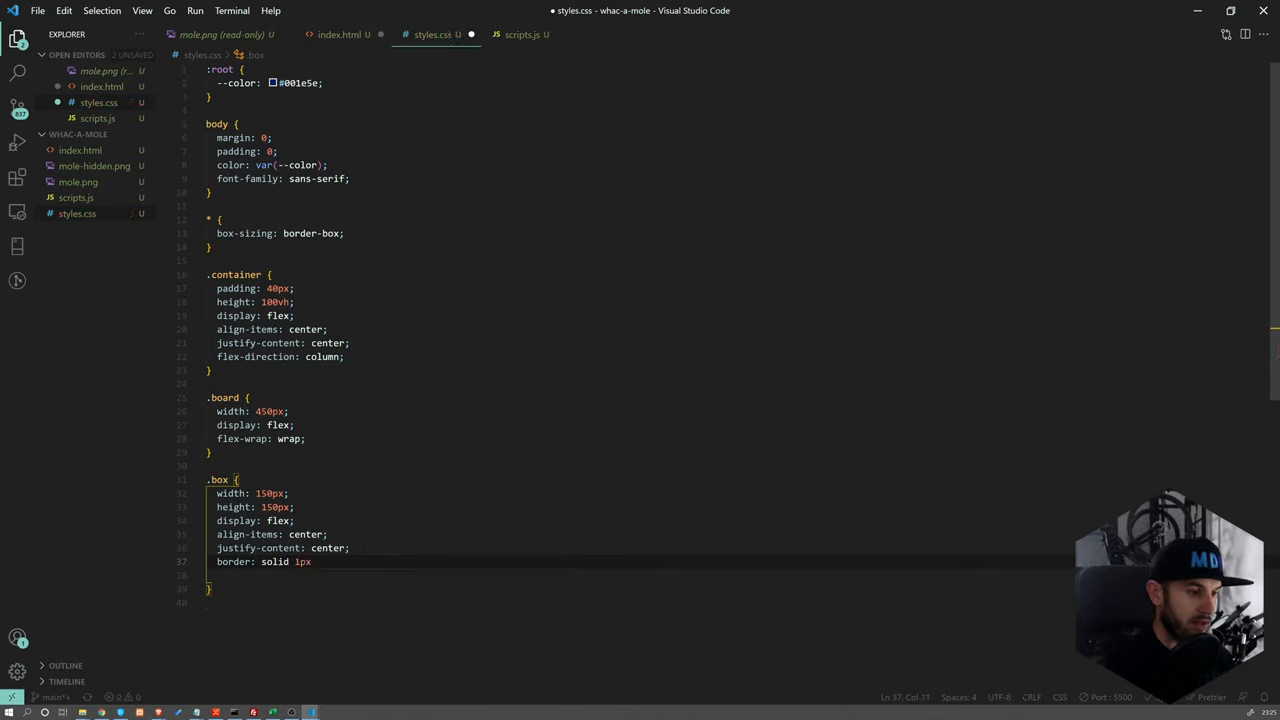
text(var(--)
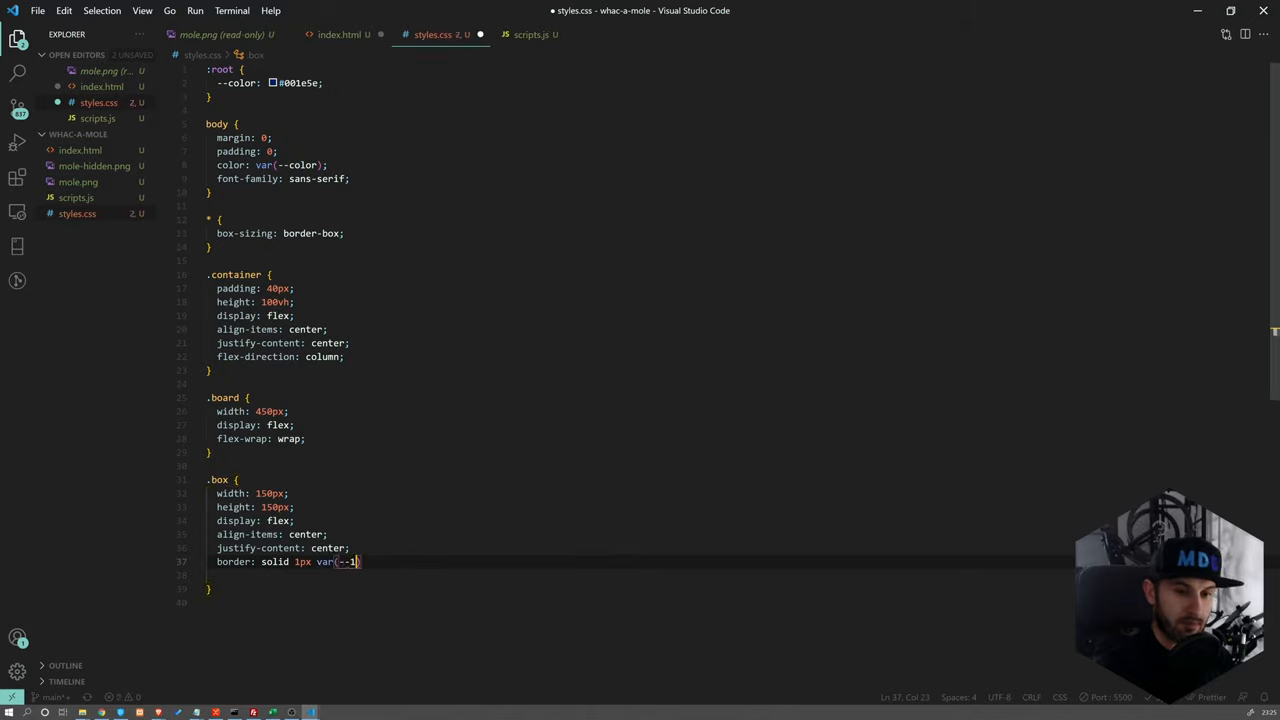
text(-color)
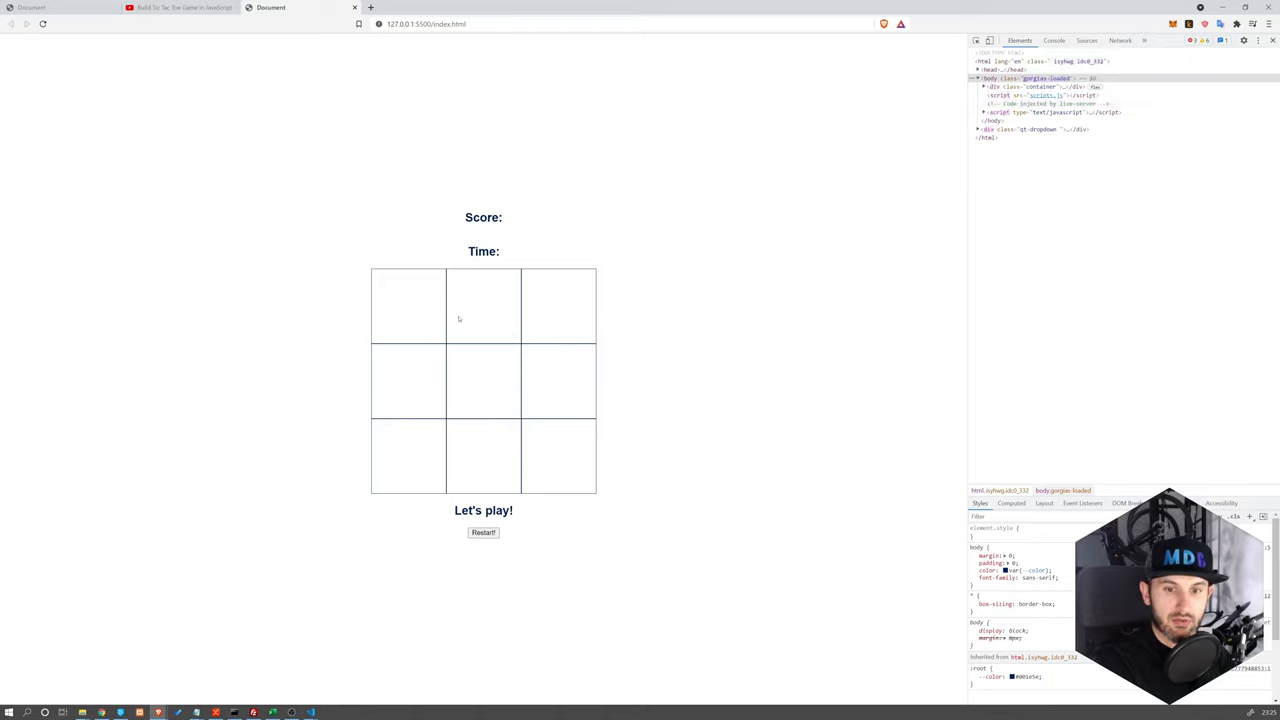
mouse_move(476, 340)
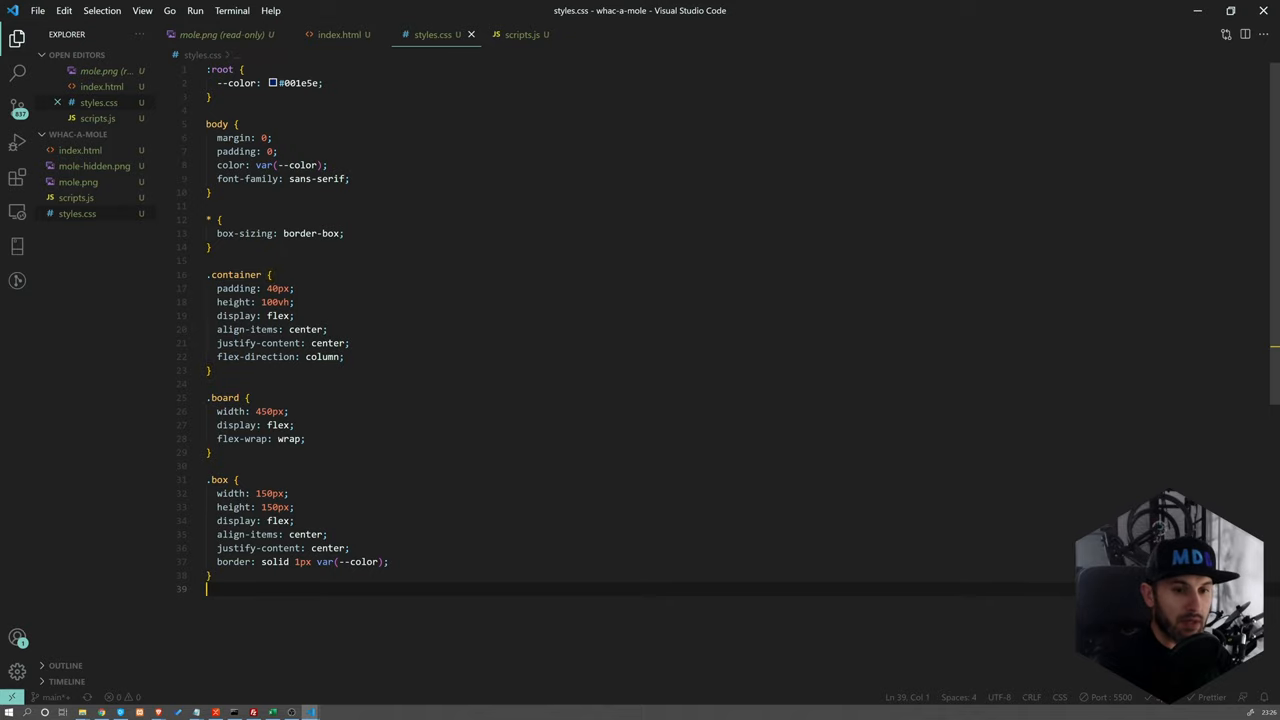
Add a .mole rule with background-color: var(--color) in styles.css
text(.mole)
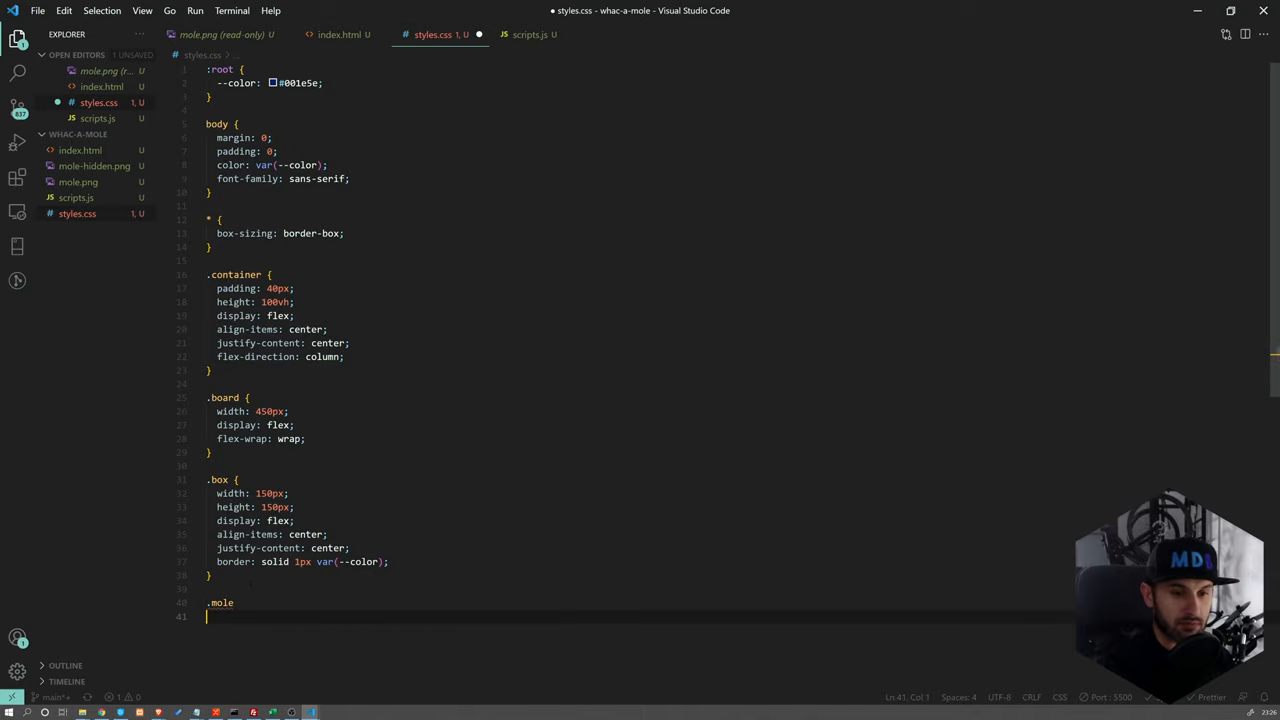
text({)
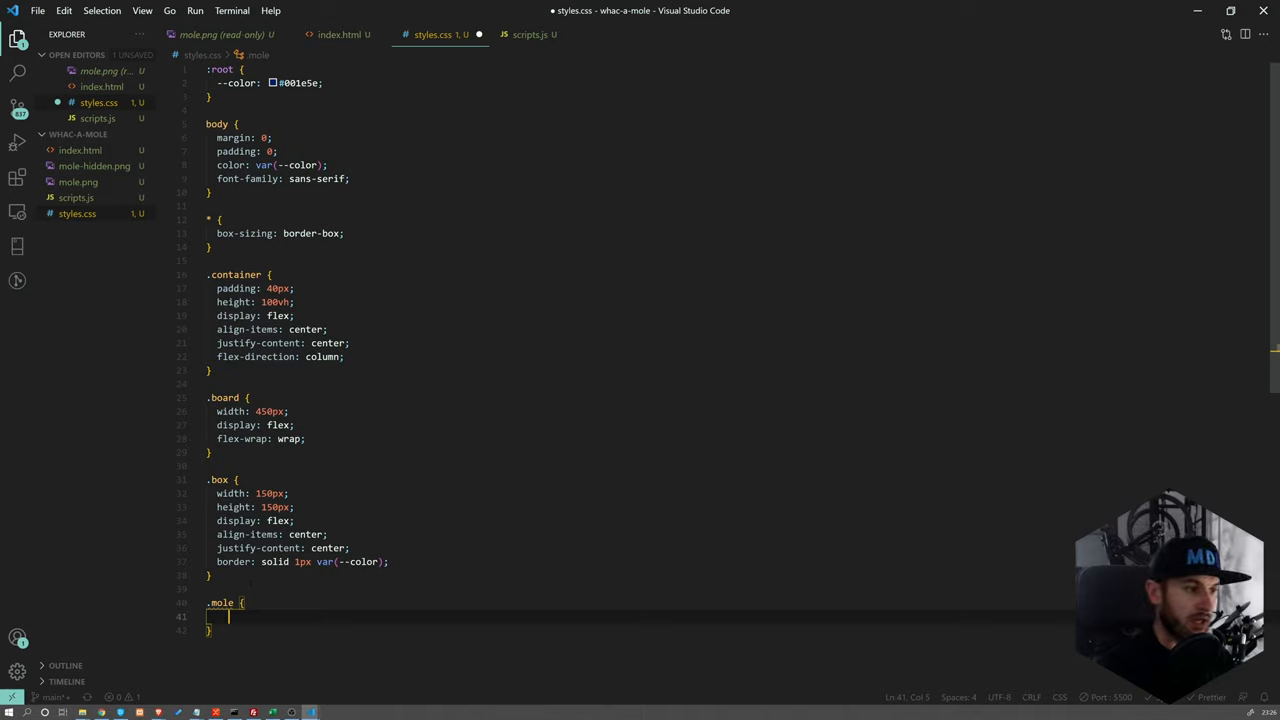
text(background-color:)
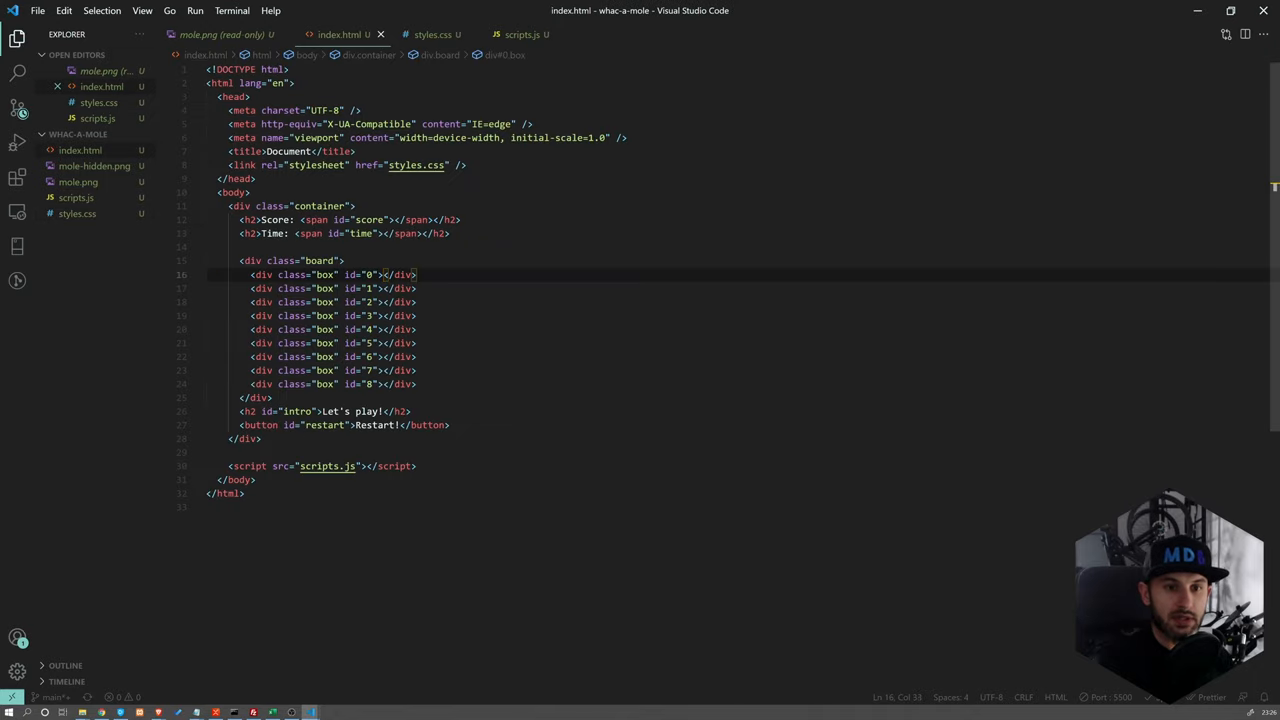
text(mole)
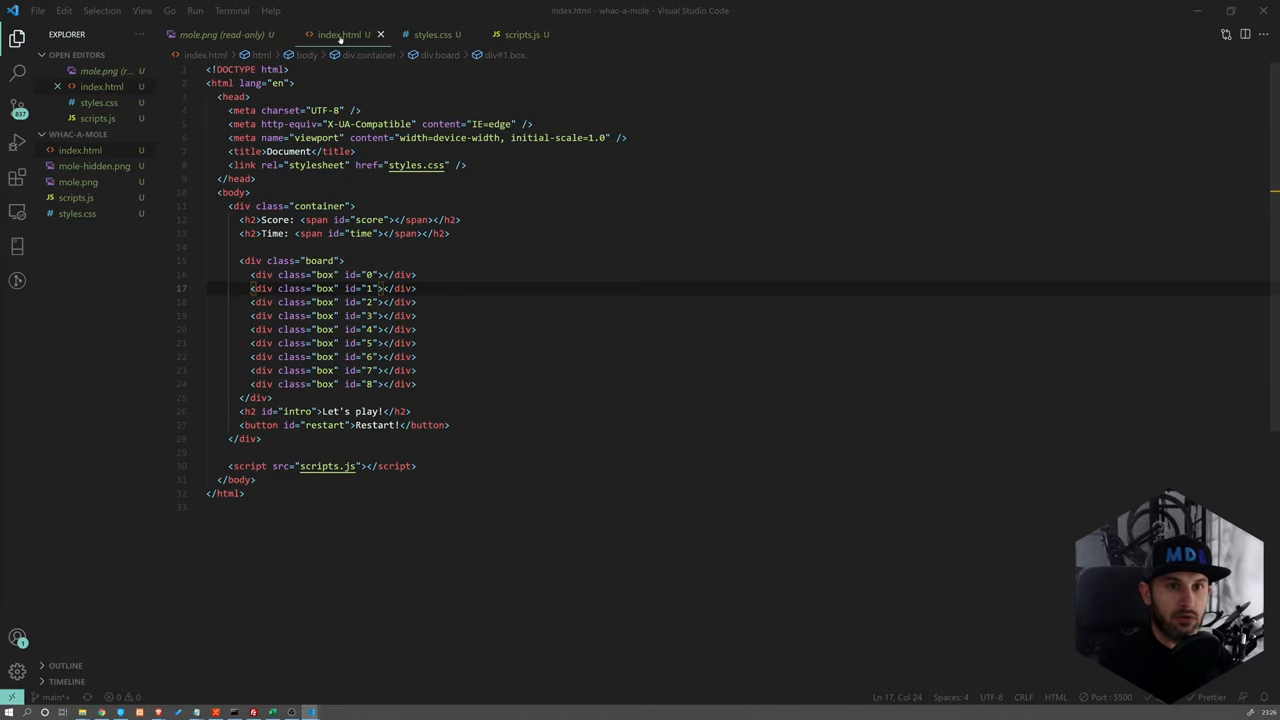
Begin a #restart rule below the .mole rule
click(436, 34)
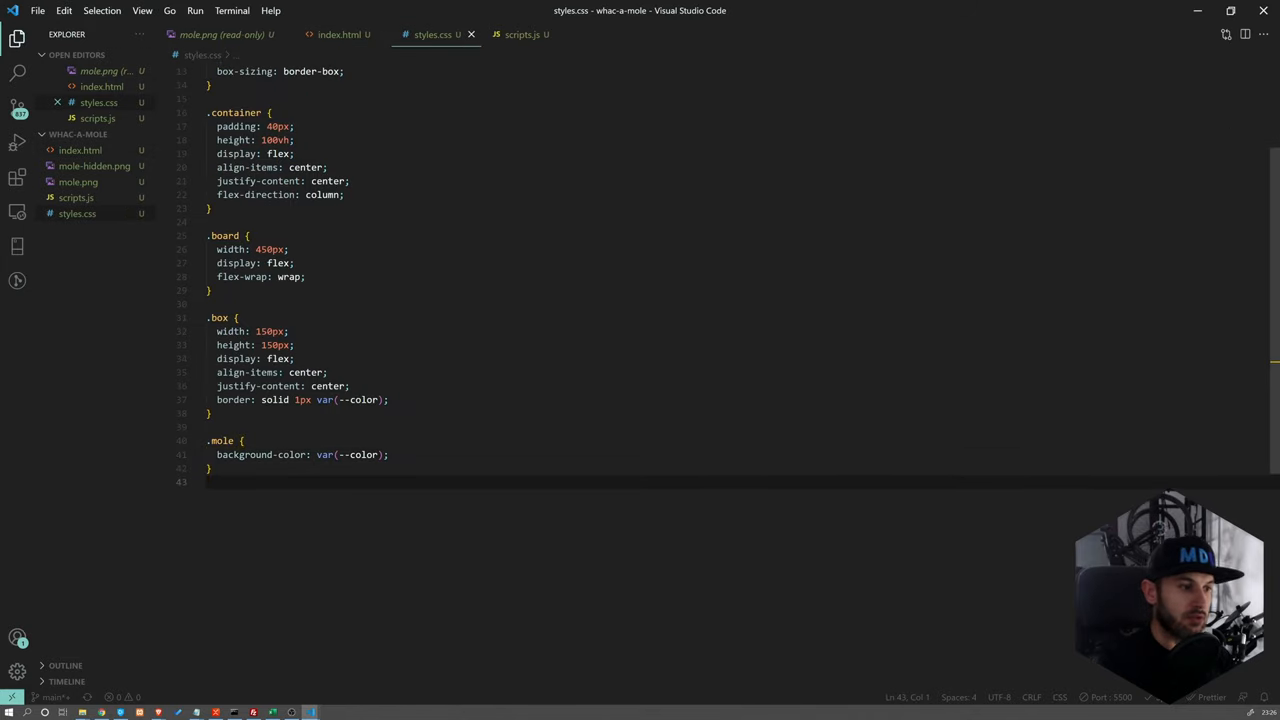
key(Enter)
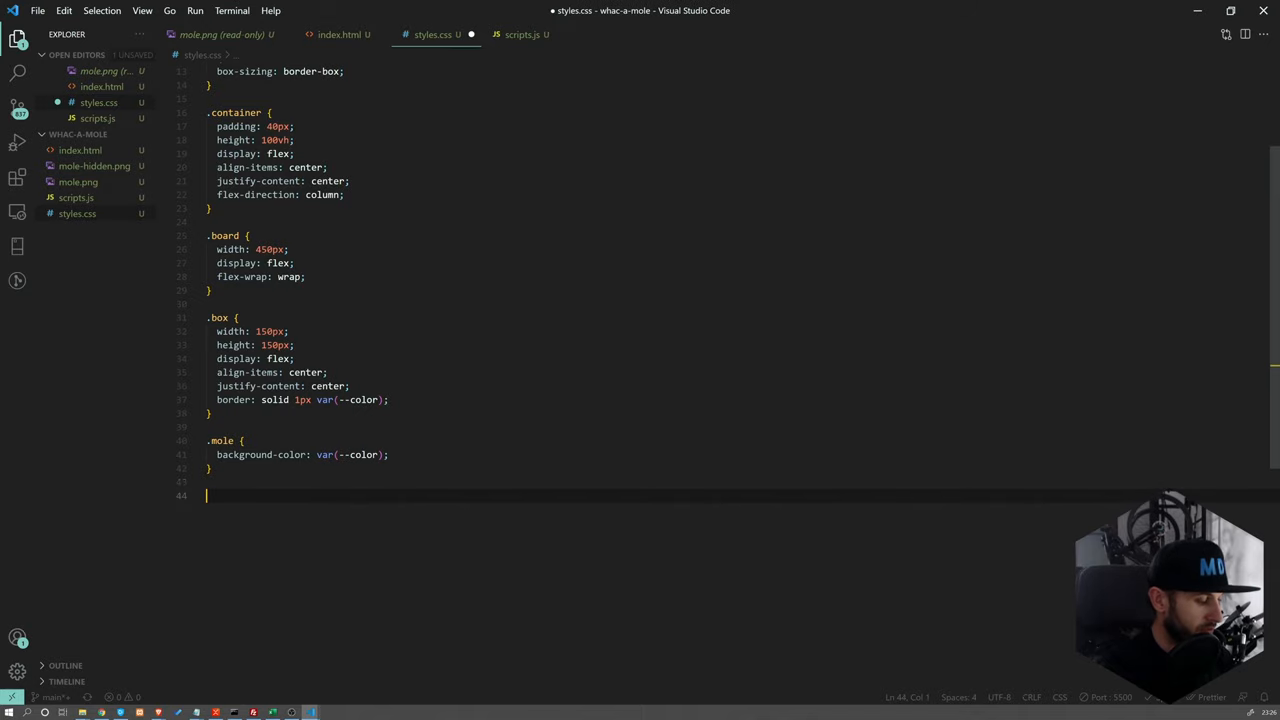
text(#restart)
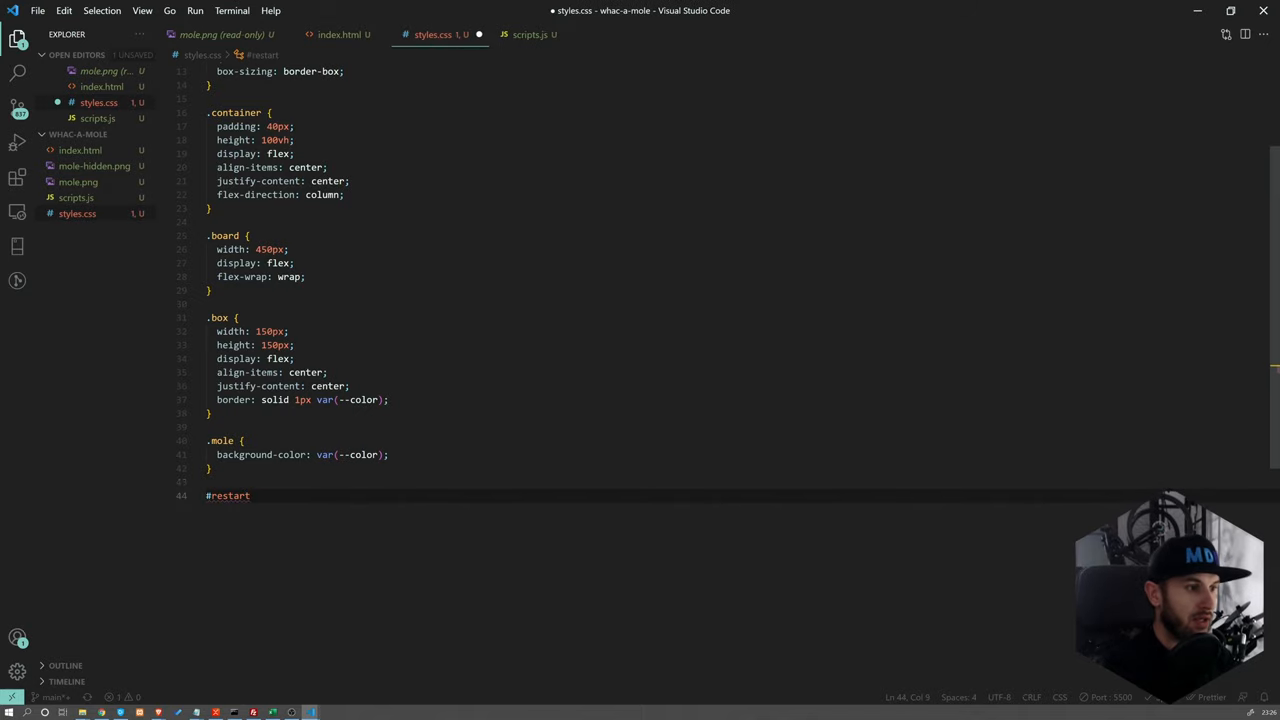
text({)
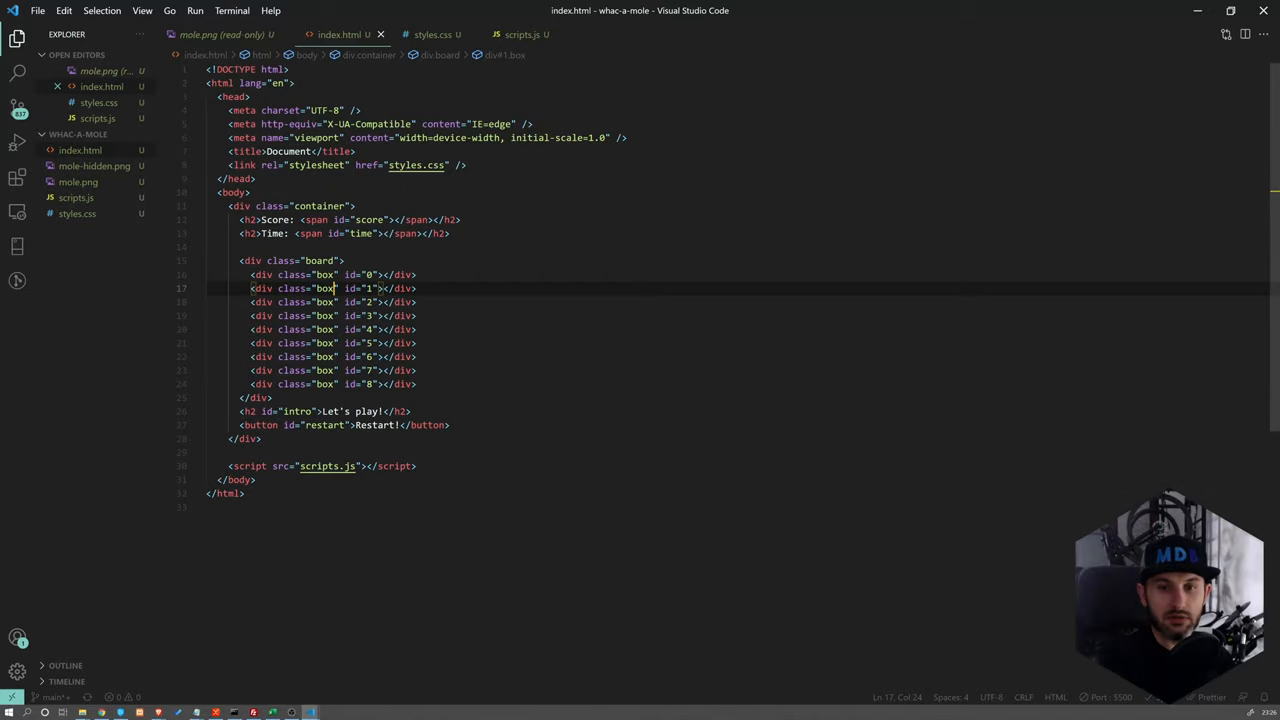
In scripts.js declare const boxes = document.querySelectorAll('.box')
click(520, 34)
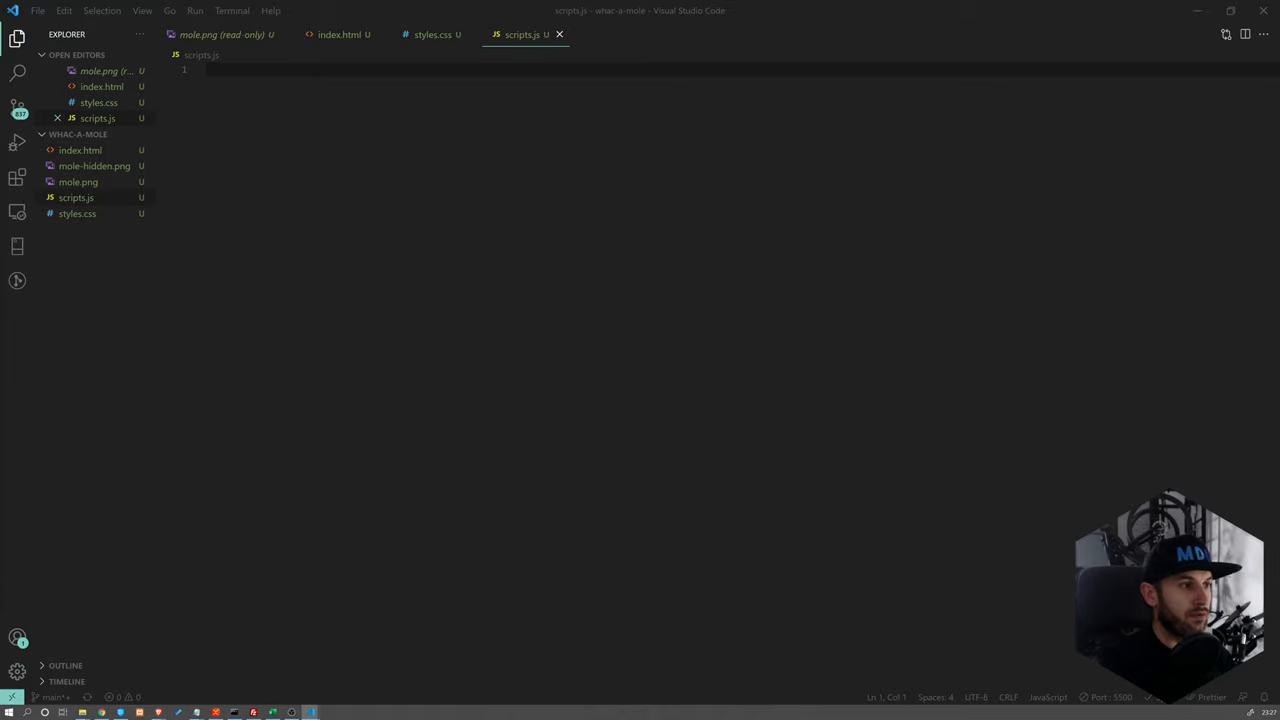
text(c)
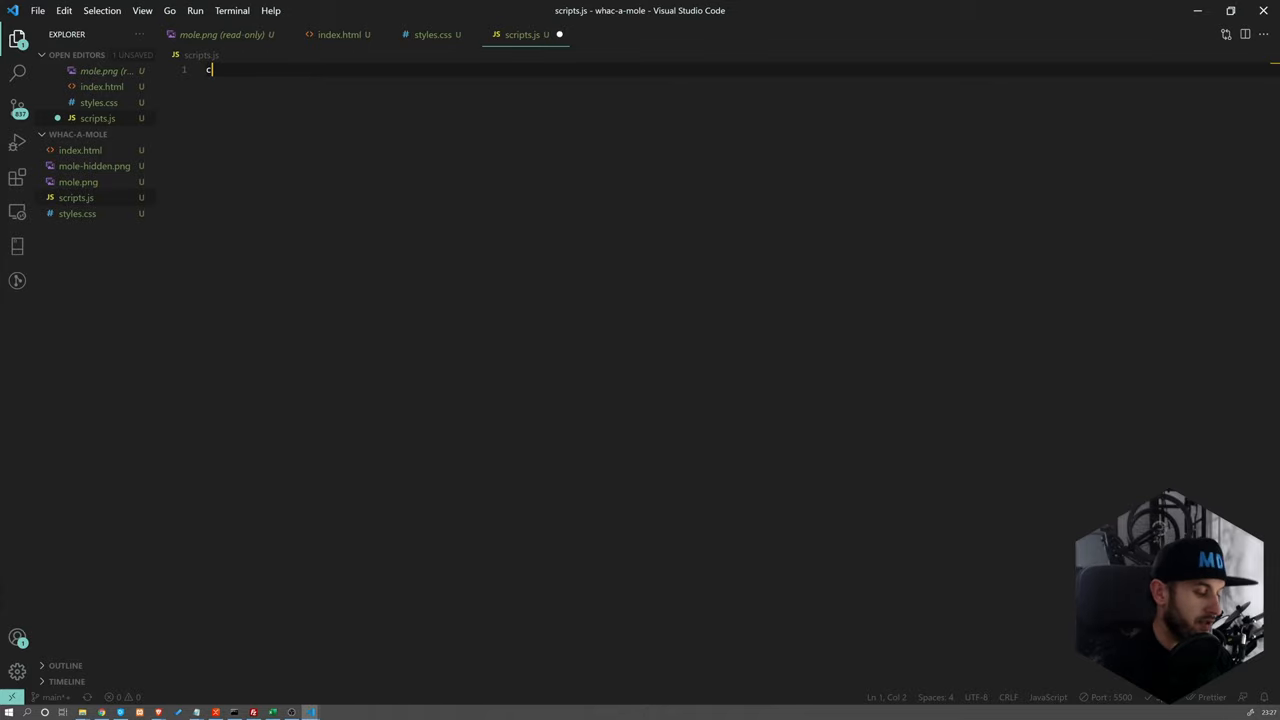
text(const boxes)
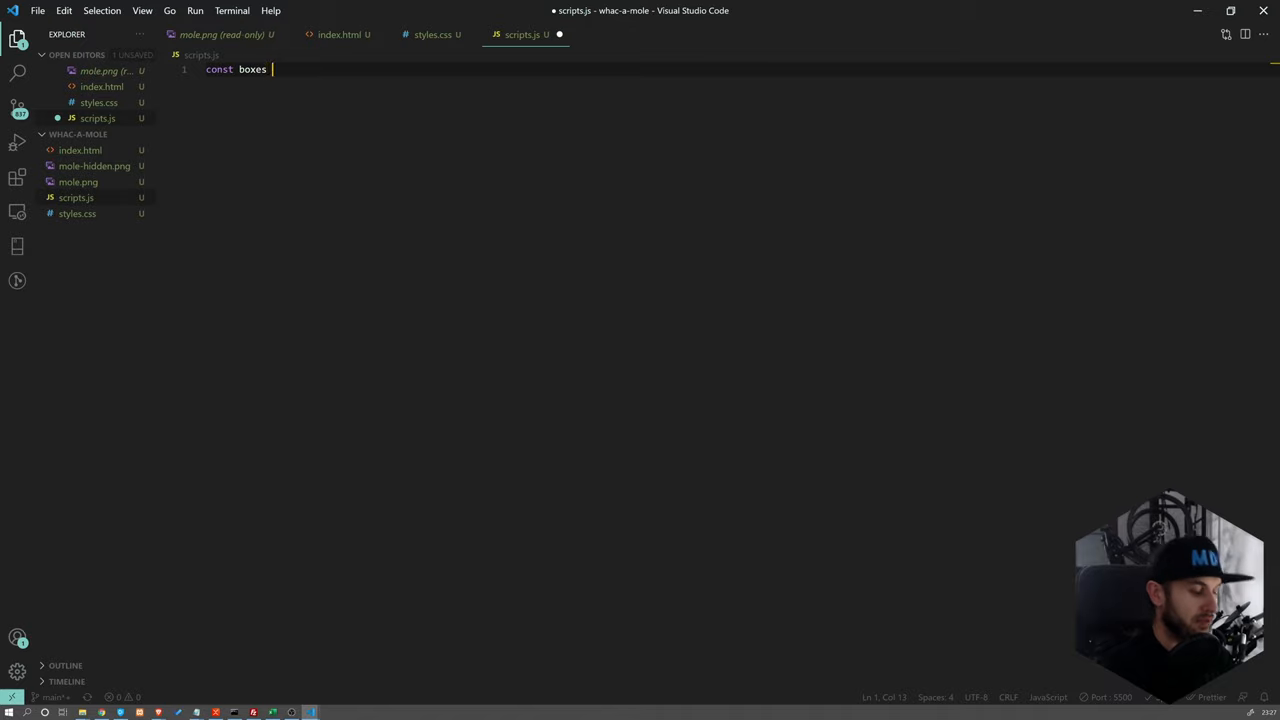
text(= doc)
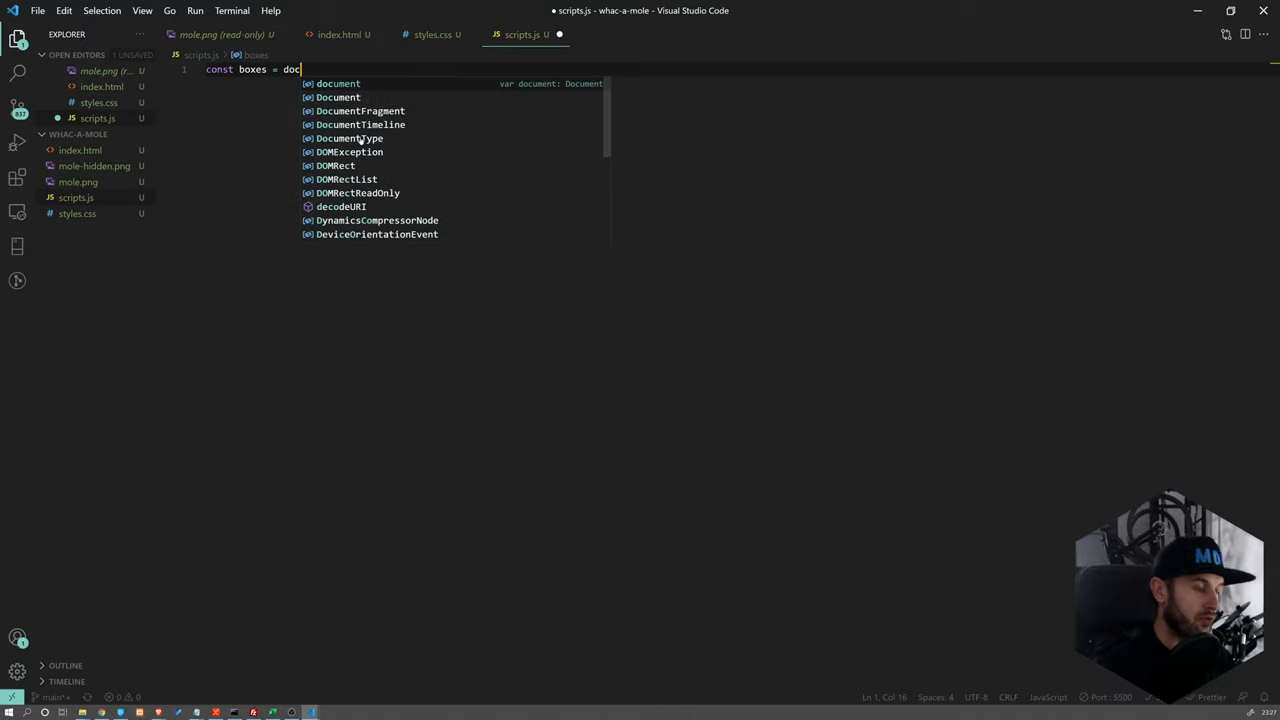
text(ument.queryse)
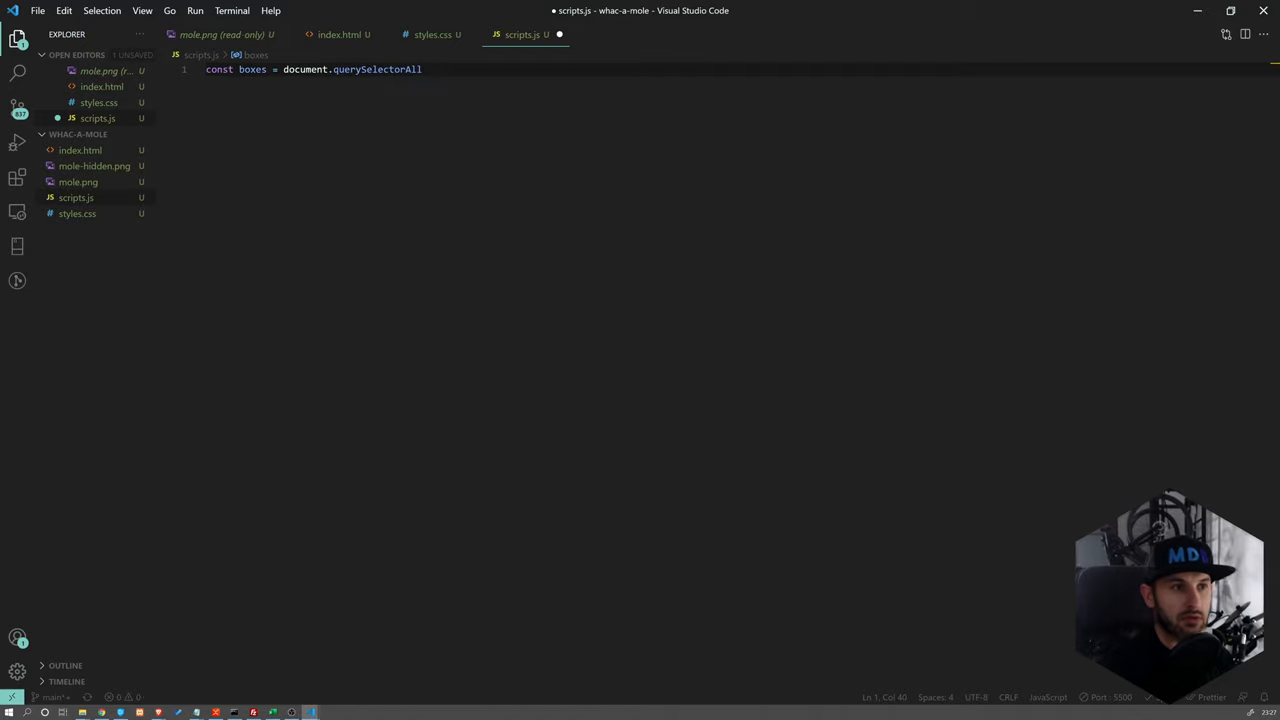
text(()
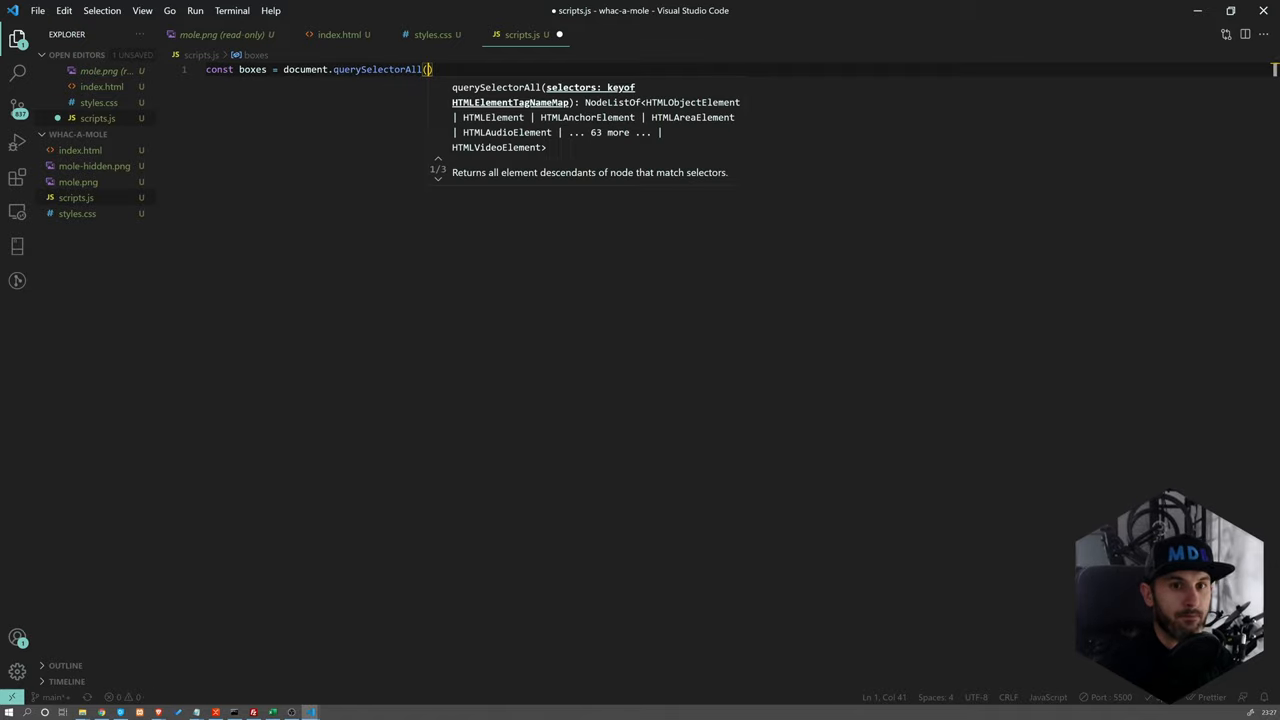
text(')
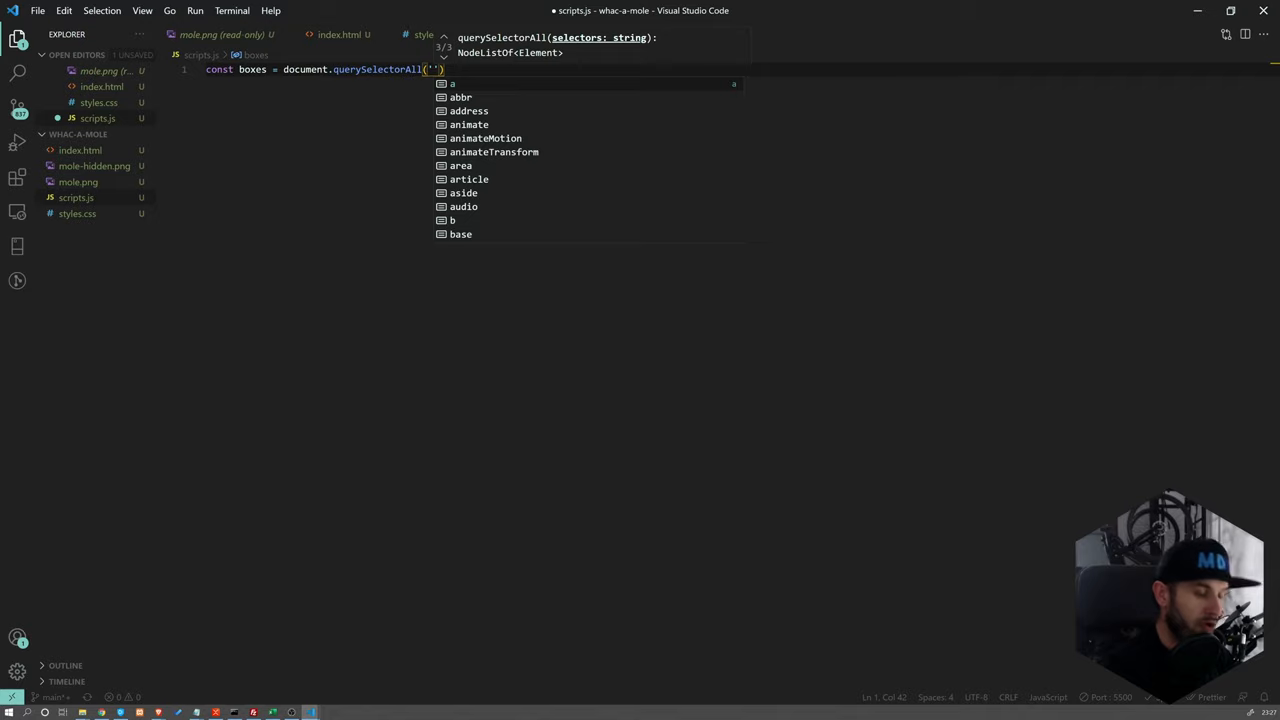
text(.box")
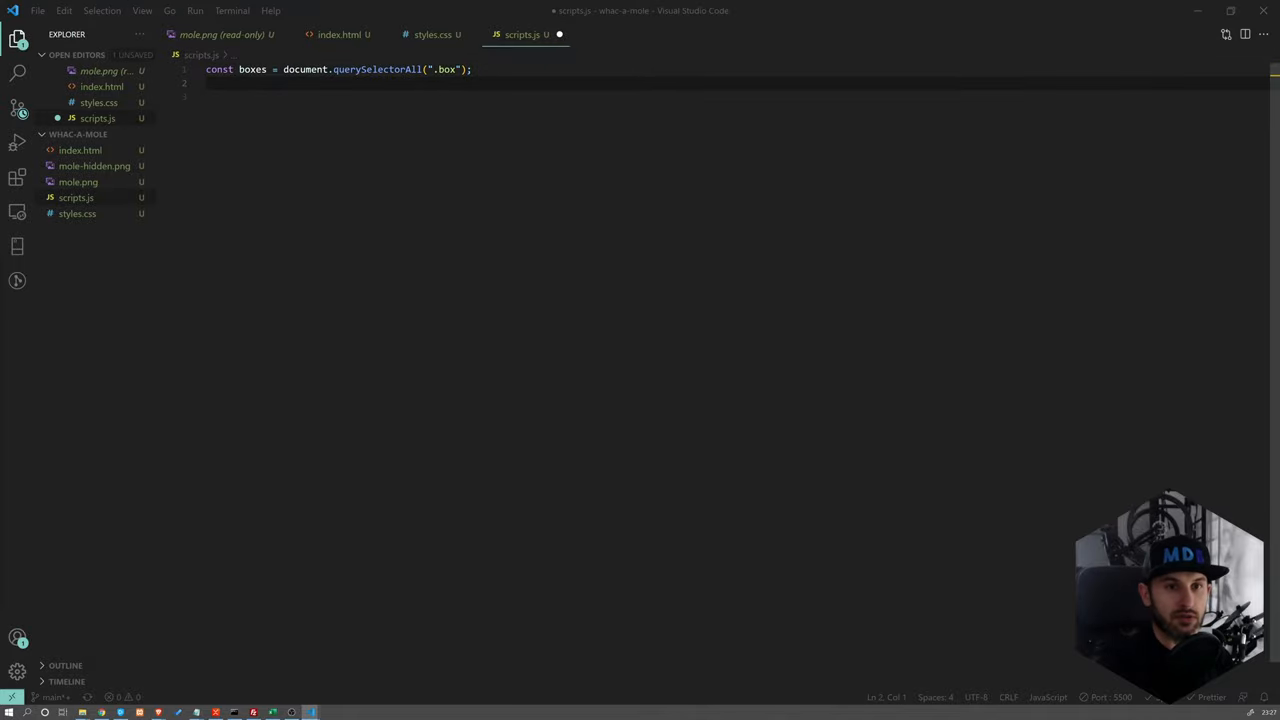
Log boxes to the console and check the output in the browser
text(c)
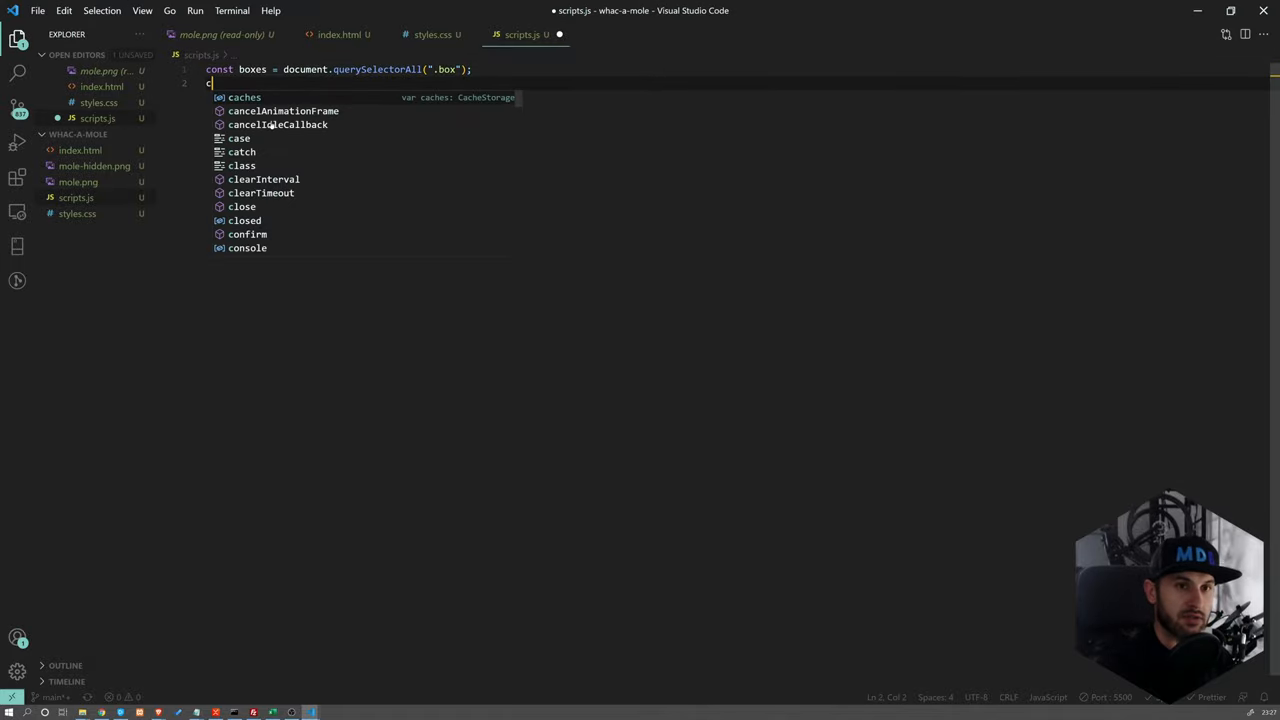
text(onsole.l)
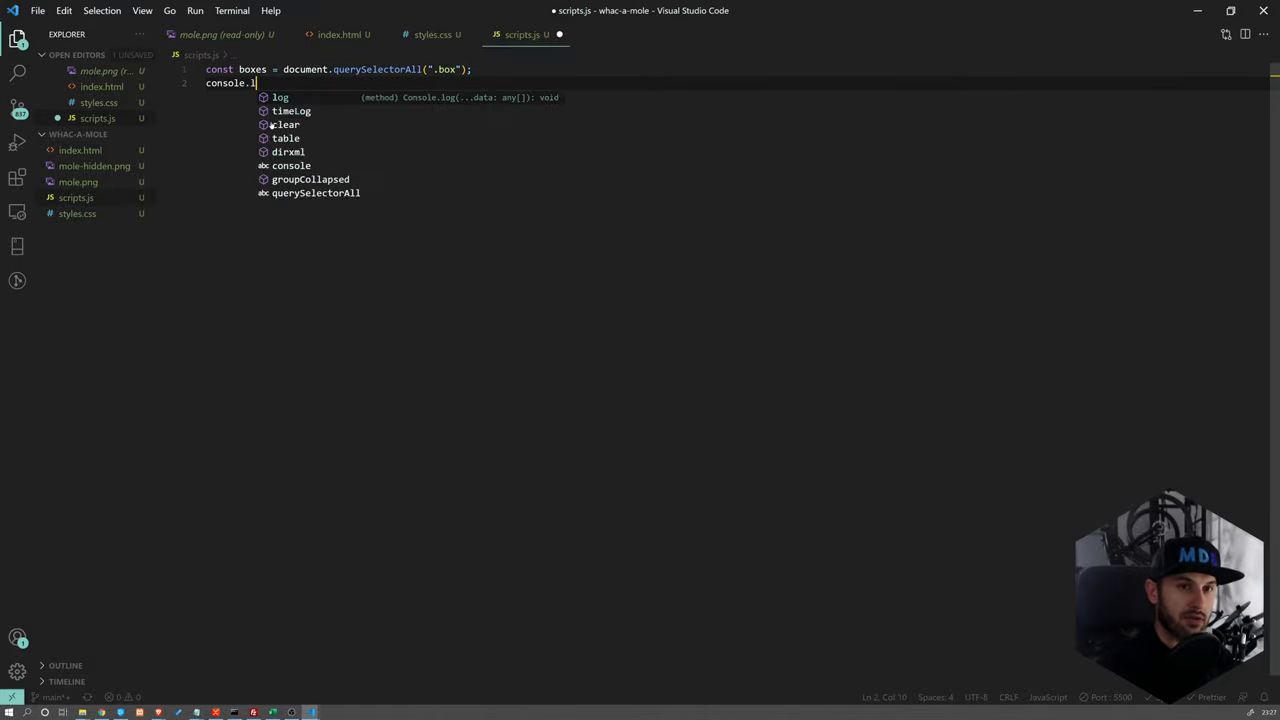
text(og(boxes))
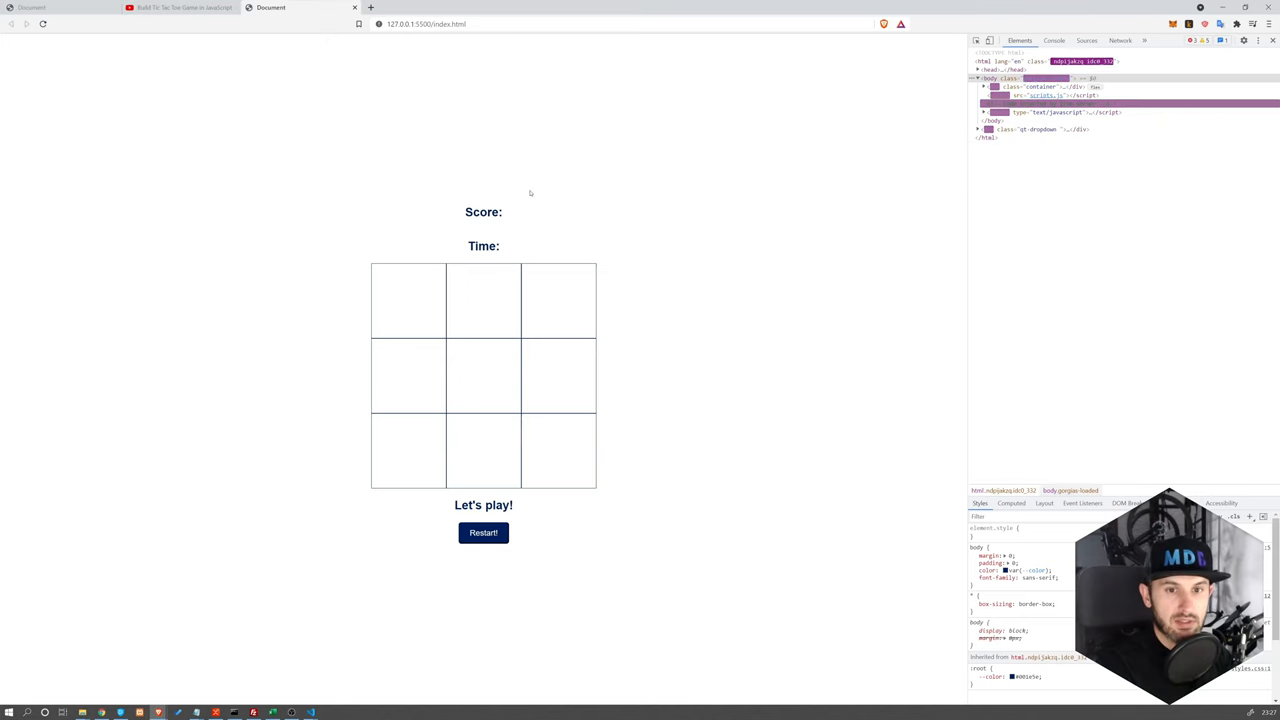
click(1052, 40)
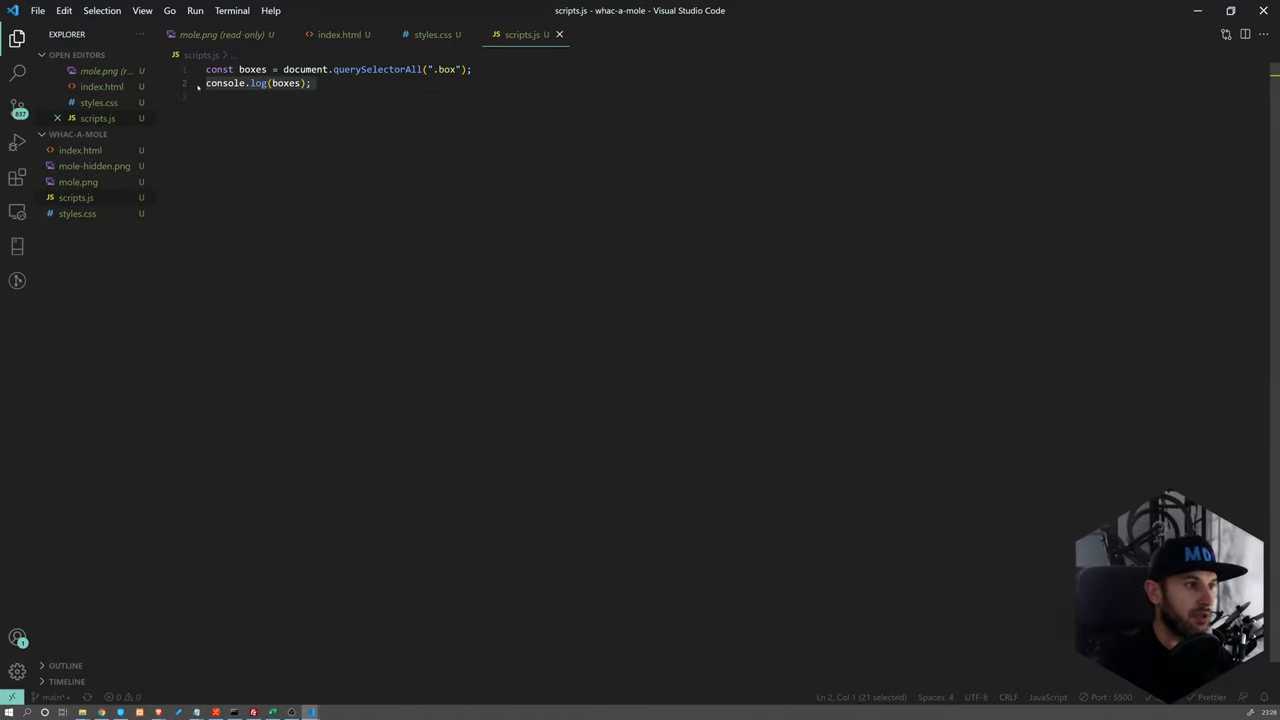
Declare const mole = document.querySelector('.mole')
text(const mole)
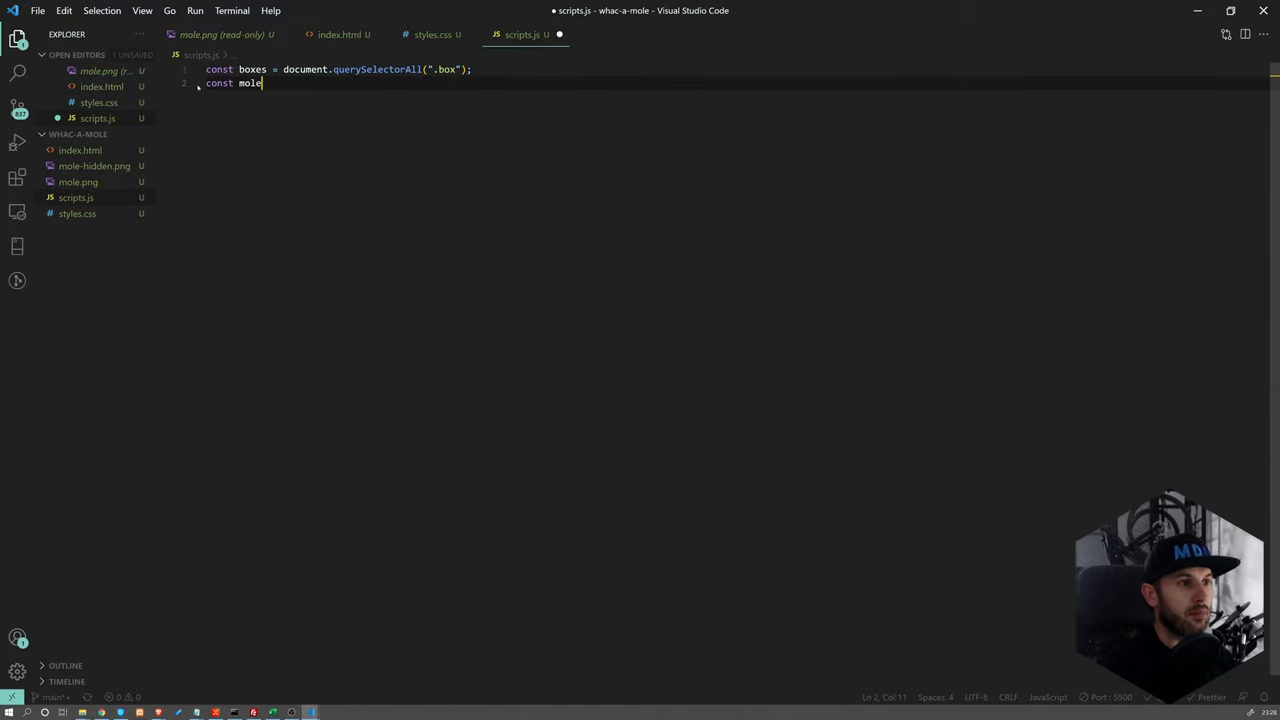
text(=)
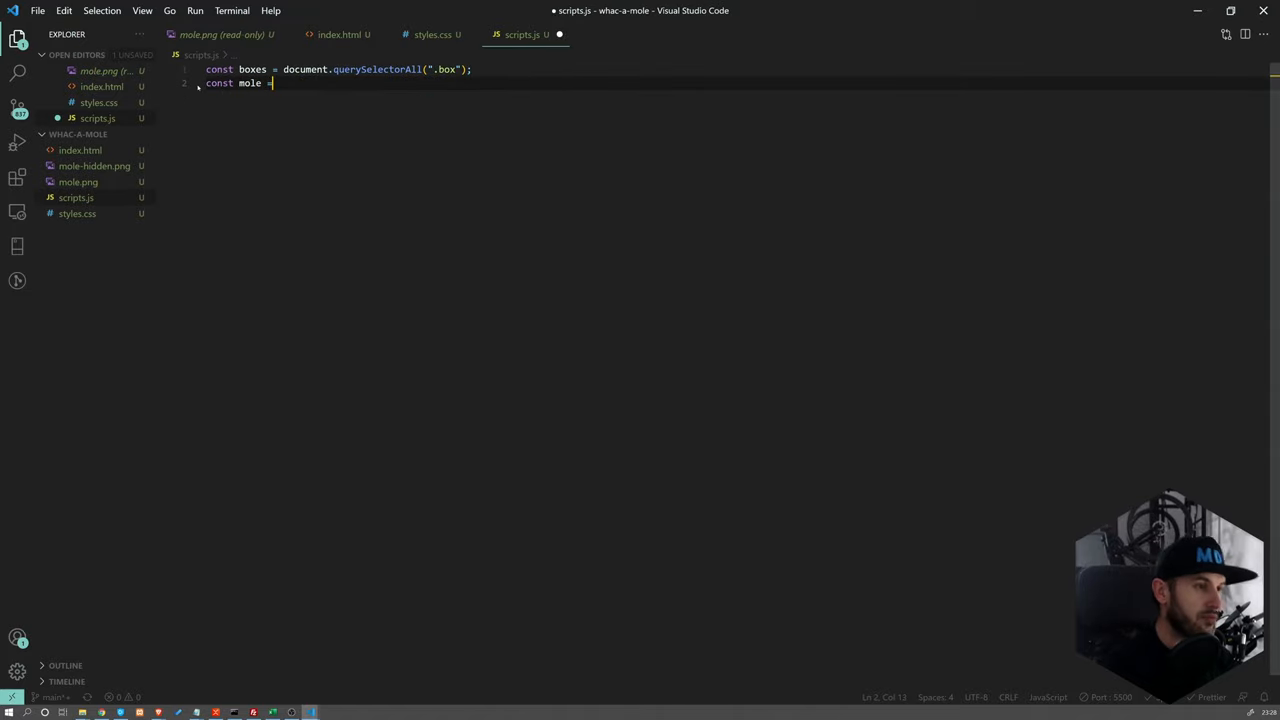
text(document.que)
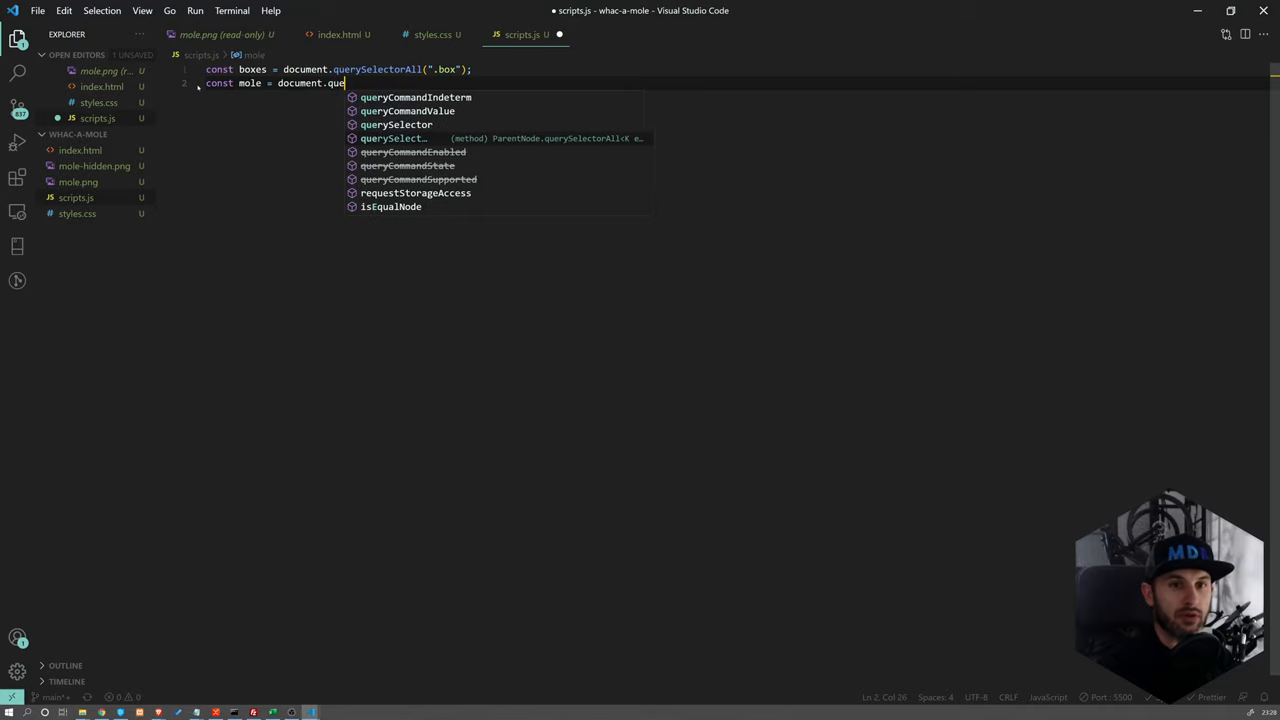
text(r)
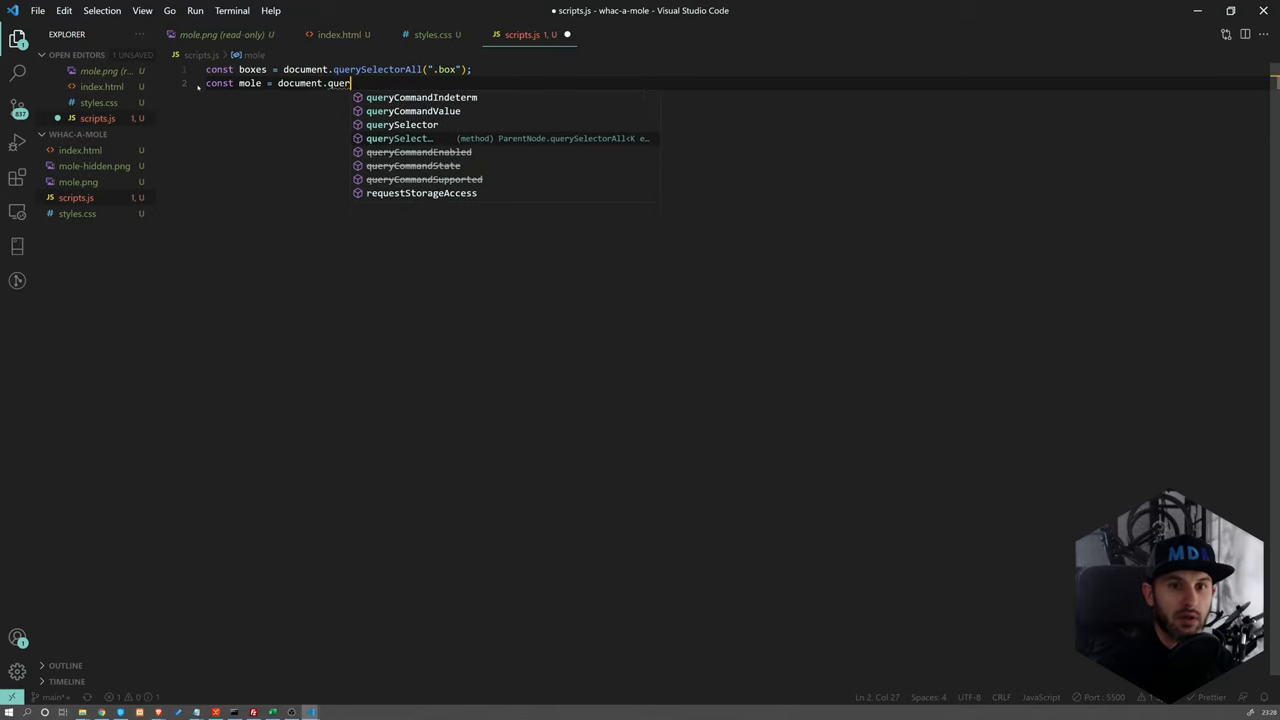
text(querySelector)
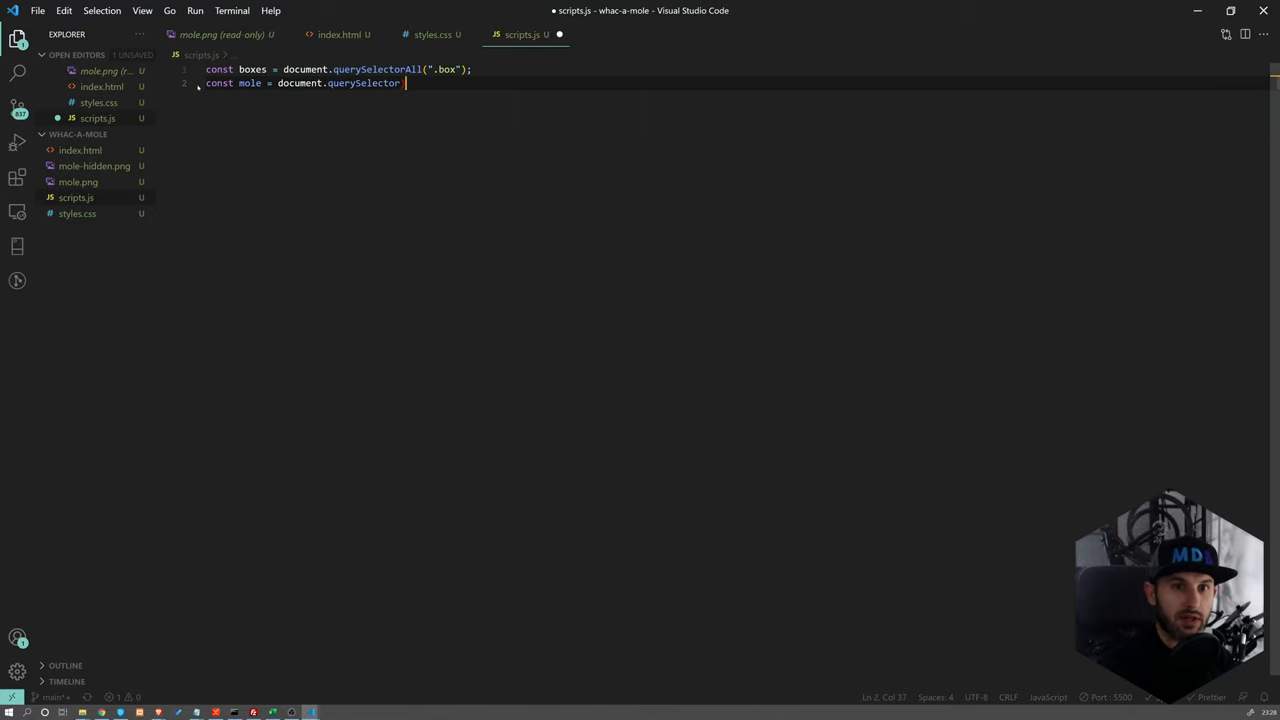
text((""))
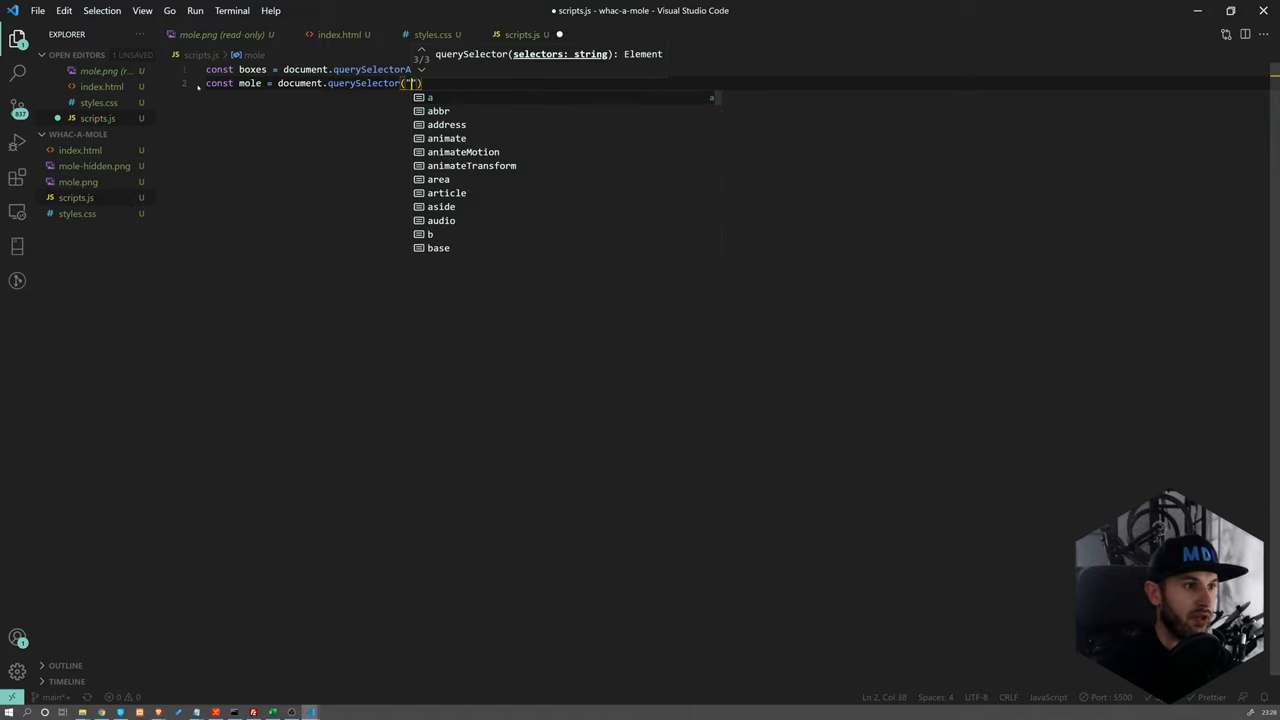
text(.mole)
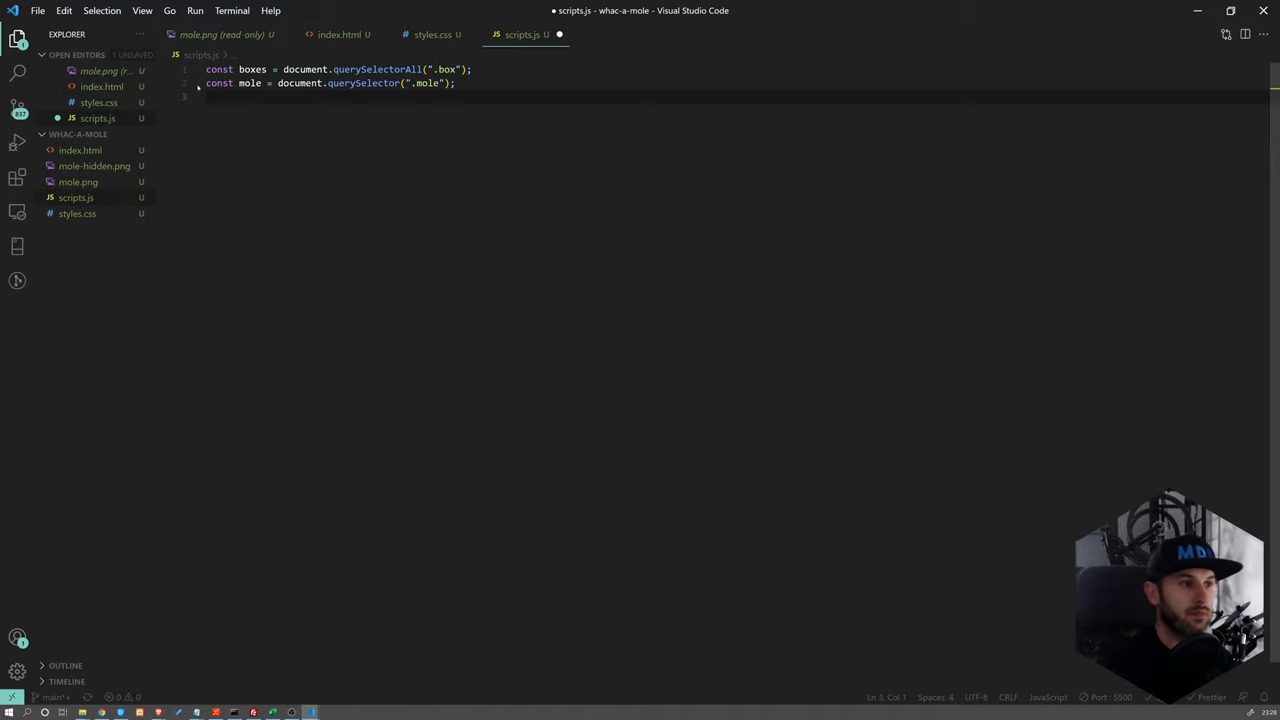
Declare restart, time and score references with getElementById and save the script
text(cons)
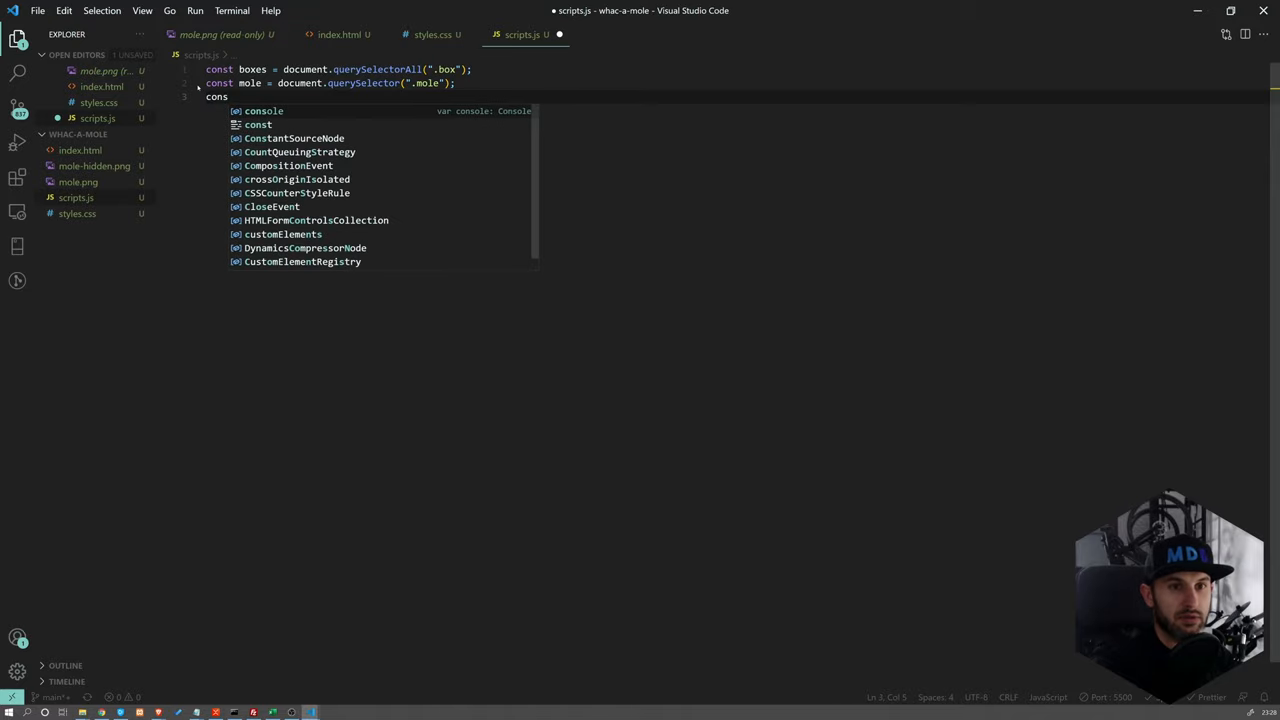
text(getid)
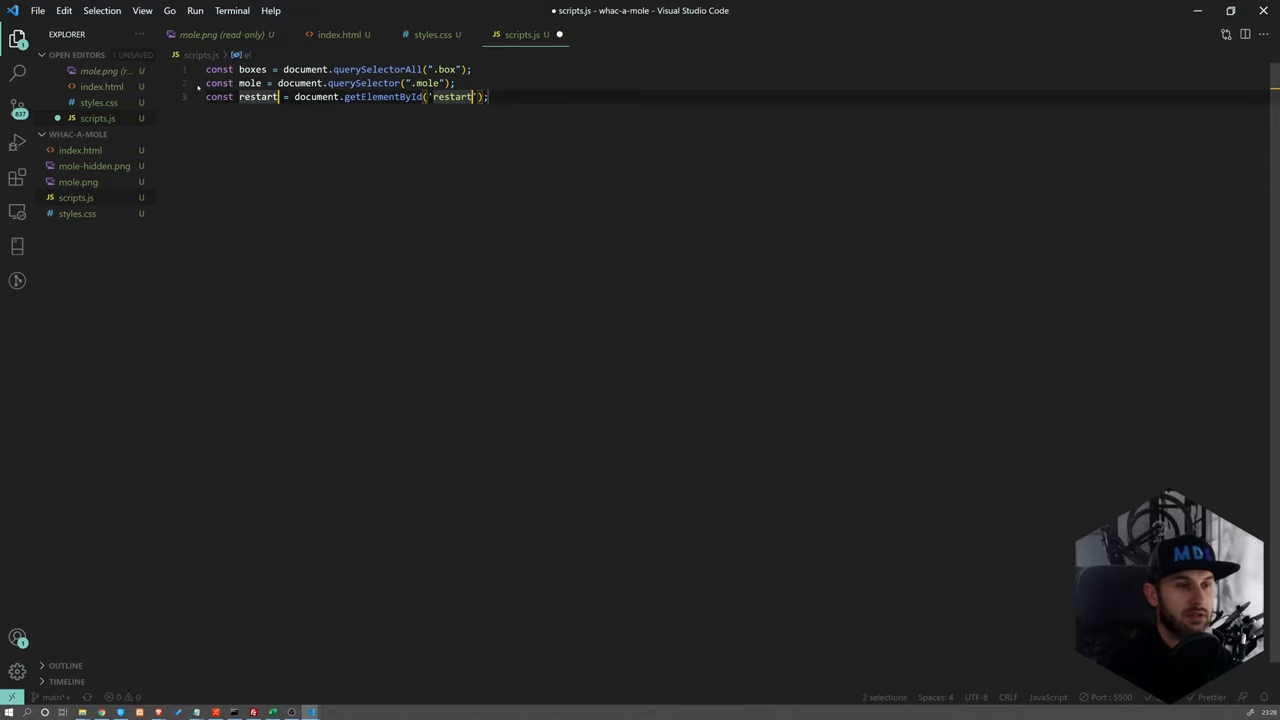
text(g)
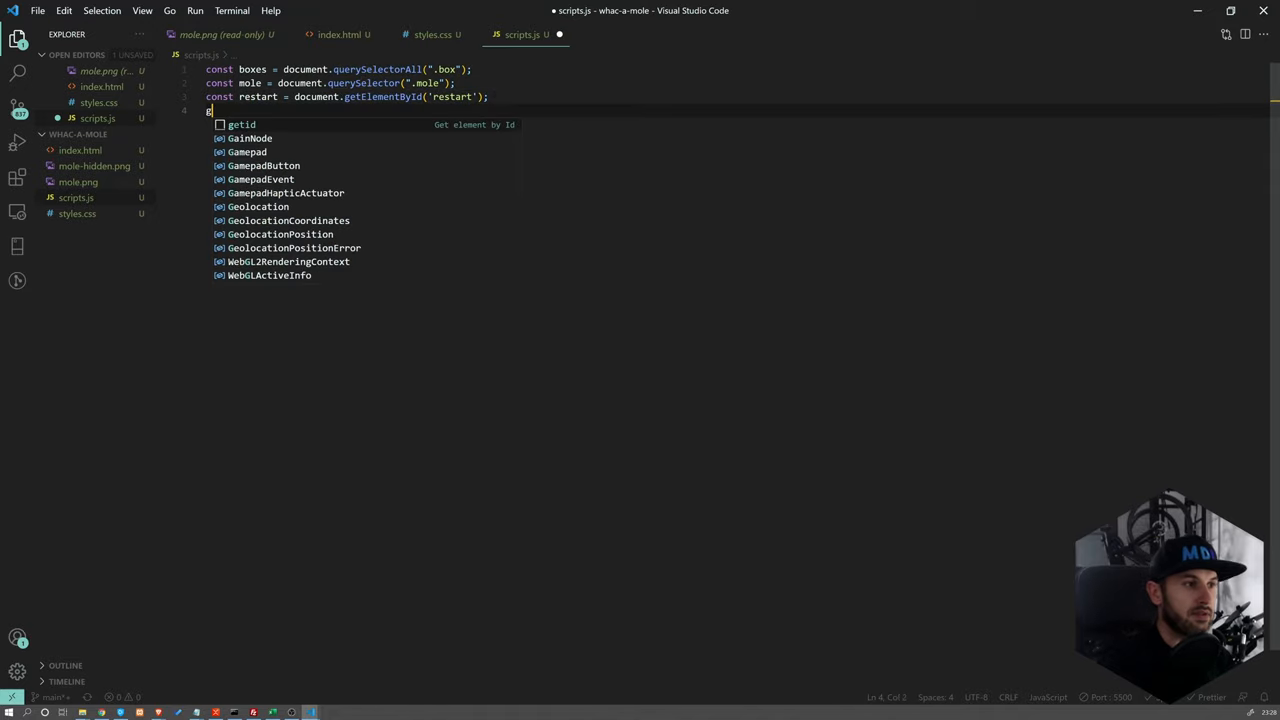
text(etid)
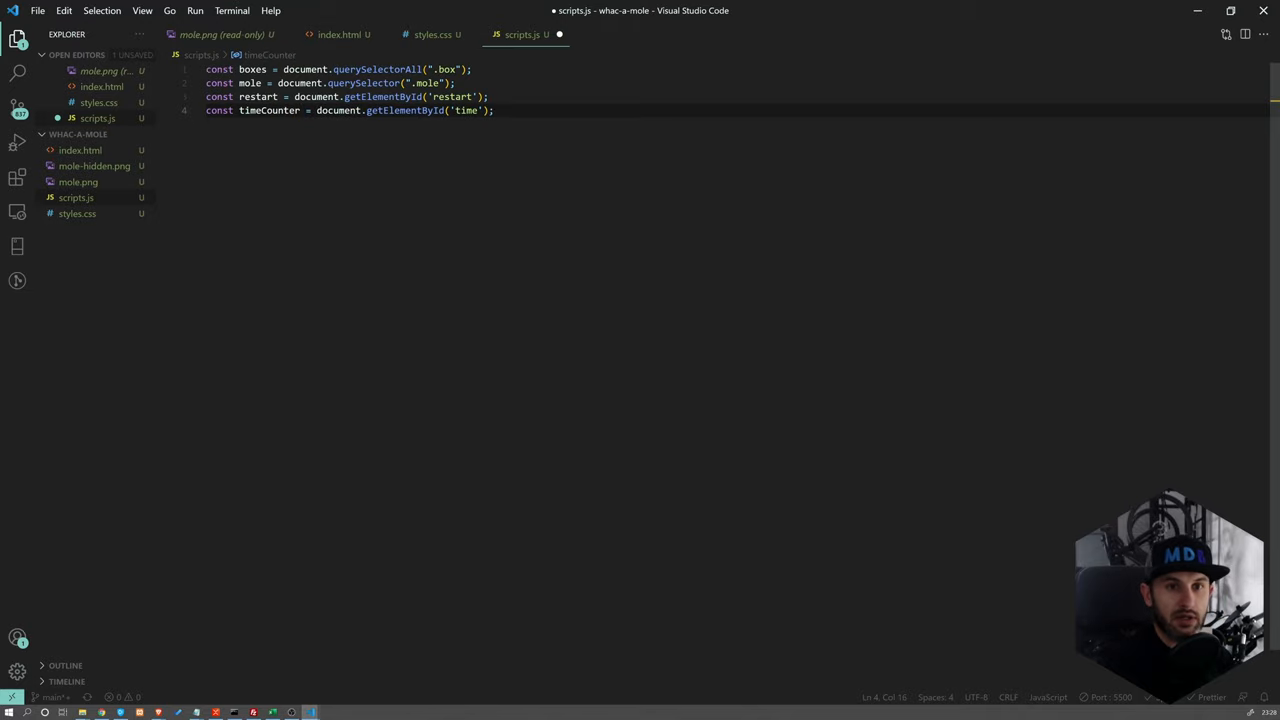
text(getid)
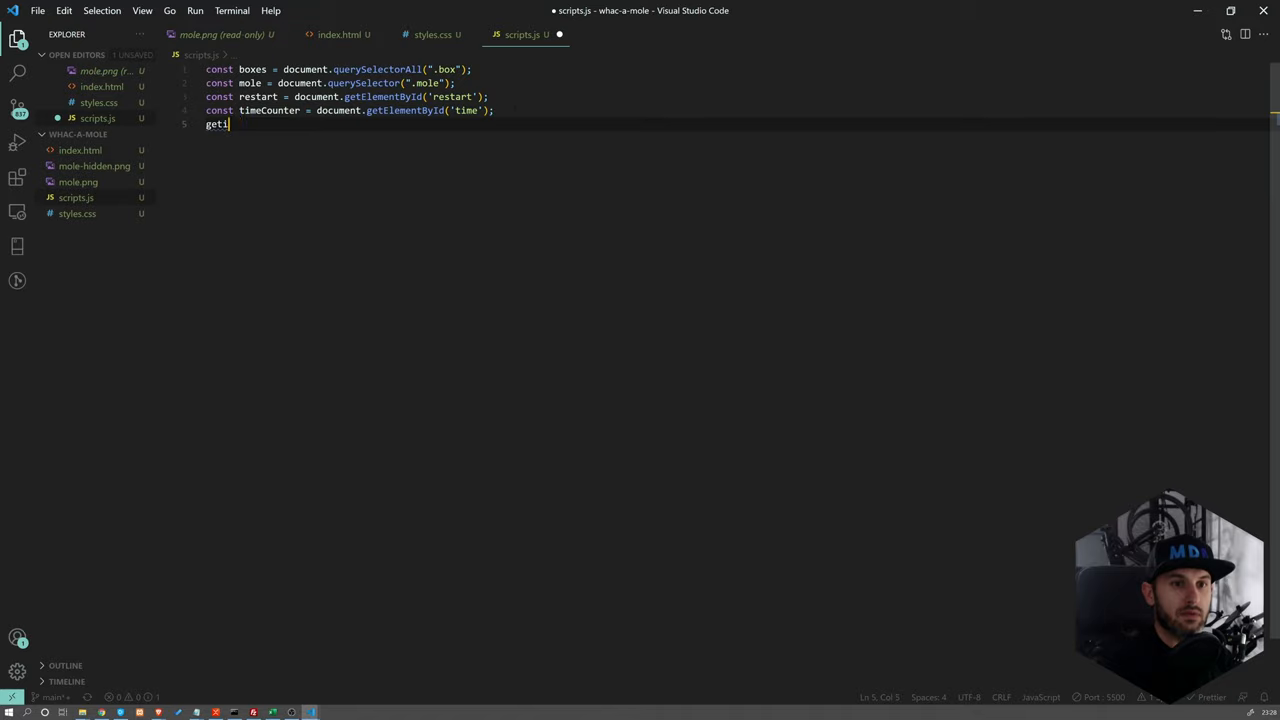
text(const score = document.getElementById('score');)
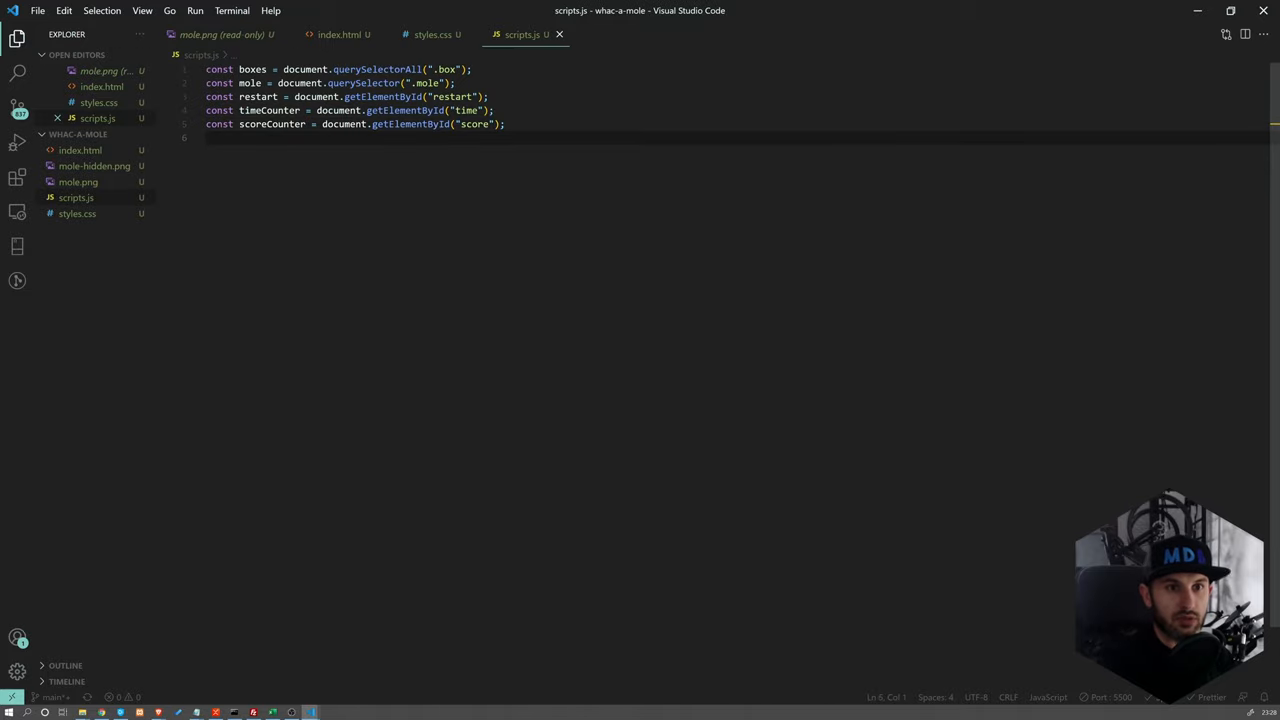
key(Ctrl+A)
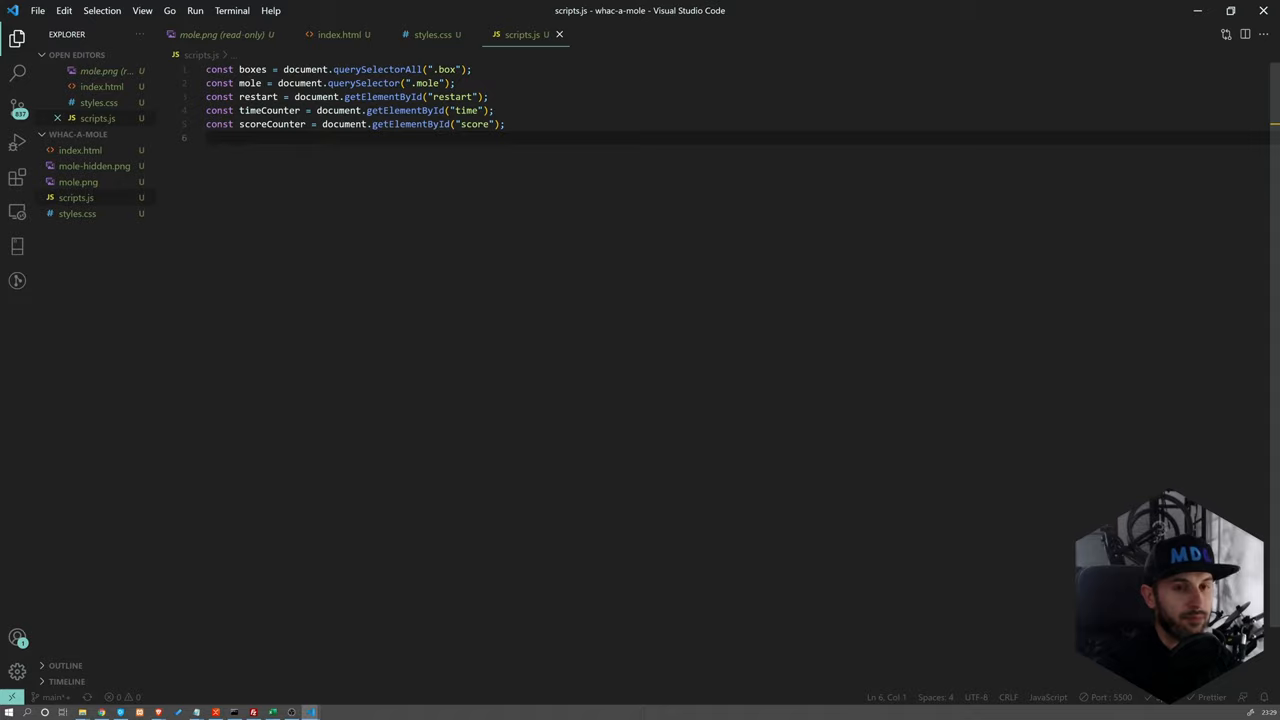
key(Enter)
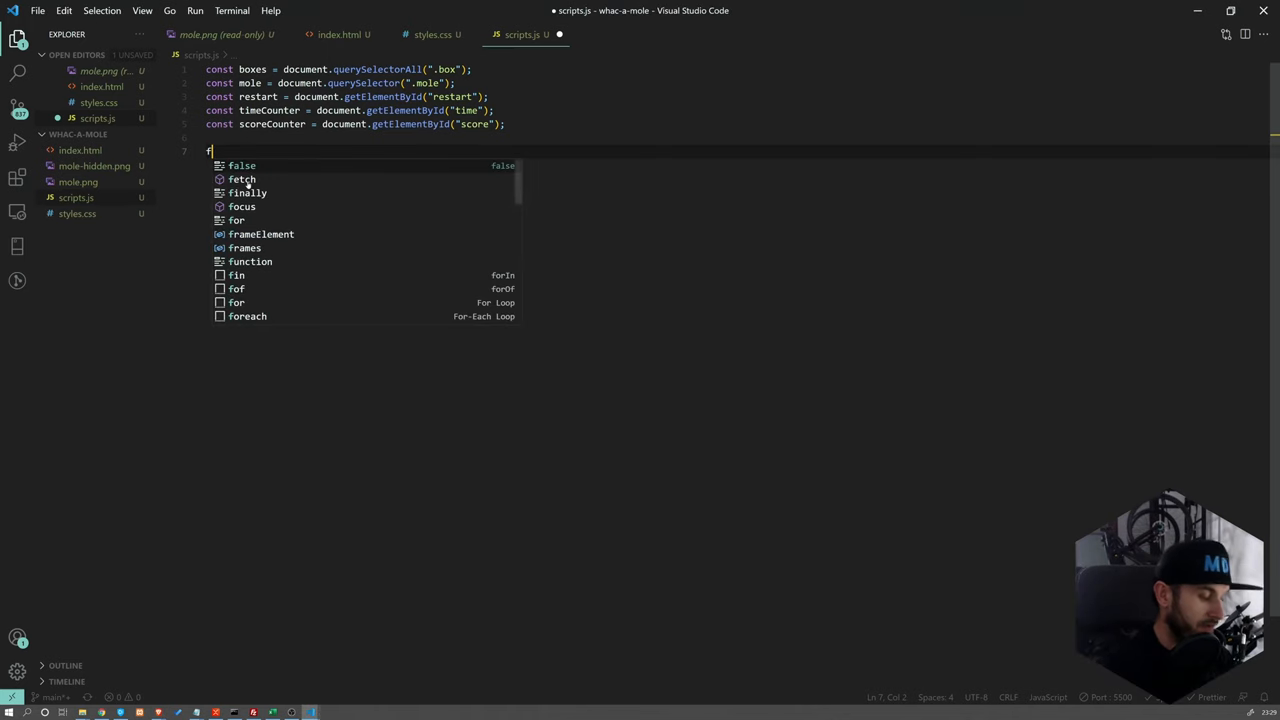
Write function showMole() with a boxes.forEach((box) => ...) loop
text(function showMole)
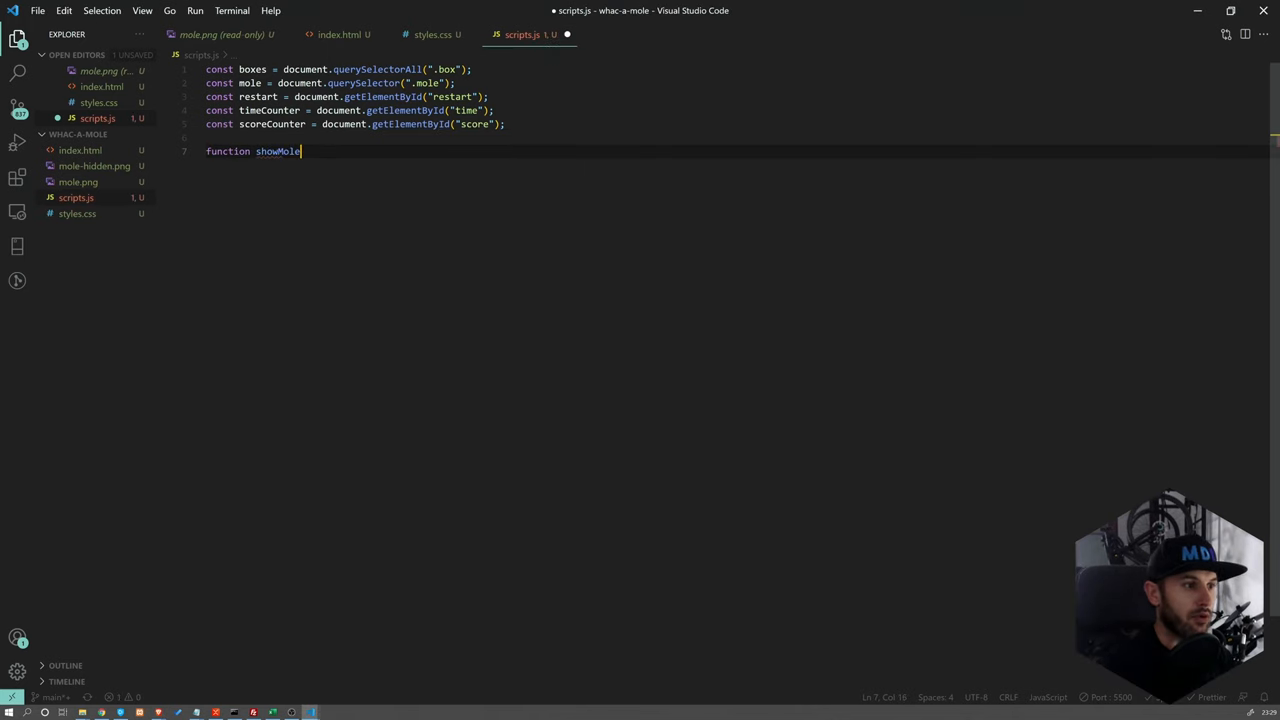
text(() {)
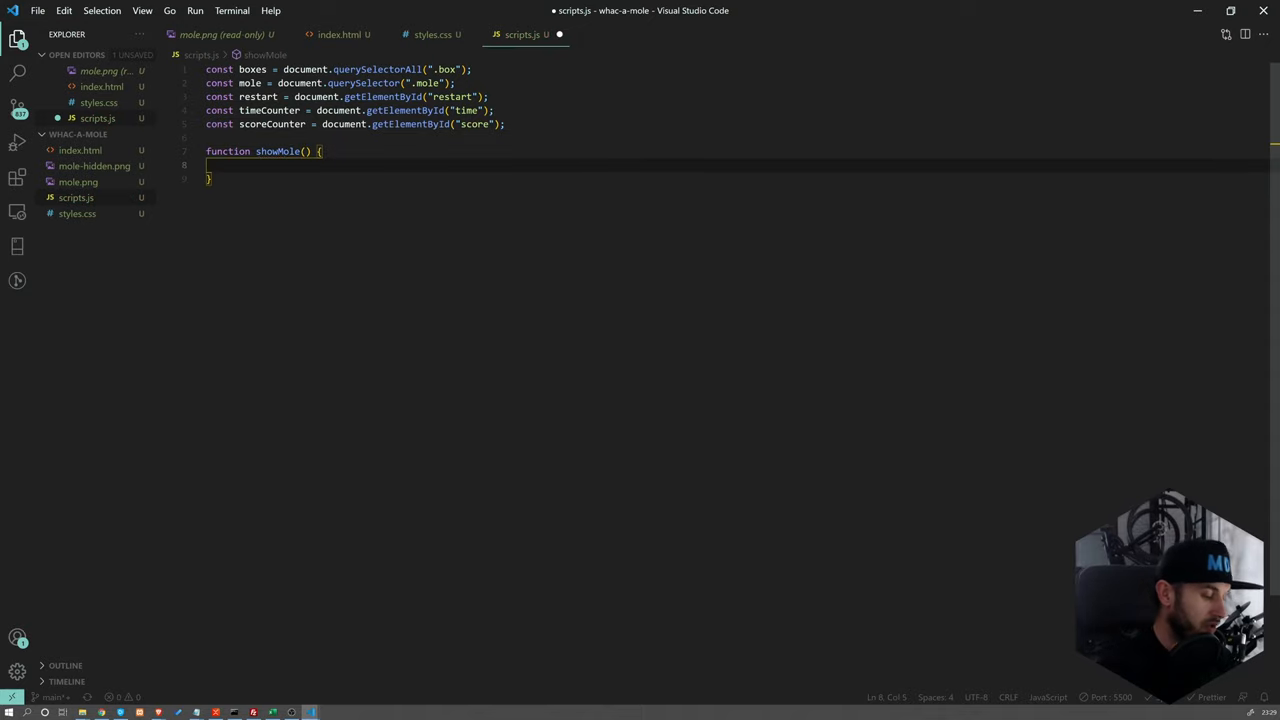
text(boxes.forEach(()
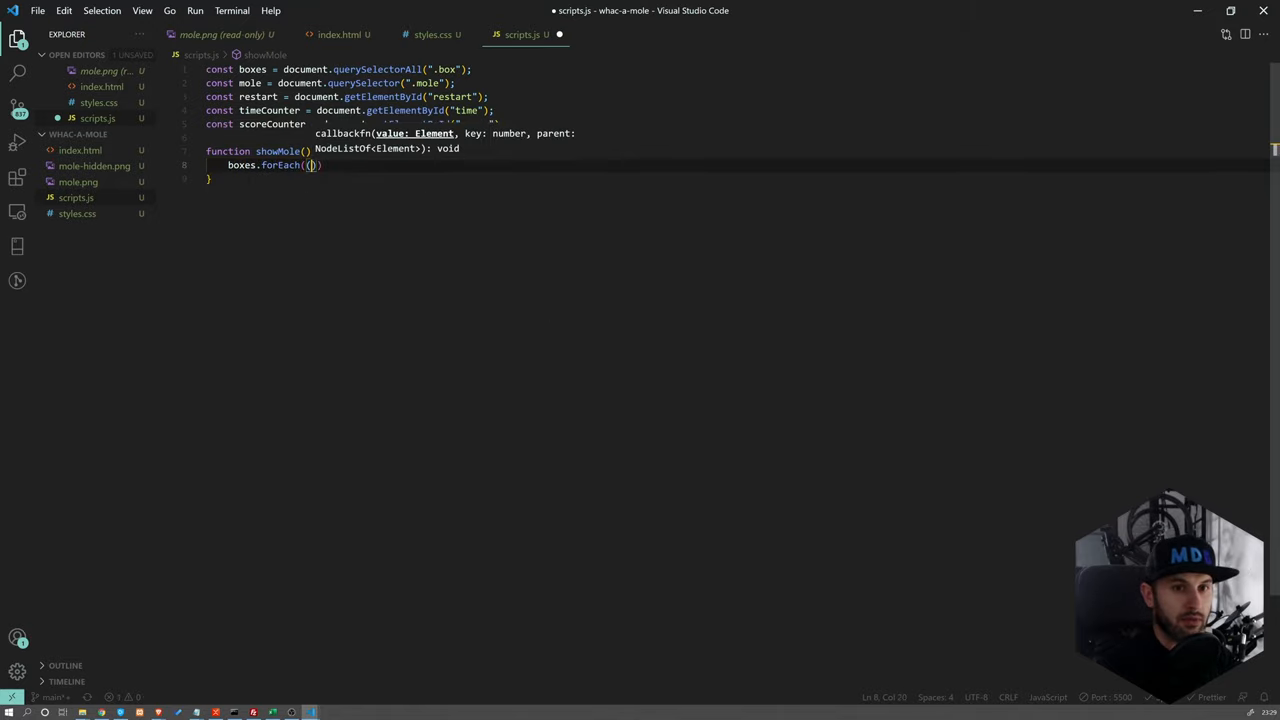
text((boxe)
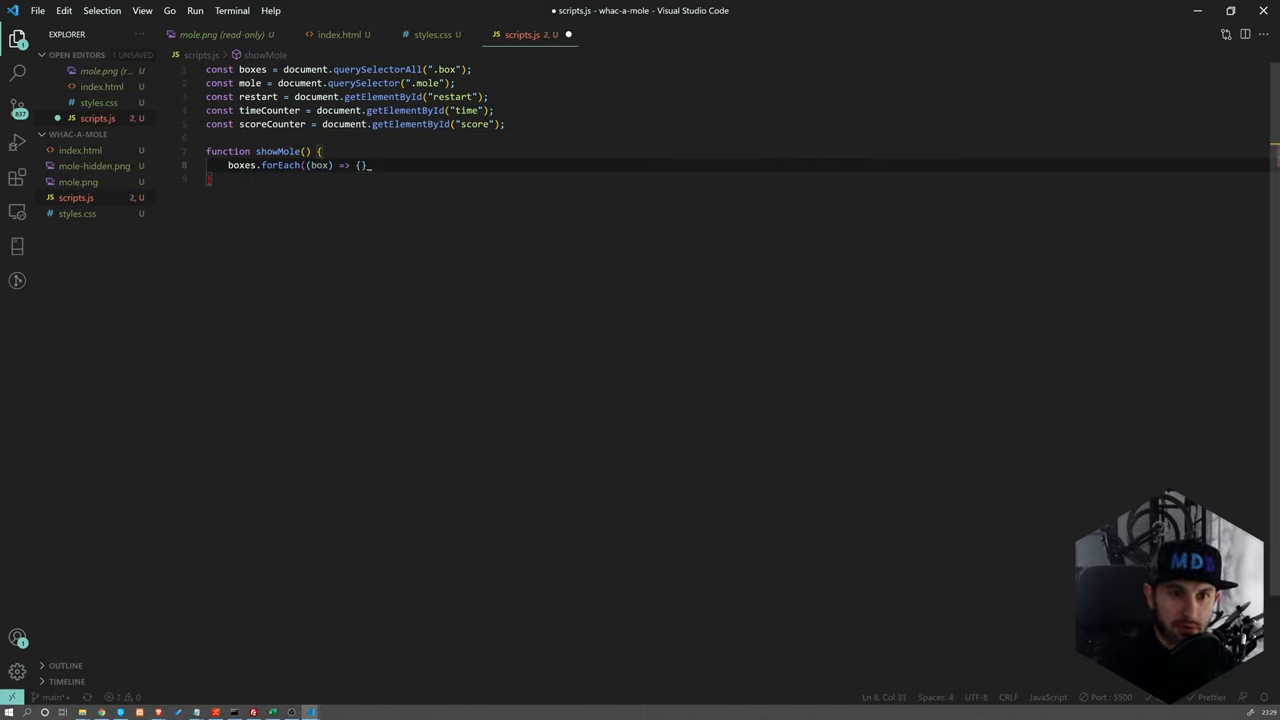
text())
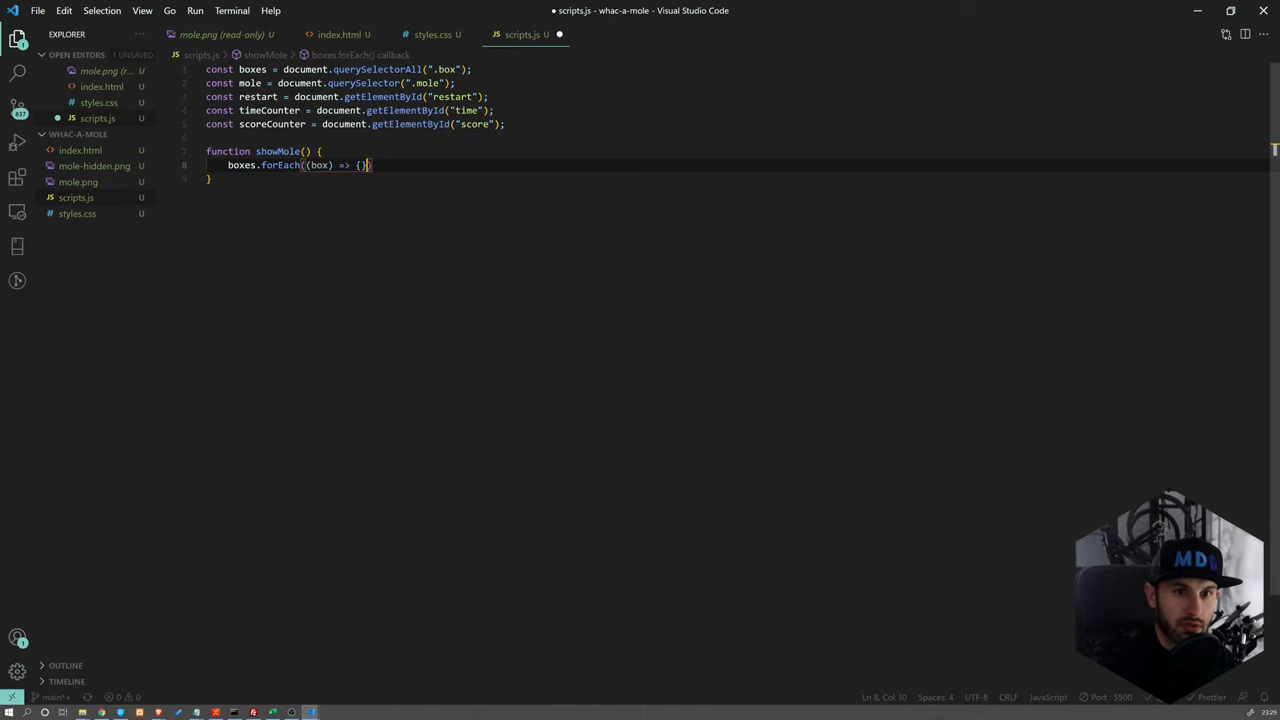
Inside the loop remove the mole class from each box, then test the page
key(Enter)
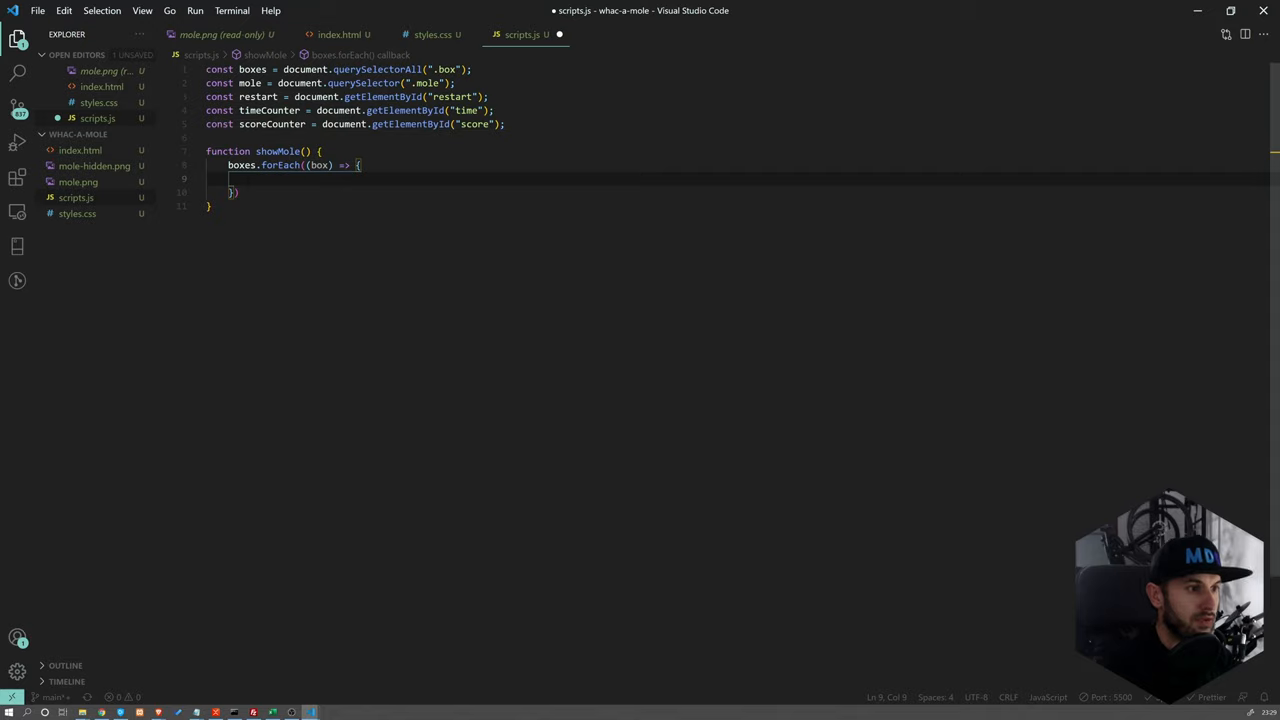
text(box.)
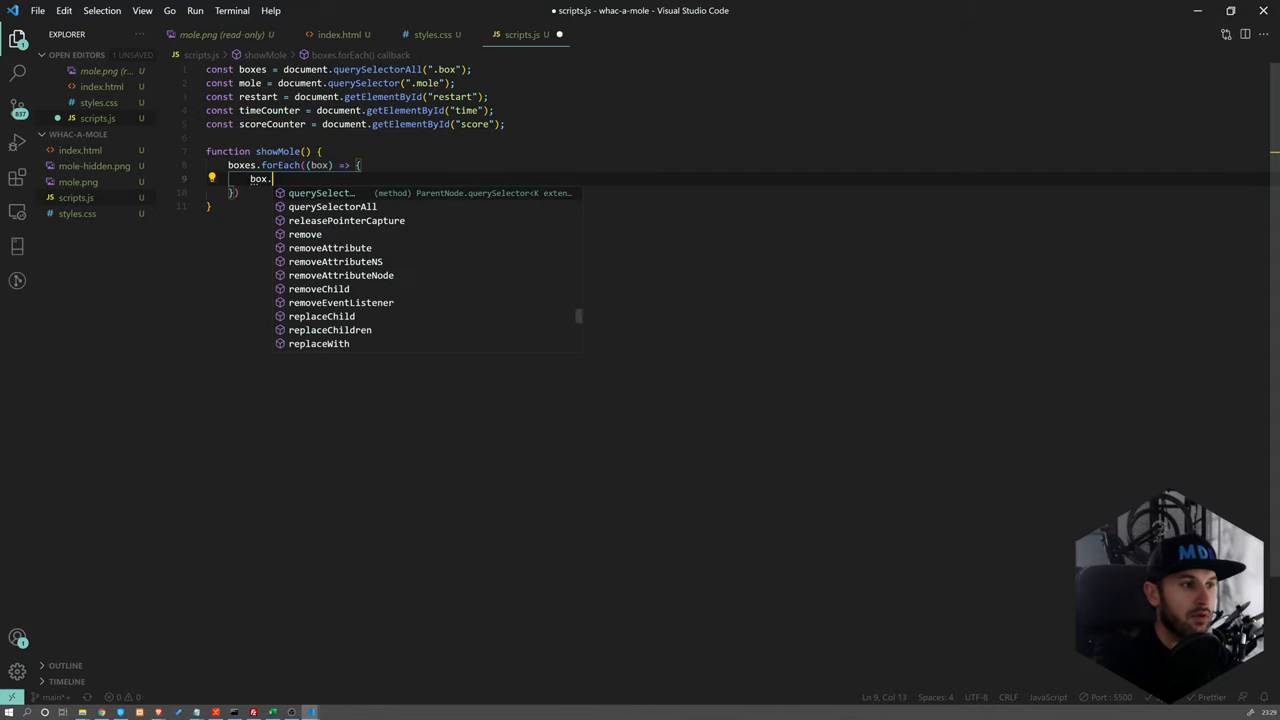
text(classList)
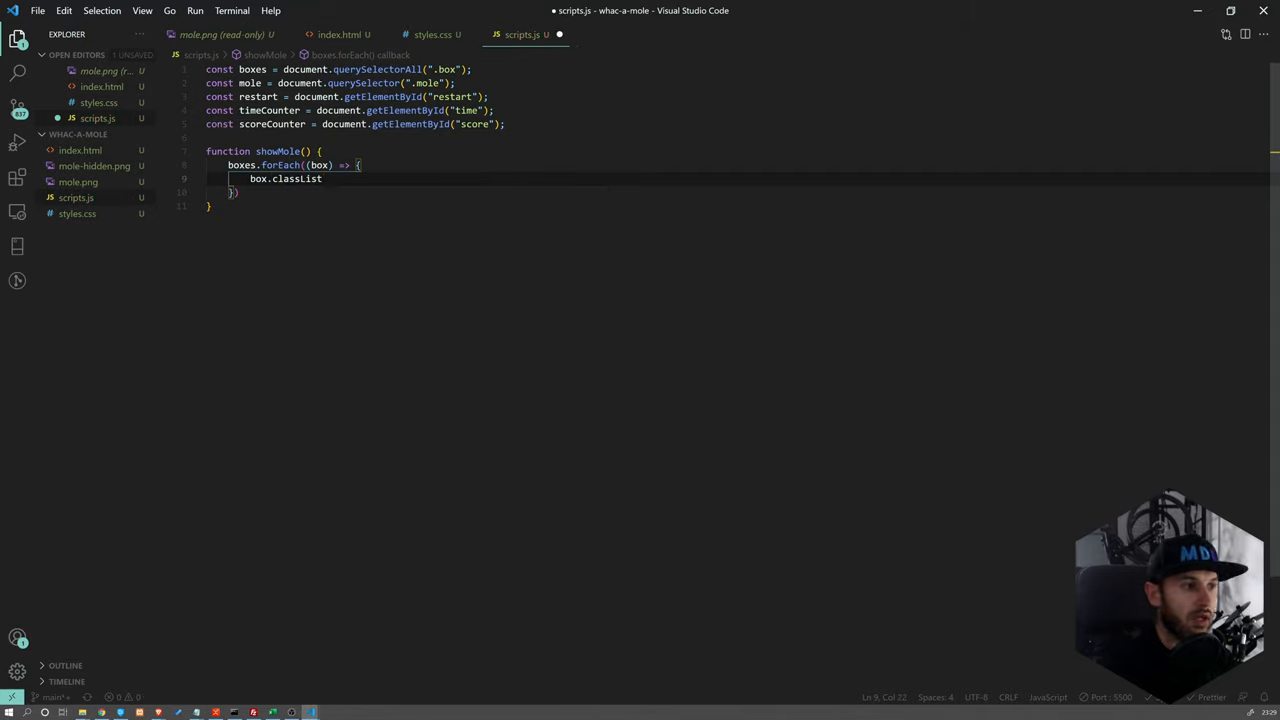
text(.remove)
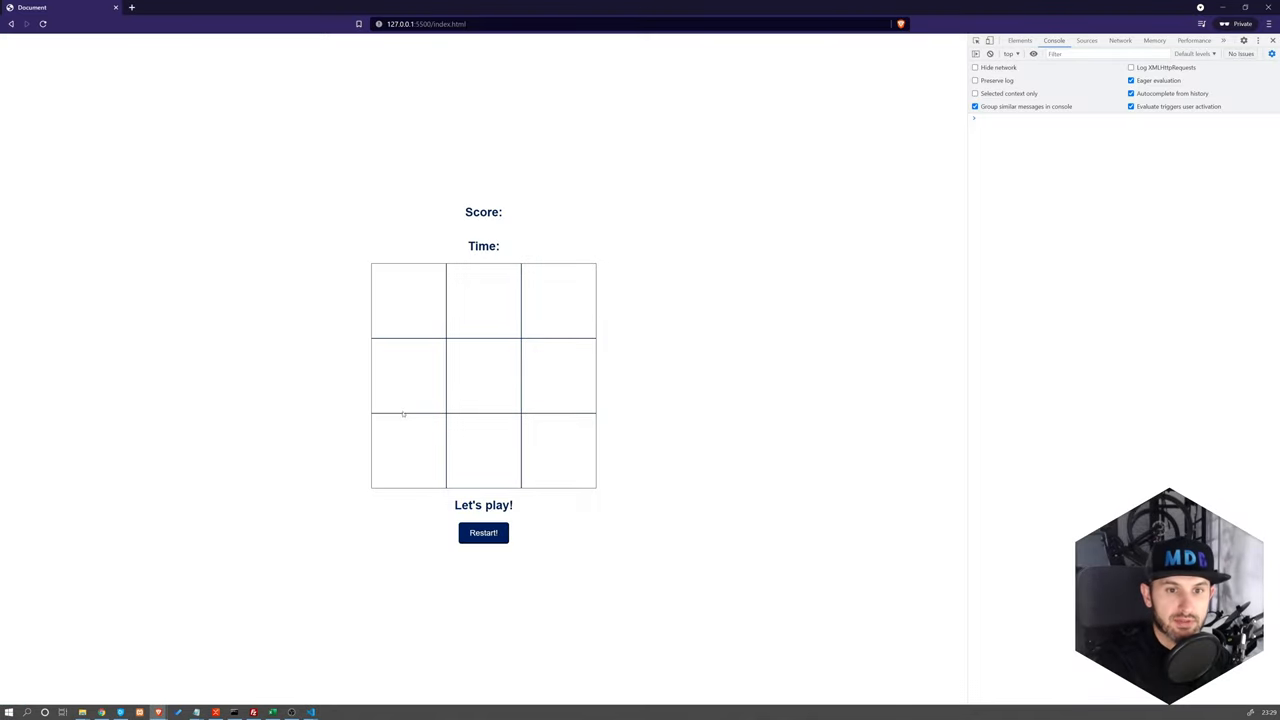
mouse_move(312, 480)
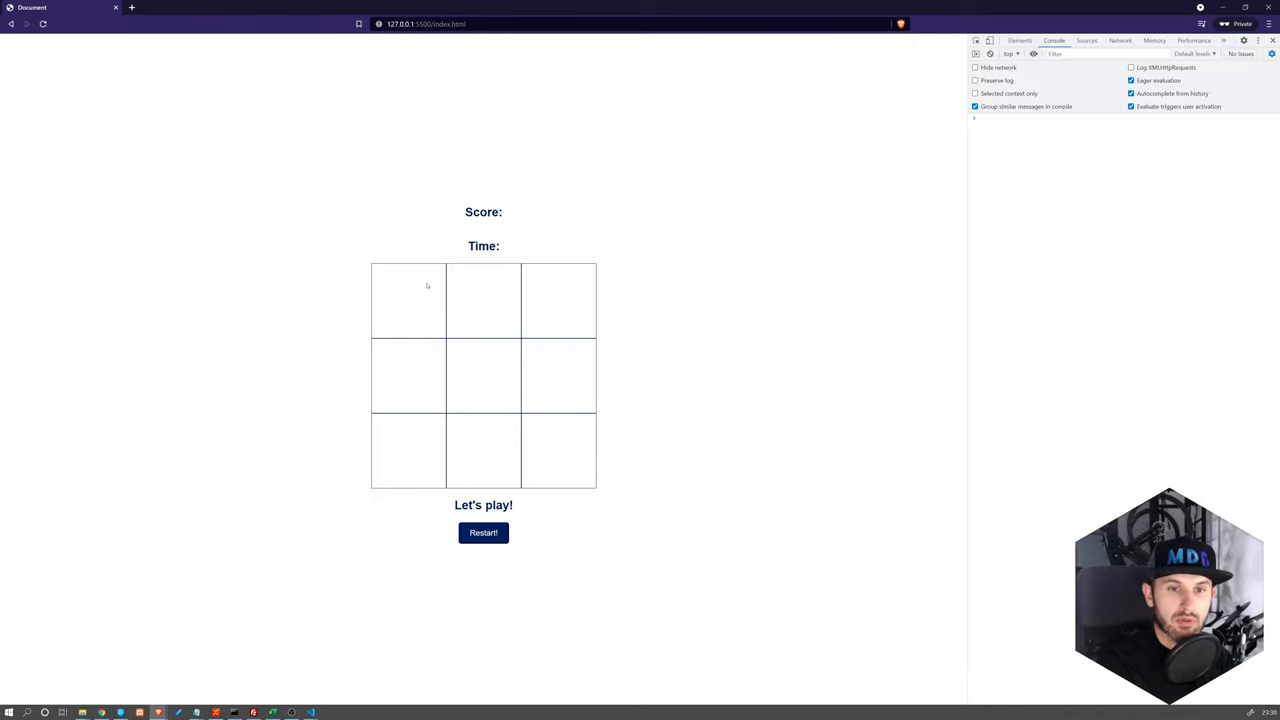
mouse_move(316, 276)
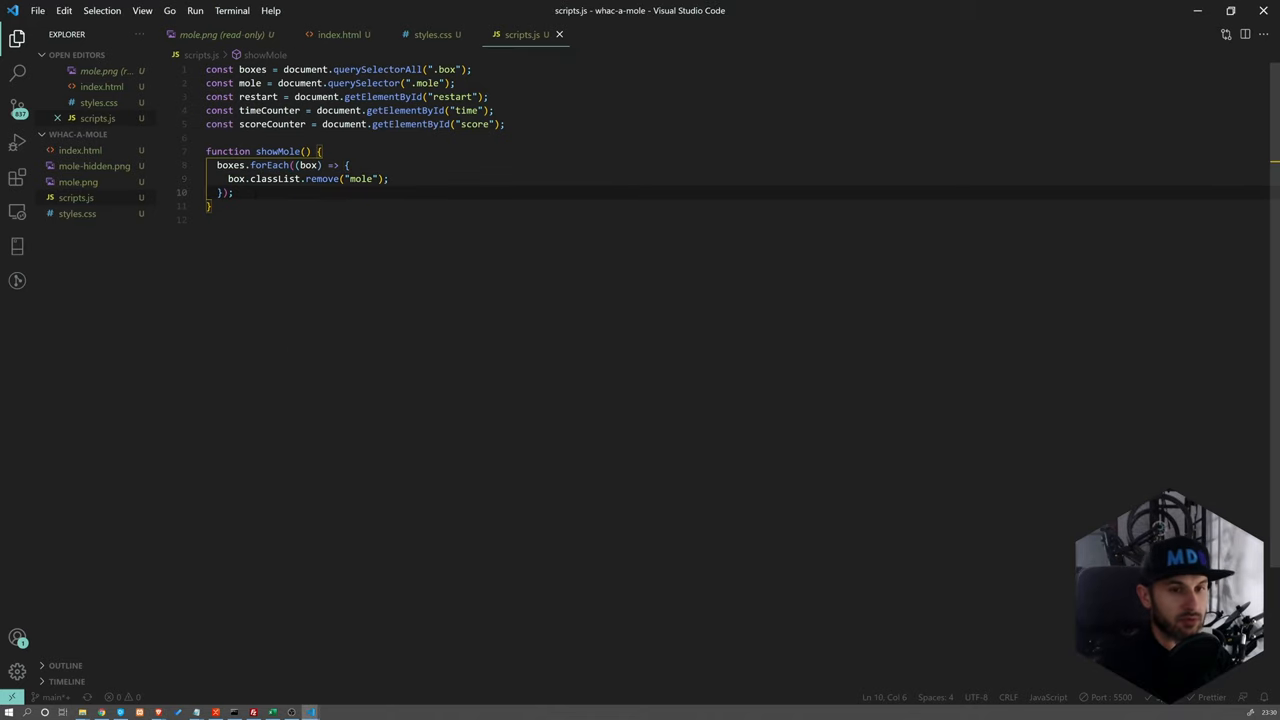
key(Enter)
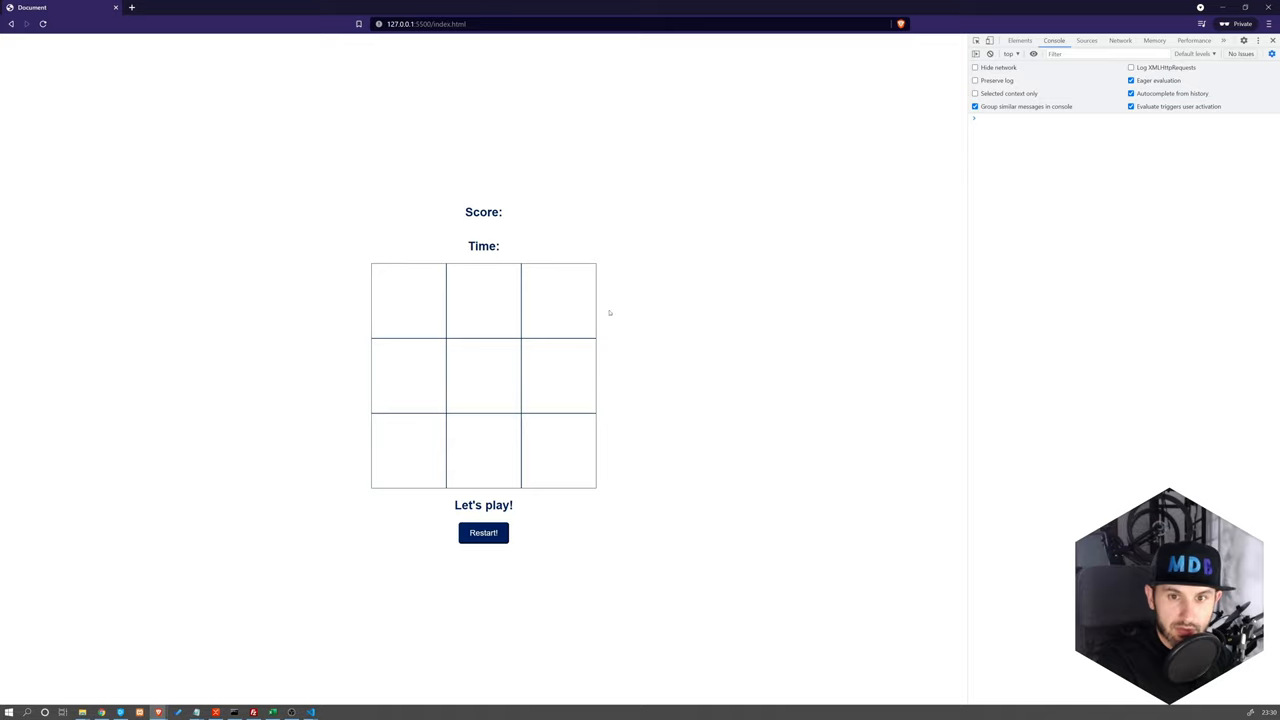
mouse_move(436, 402)
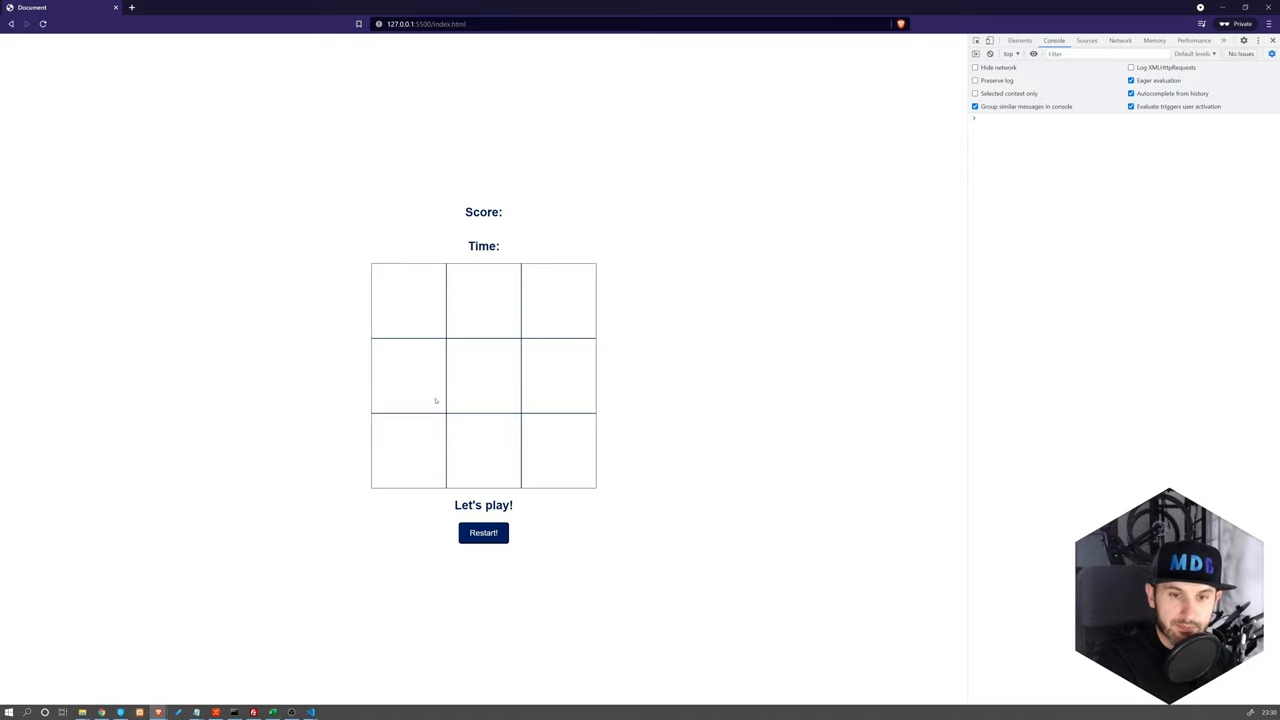
mouse_move(412, 344)
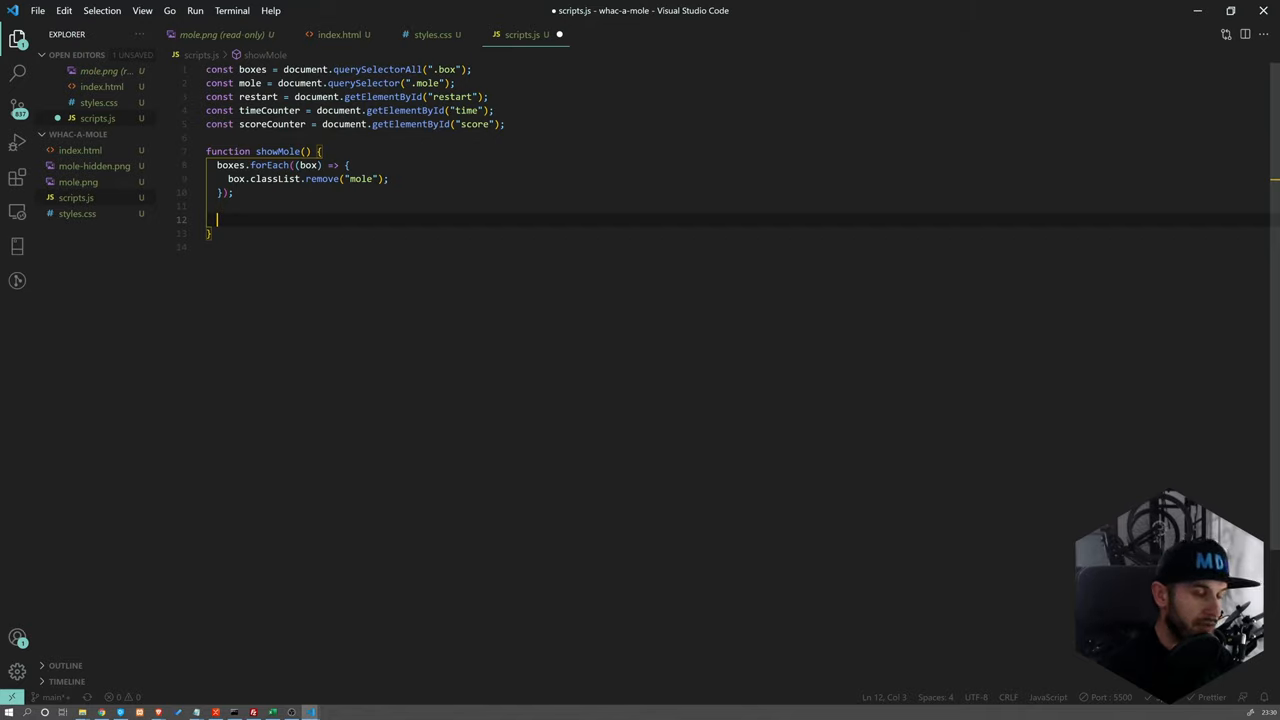
Log Math.random() * 9 inside showMole and call showMole() below the function
text(console(Math.random);)
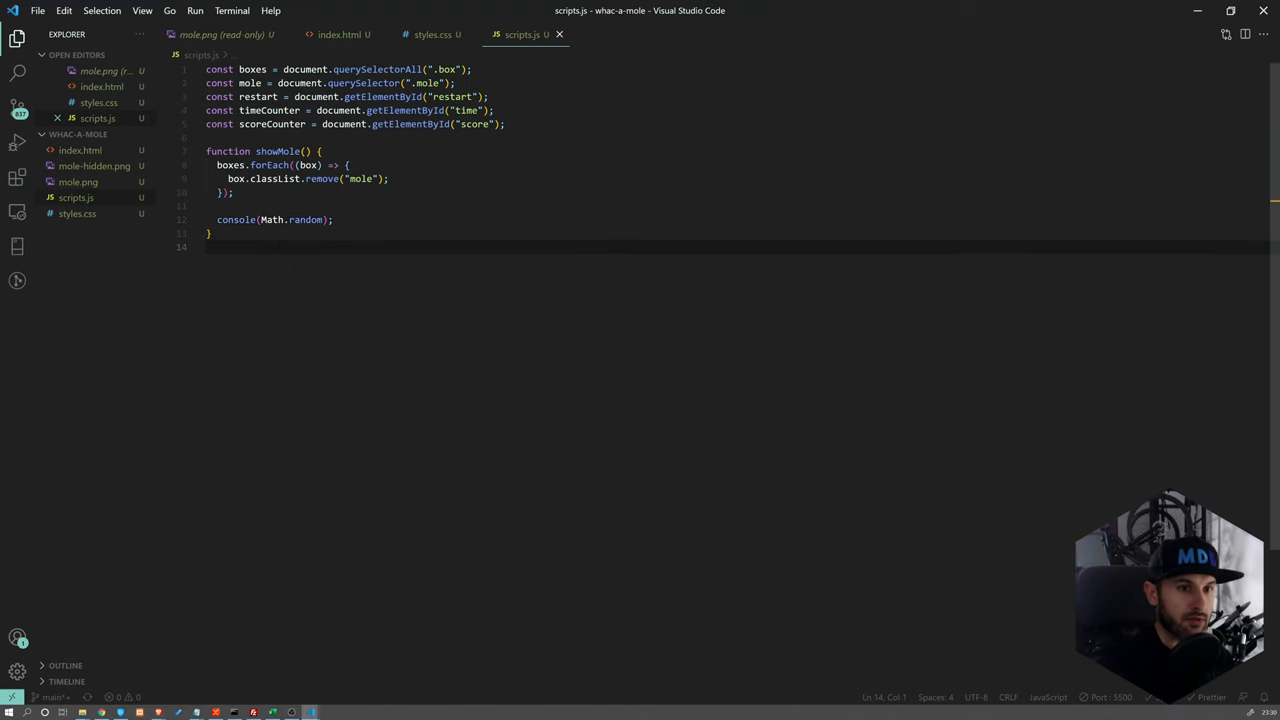
text(showMole)
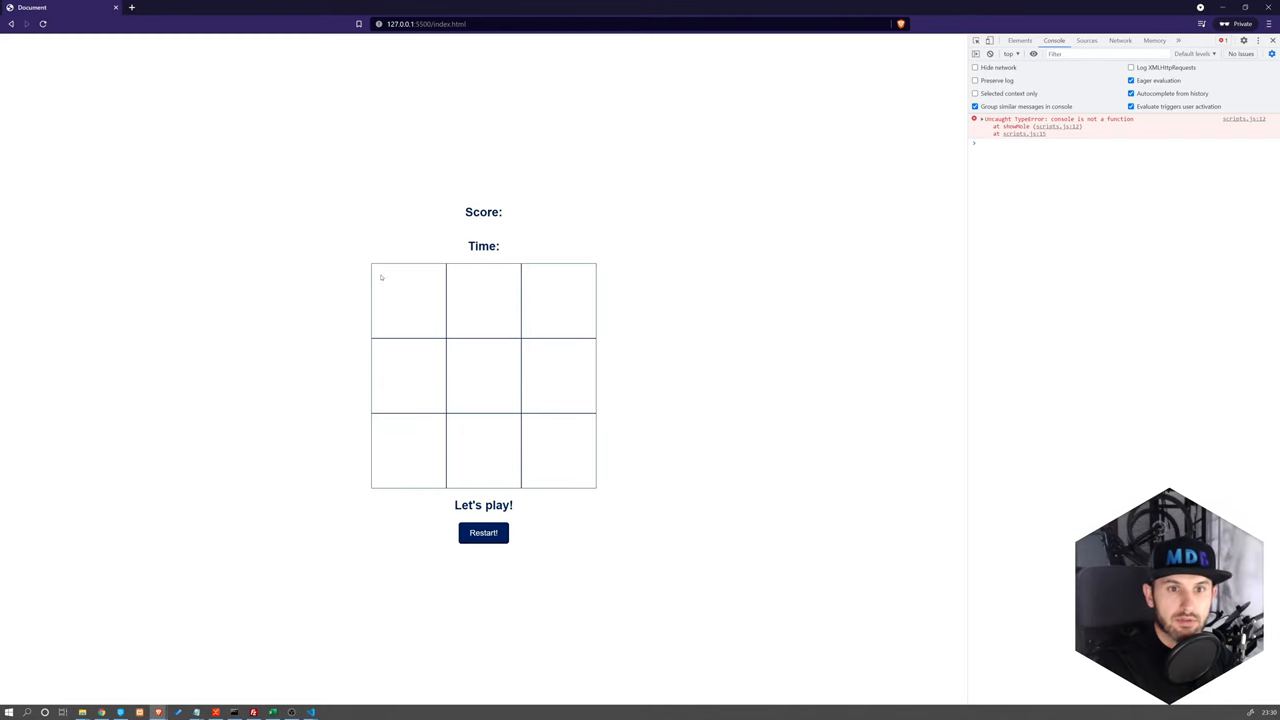
key(alt+tab)
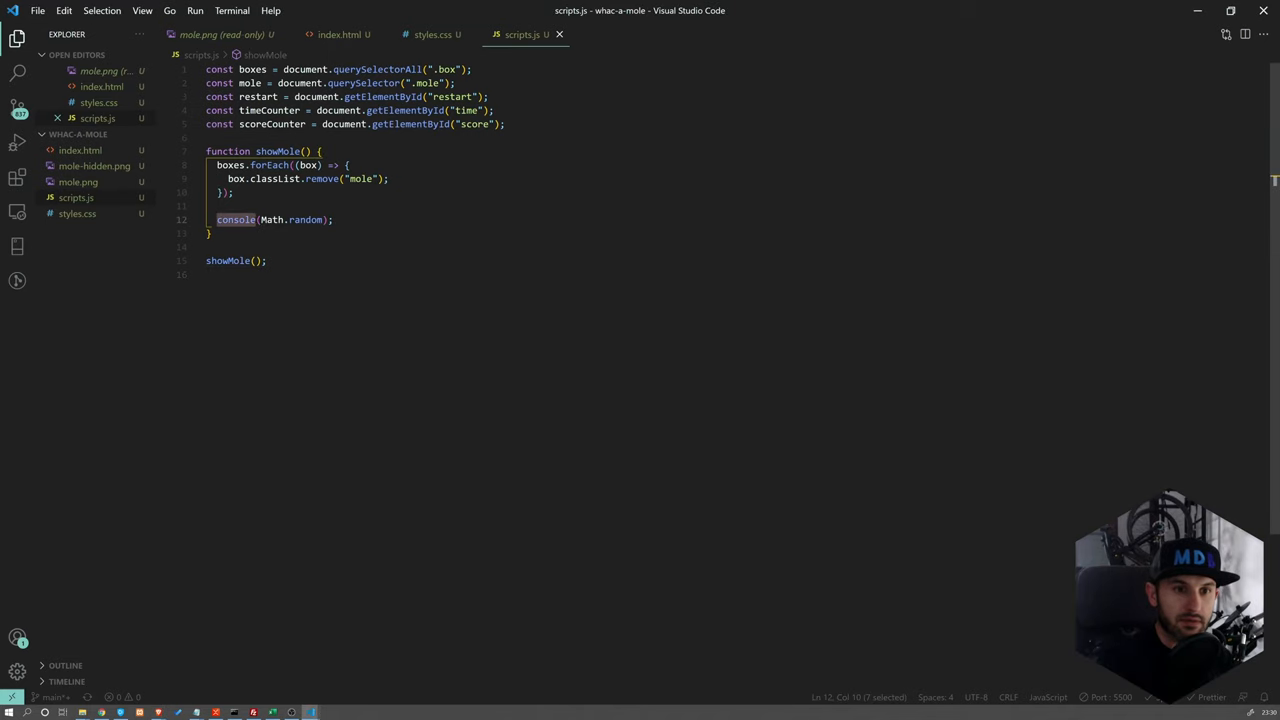
text(.log)
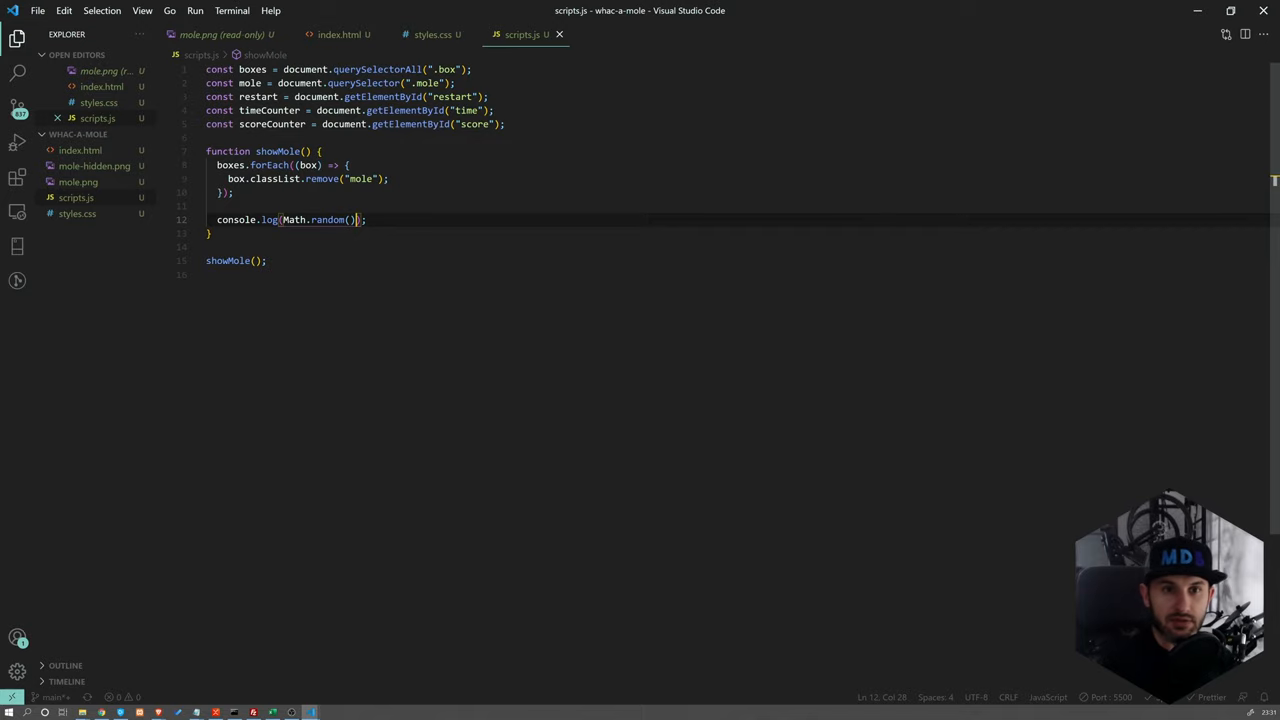
text(*)
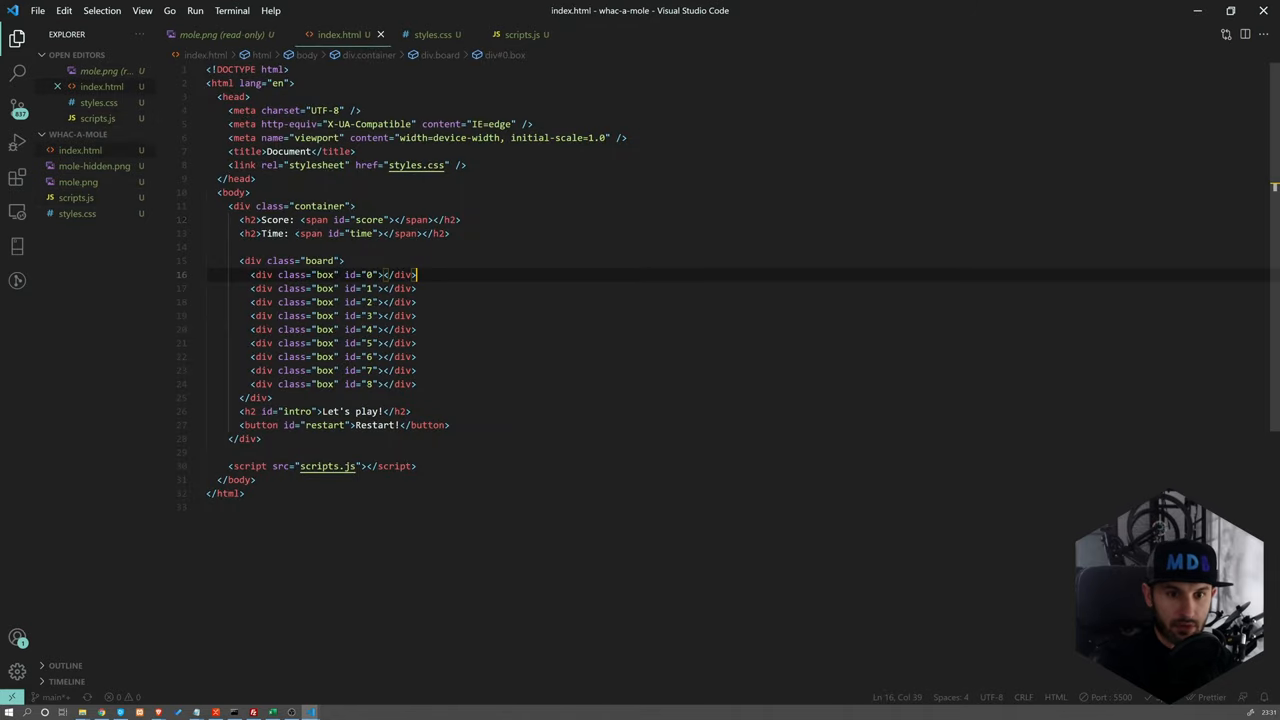
Wrap the random expression in Math.floor() to get a whole box number
click(528, 34)
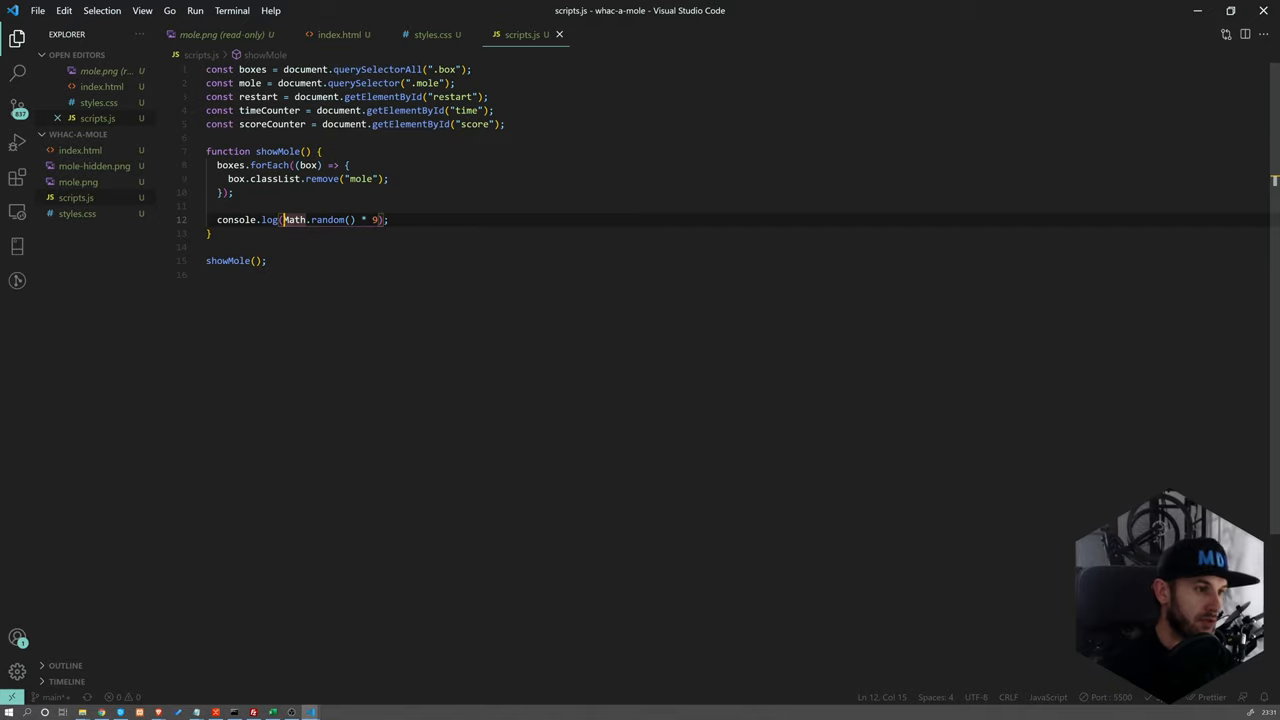
text(MatM)
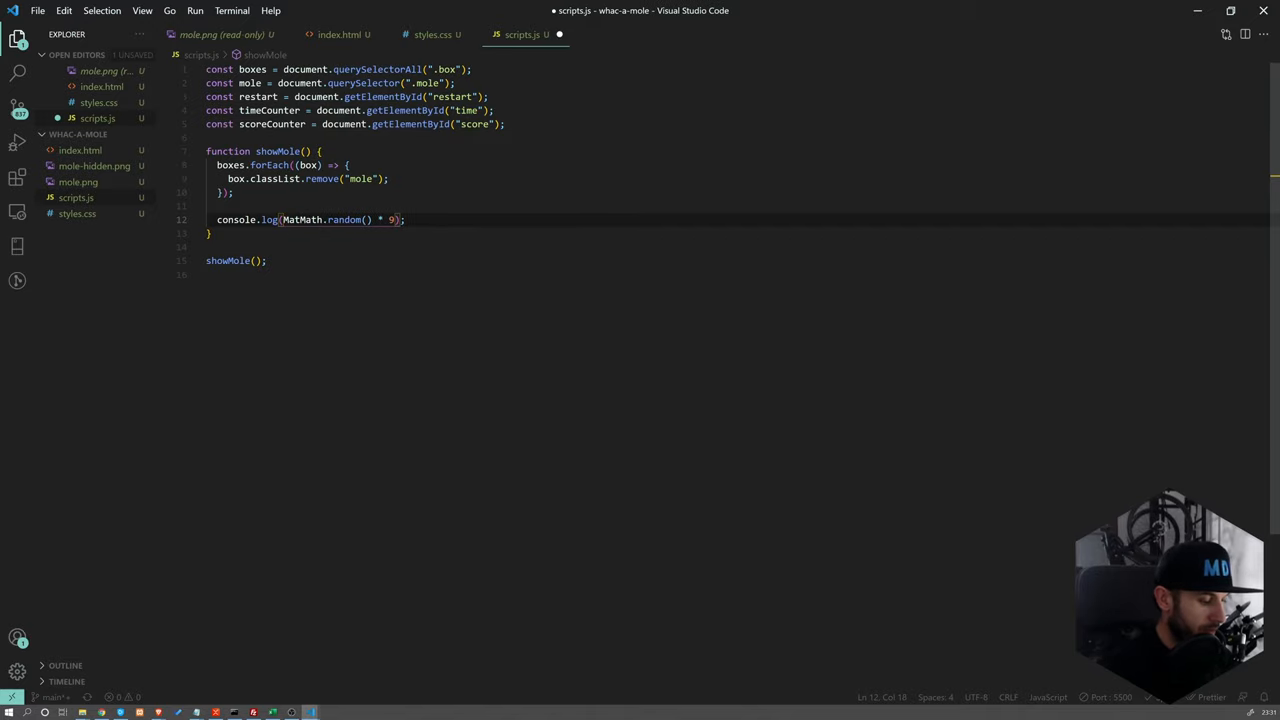
text(Math.floor()
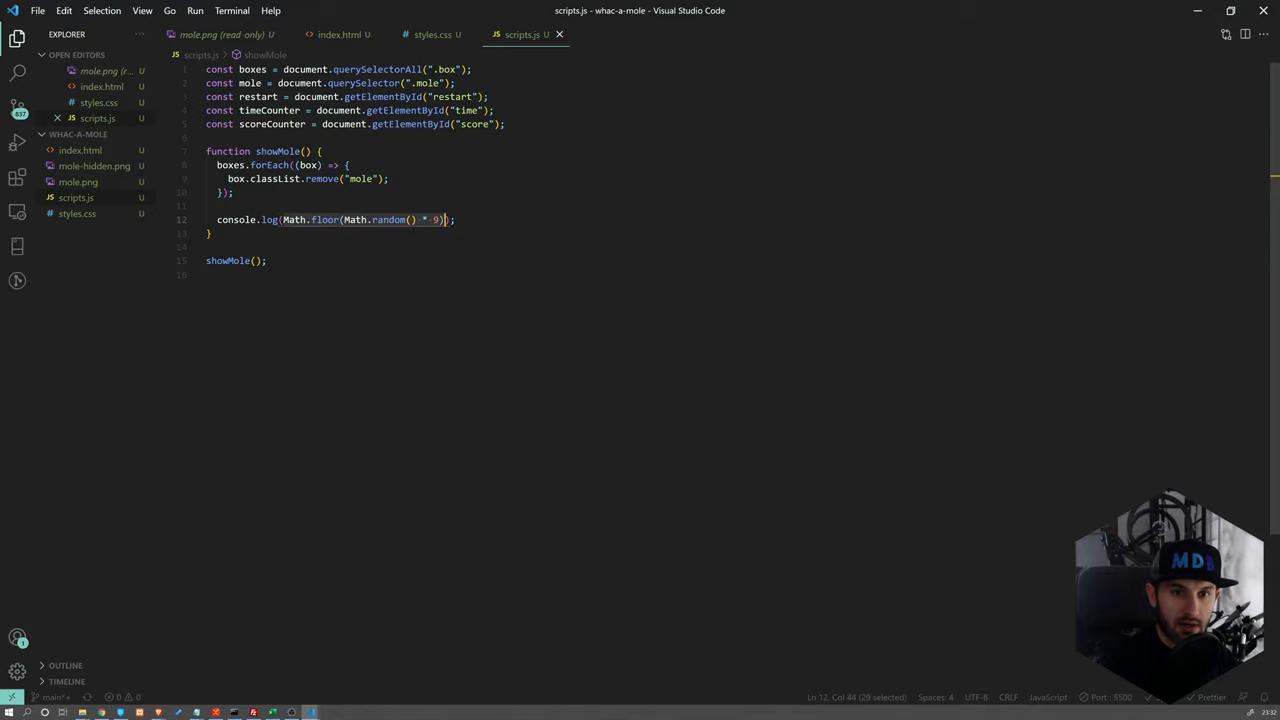
Replace the log with let randomBox = boxes[Math.floor(Math.random() * 9)]; and save
key(Delete)
text(l)
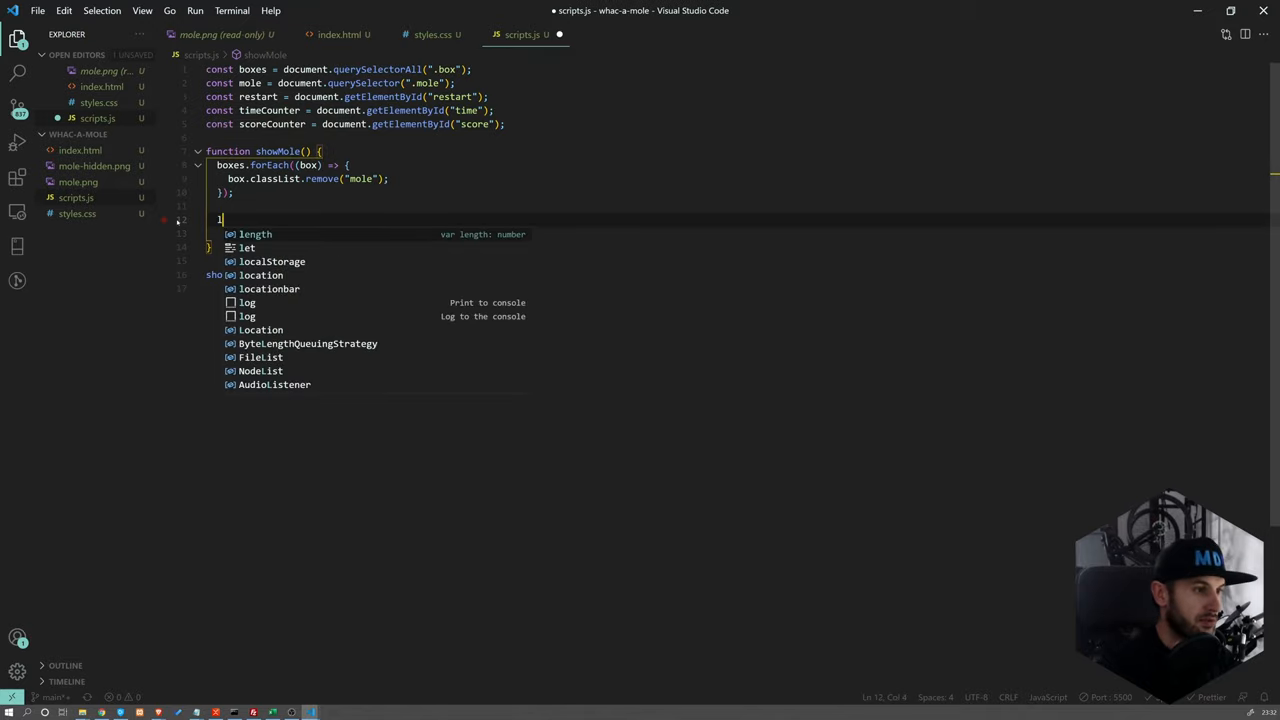
text(et random)
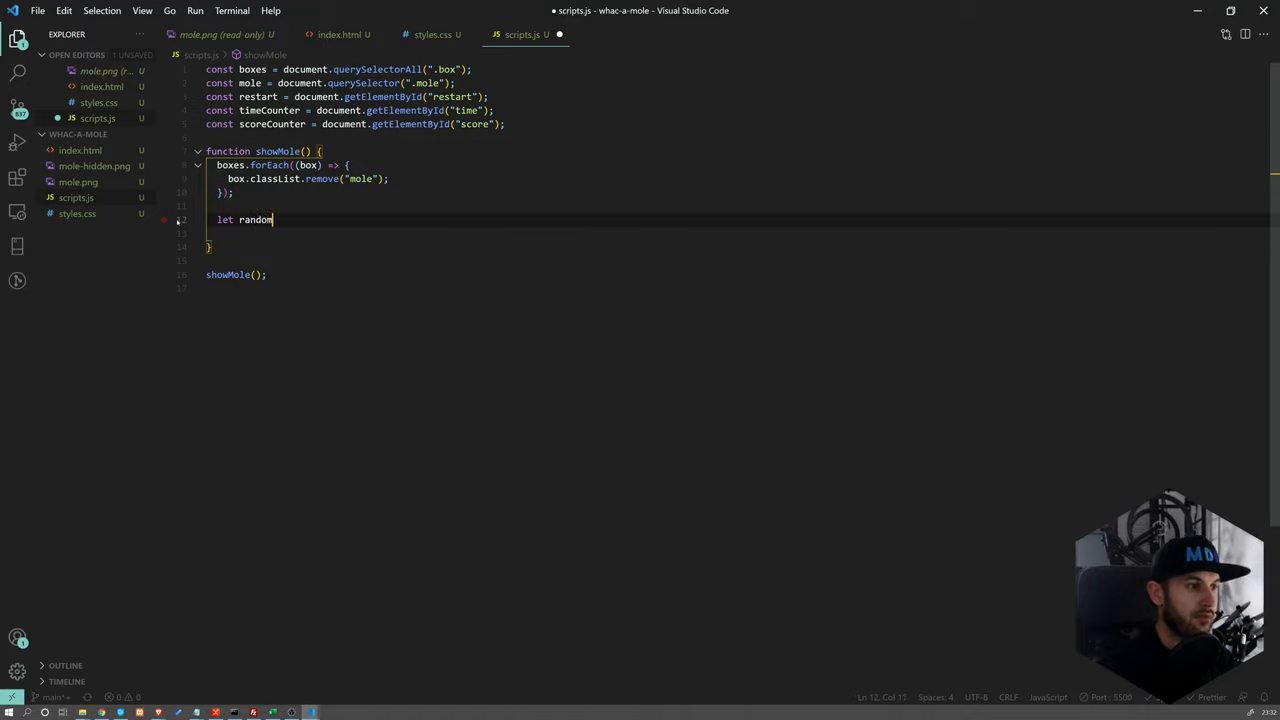
text(Box)
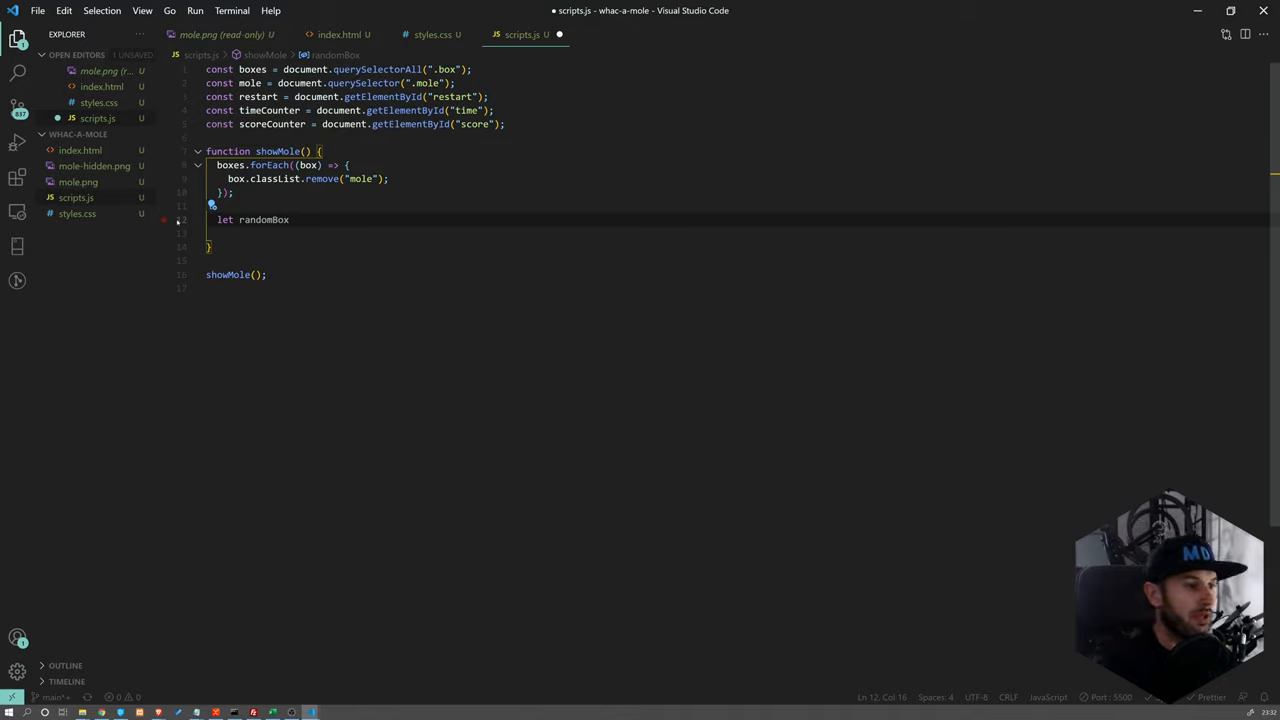
text(= boxes)
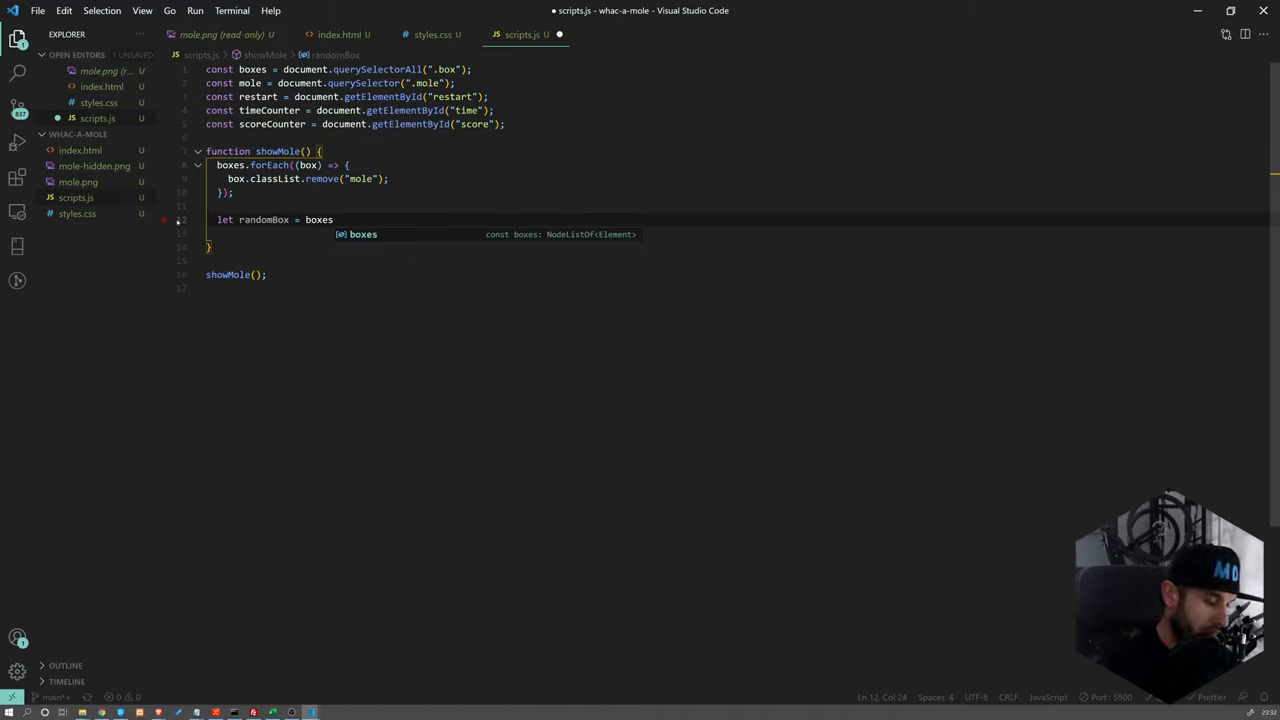
text([Math.floor(Math.random() * 9)];)
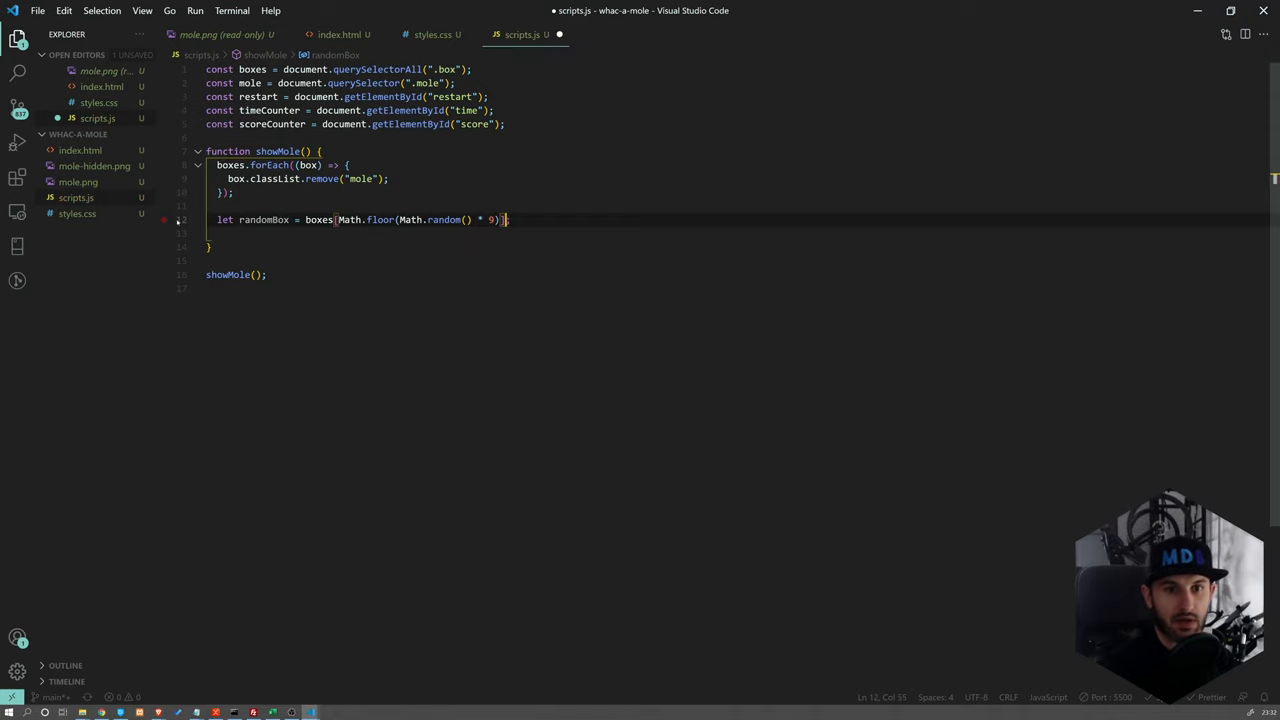
key(Ctrl+s)
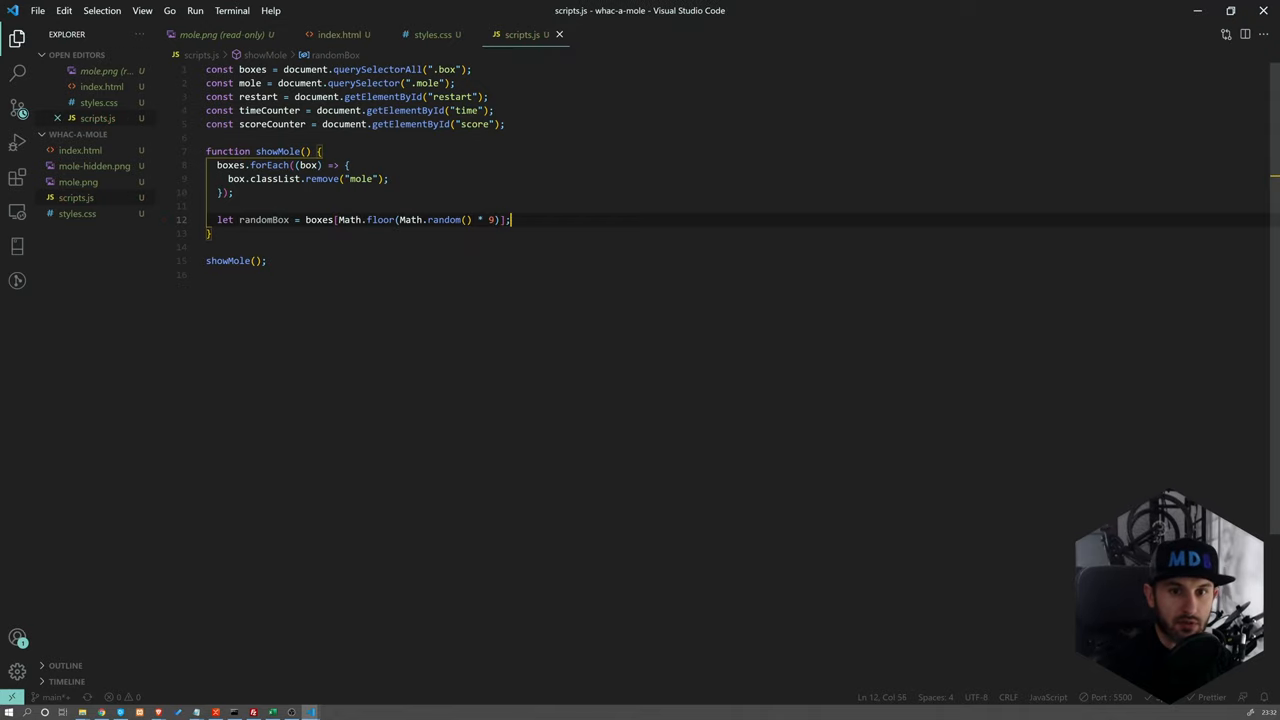
Add randomBox.classList.add("mole") so the chosen box shows the mole
key(Enter)
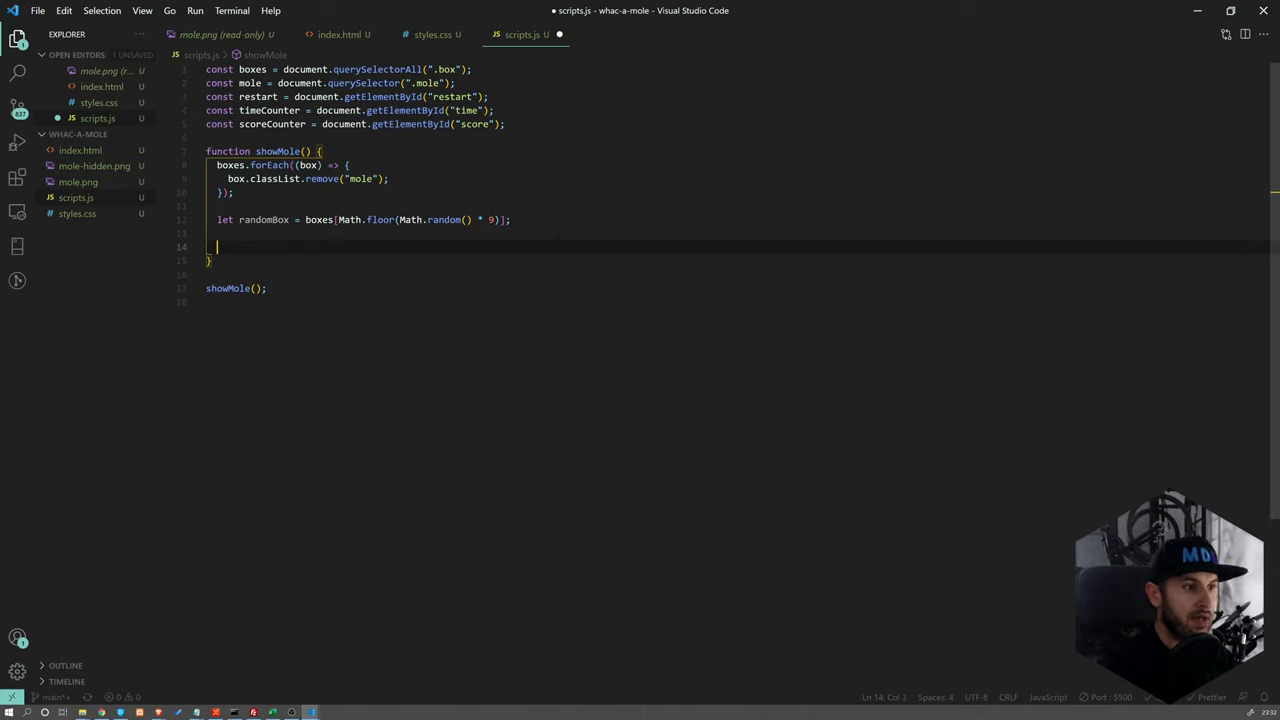
text(randomBox)
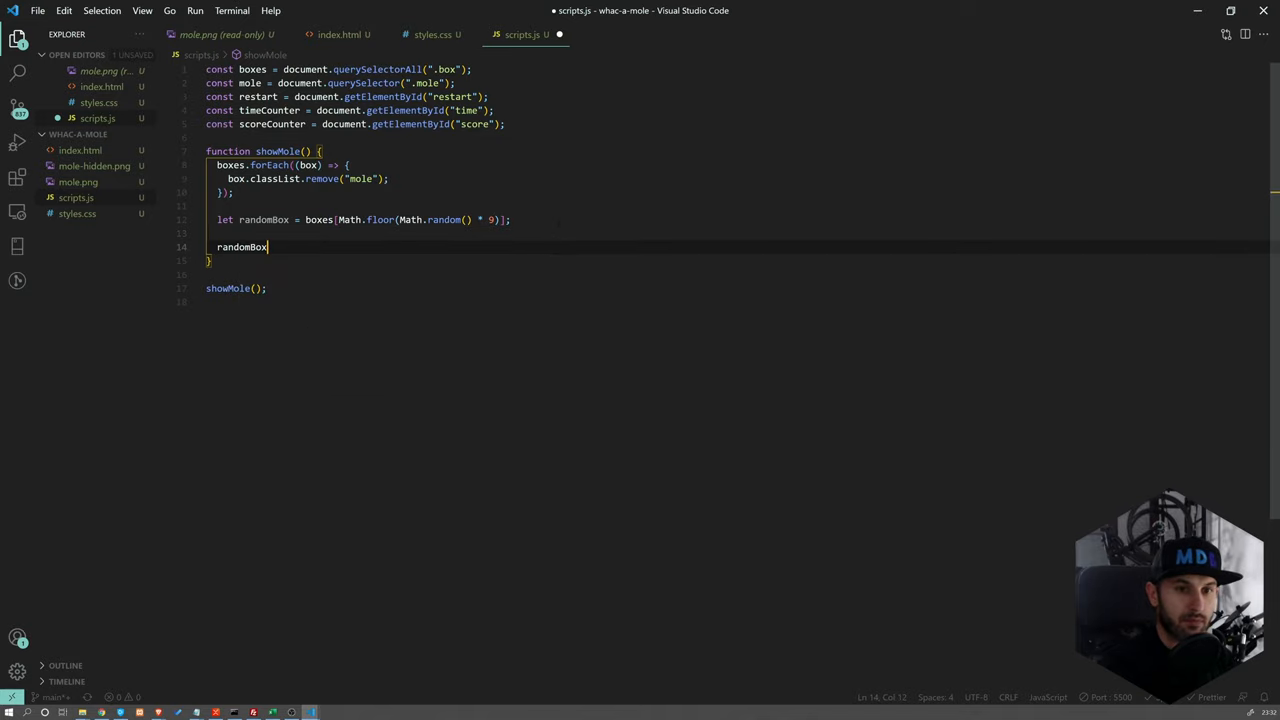
text(.v)
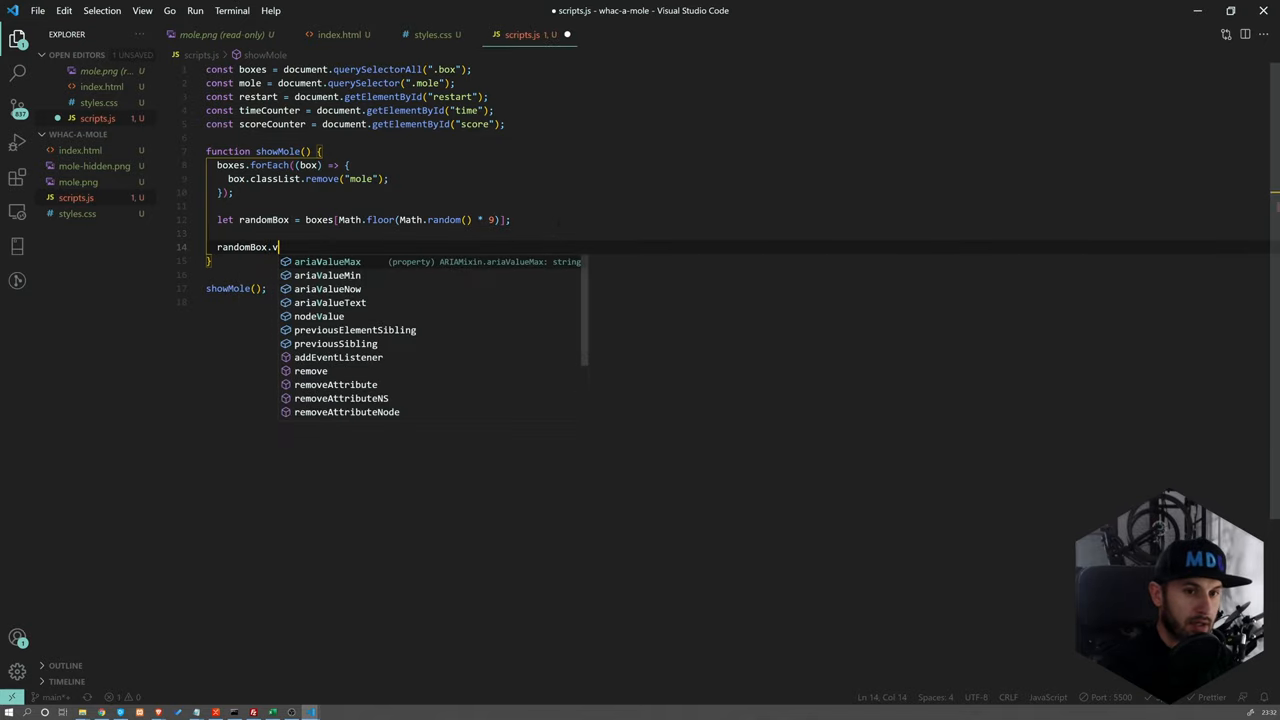
text(classList.ad)
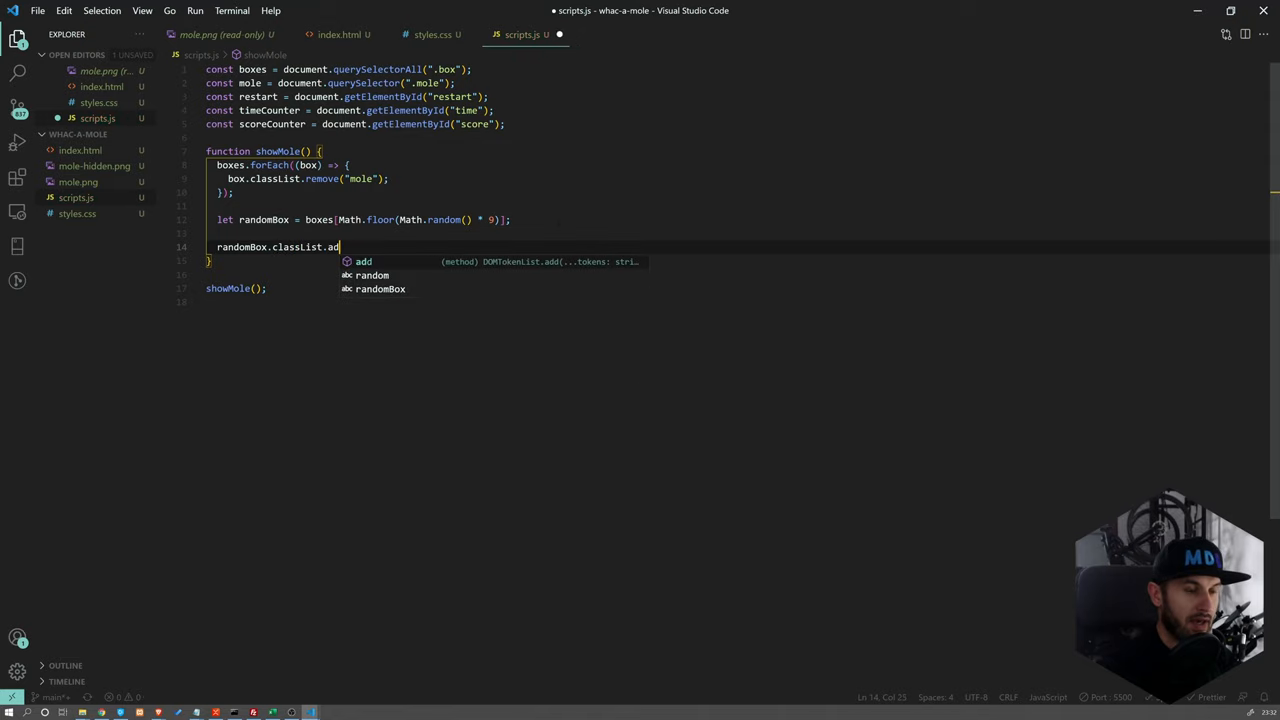
text((""))
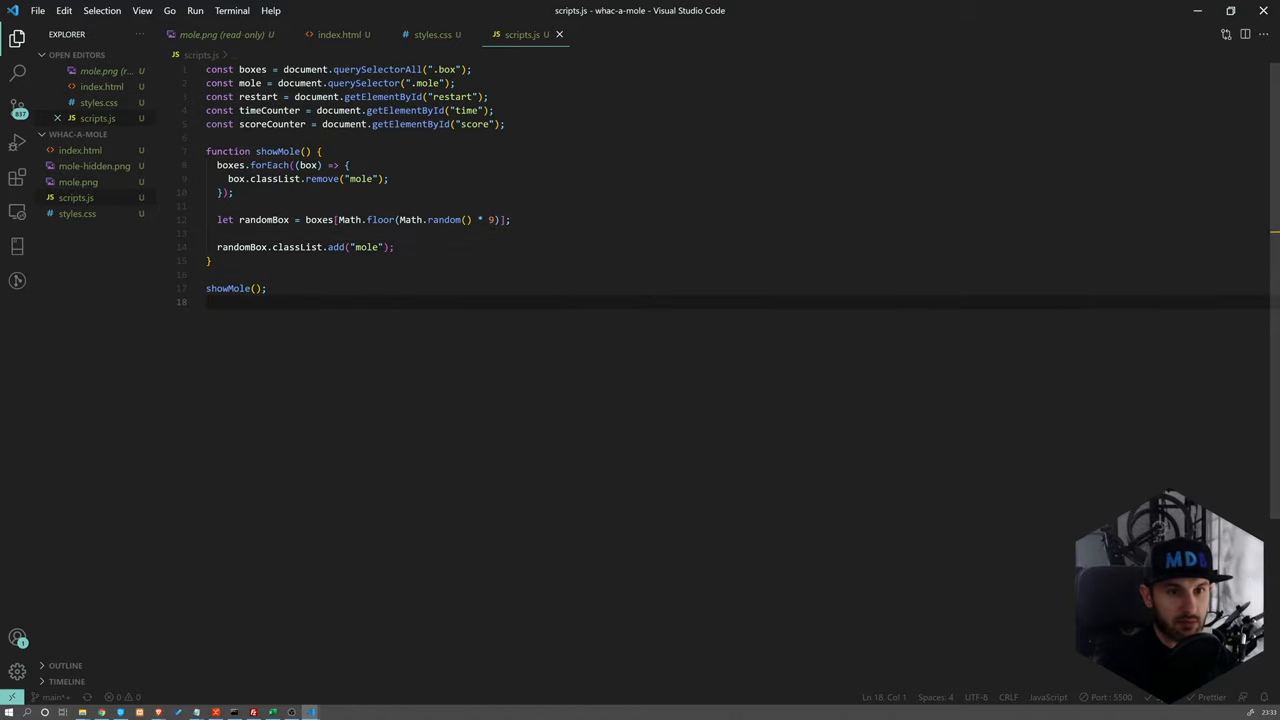
Start a start() function and declare let score = 0 below the element lookups
key(Enter)
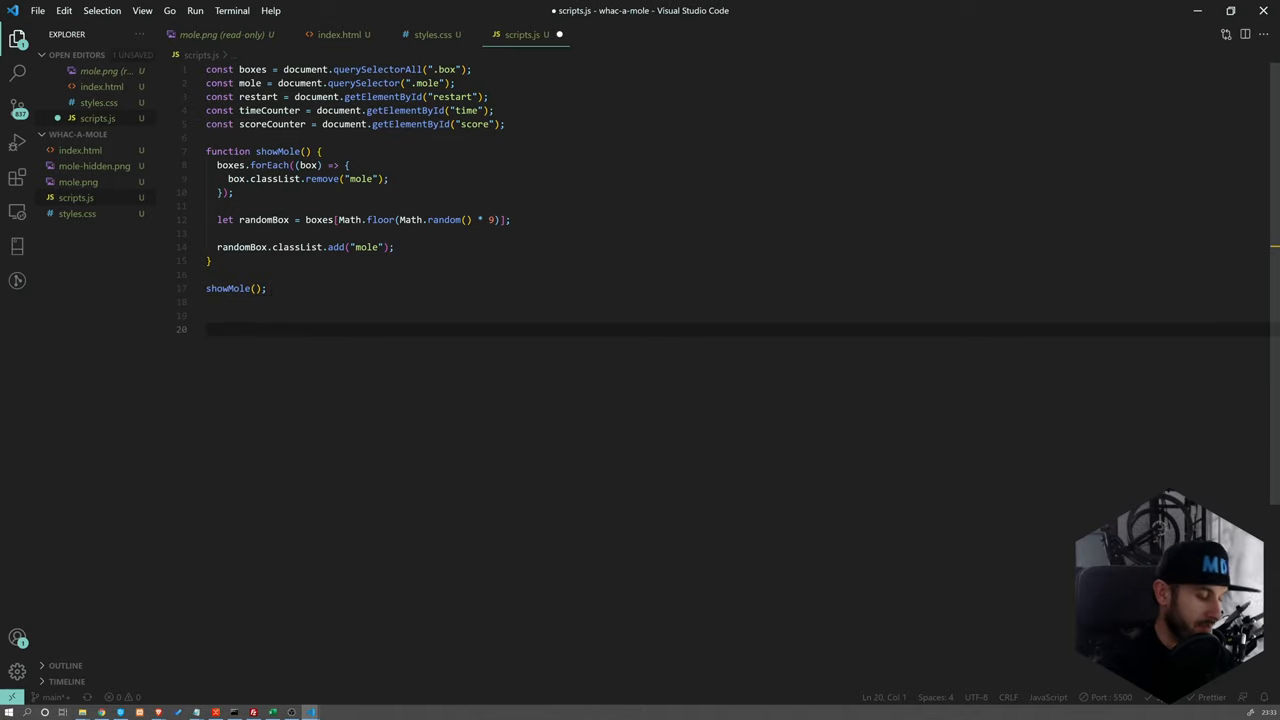
text(function start()
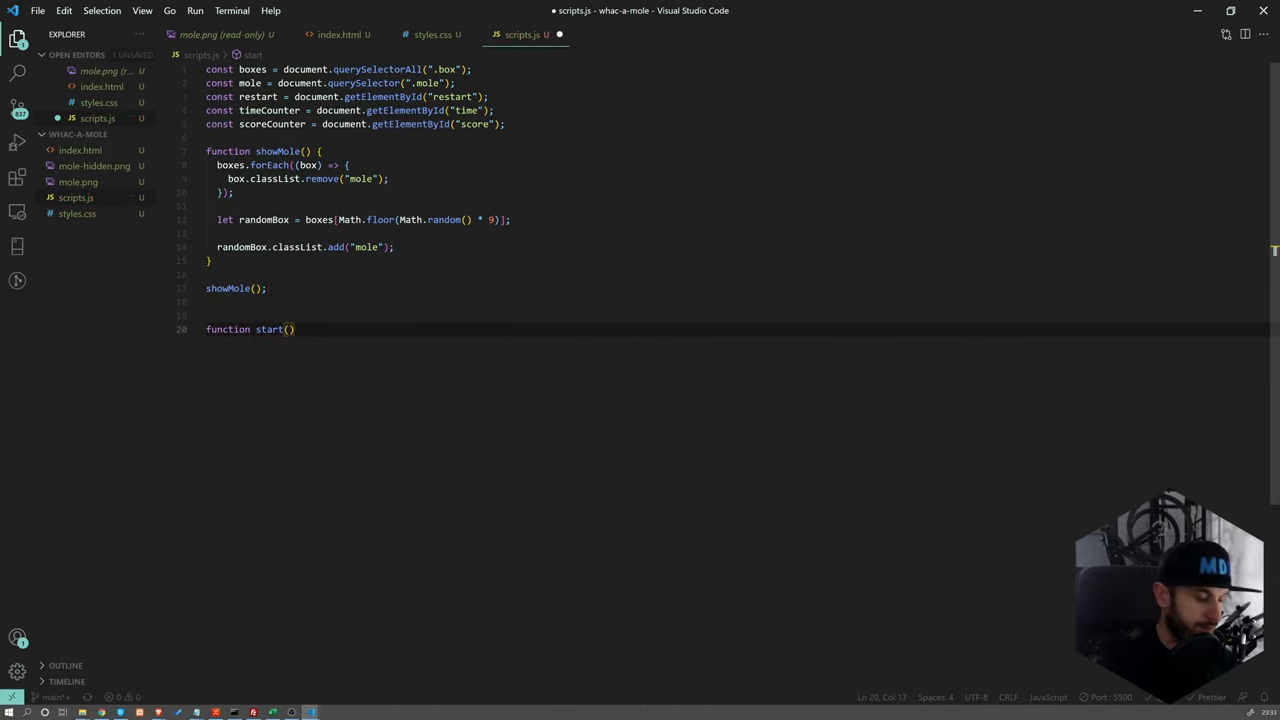
text({)
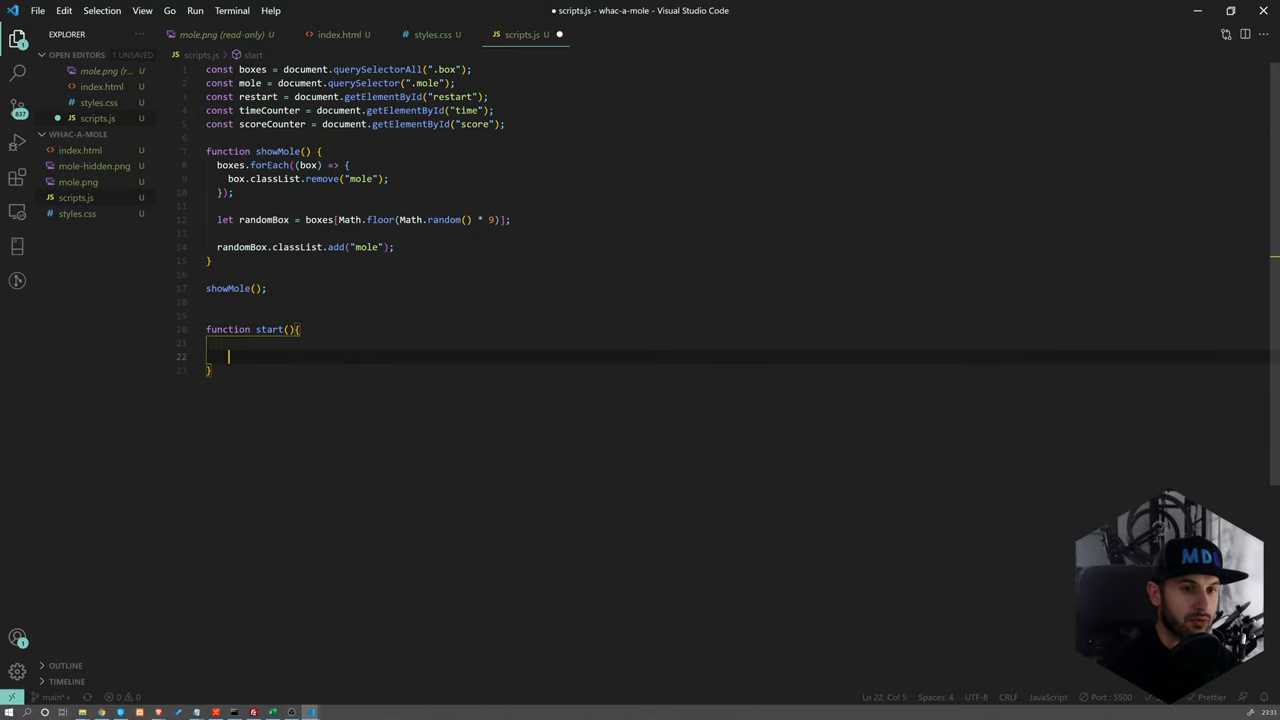
text(sc)
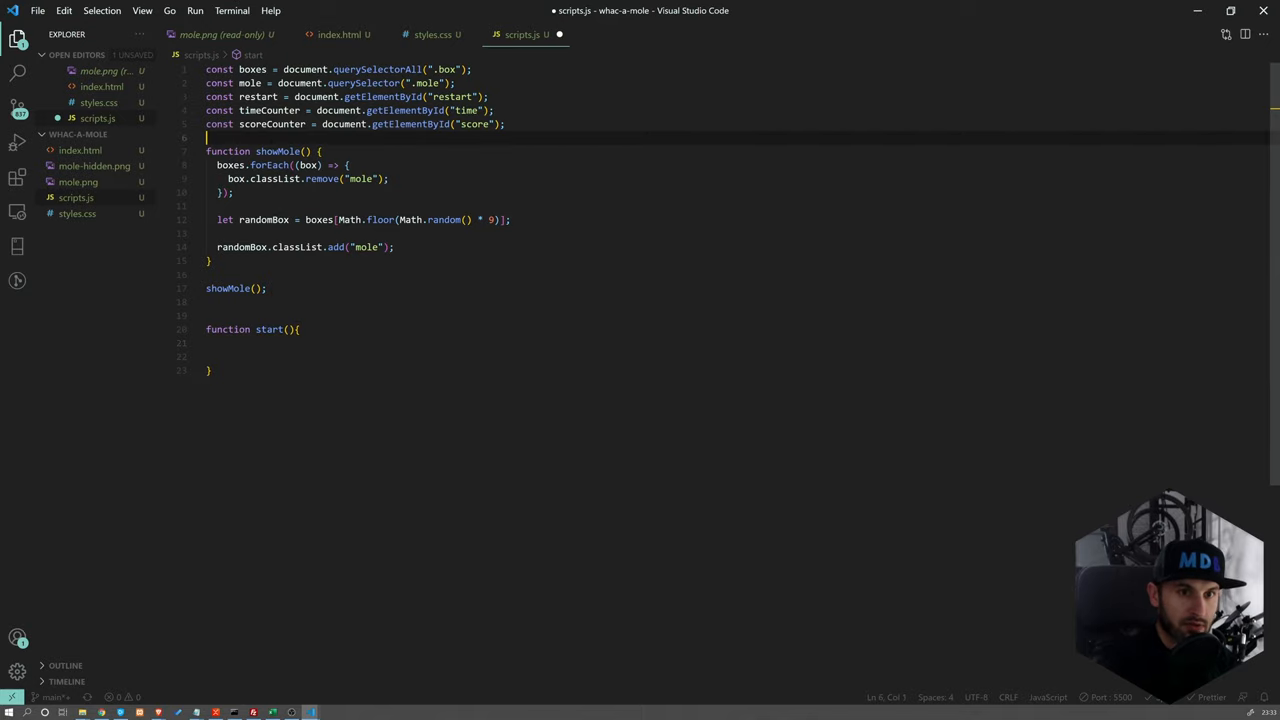
key(Enter)
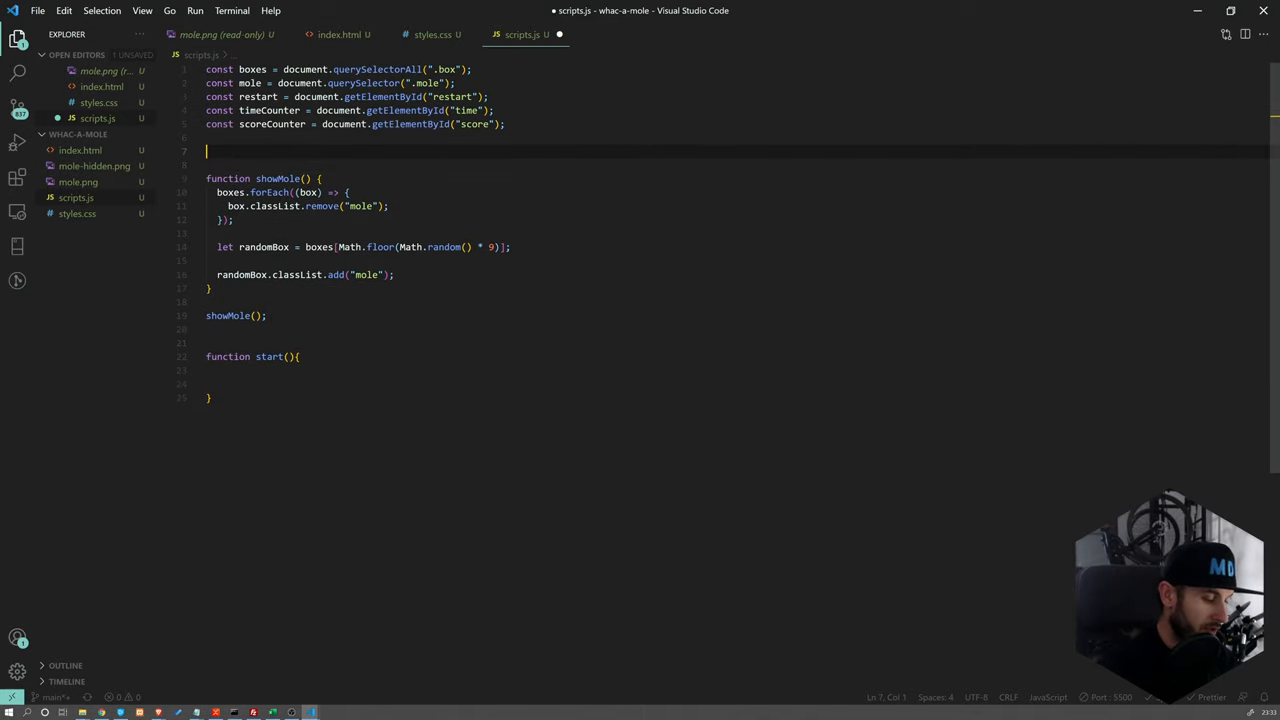
text(let sc)
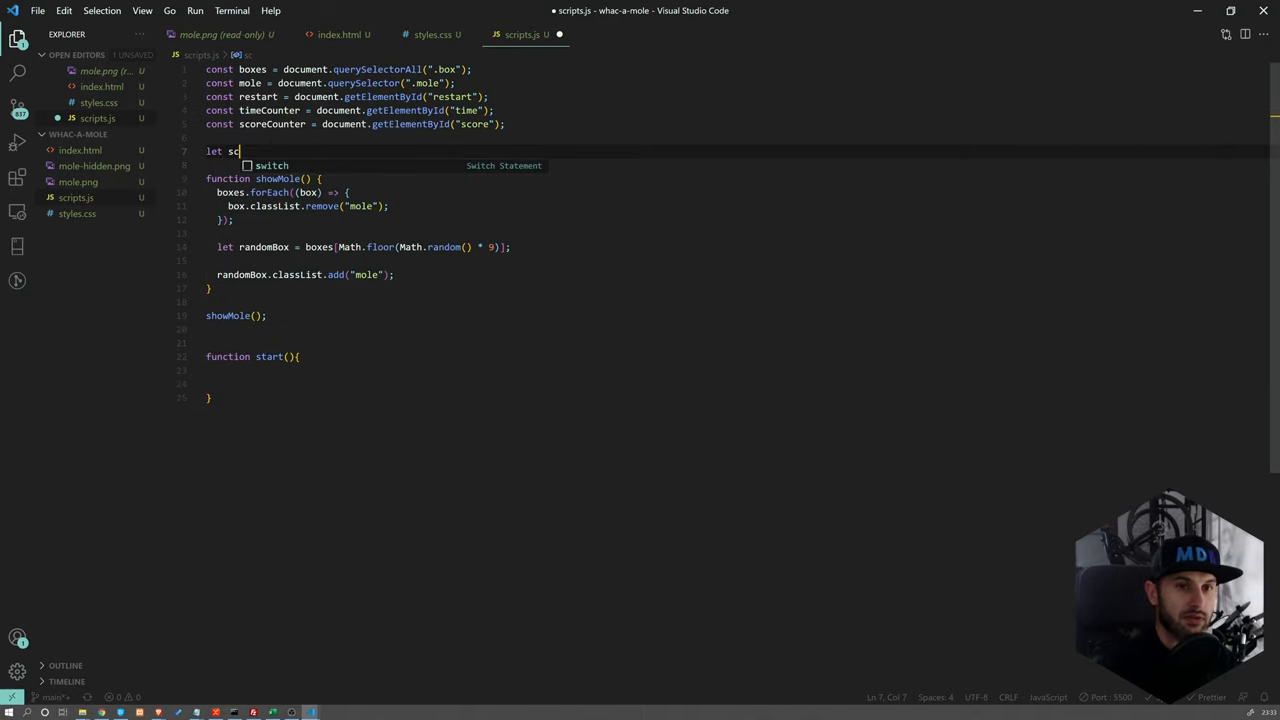
text(ore)
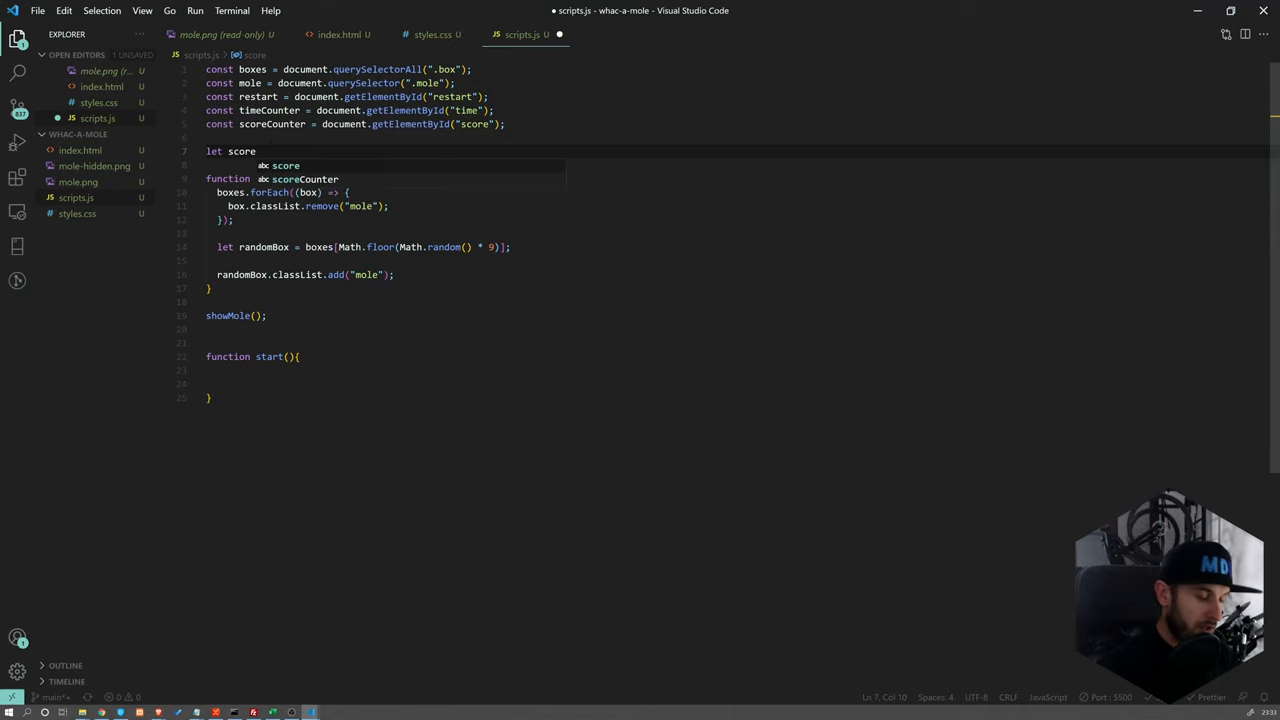
text(= 0;)
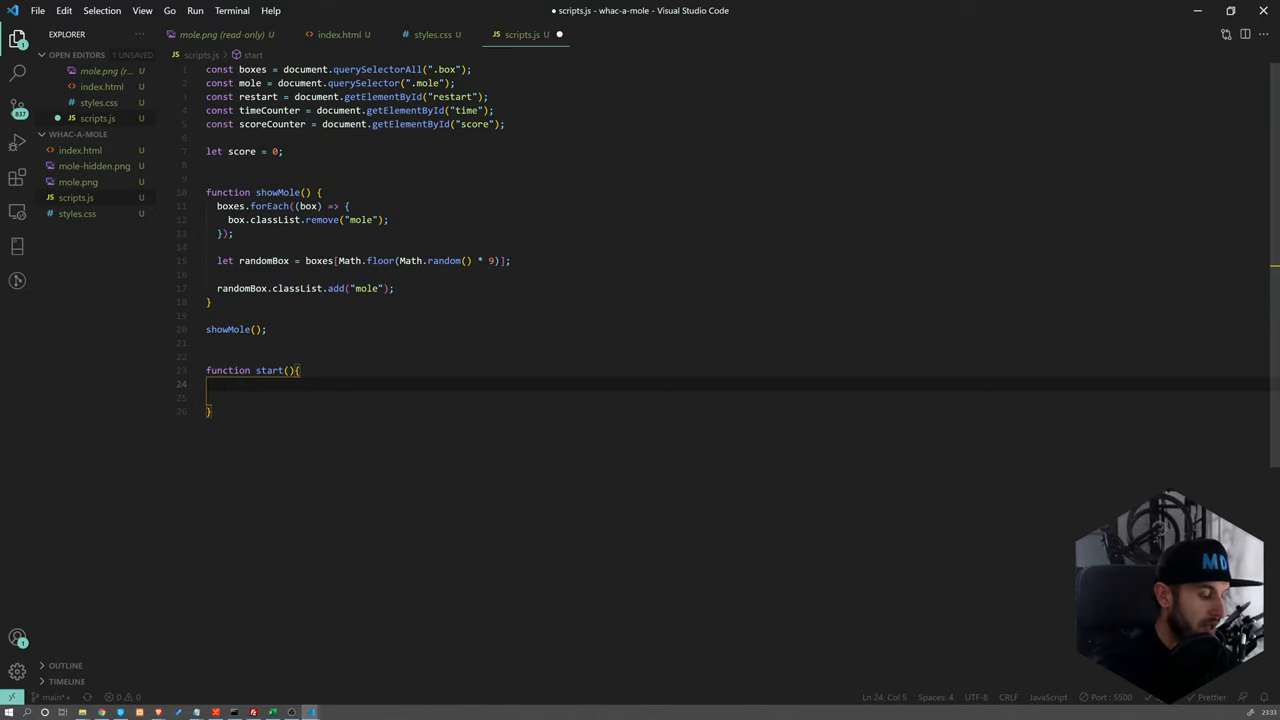
In start() set moleTimer = setInterval(showMole, 1000) and save
text(moleTimer = setInterval()
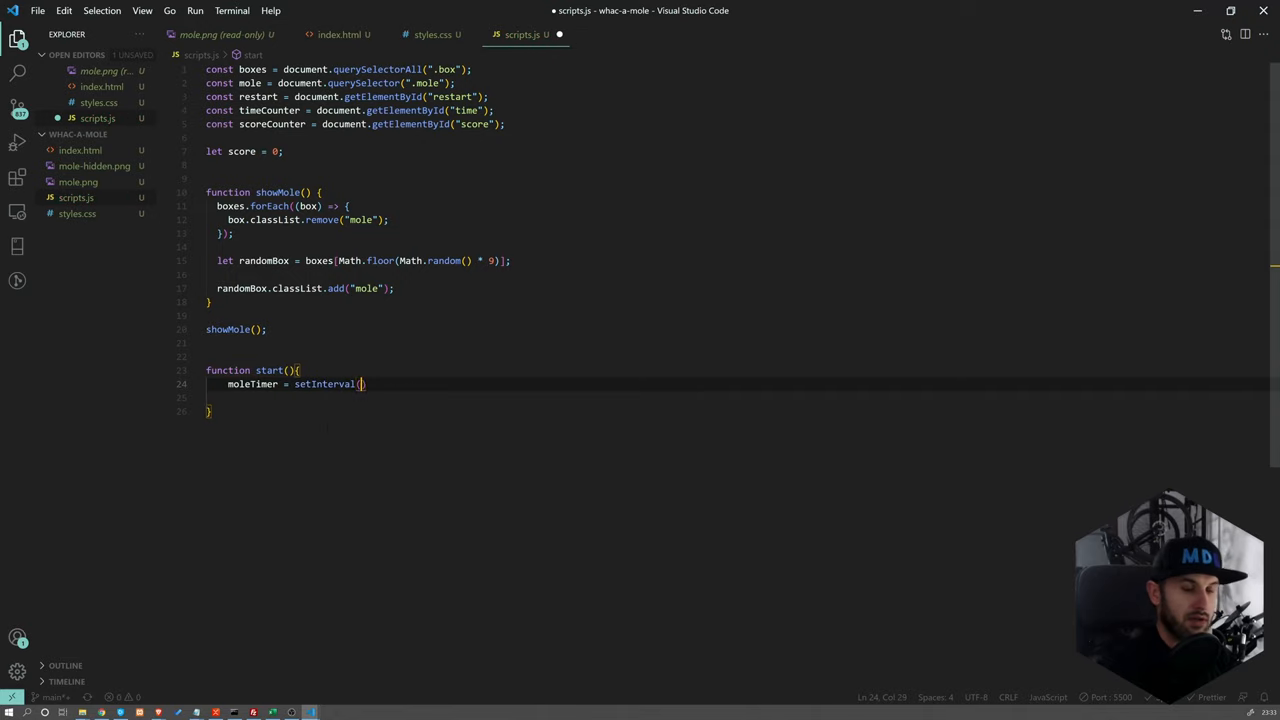
text(showMole,)
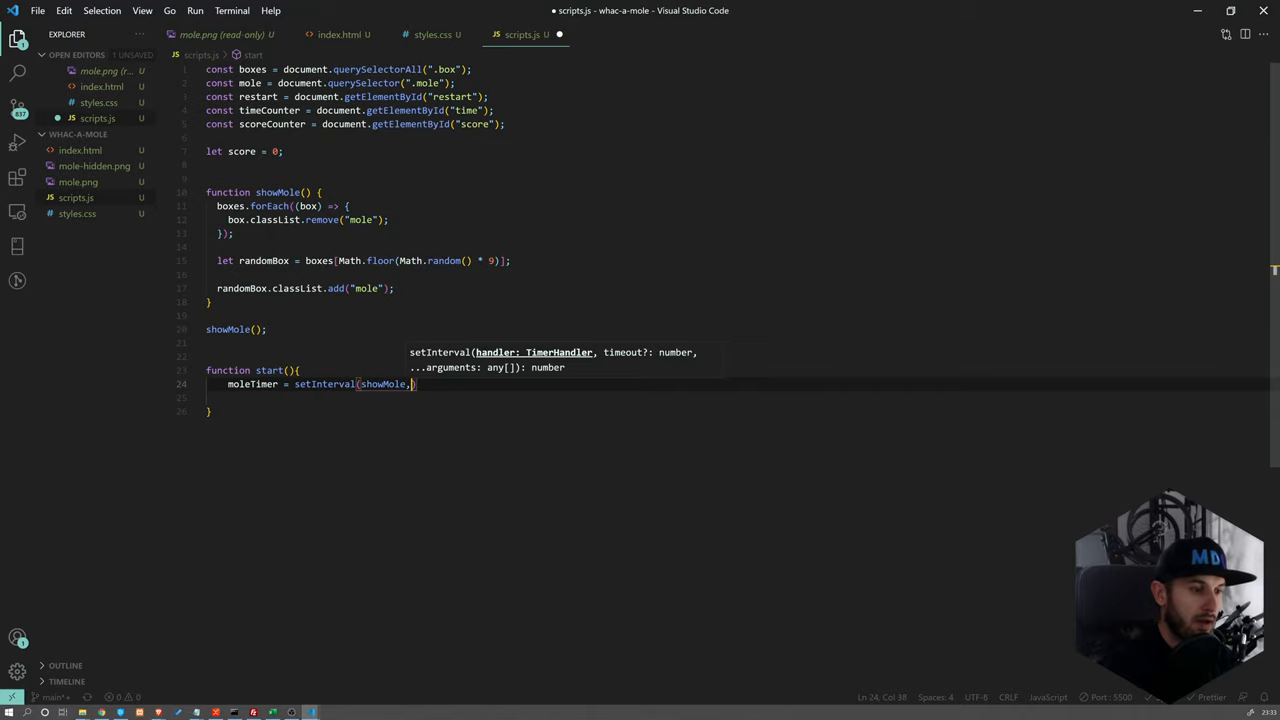
text(1000)
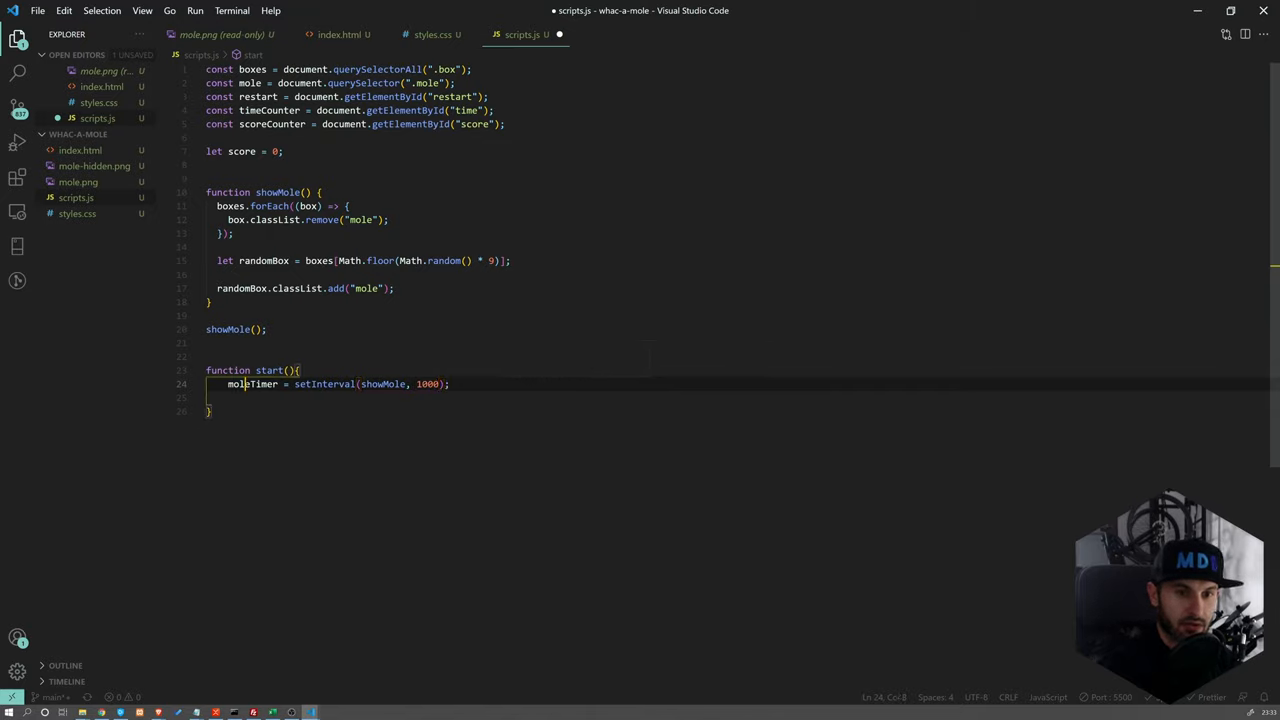
double_click(252, 384)
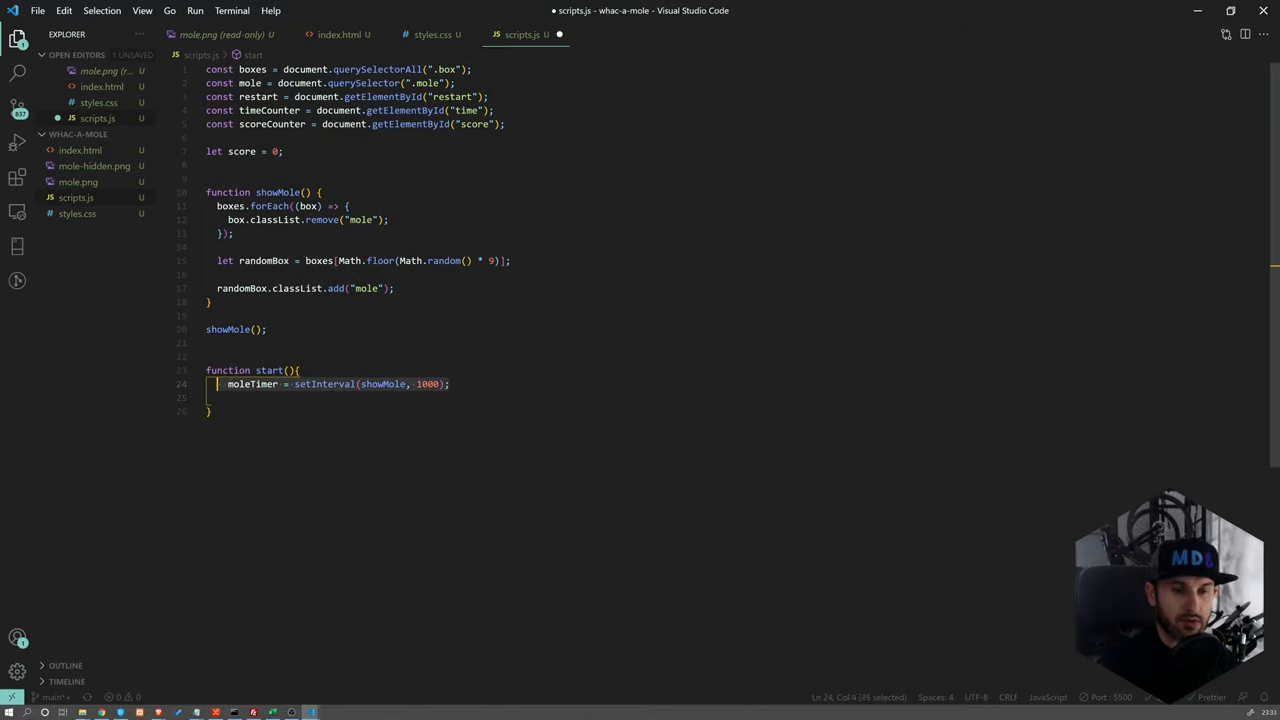
key(Ctrl+s)
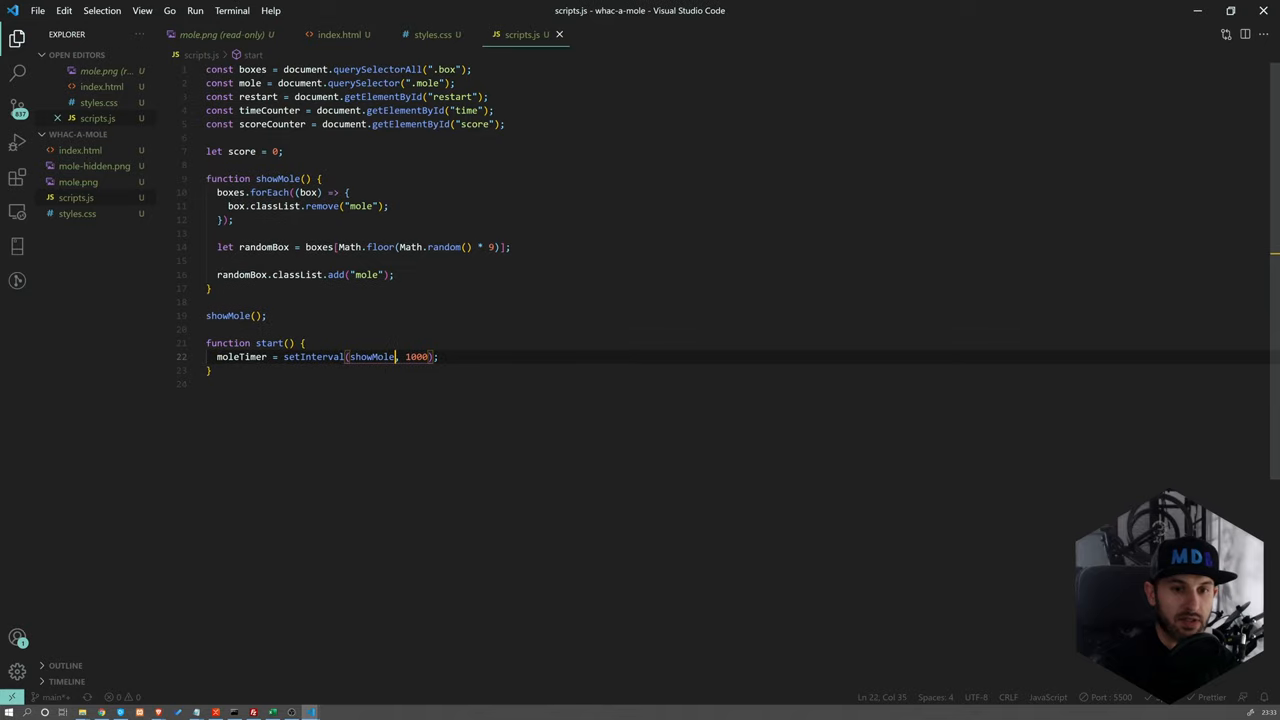
double_click(242, 356)
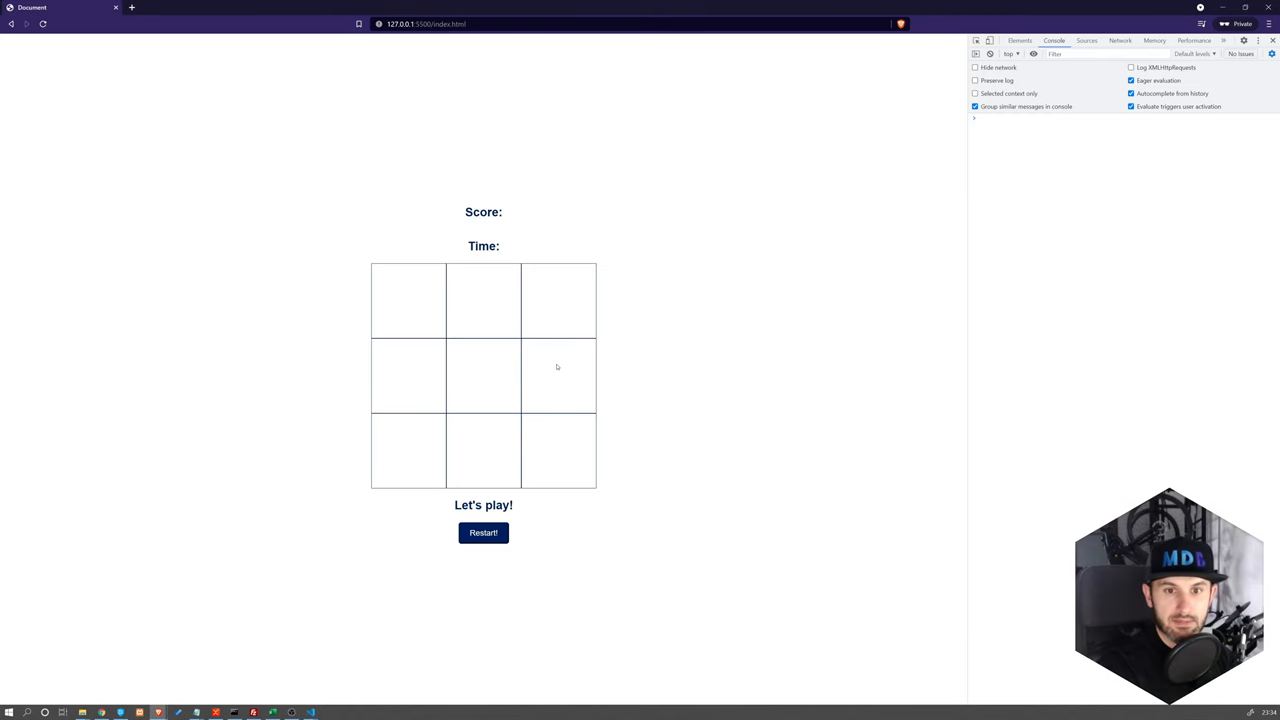
Replace the direct showMole() call with start() after checking the grid in the browser
click(484, 452)
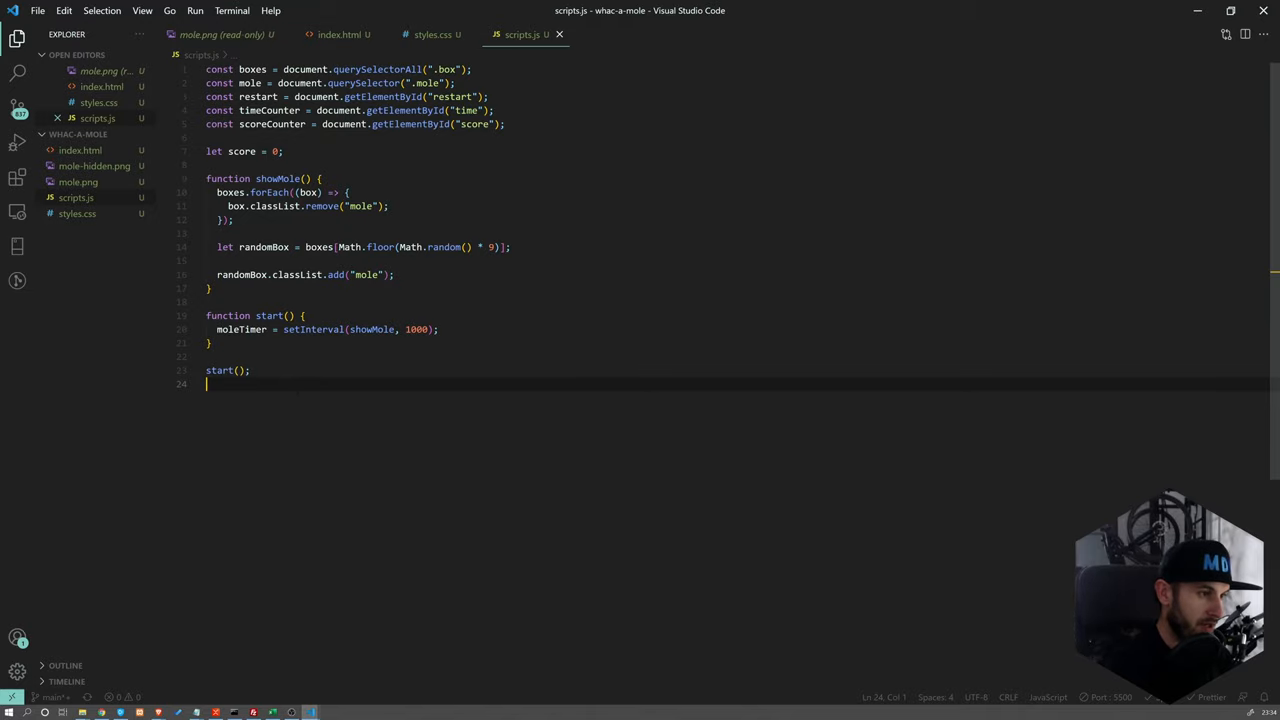
Under a hit-the-mole comment loop over boxes attaching a click listener to each
text(// ini)
text(// Hit the mole)
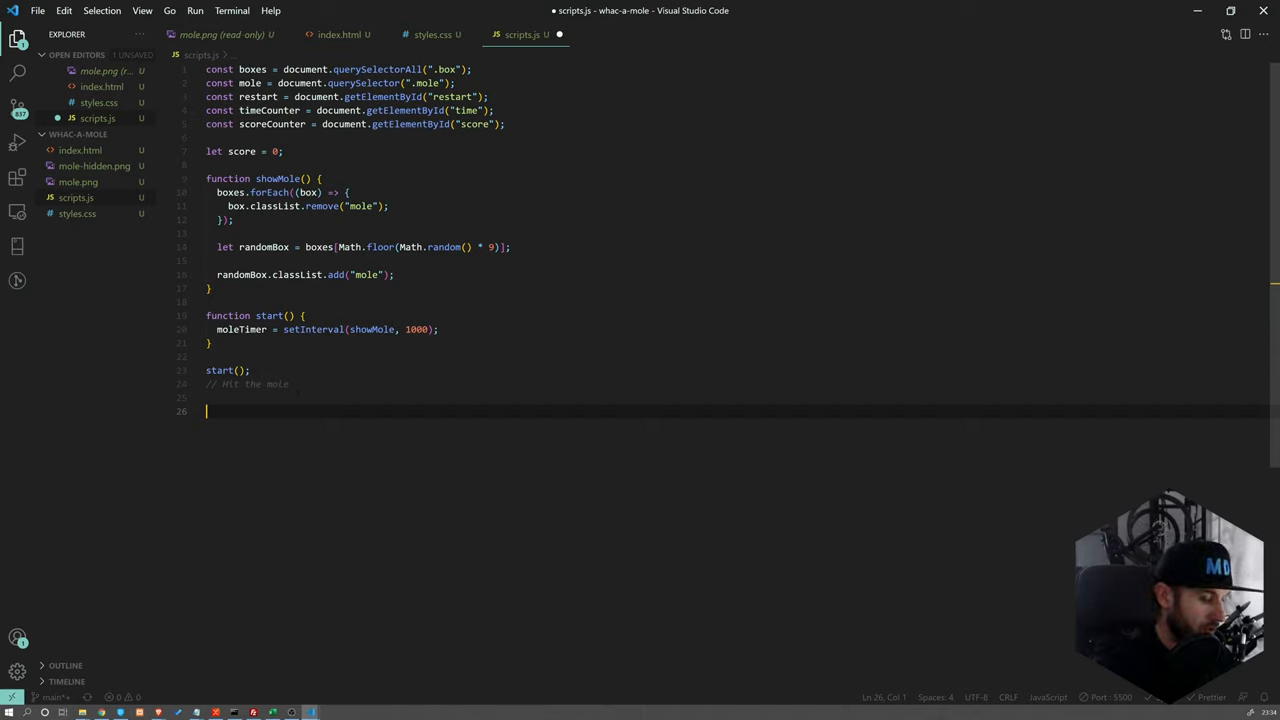
text(boxes)
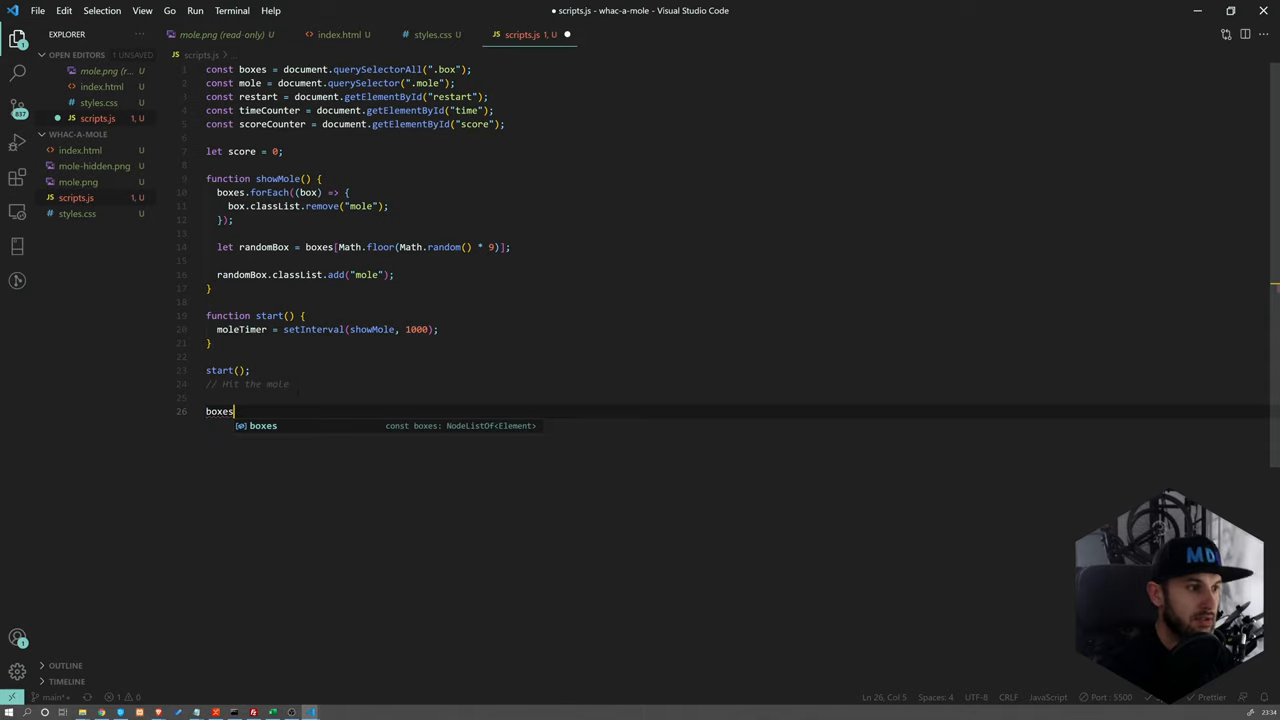
text(.forEach)
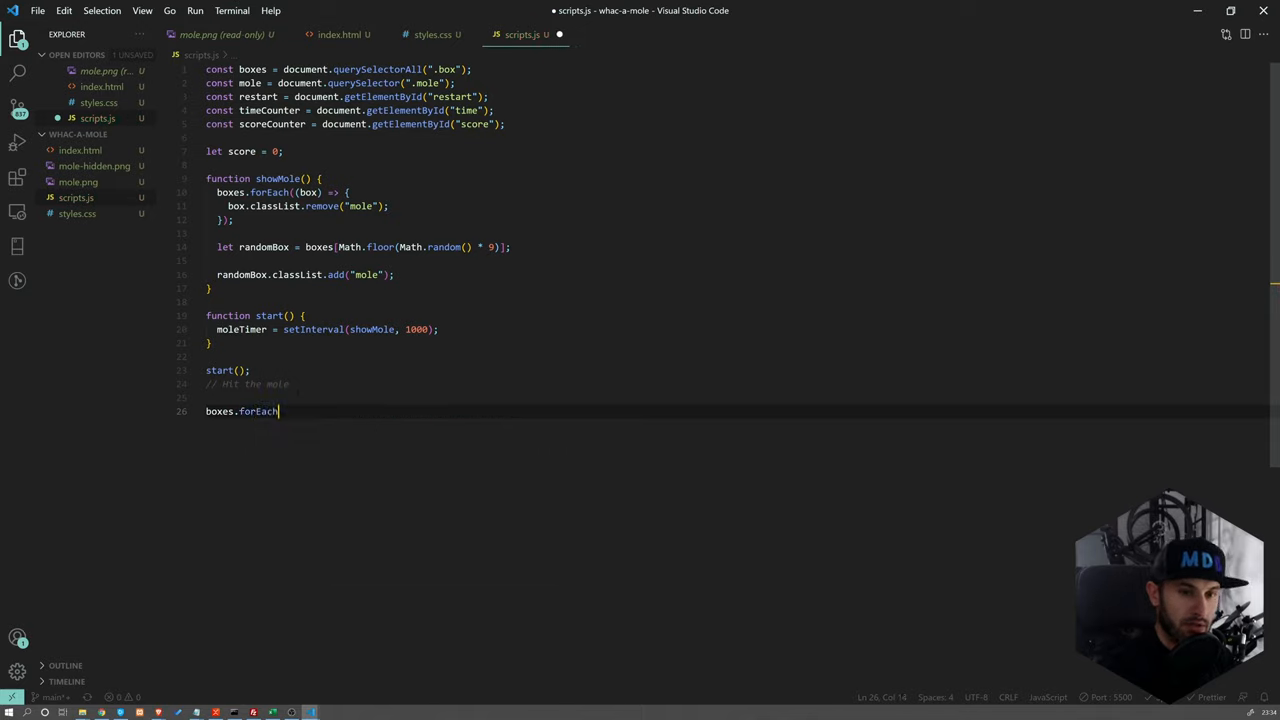
text((box => {)
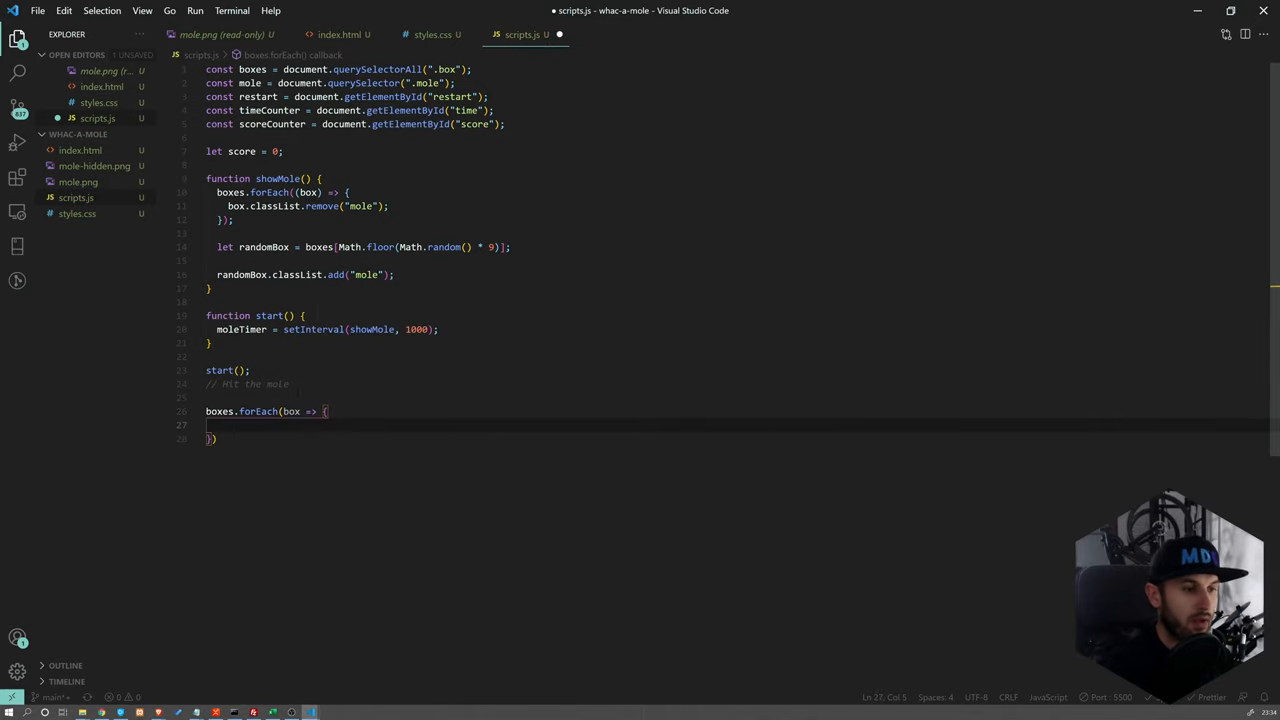
text(box.,)
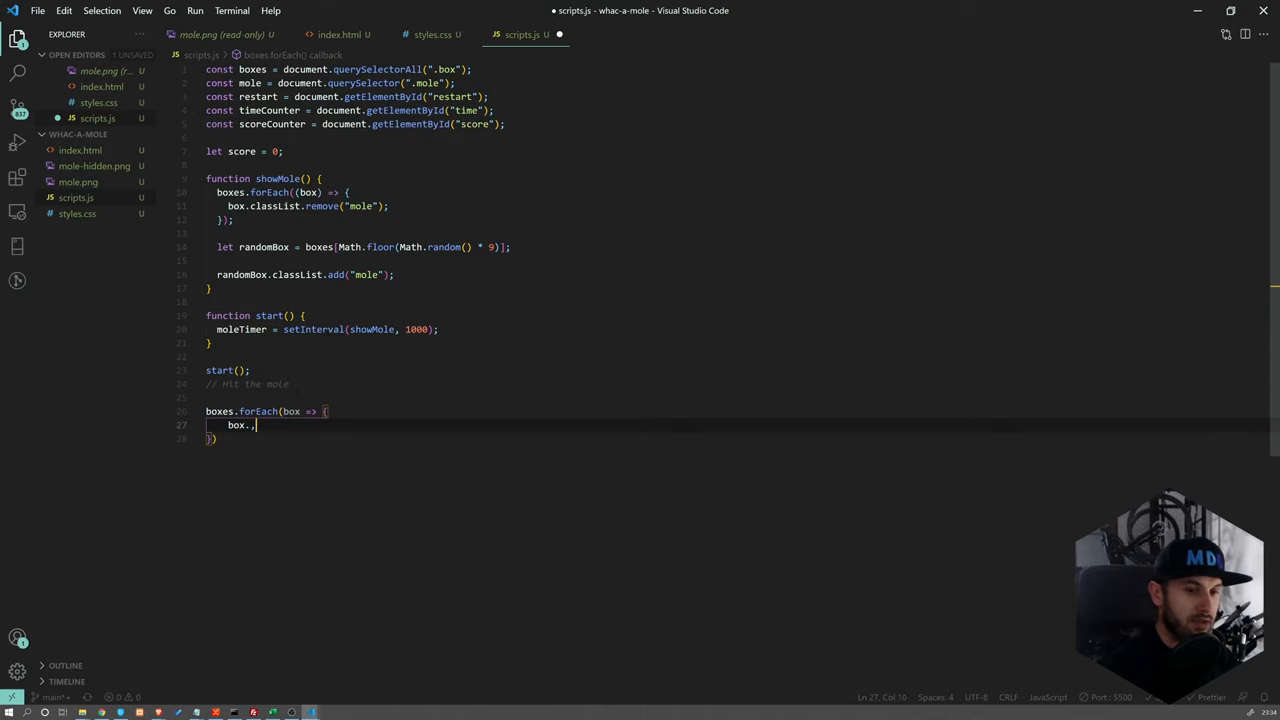
text(addEventListener)
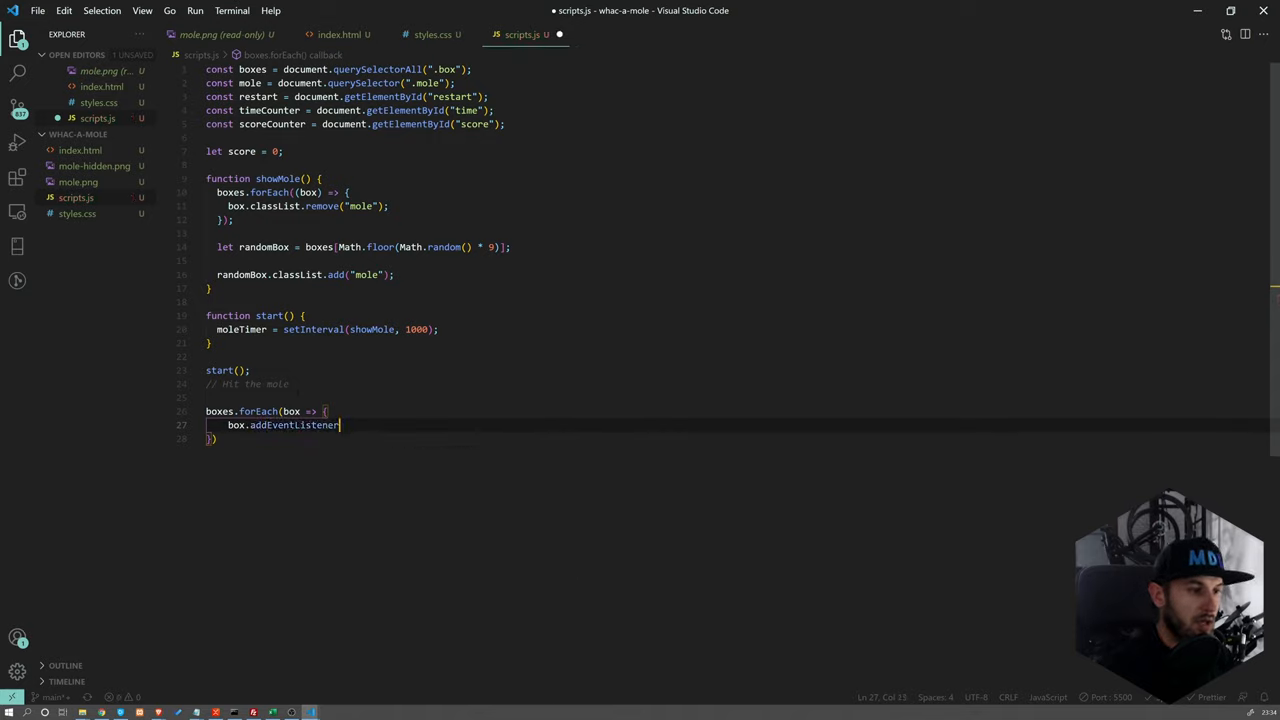
text(("click", ())
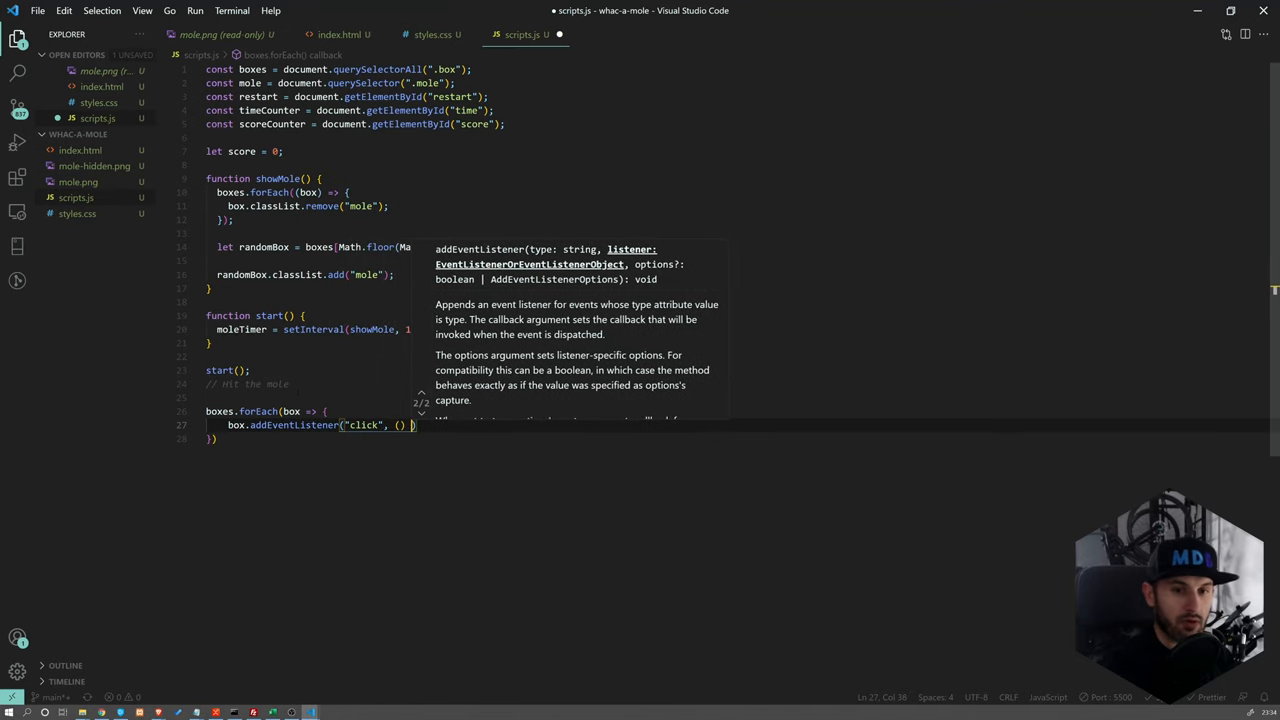
text(=> {)
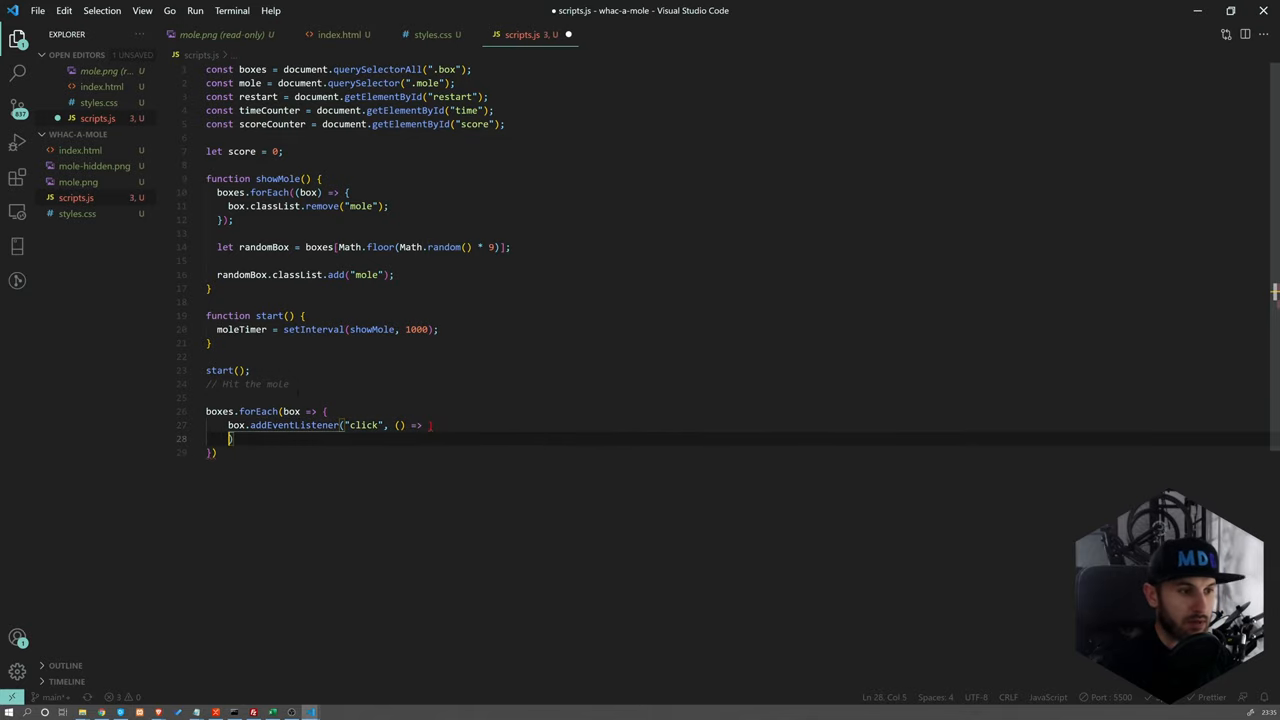
Begin an if (box.id == ) check inside the click handler
key(Enter)
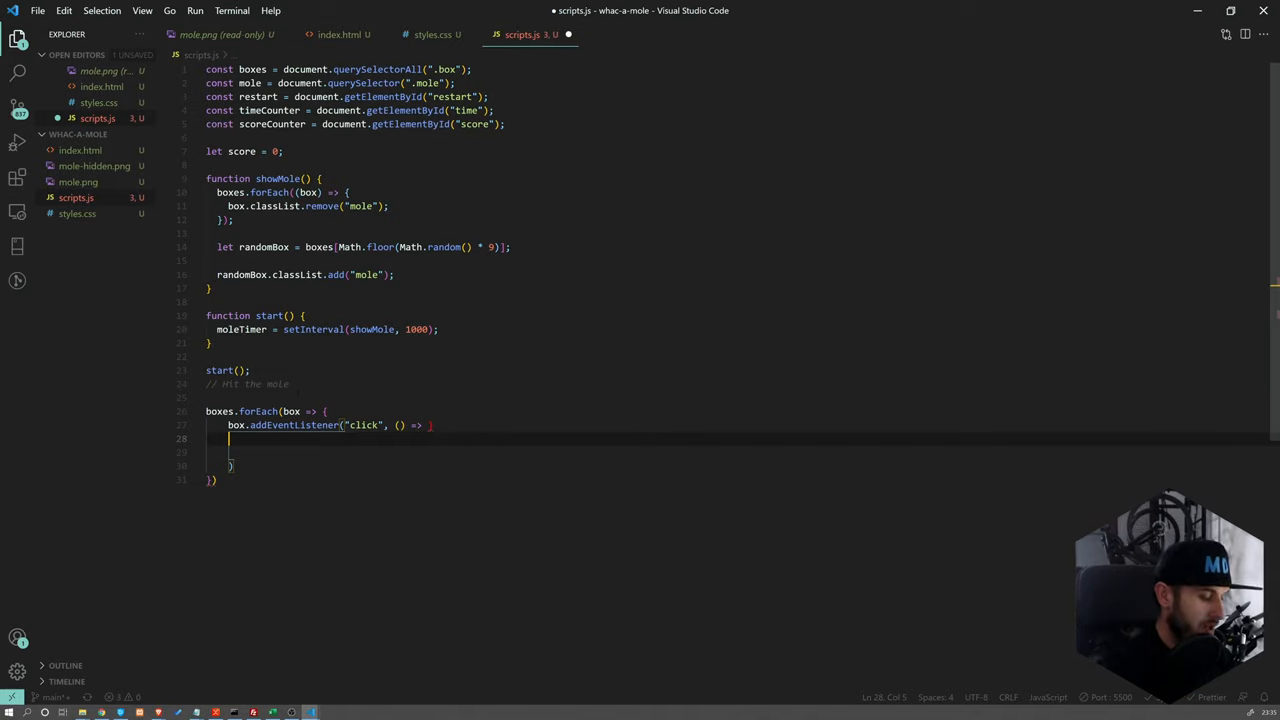
text(if ()
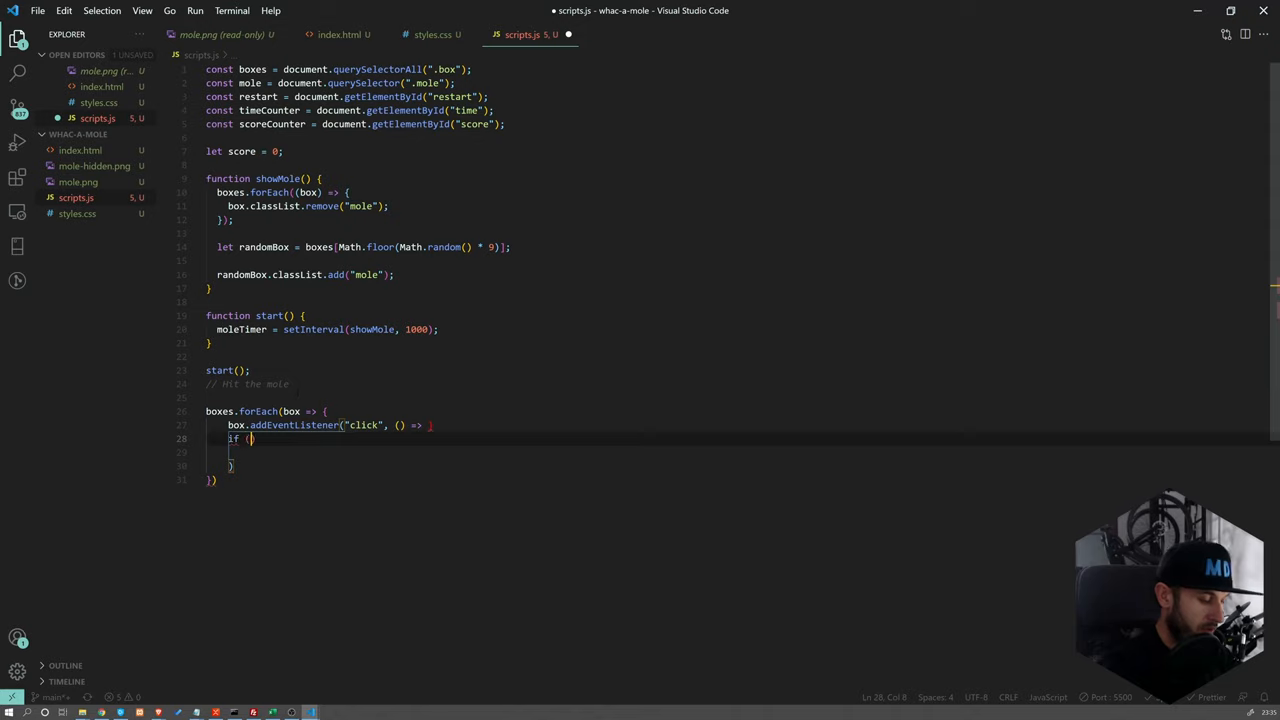
text(box.id)
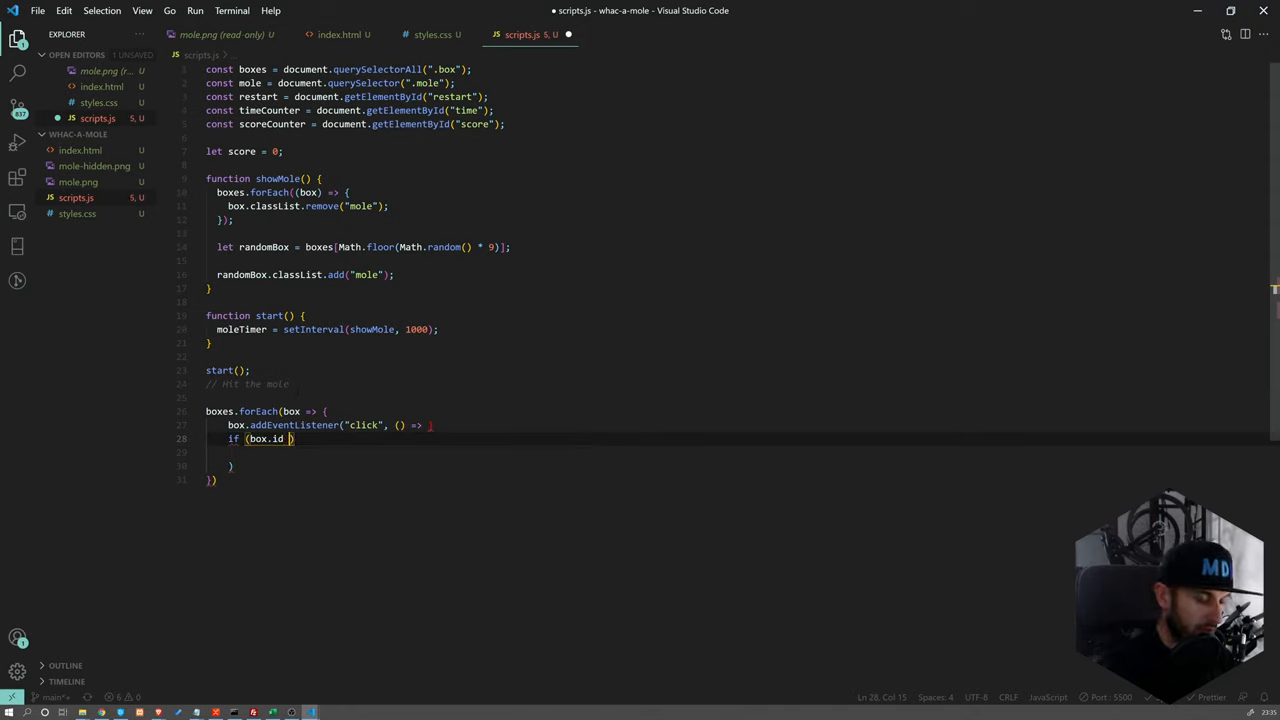
text(==)
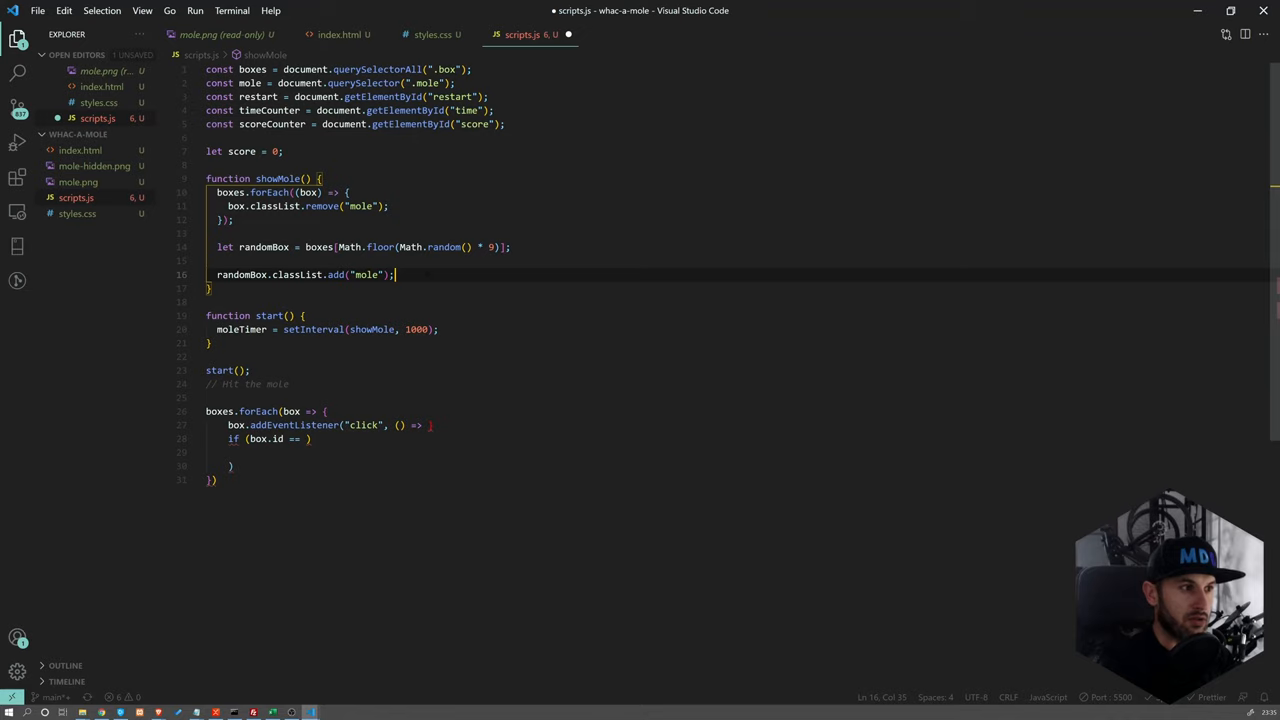
key(Enter)
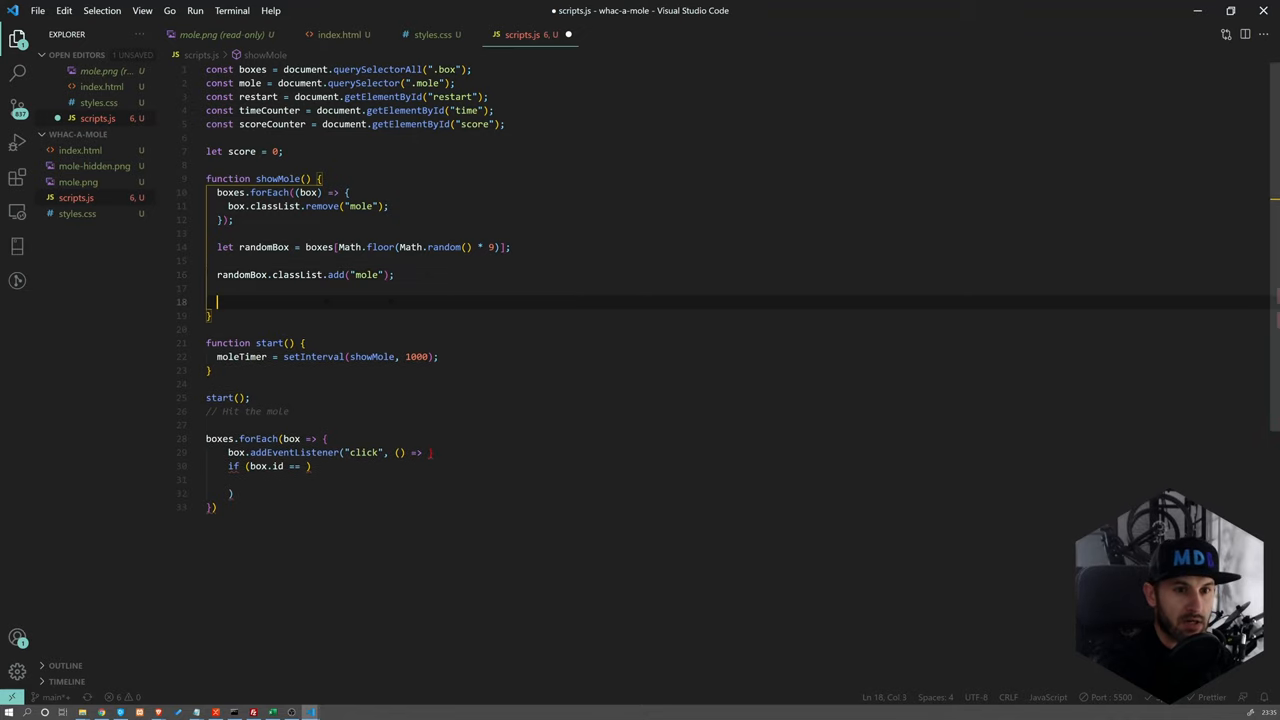
Declare let currentBox = 0 and set currentBox = randomBox.id in showMole, then save
text(currentBo)
click(738, 164)
text(le)
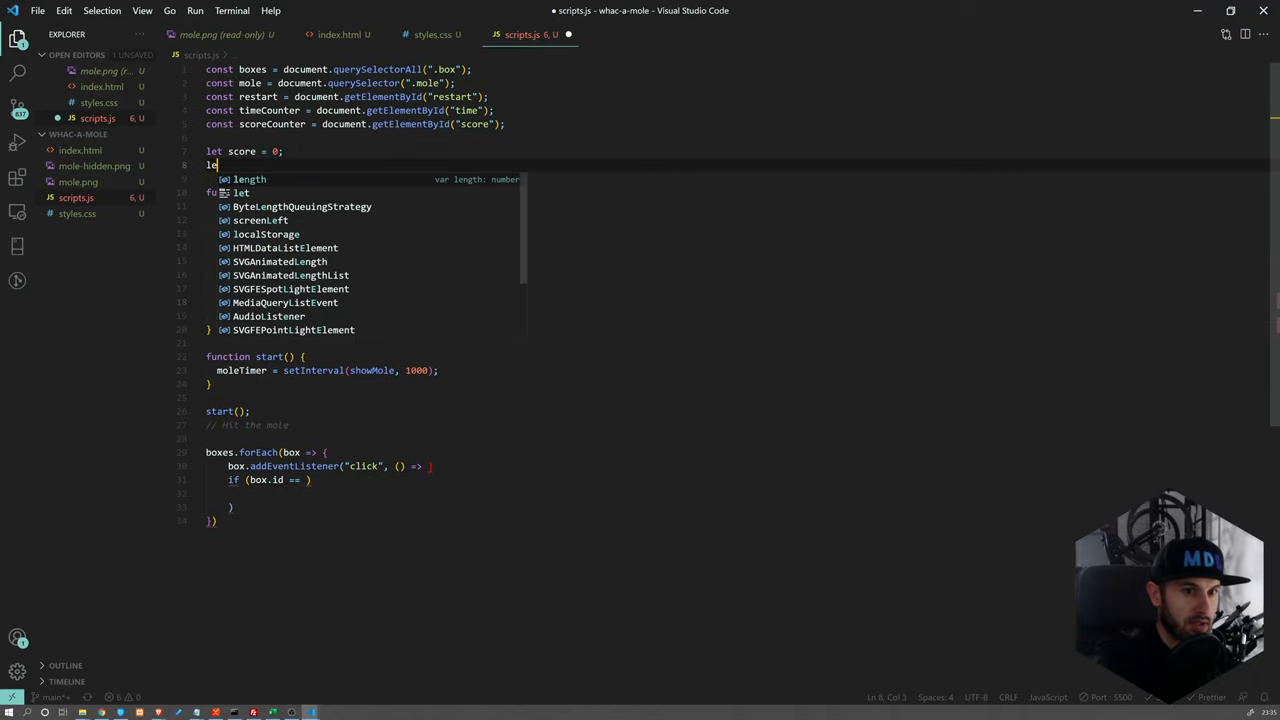
text(currentBox =)
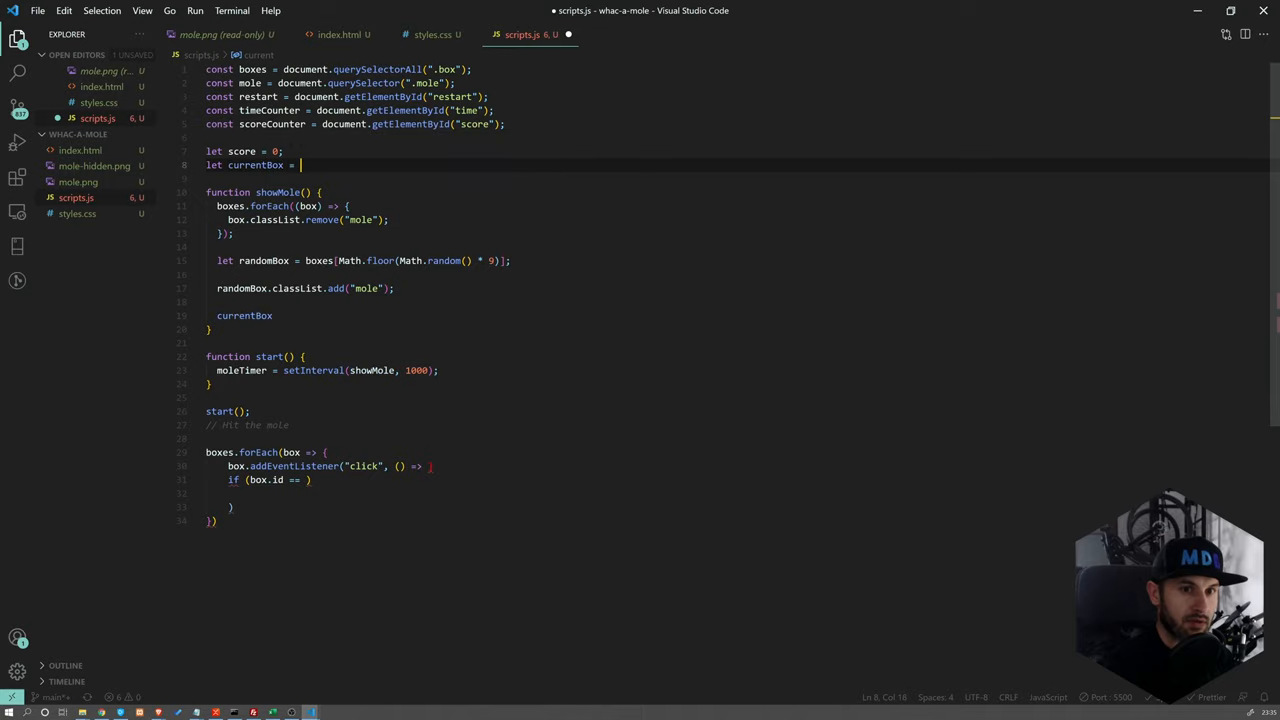
text(0;)
click(738, 314)
text( = r)
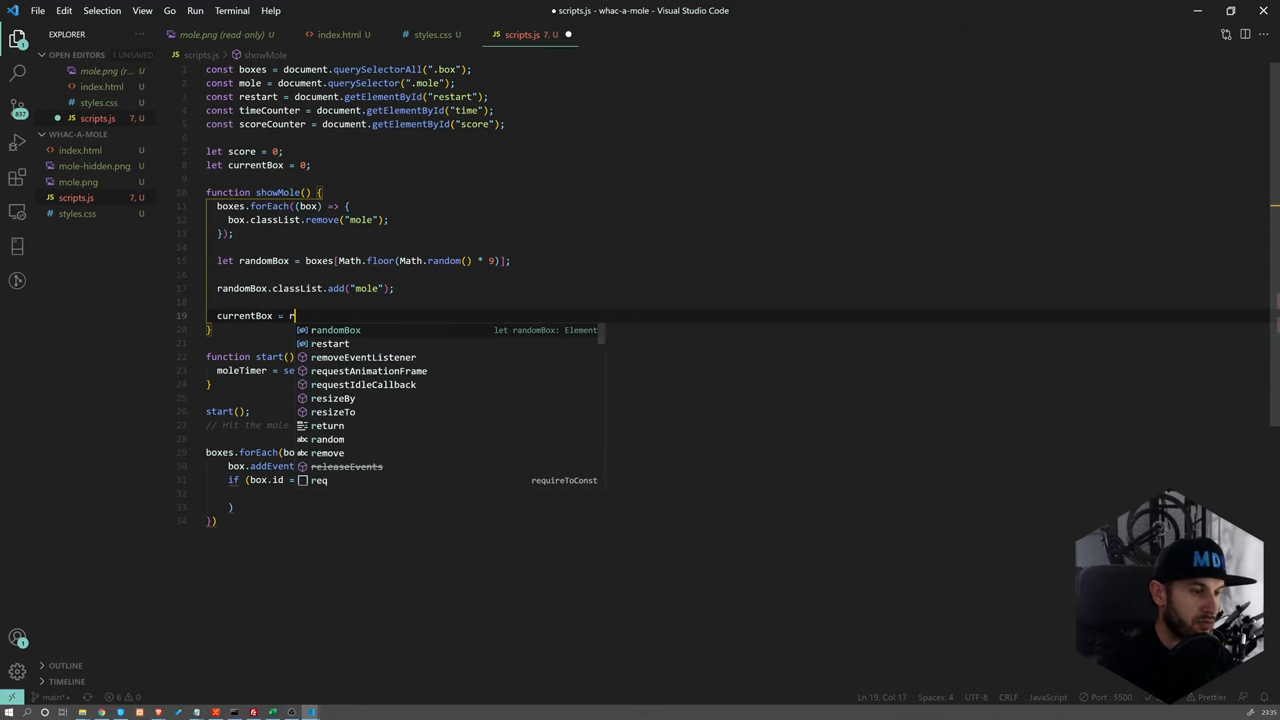
text(andBox)
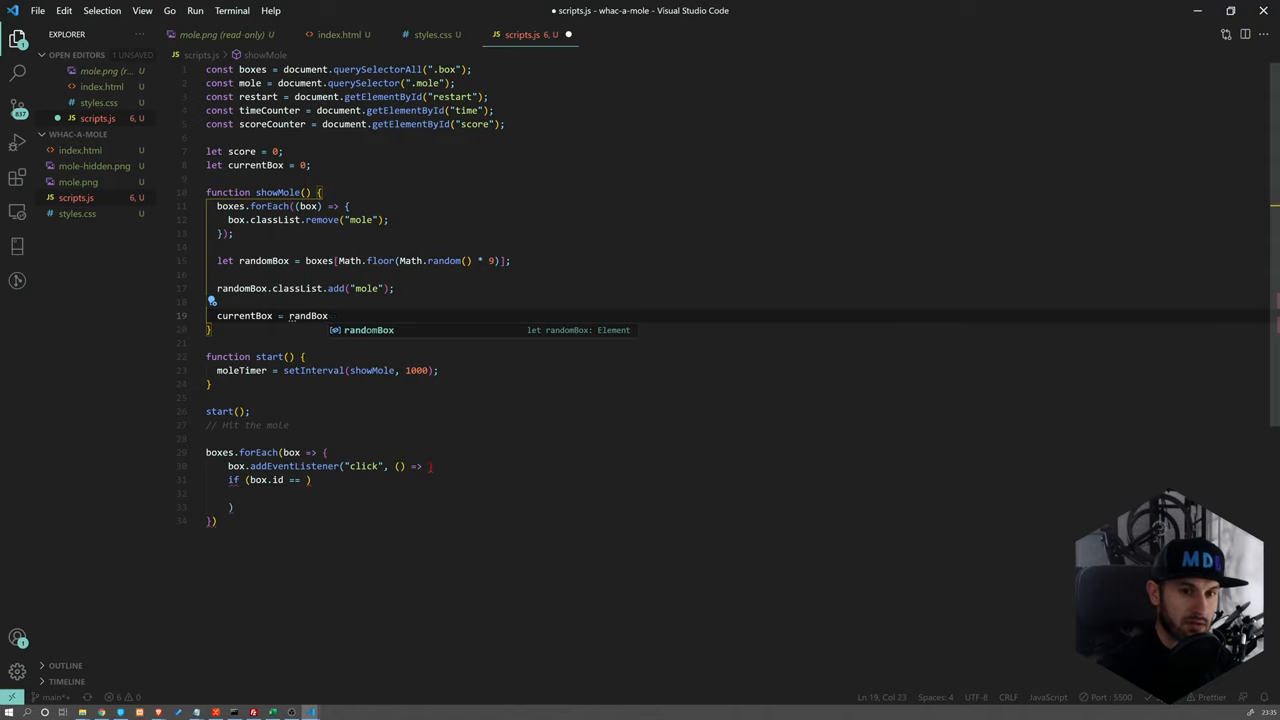
text(.id;)
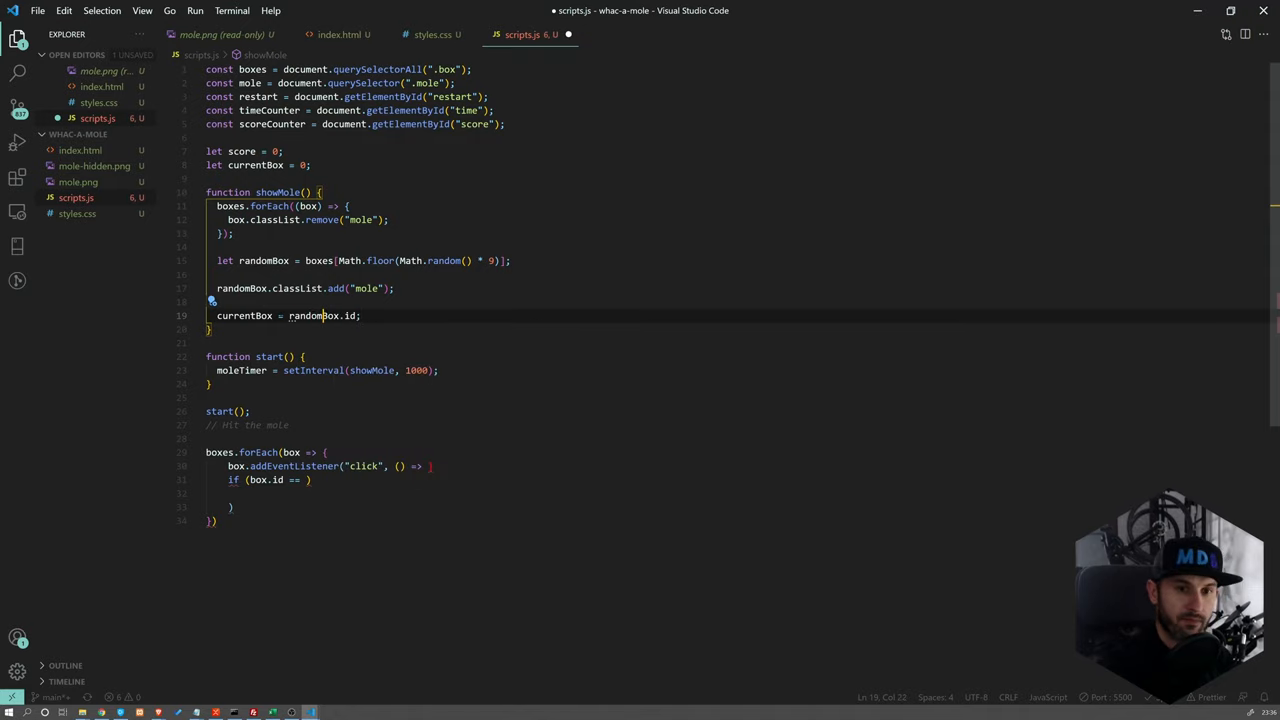
key(Ctrl+s)
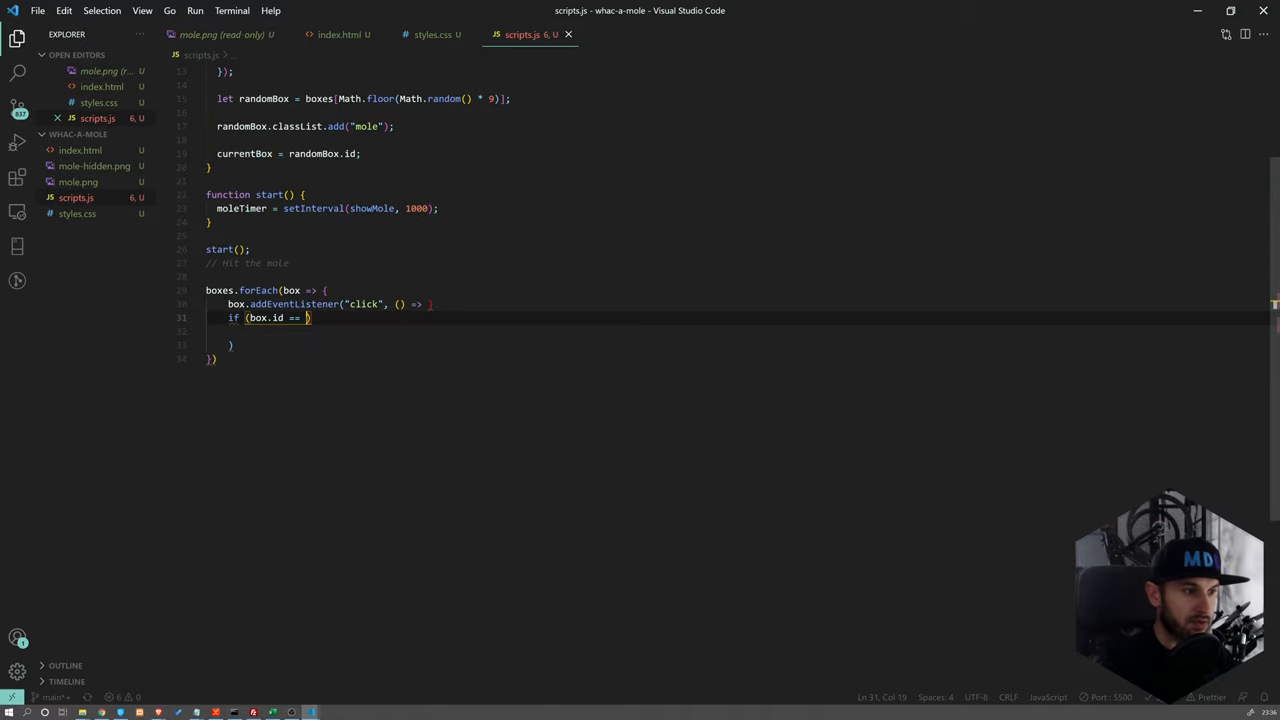
Complete if (box.id == currentBox) to increment score and update scoreCounter.innerText
text(currentBox)
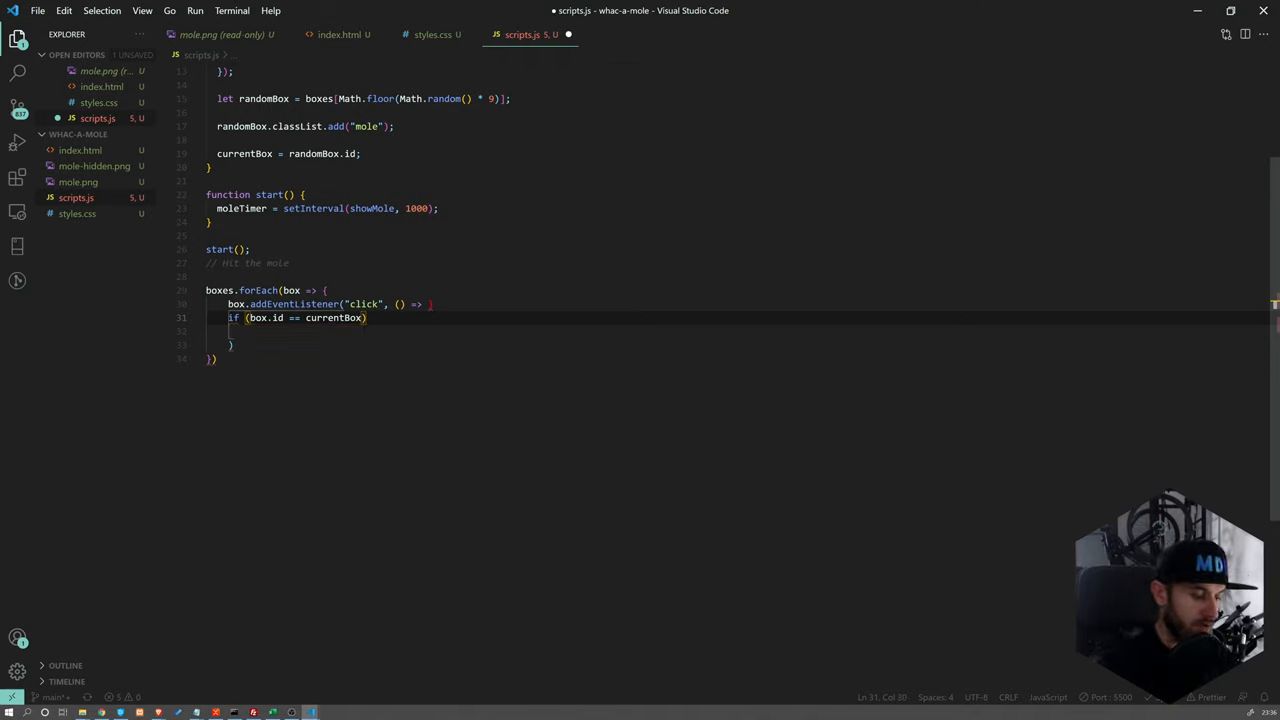
text({)
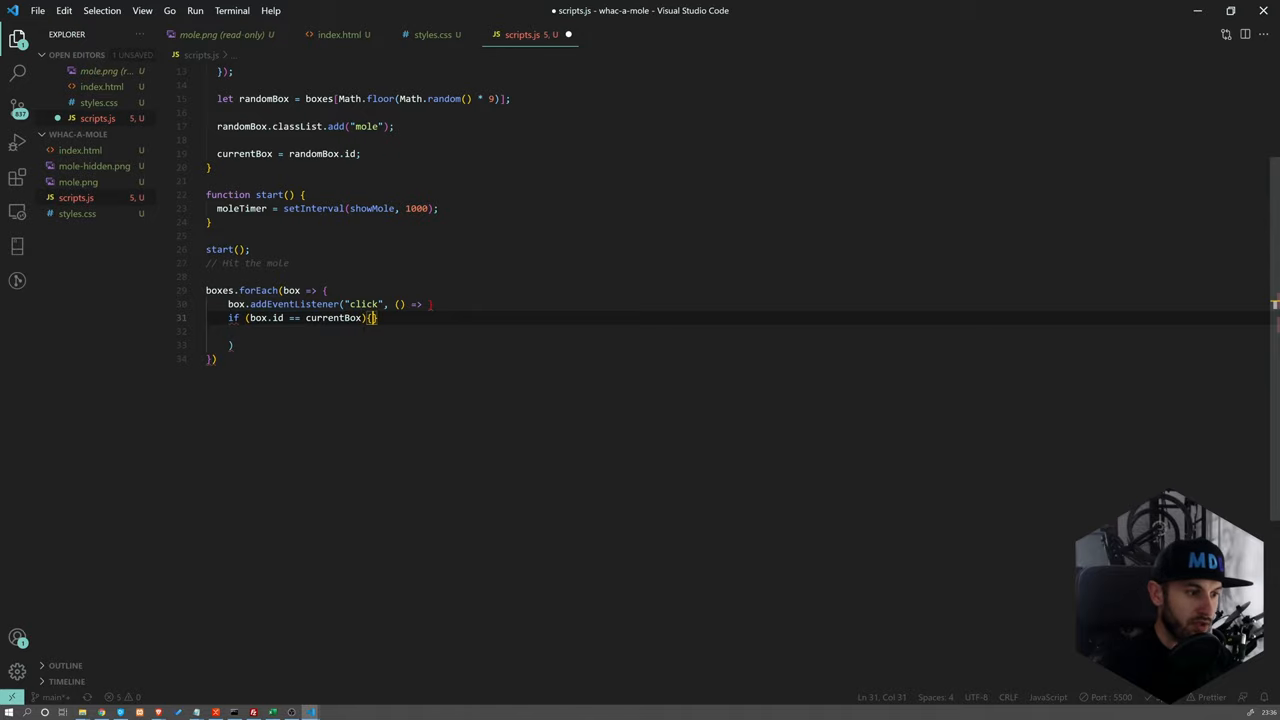
key(Enter)
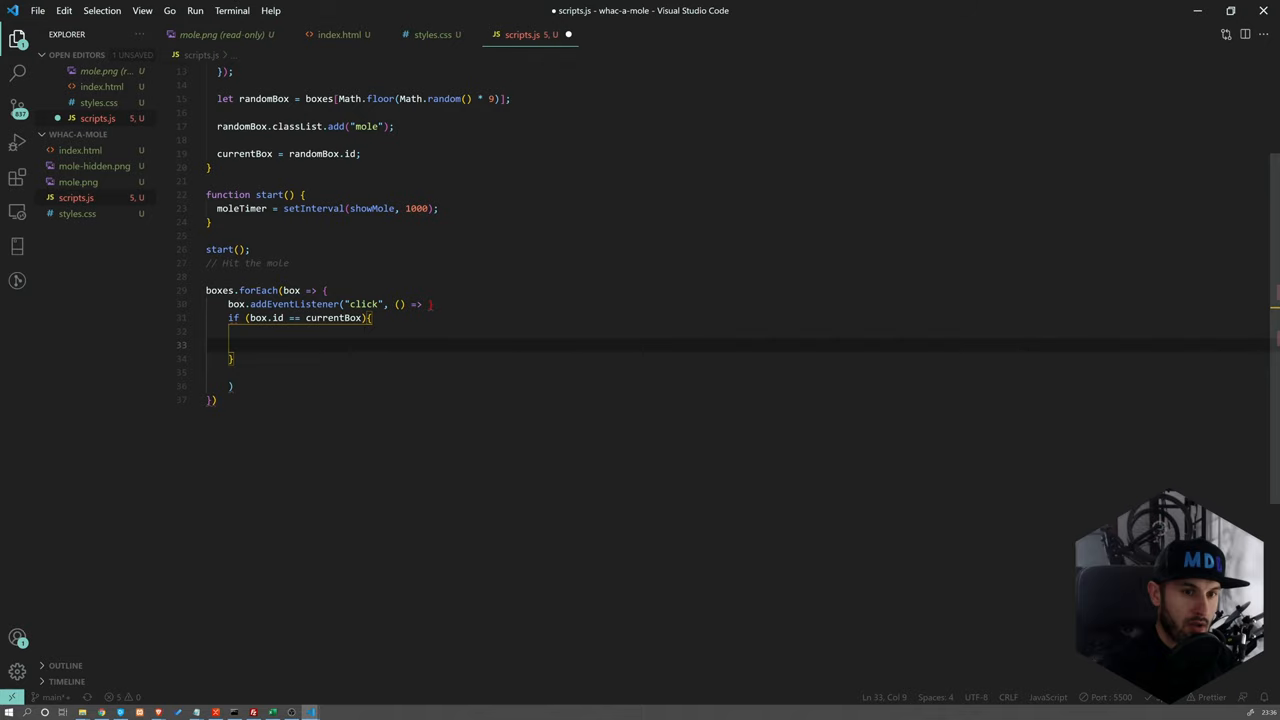
text(score)
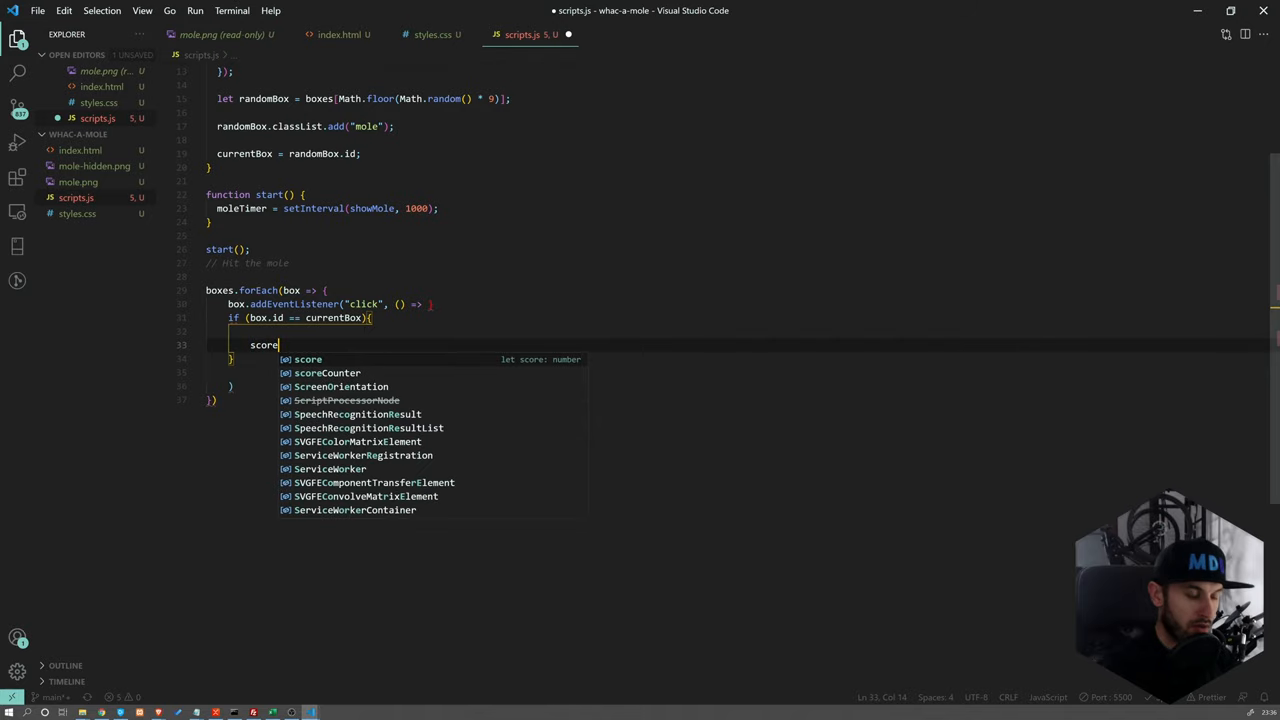
text(++;)
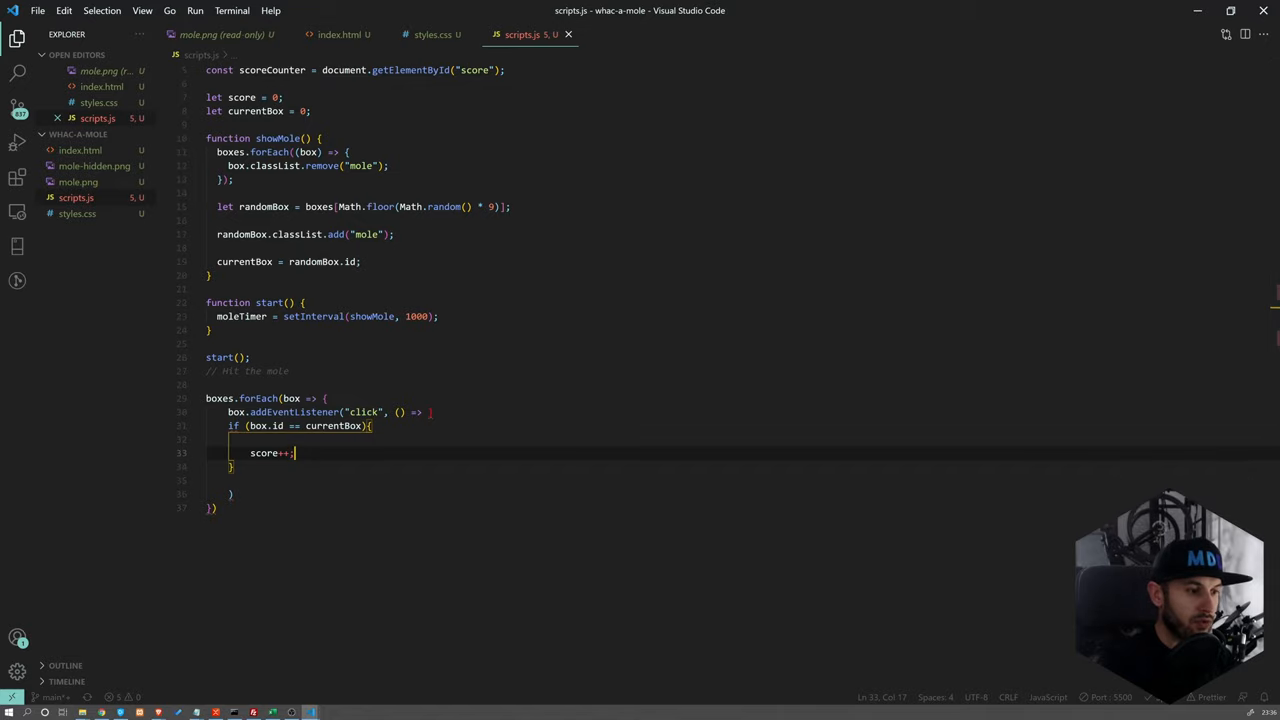
text(scoreCounter)
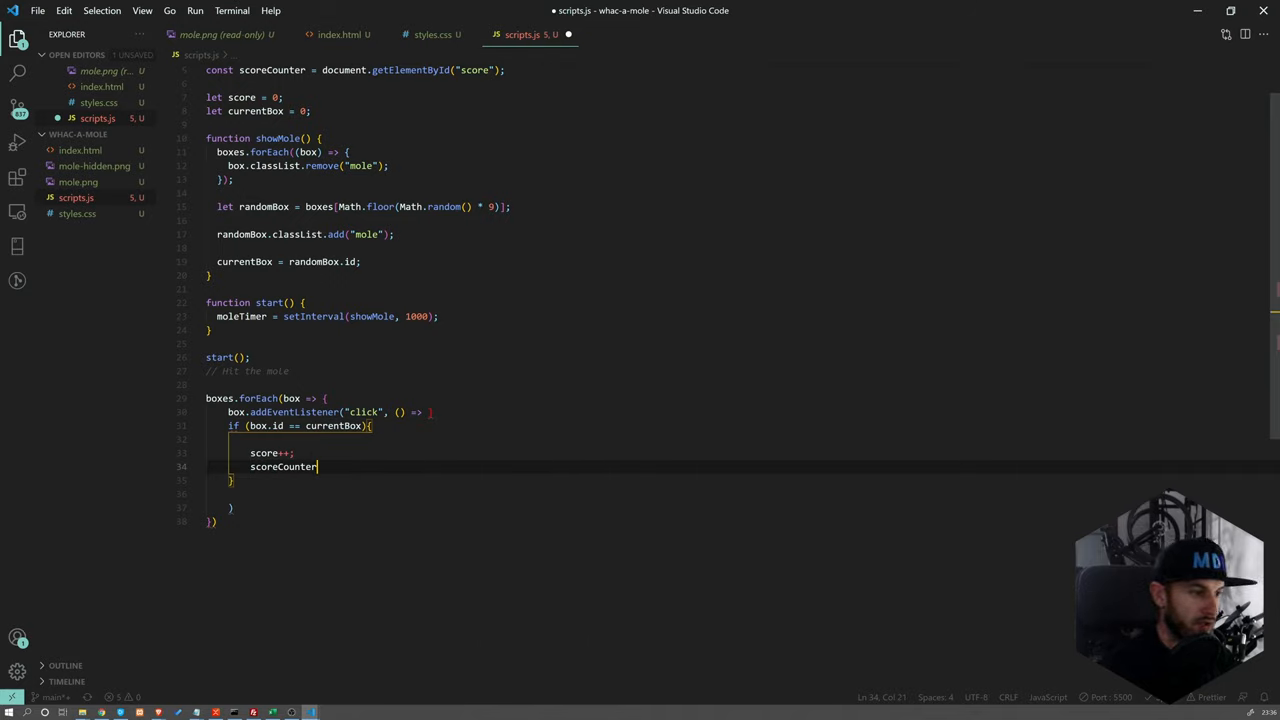
text(.ine)
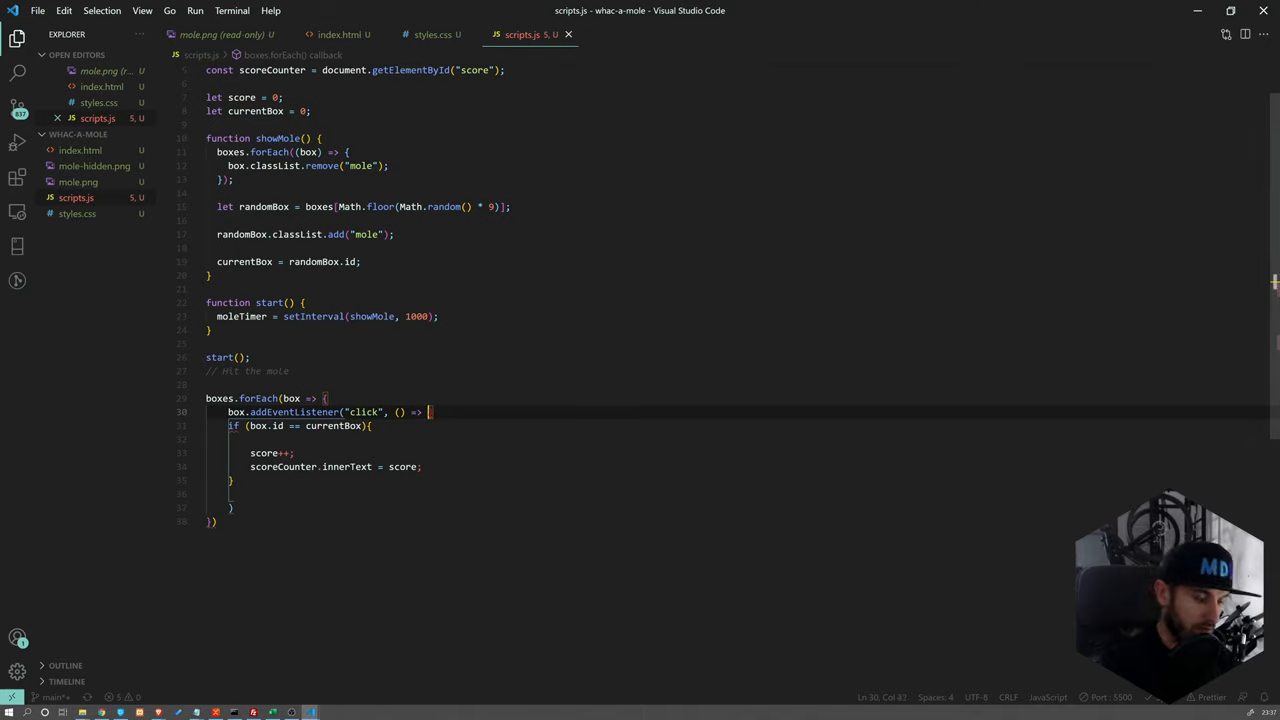
Finish the hit check block and save scripts.js to tidy its formatting
text({)
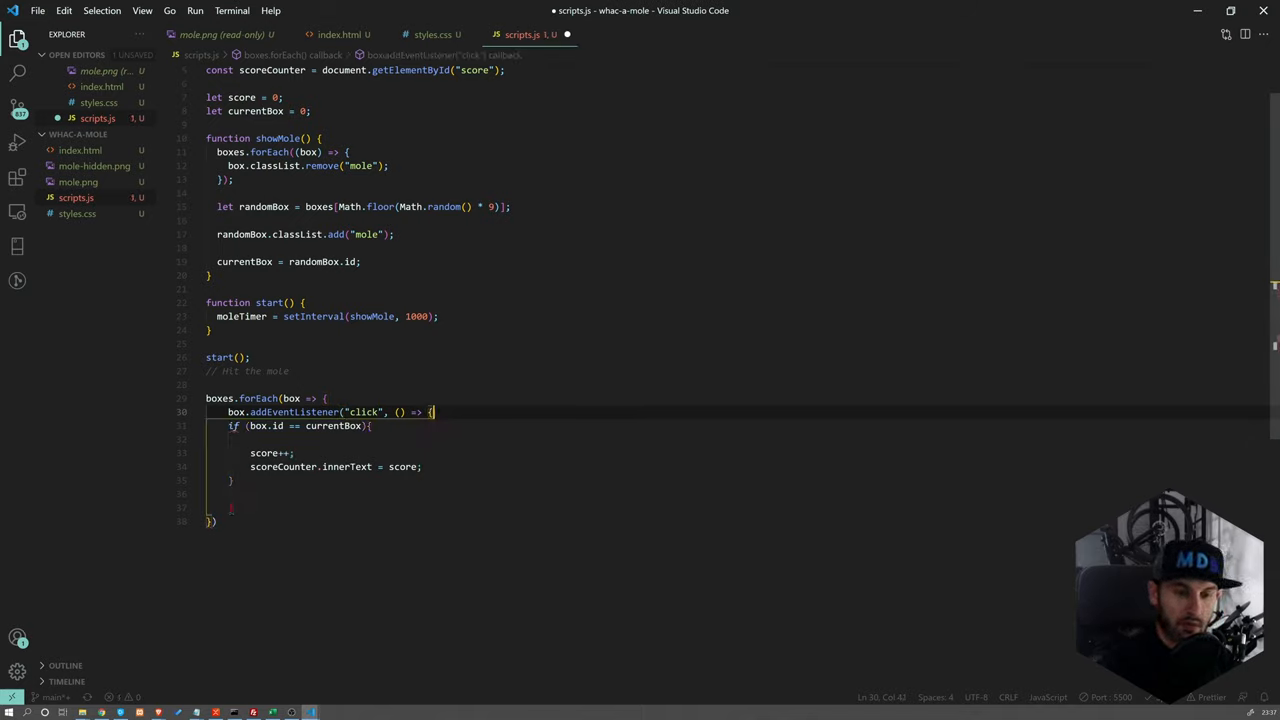
key(ctrl+s)
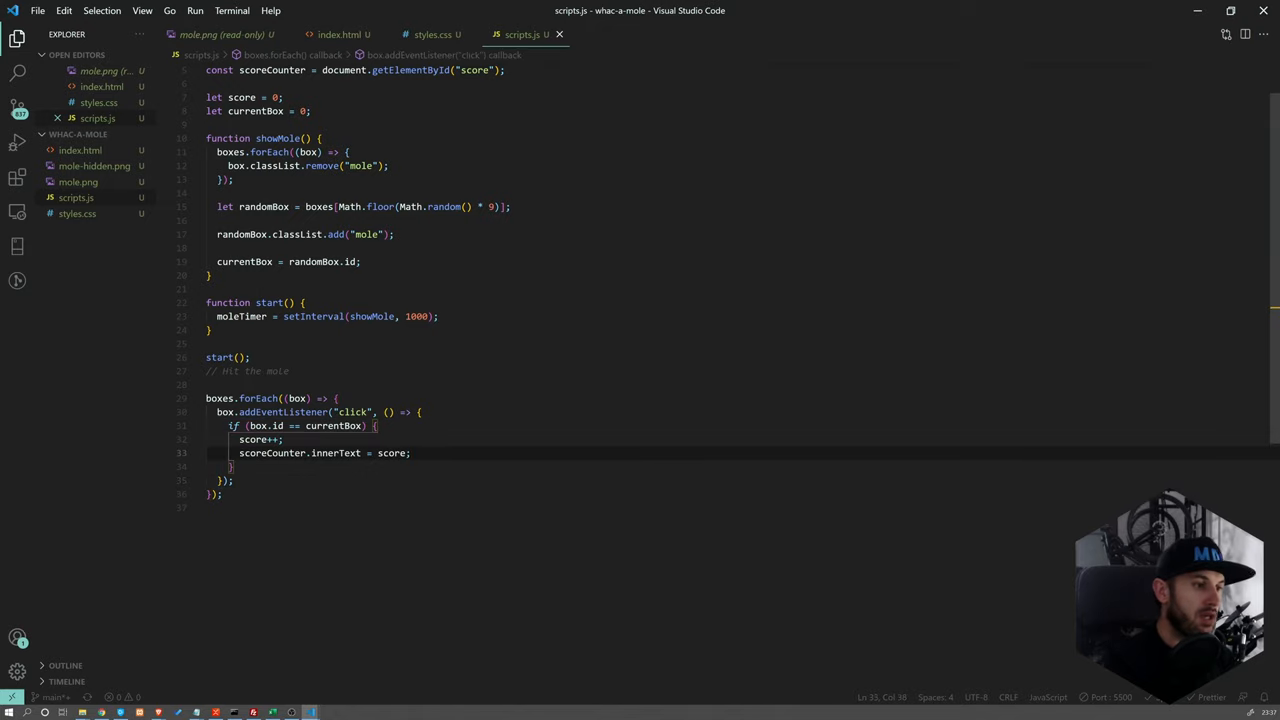
After scoring, remove the "mole" class from the hit box with box.classList.remove("mole")
key(Enter)
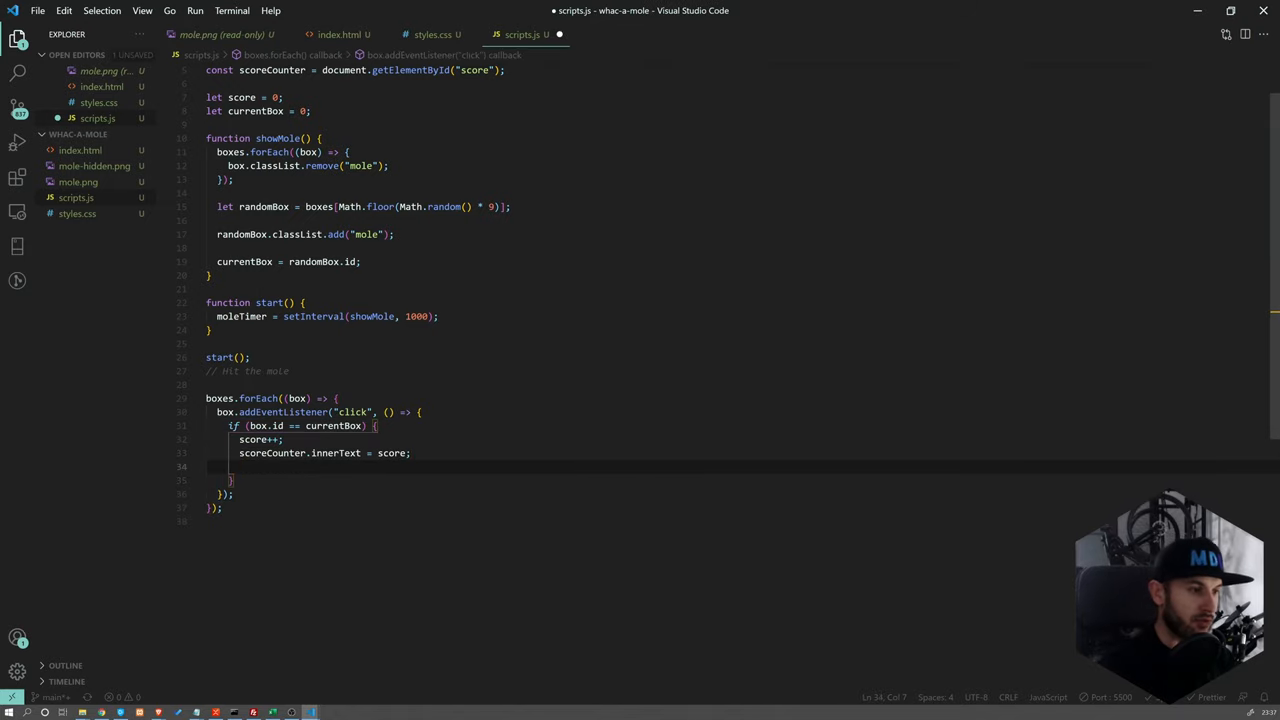
text(b)
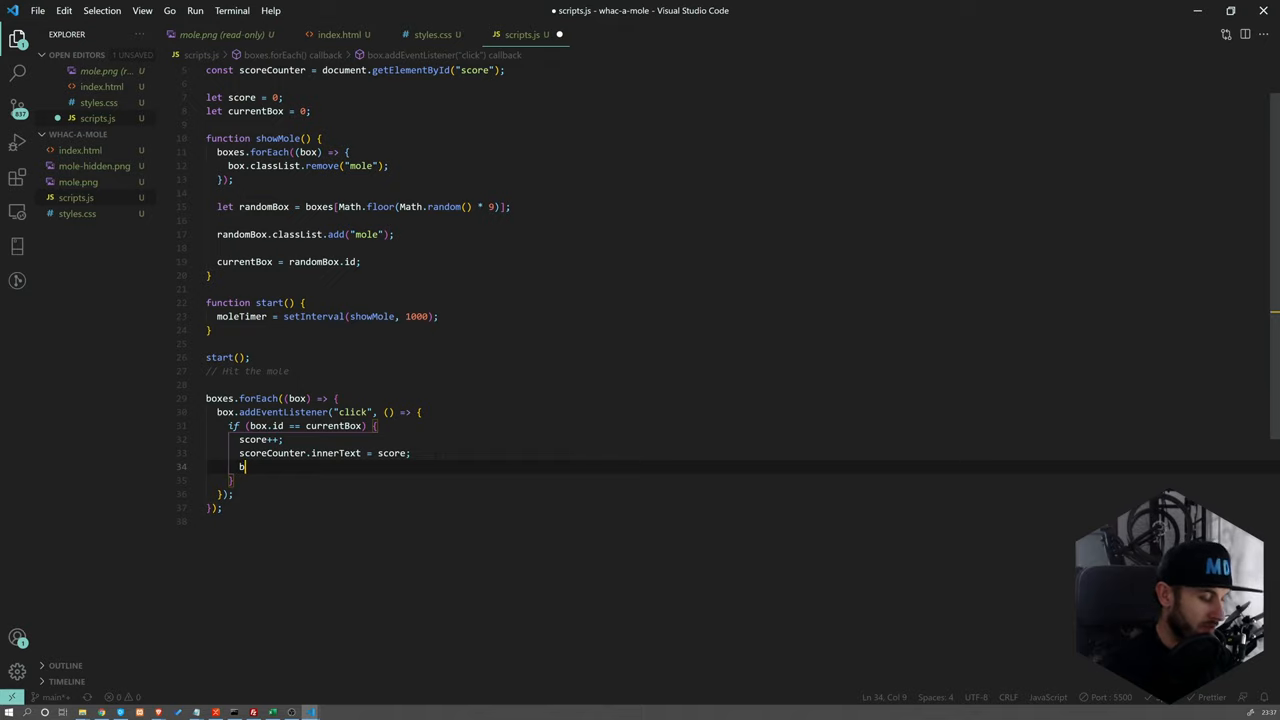
text(ox.classList.)
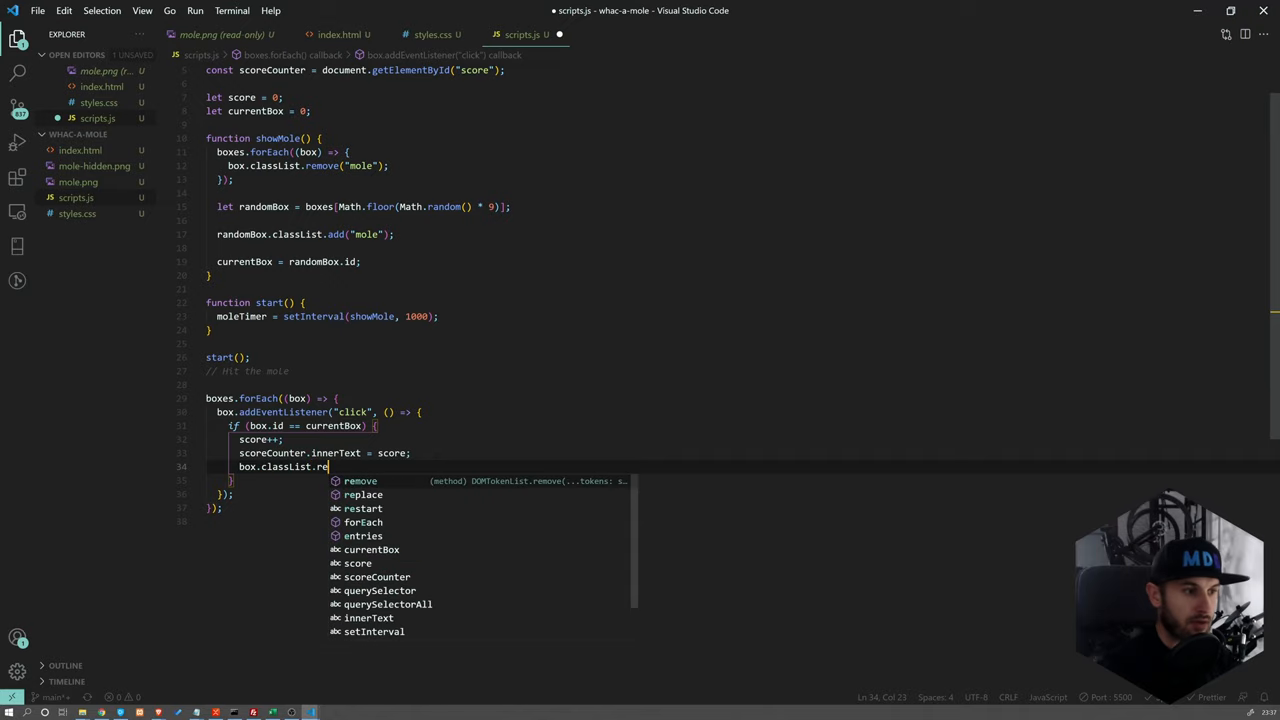
text(remove("mole"))
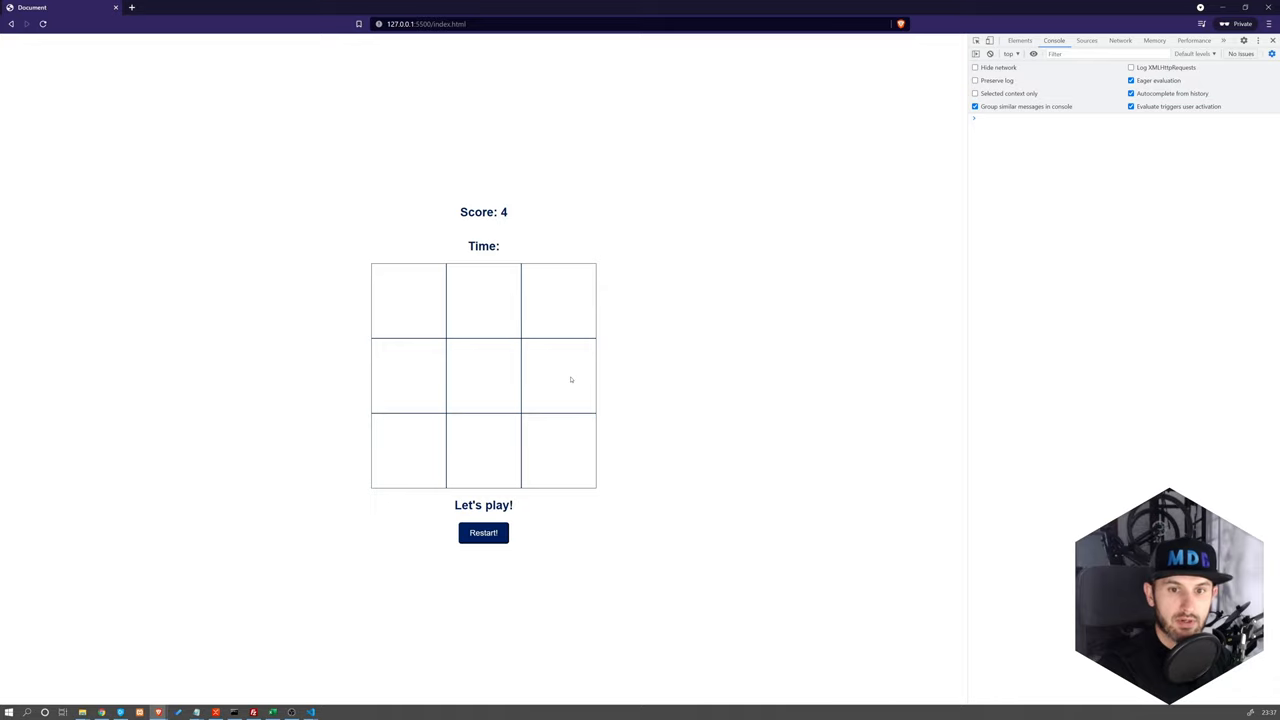
Whack the mole repeatedly in Chrome to push the score to 16, then return to the hit handler
click(408, 300)
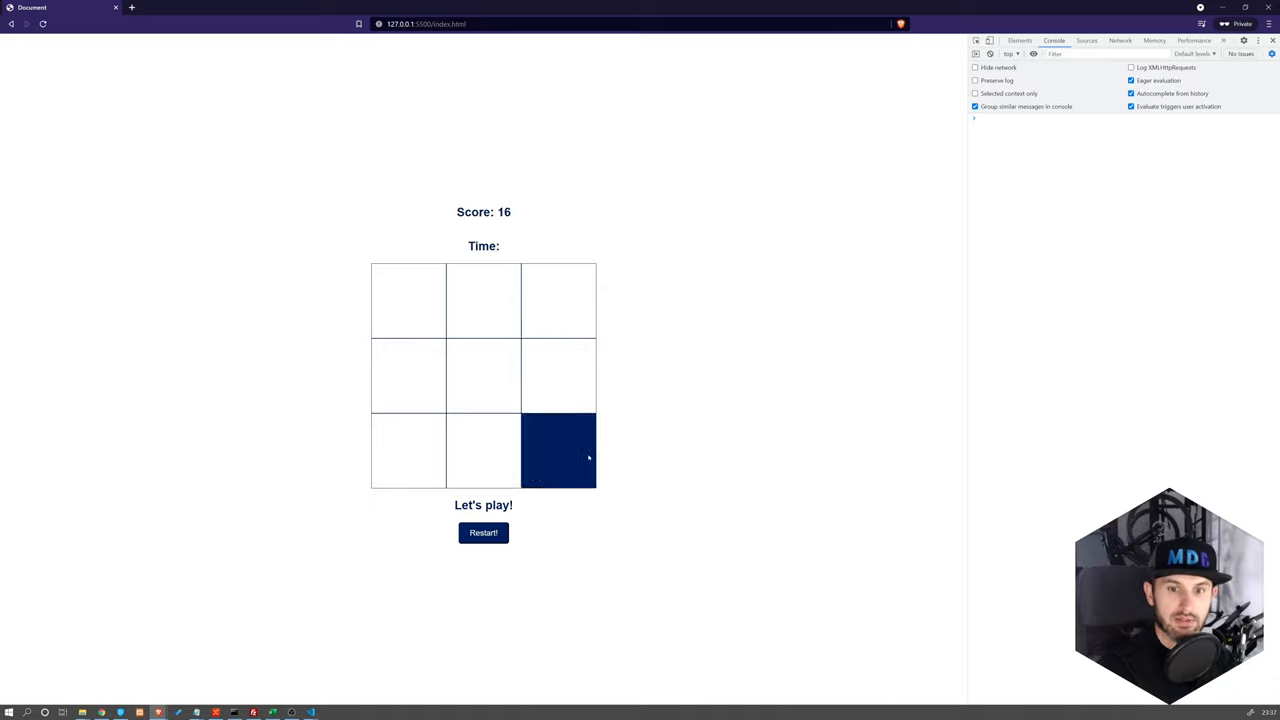
click(558, 452)
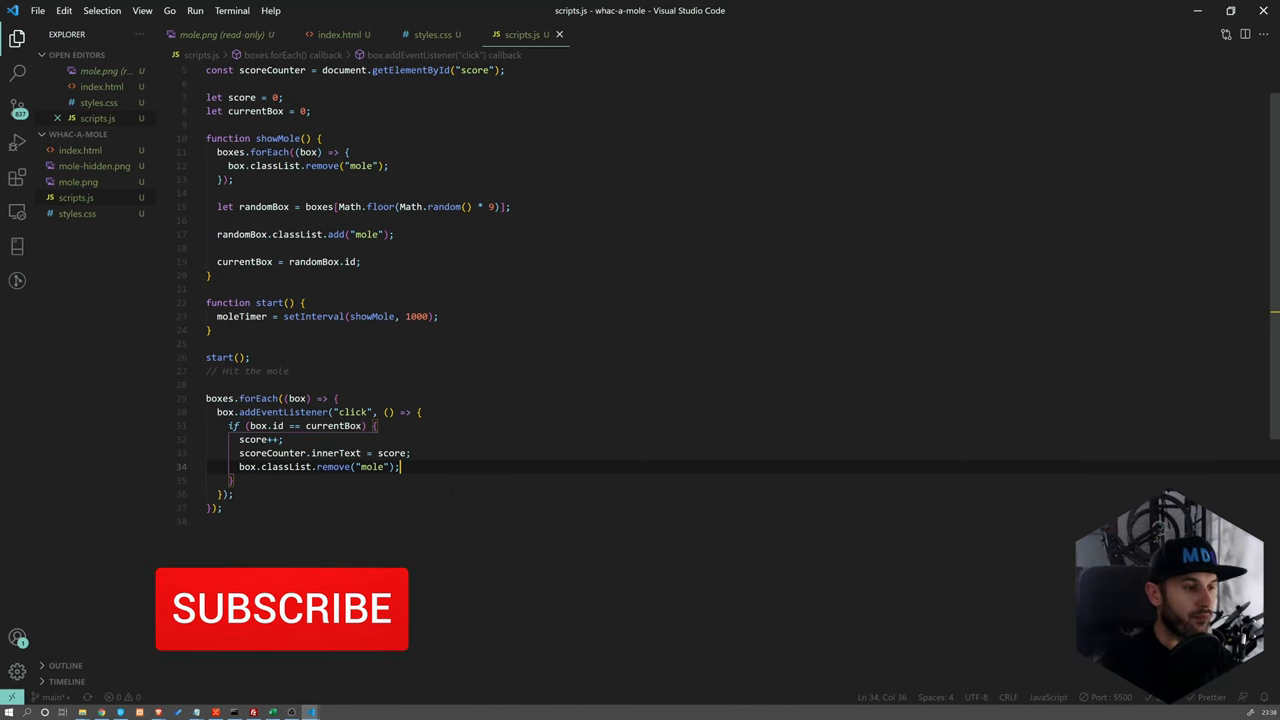
click(280, 608)
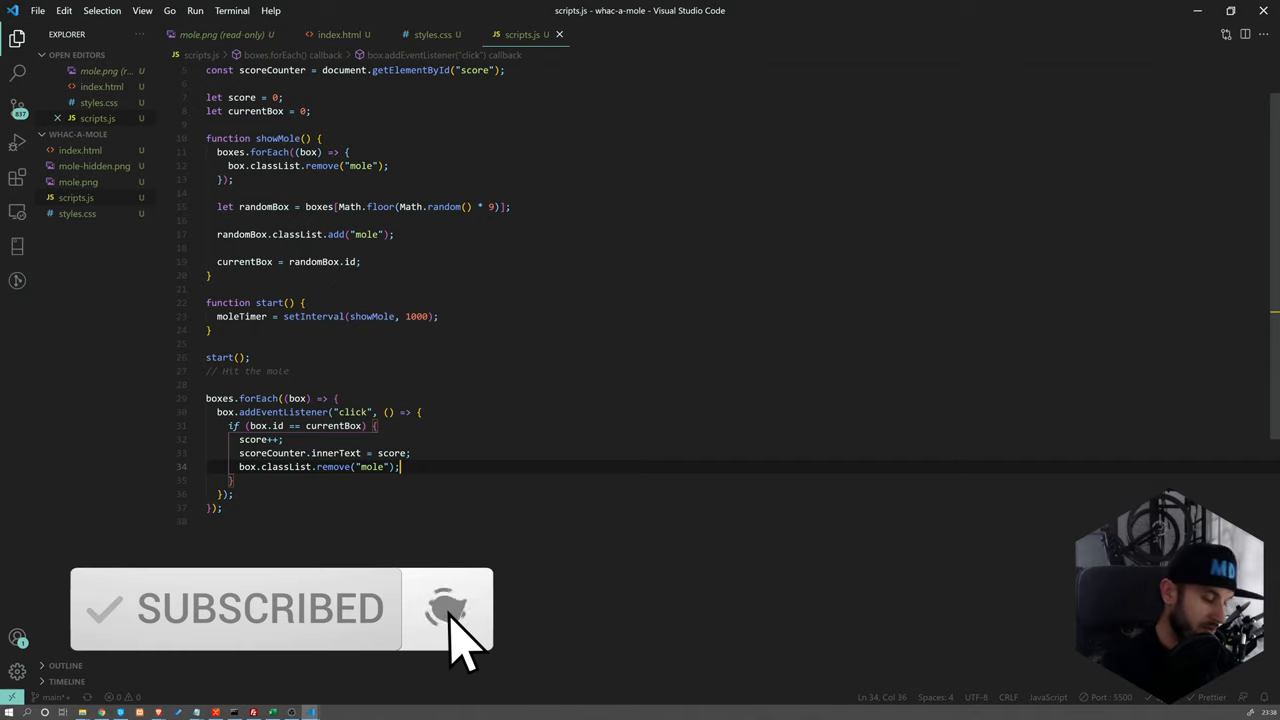
Add an isLocked flag: false in showMole, true on a hit, and an if (isLocked) guard in the click handler
key(Enter)
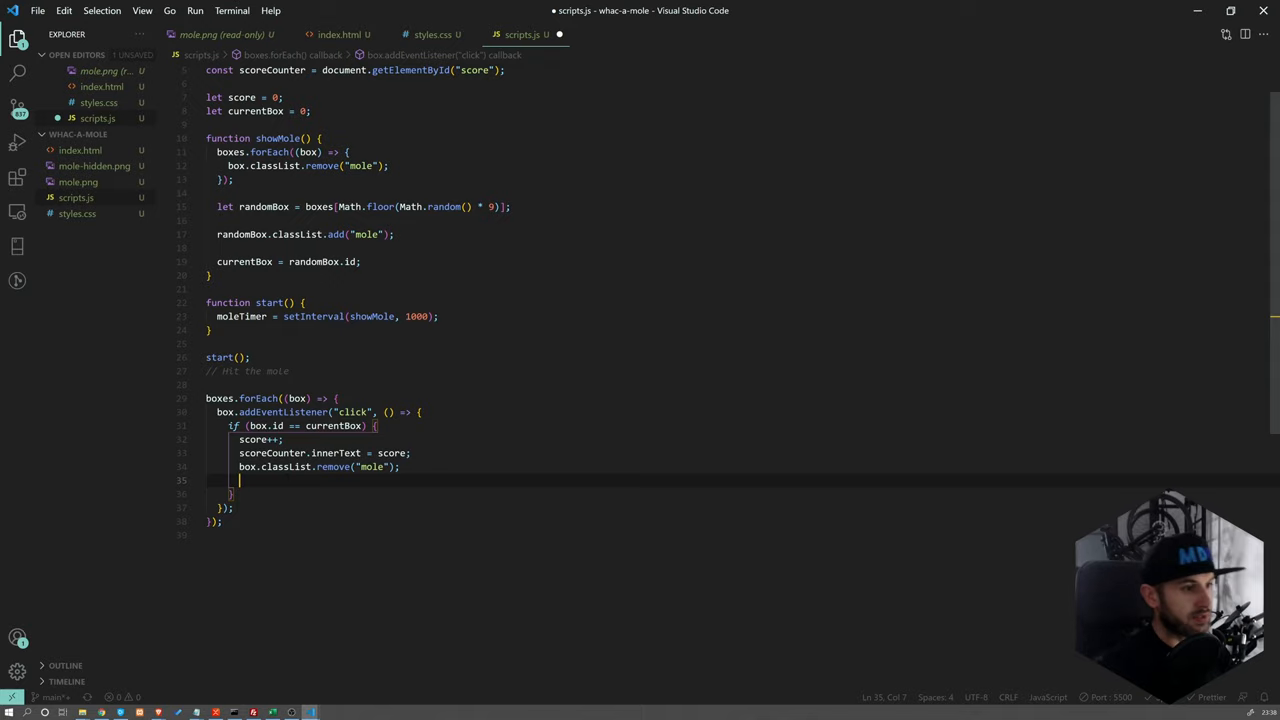
text(isLocked = true;)
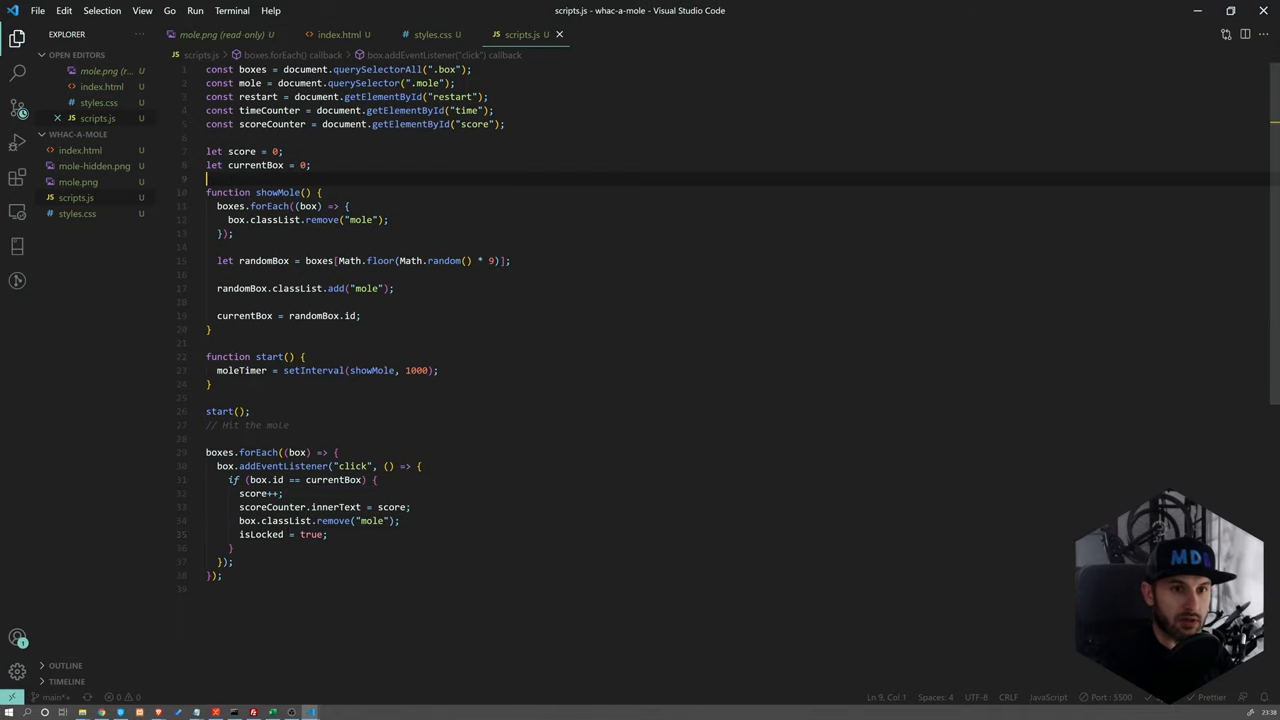
text(isLocked = false;)
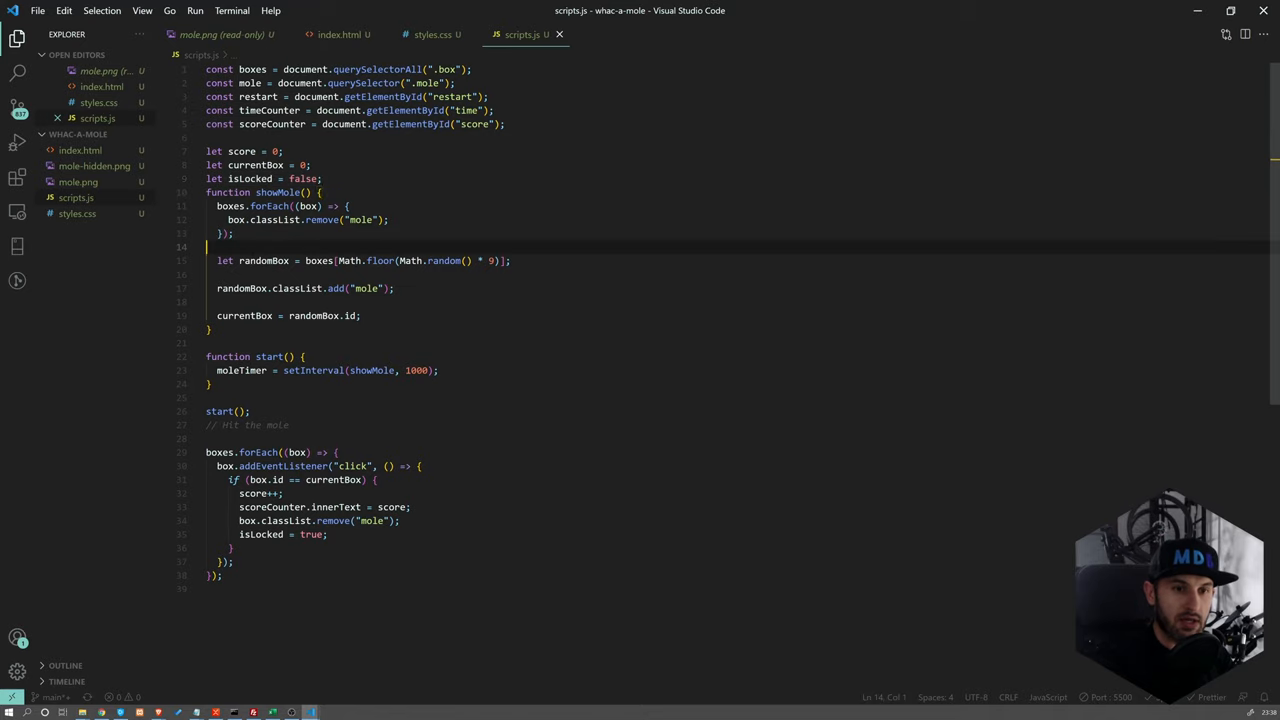
text(isLocked = false;)
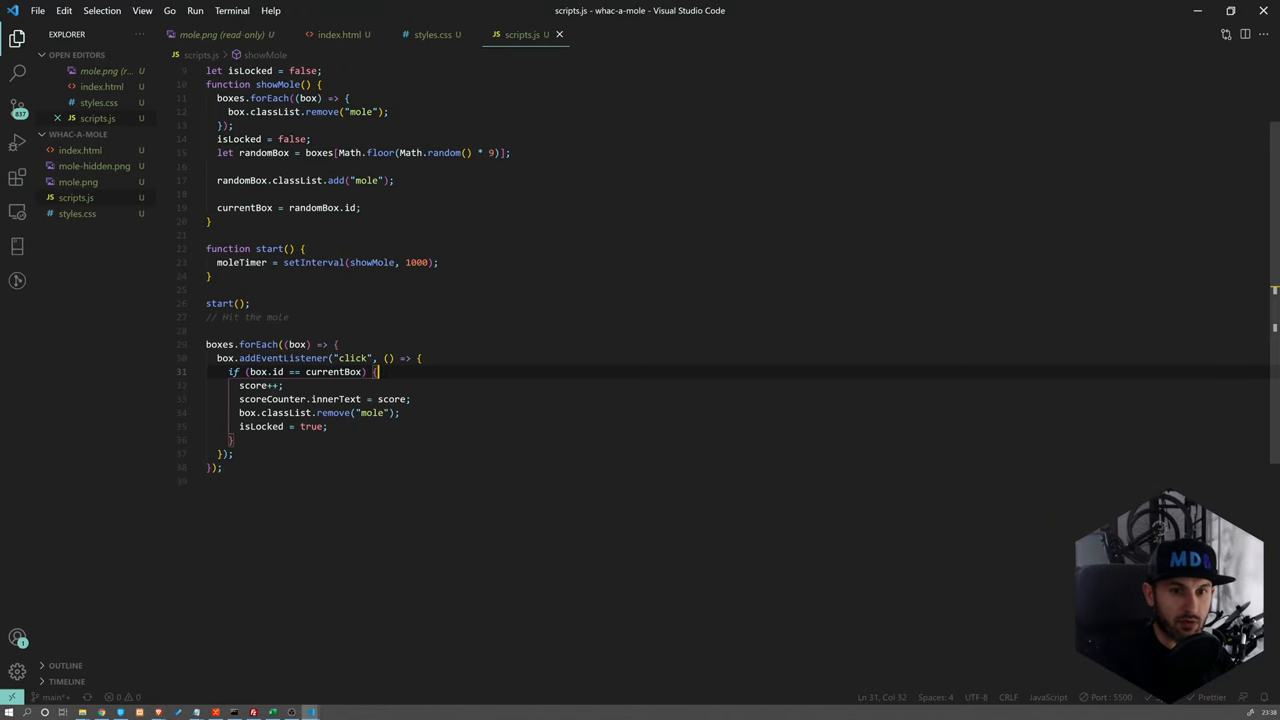
text(if (isLocked) return;)
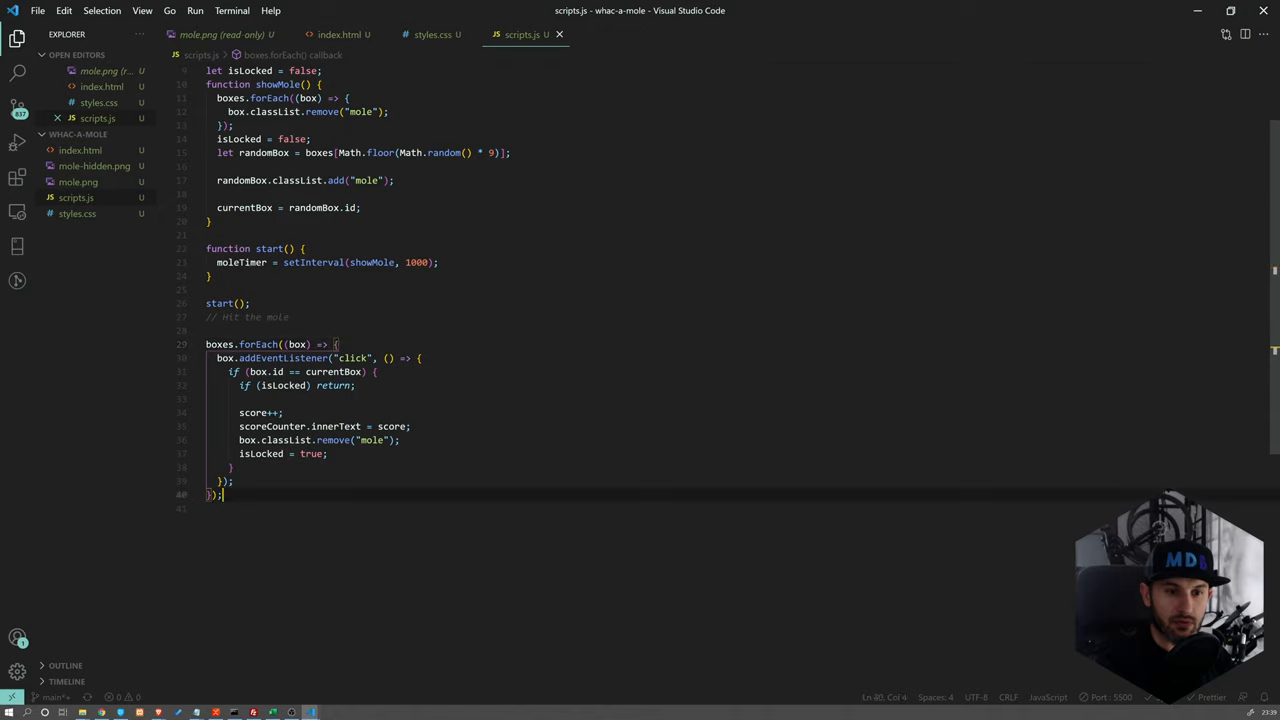
Declare function countTime() and let currentTime = 10
text(function)
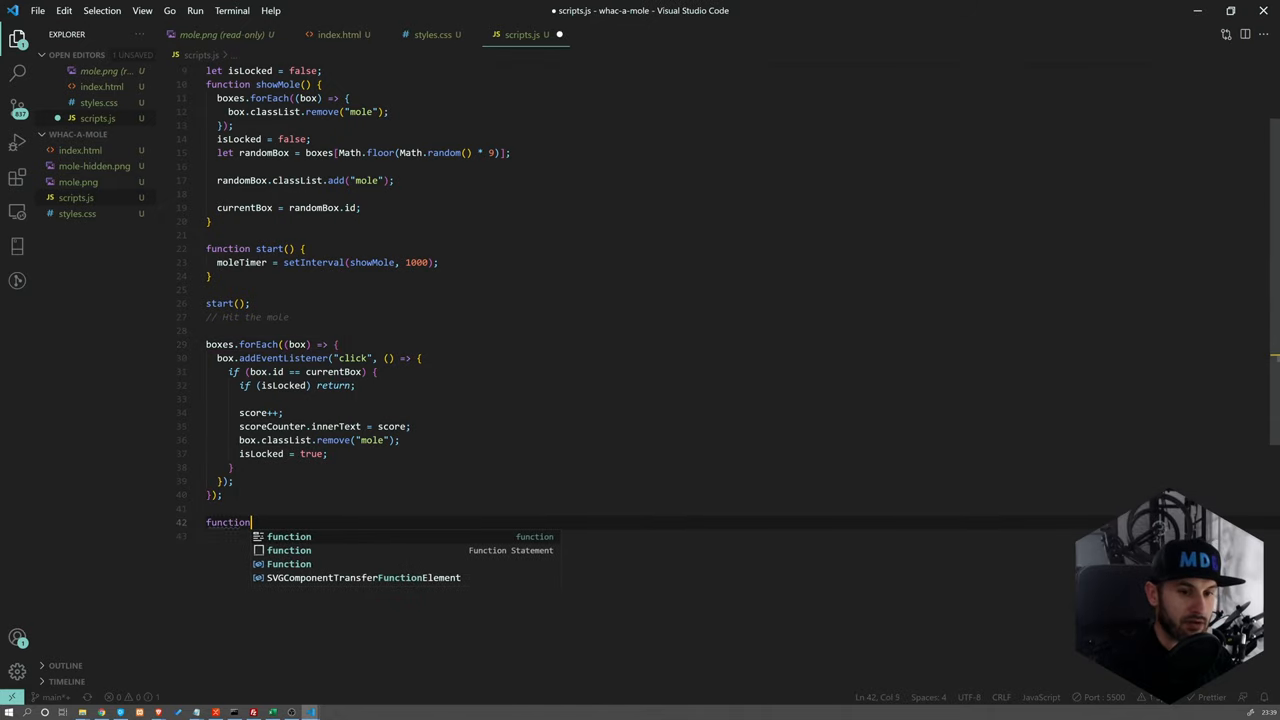
text(countTime() {)
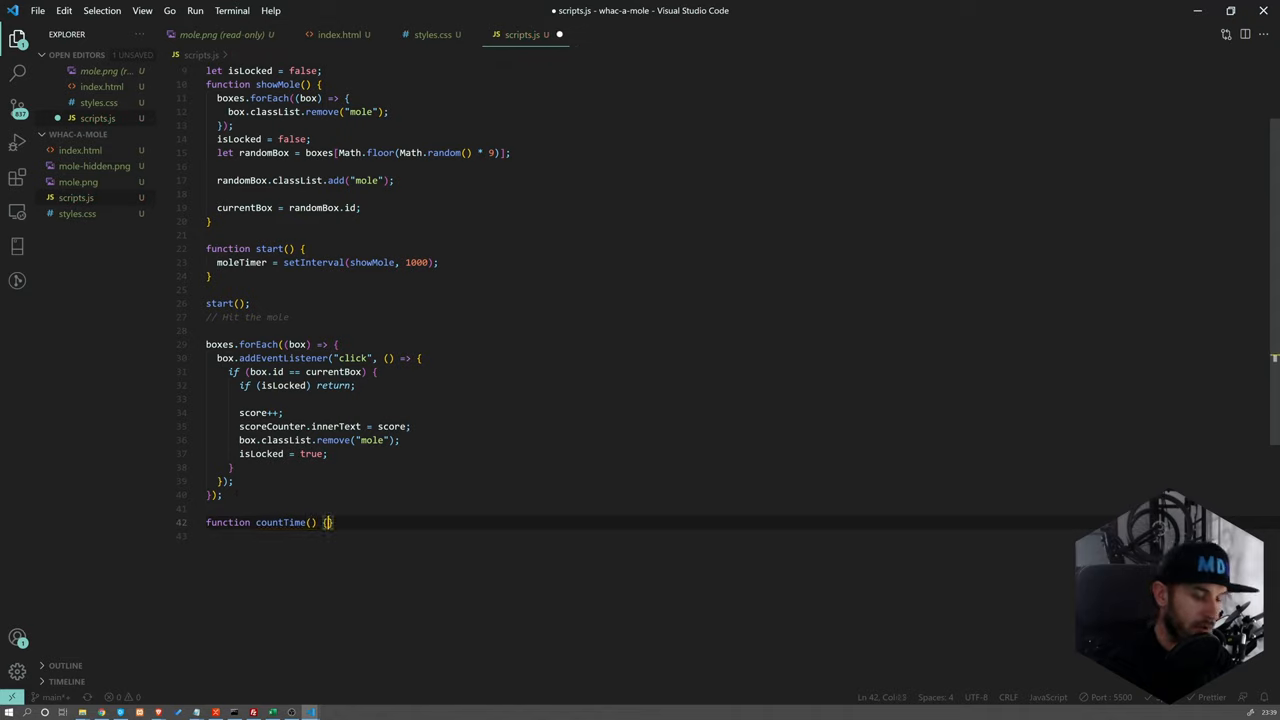
key(Enter)
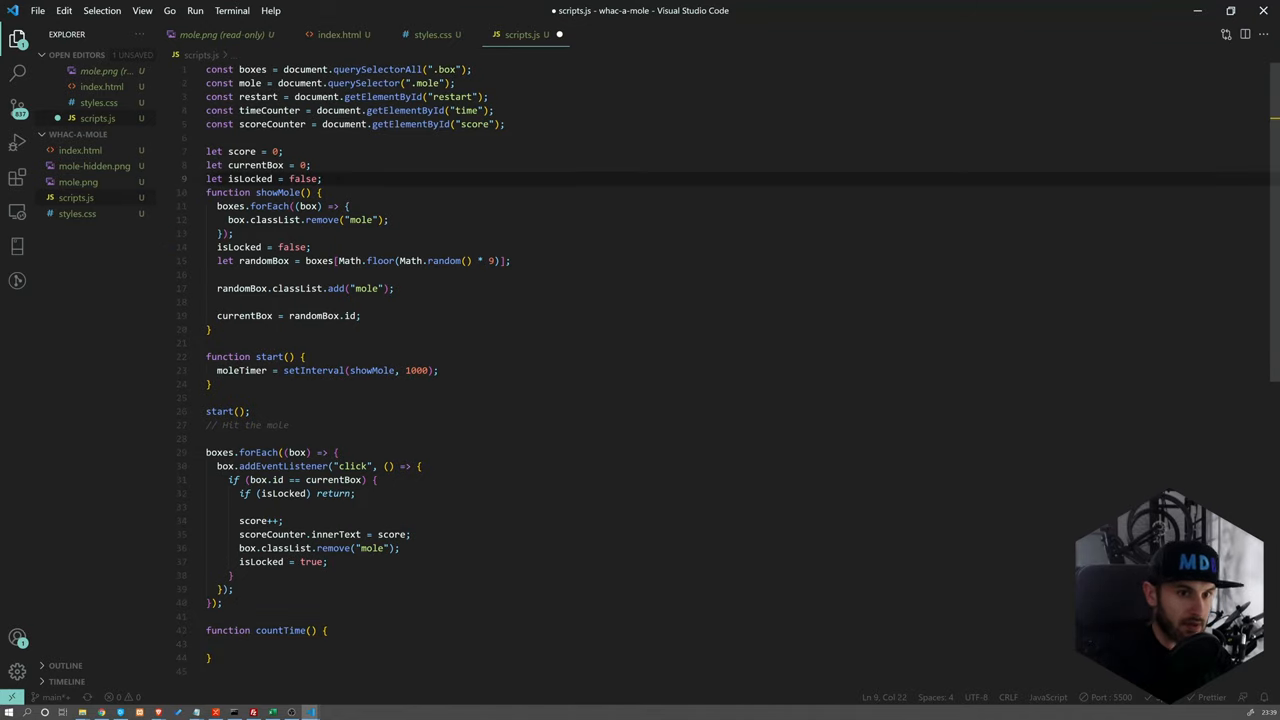
text(let curre)
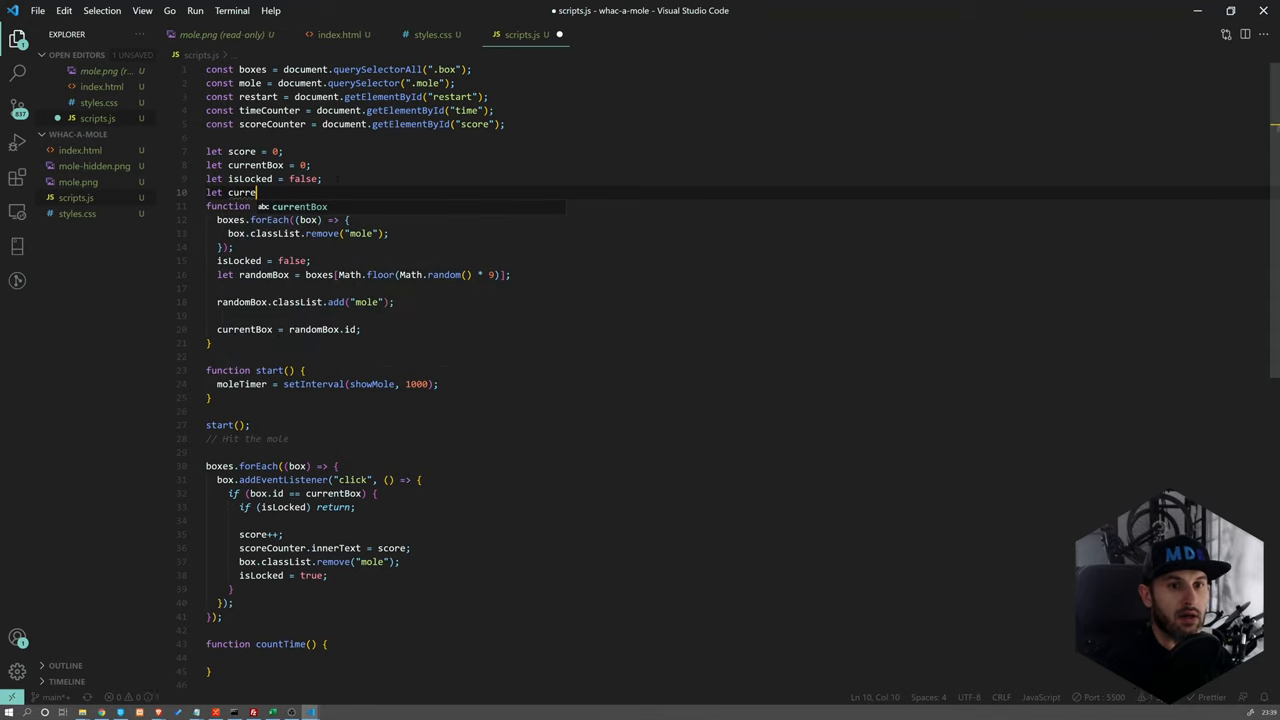
text(ntTime =)
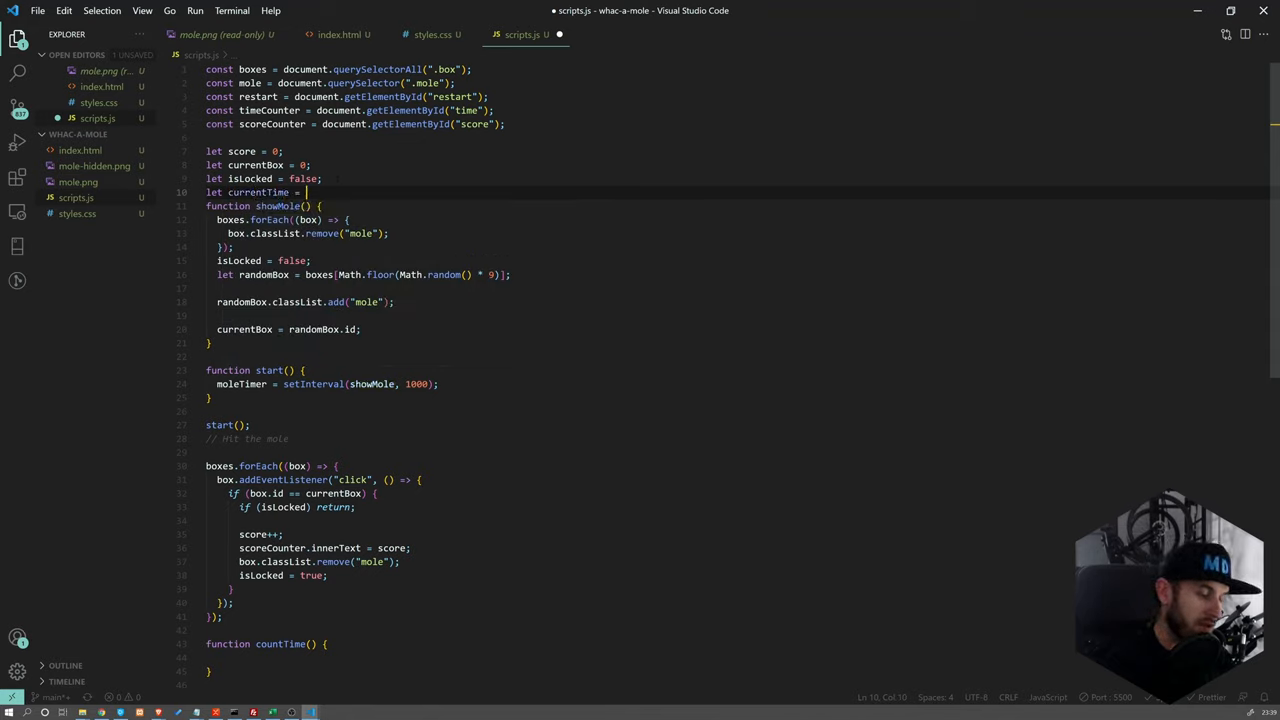
text(1)
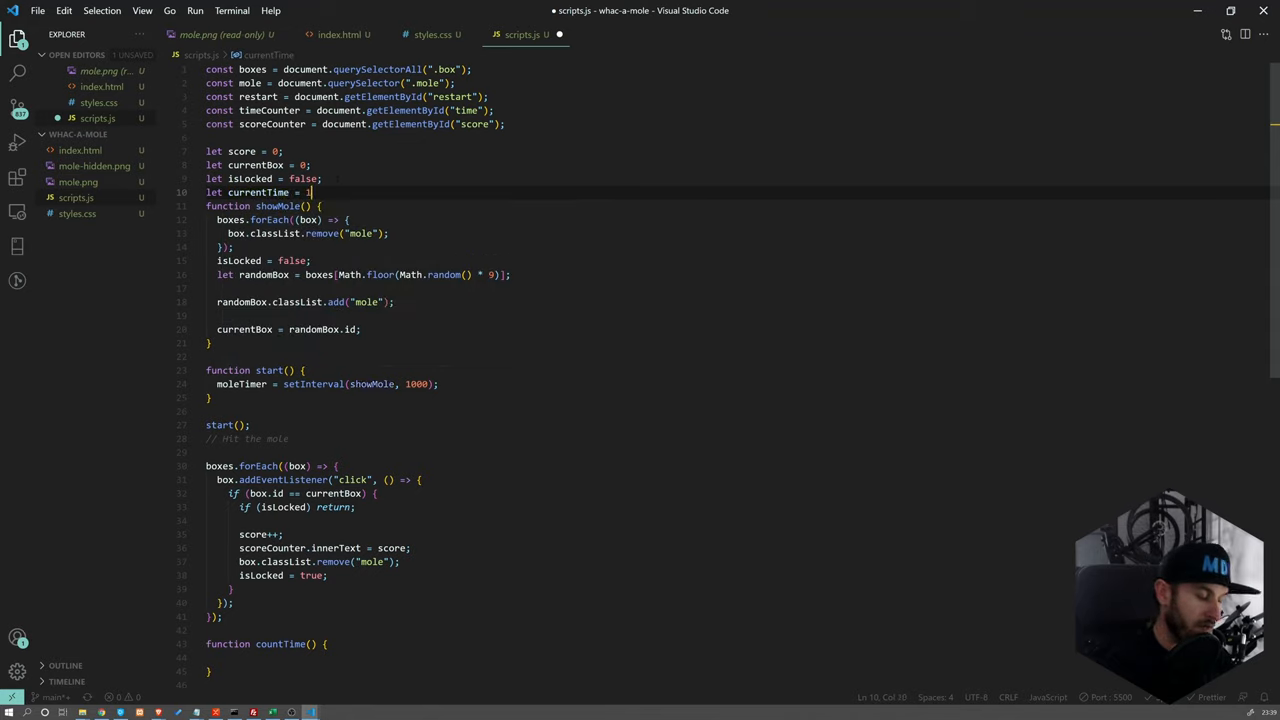
text(0)
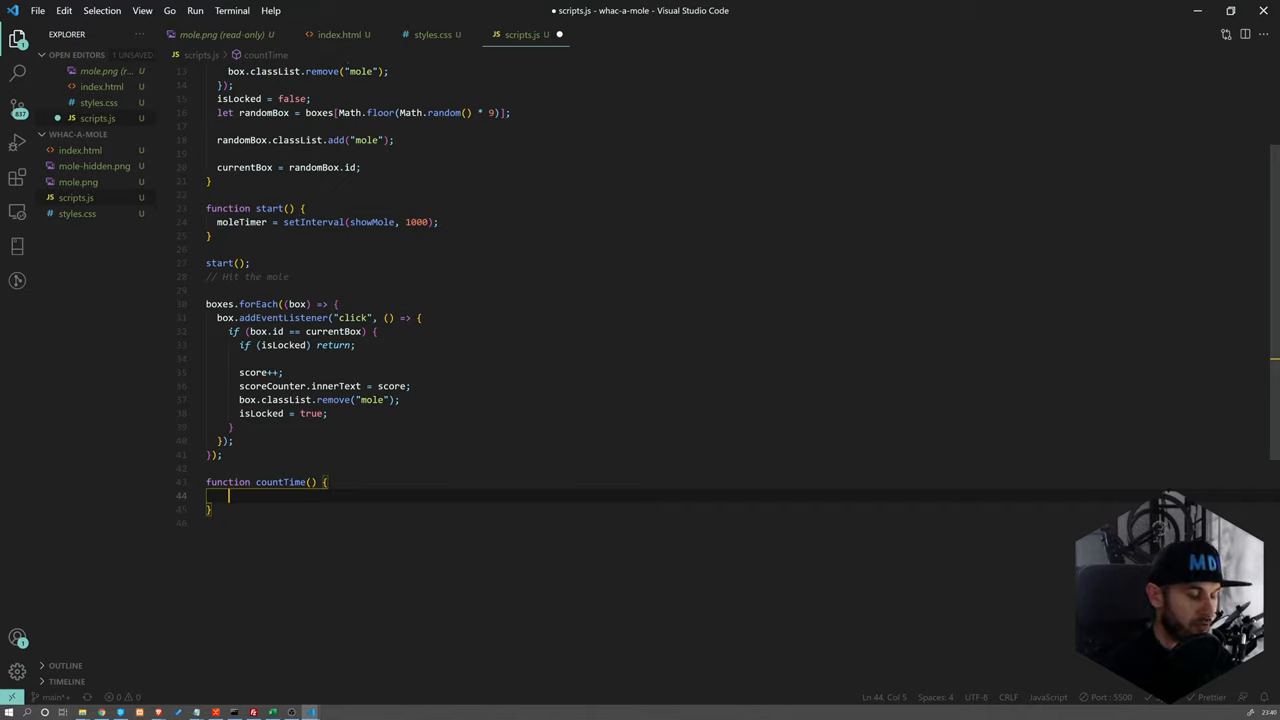
In countTime, decrement currentTime and write it into timeCounter.innerText
text(currentTime--)
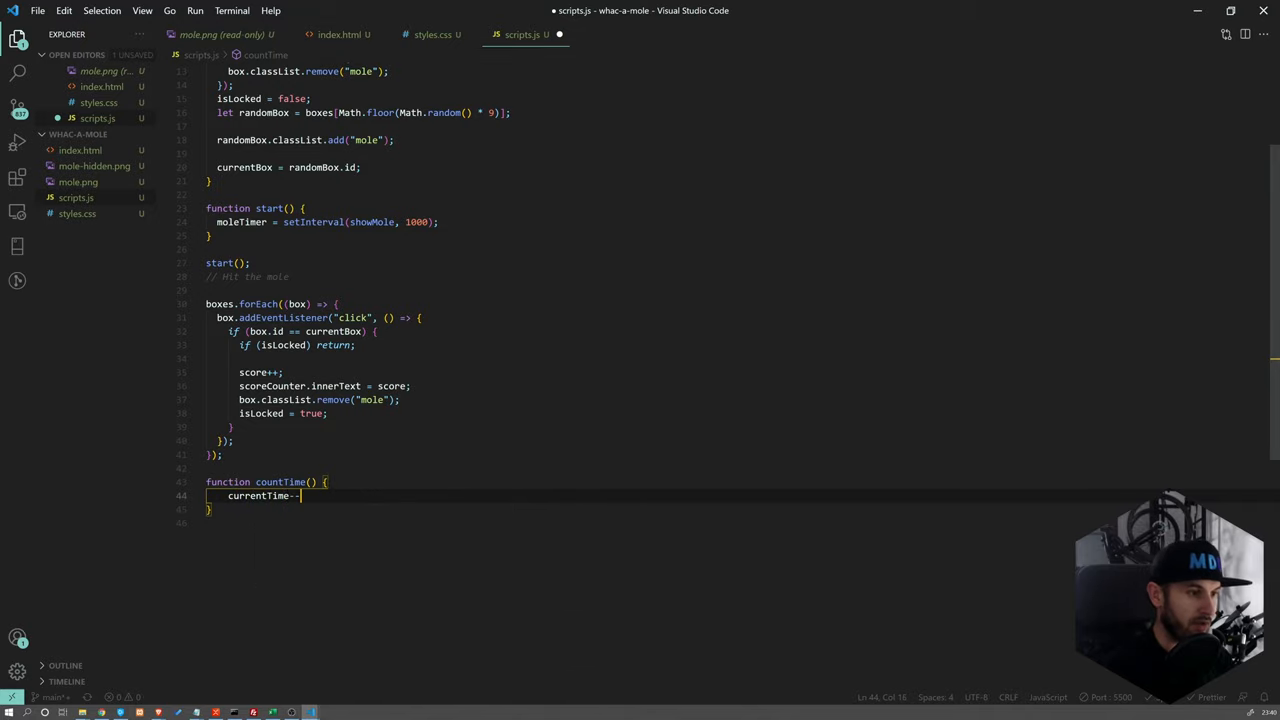
key(Enter)
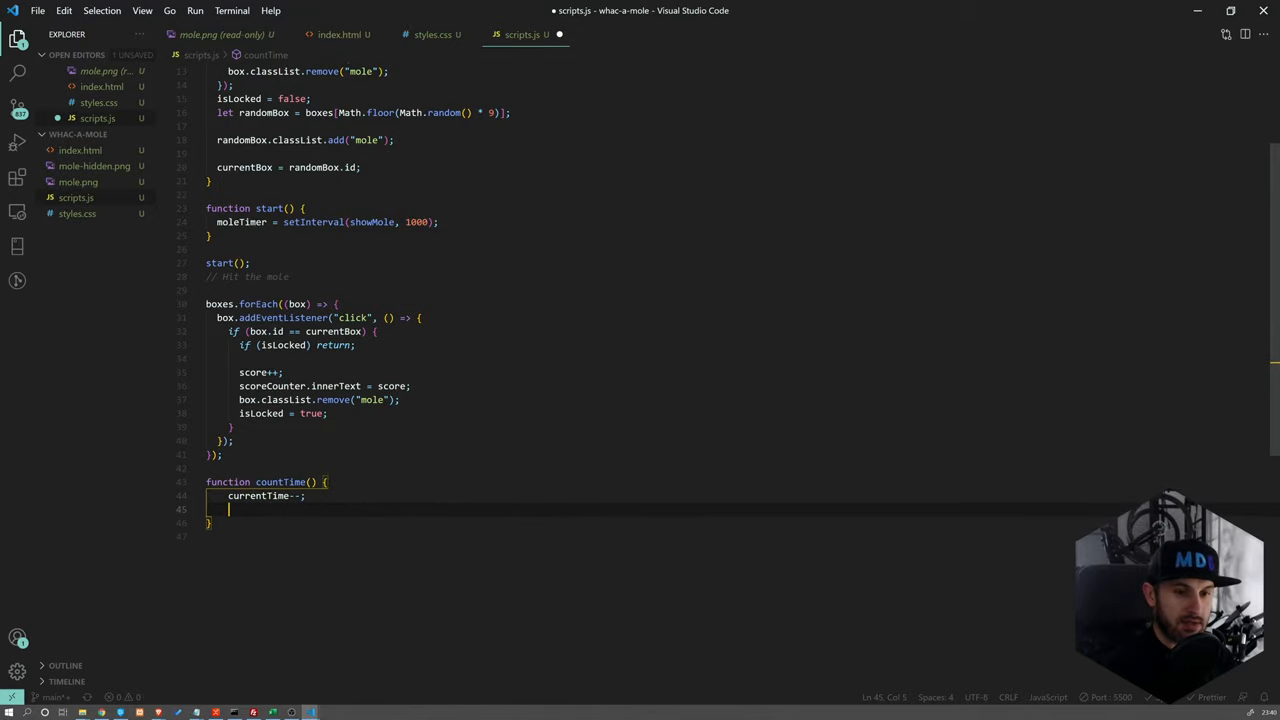
text(timeCounter)
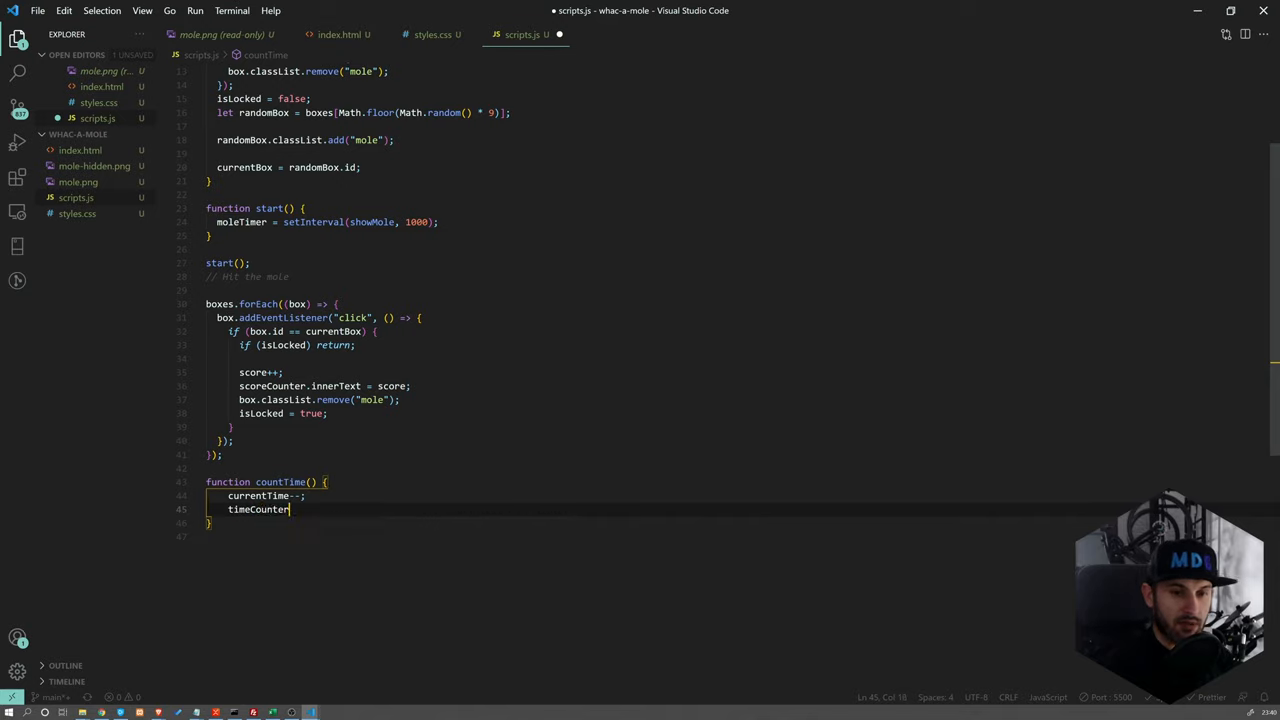
text(.innerText =)
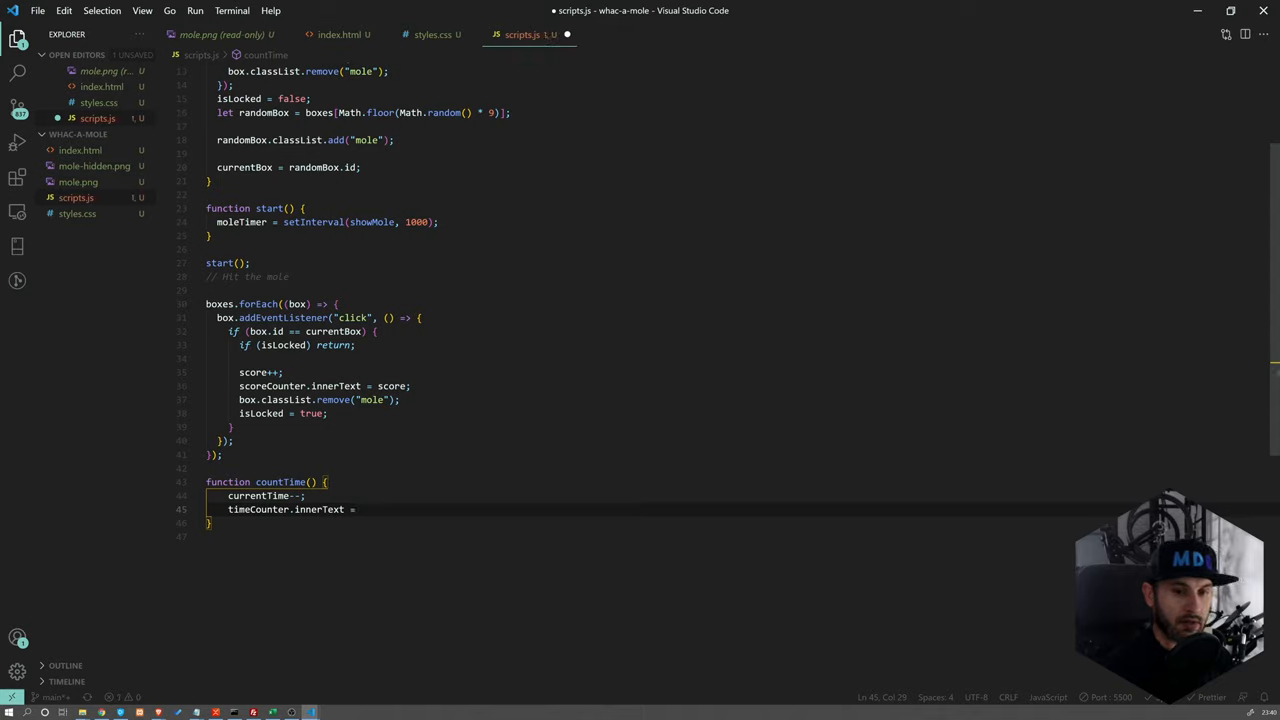
text(currentTime;)
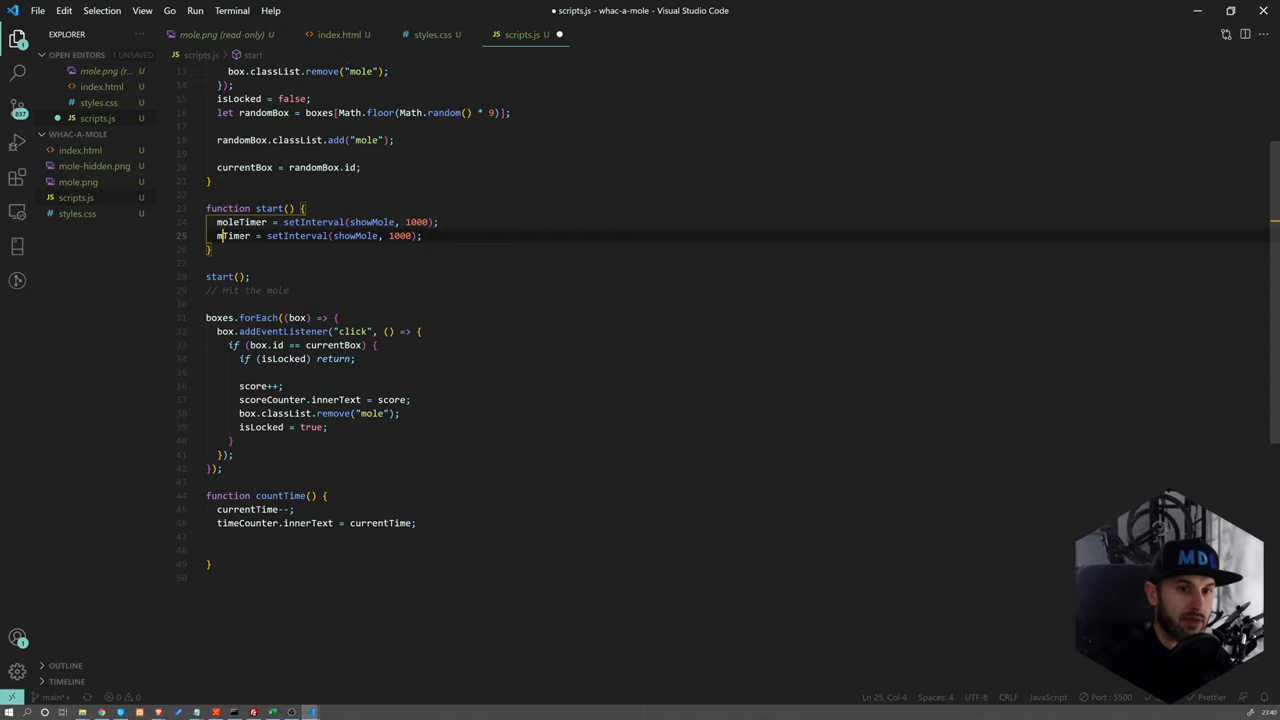
Store the countTime interval in timeTimer and add an if (currentTime == 0) block
text(timeTimer)
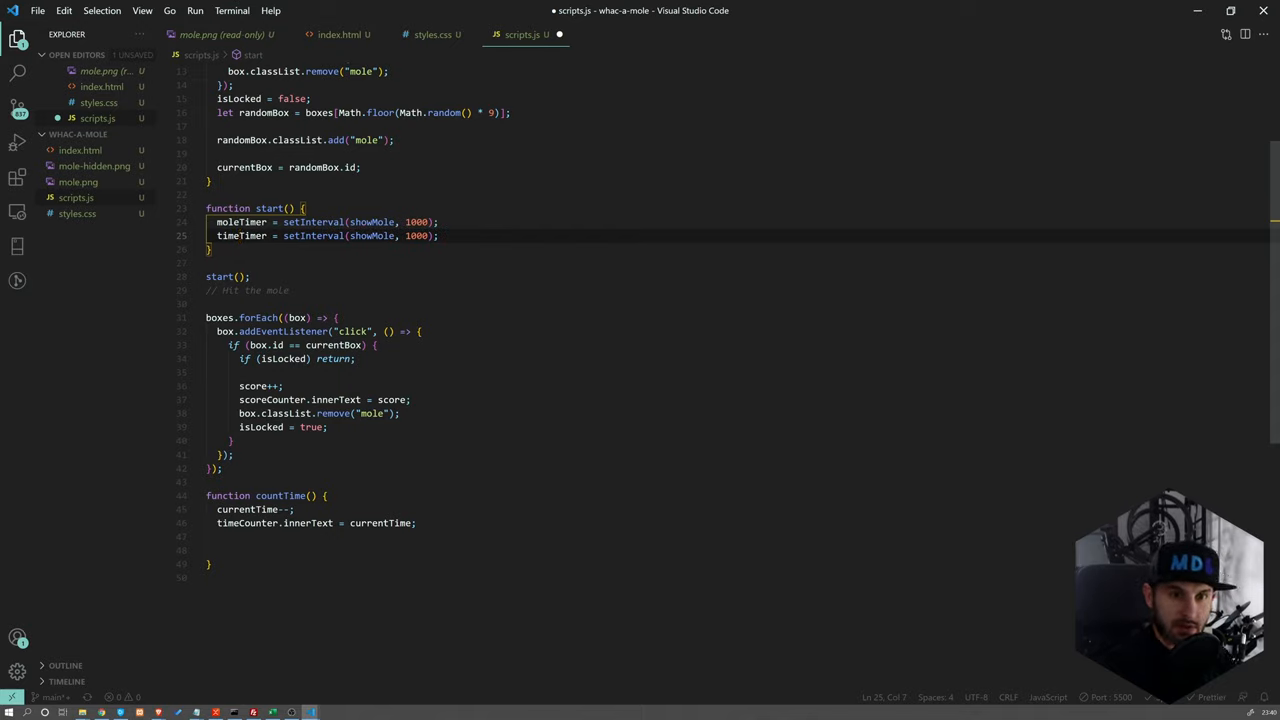
text(countTim)
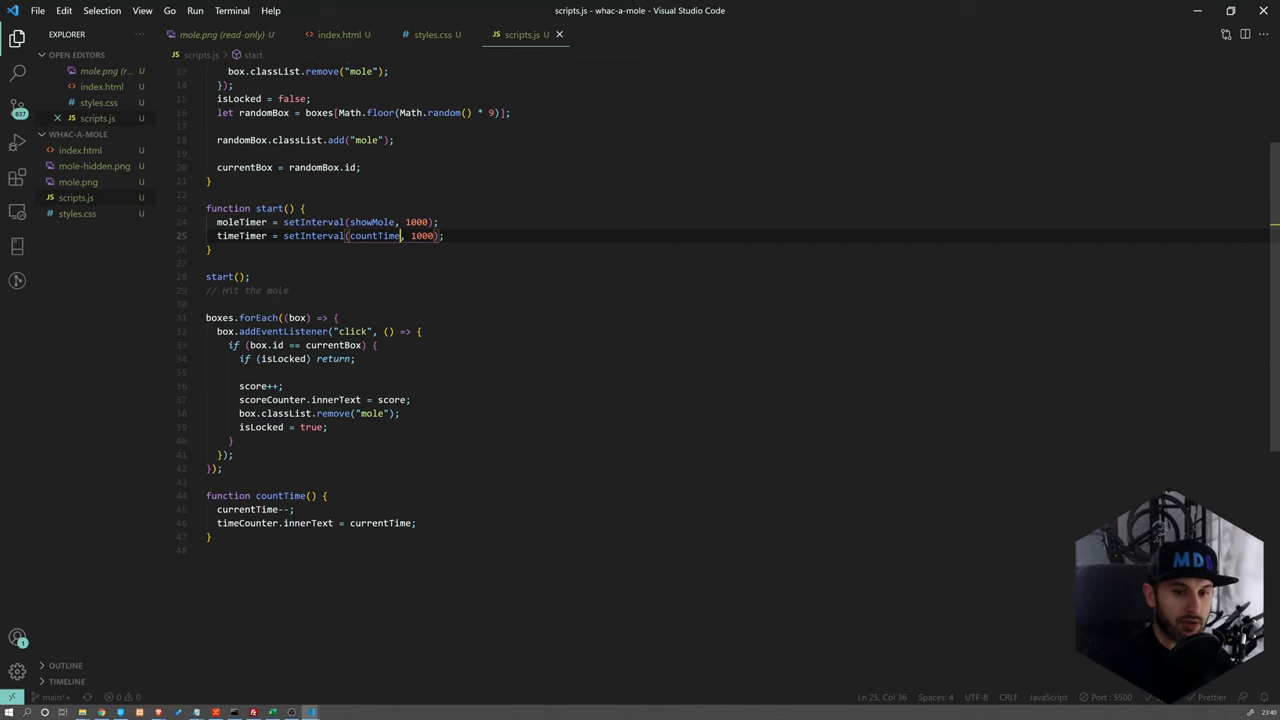
text(if ())
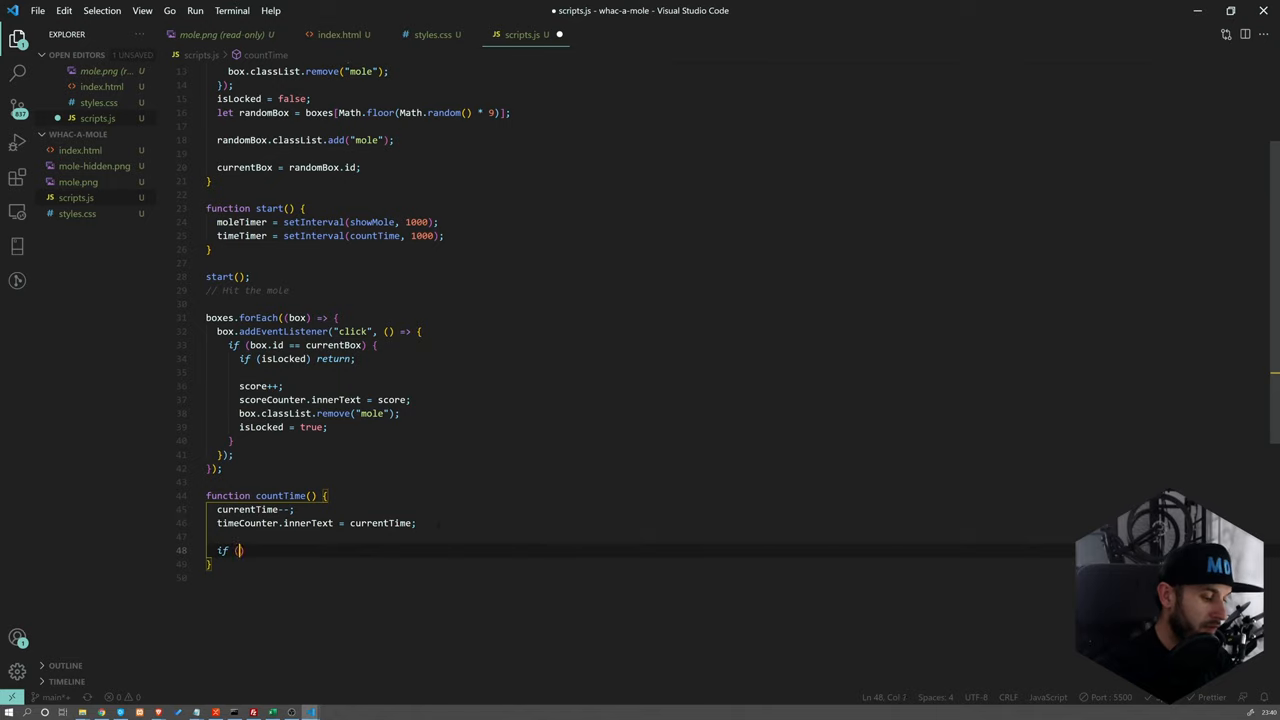
text(currentTime)
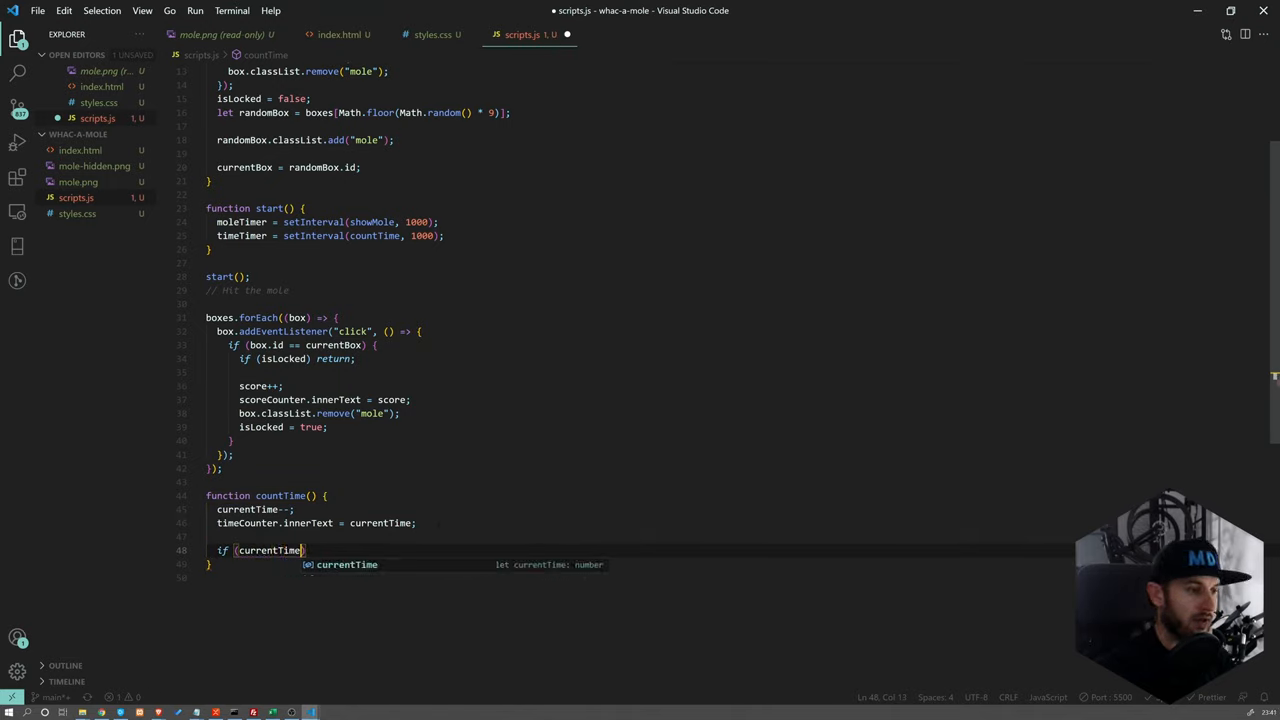
text(== 0)
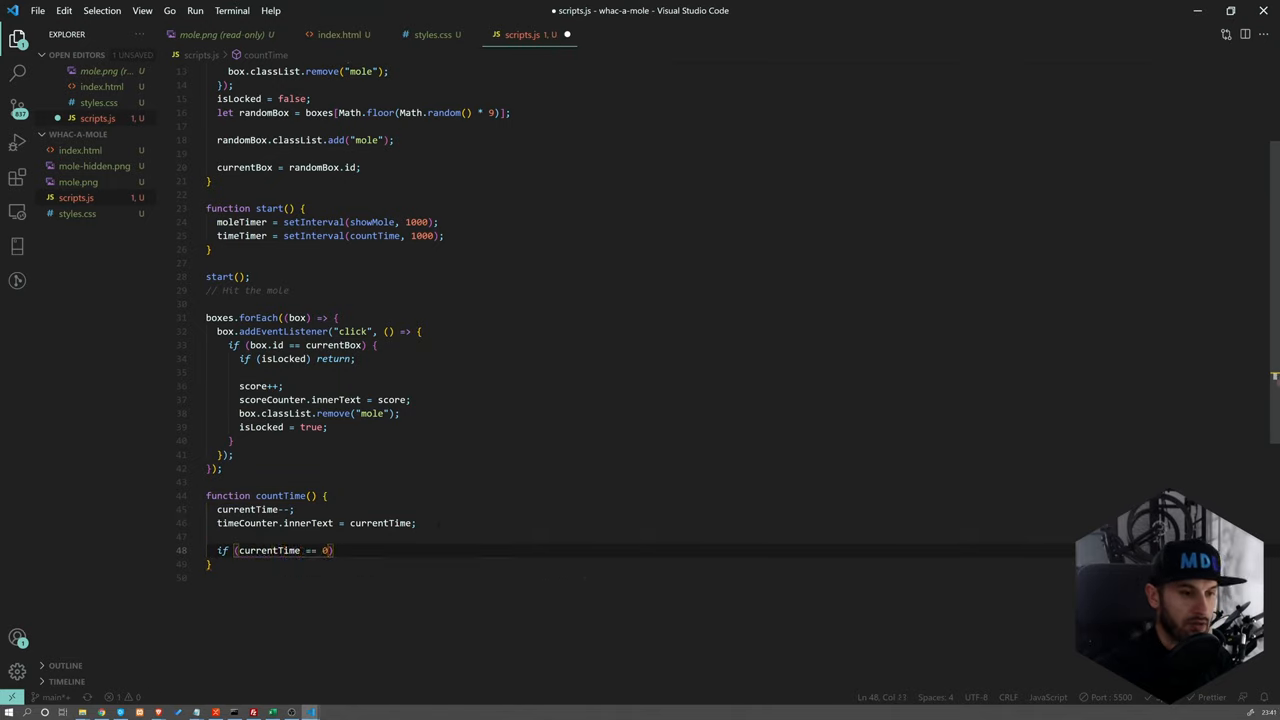
text({)
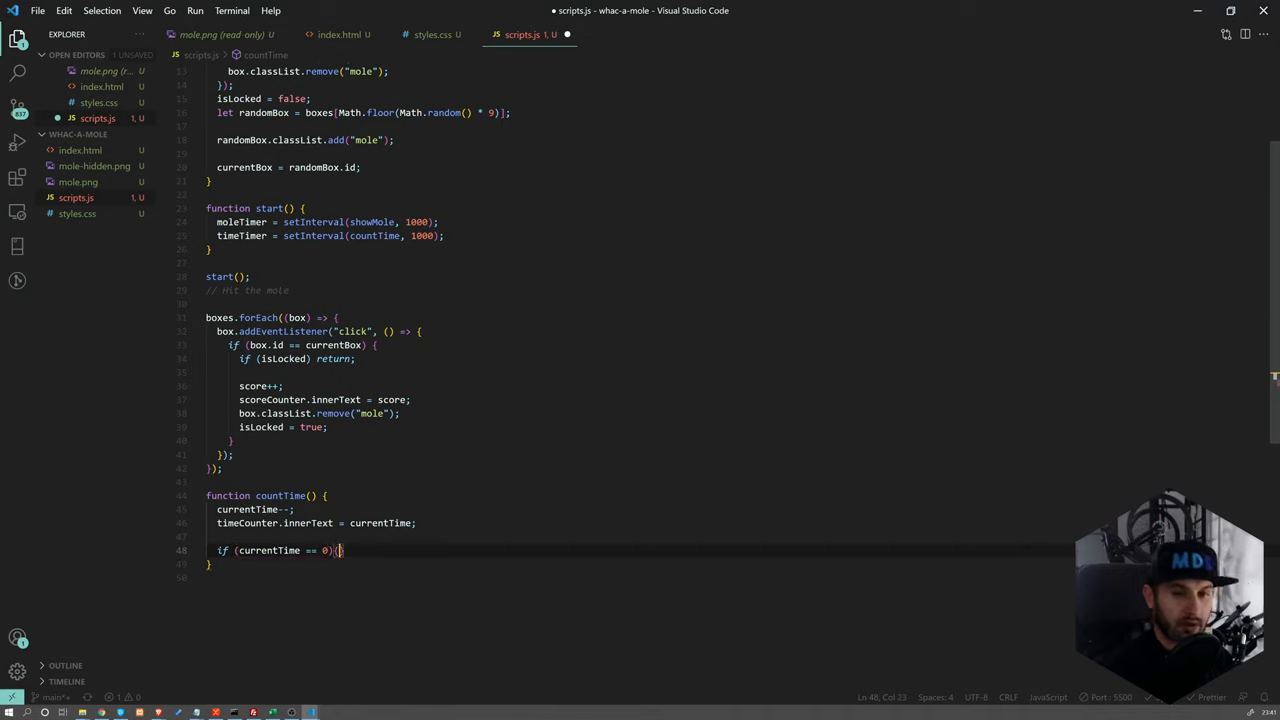
At zero, clearInterval both timers and alert "Game ended! Your score is: " + score
key(Enter)
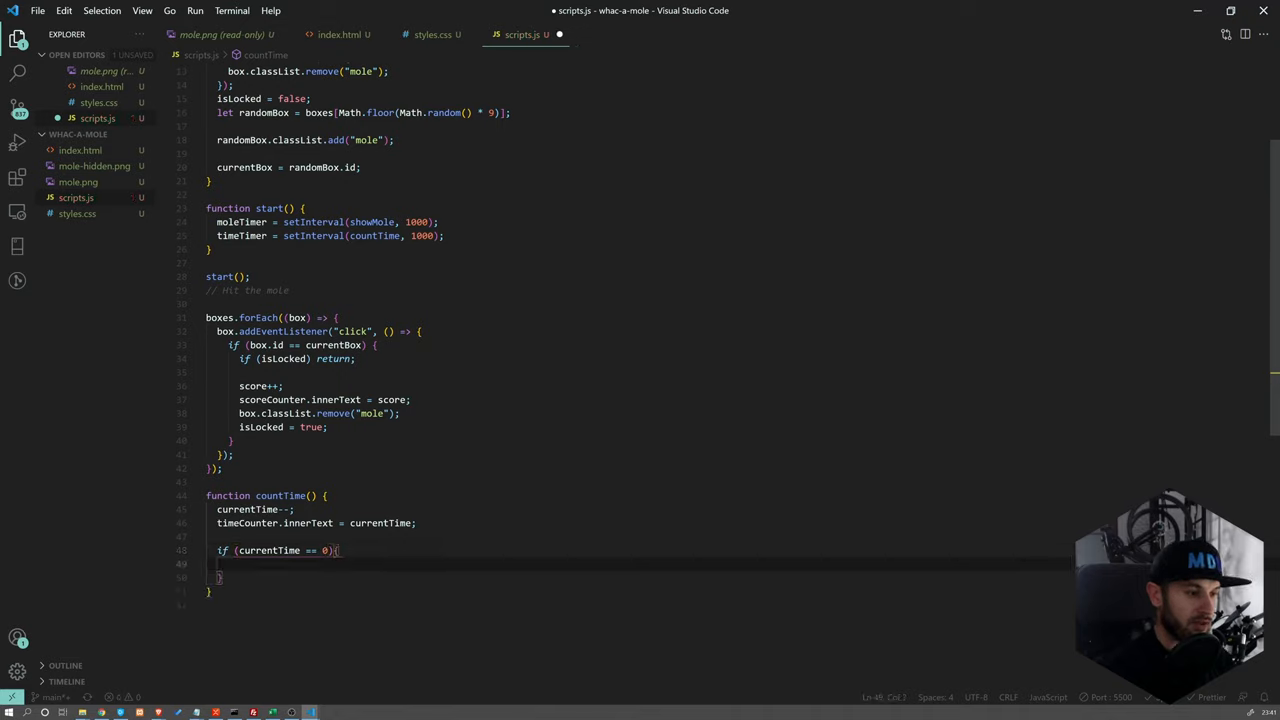
text(clearInterval(mol)
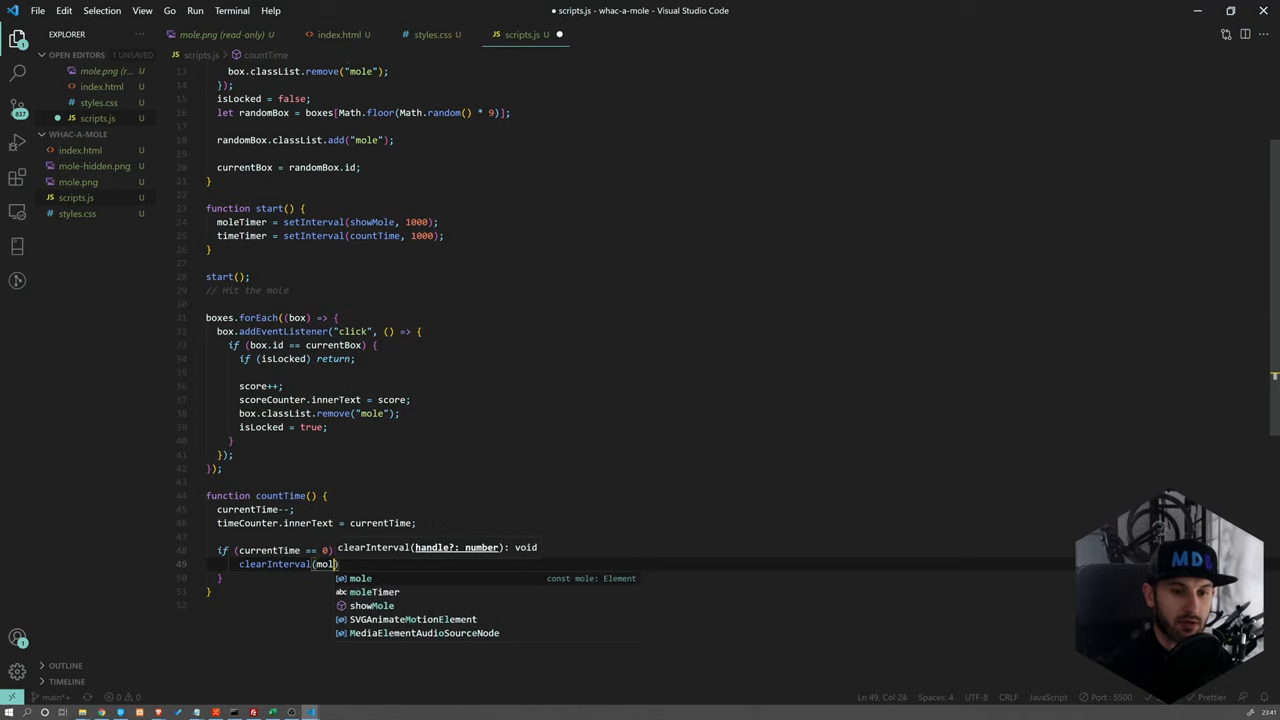
text(timeTimer)
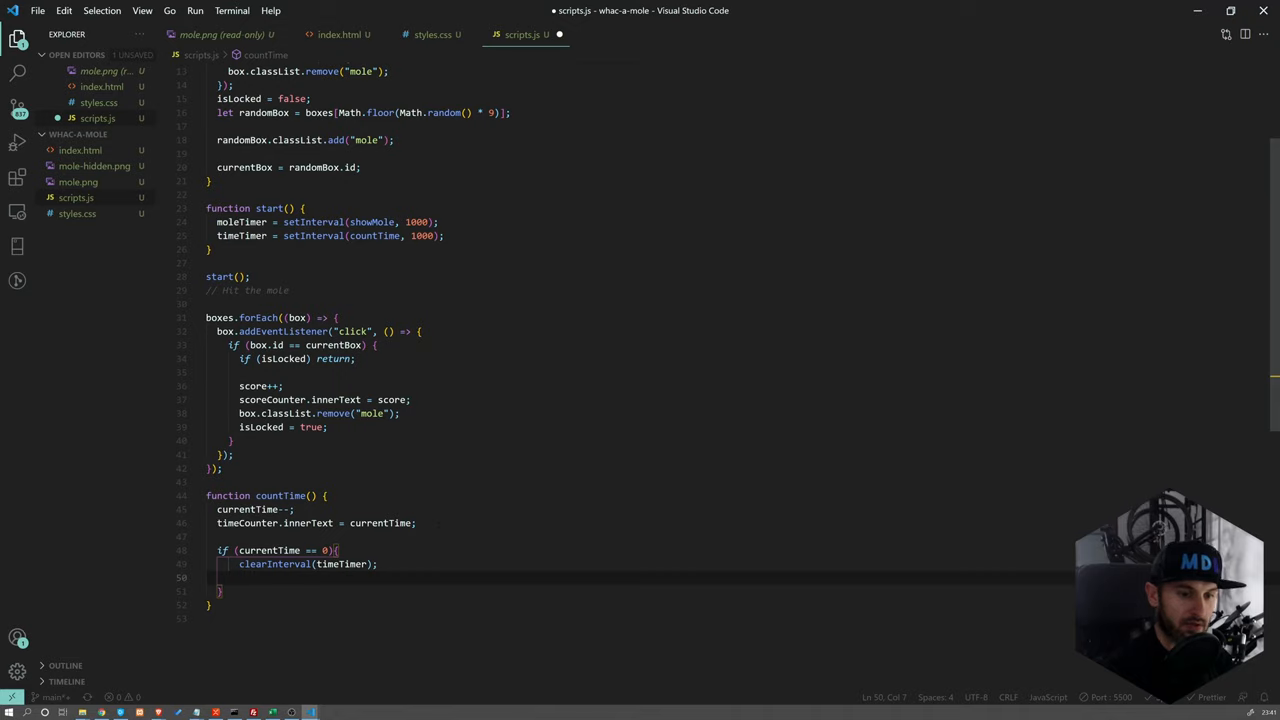
text(clearInterval(moleTimer)
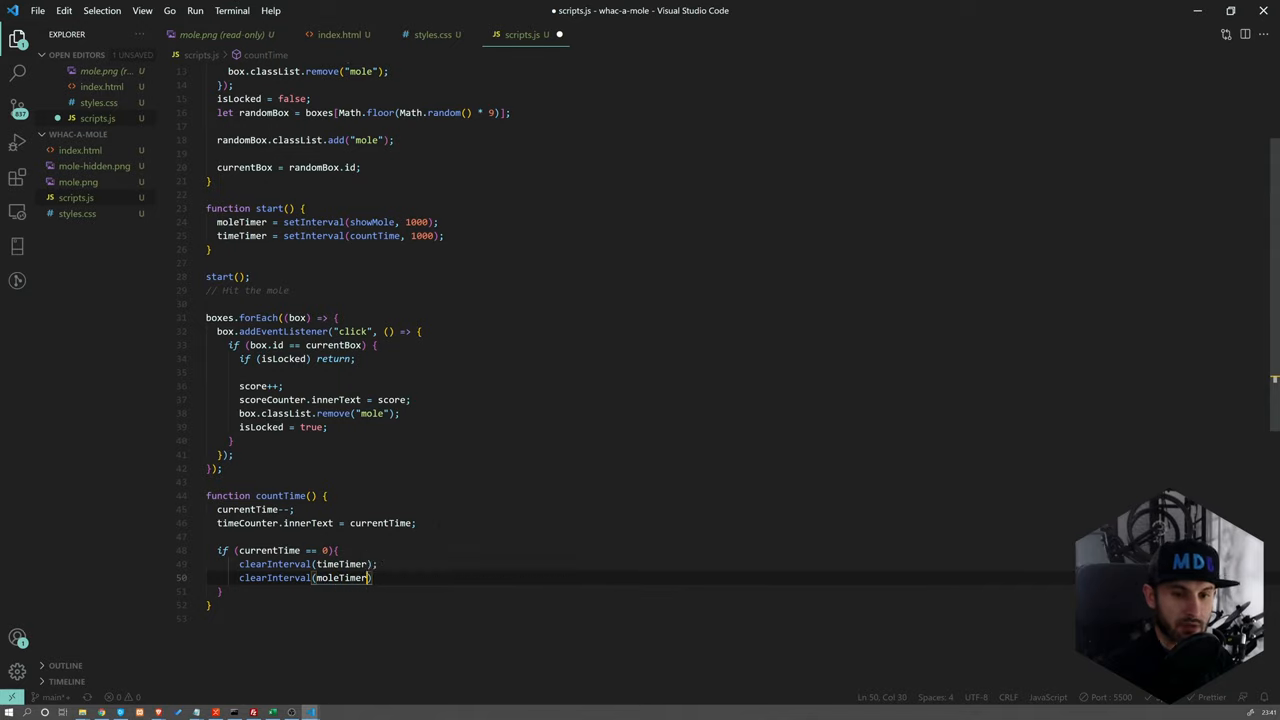
key(Enter)
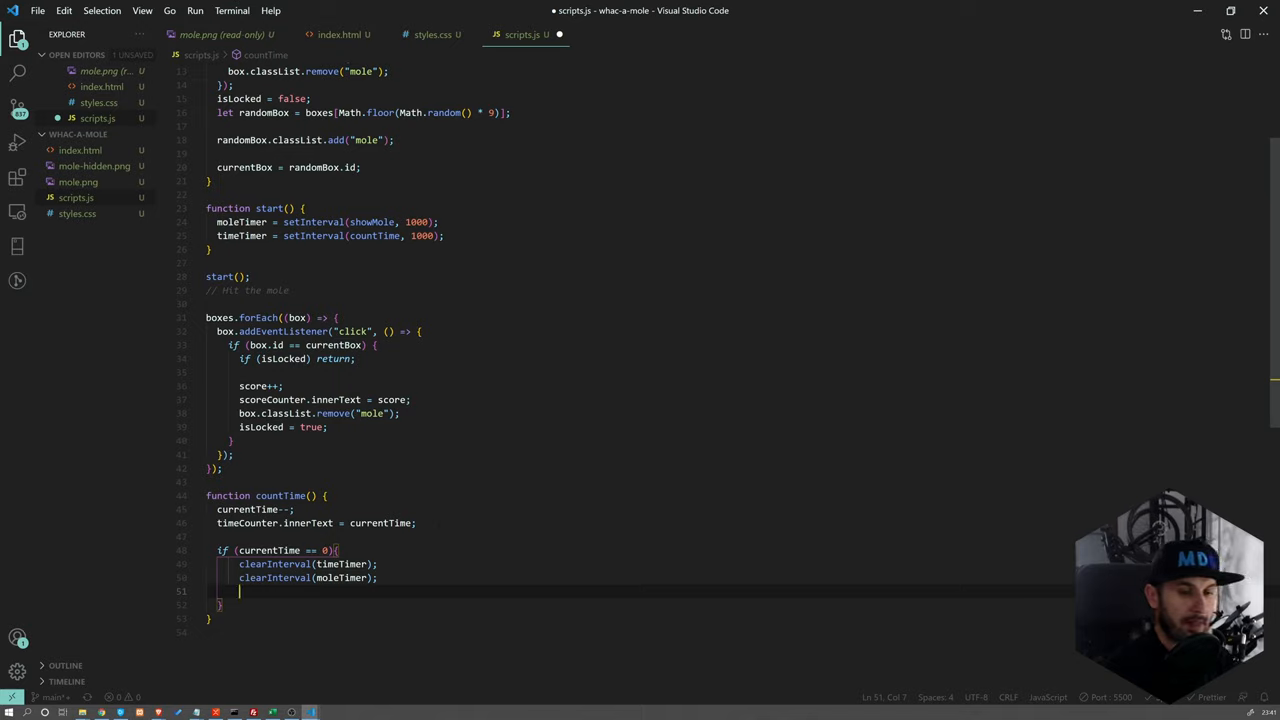
text(alert("GHa)
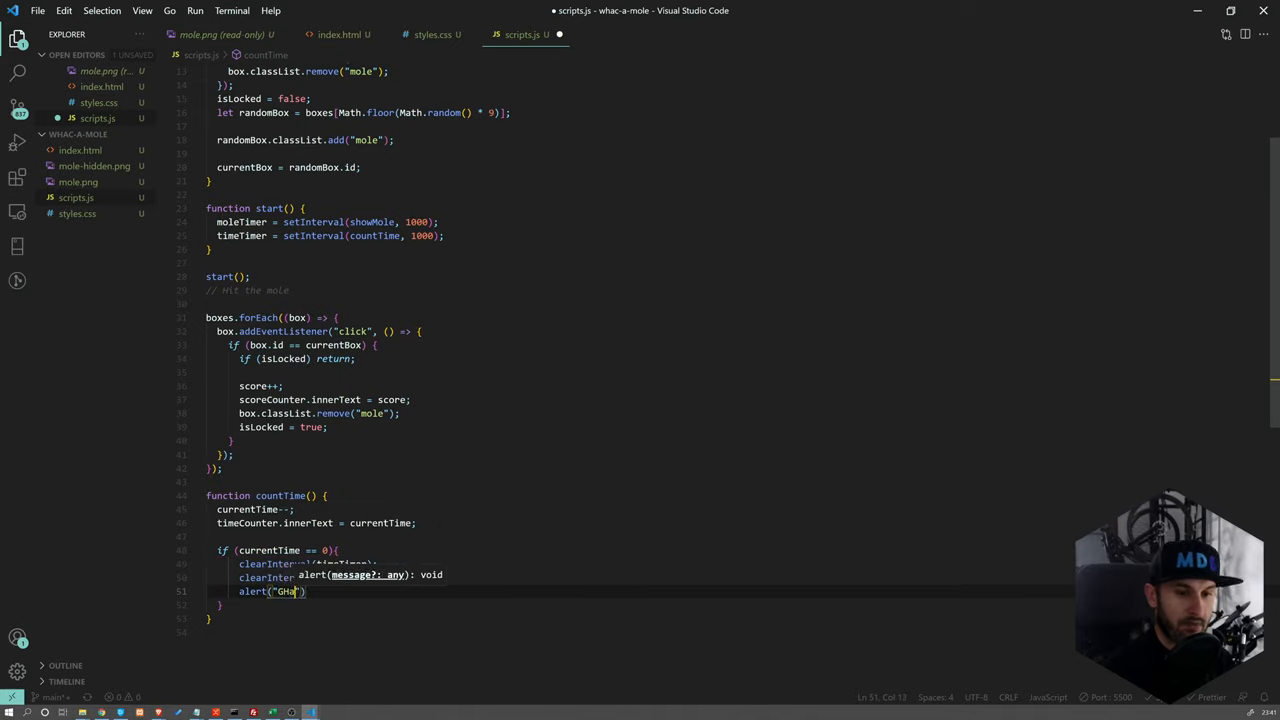
text(Game ended)
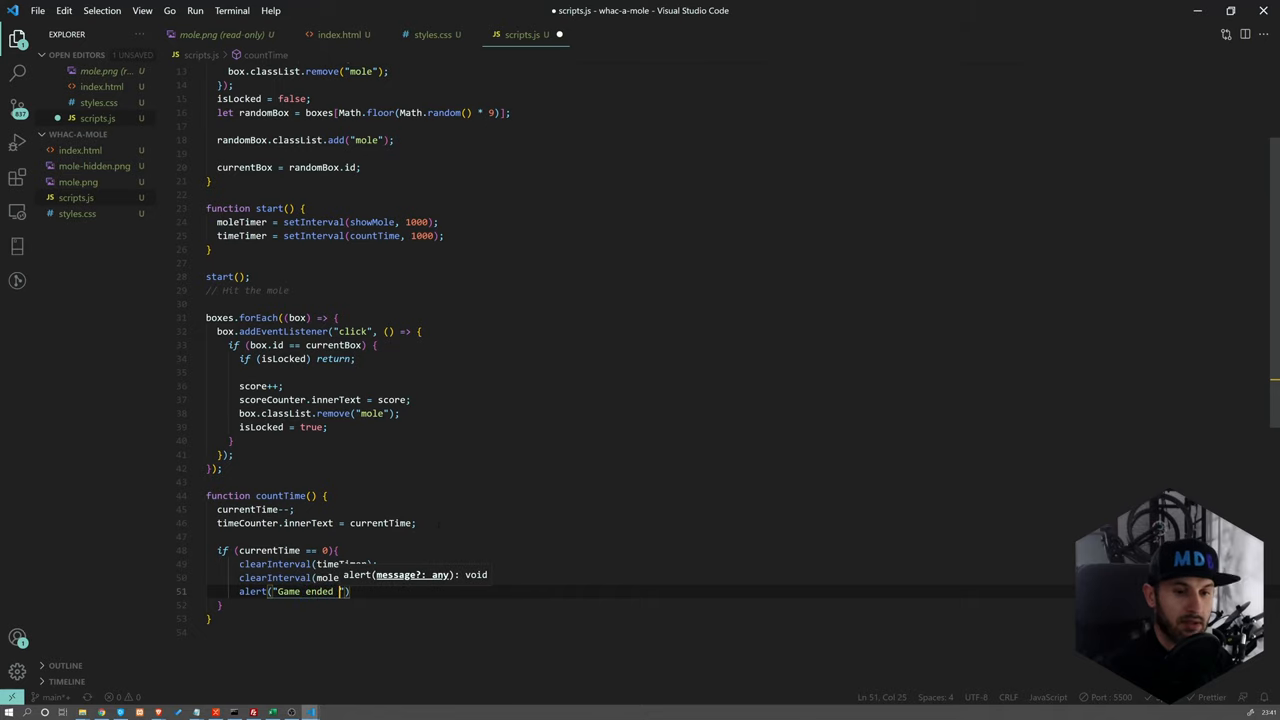
text(!)
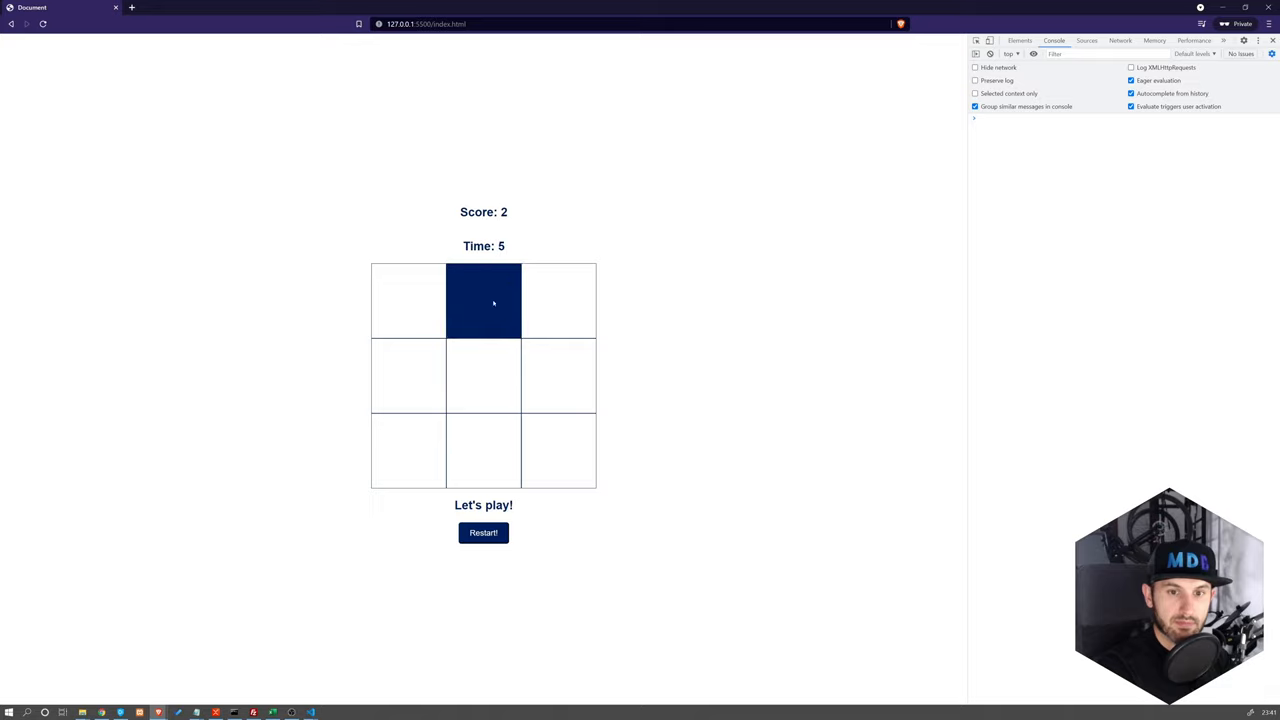
Whack two moles in Chrome, let the timer run out and dismiss the game-ended alert
click(484, 300)
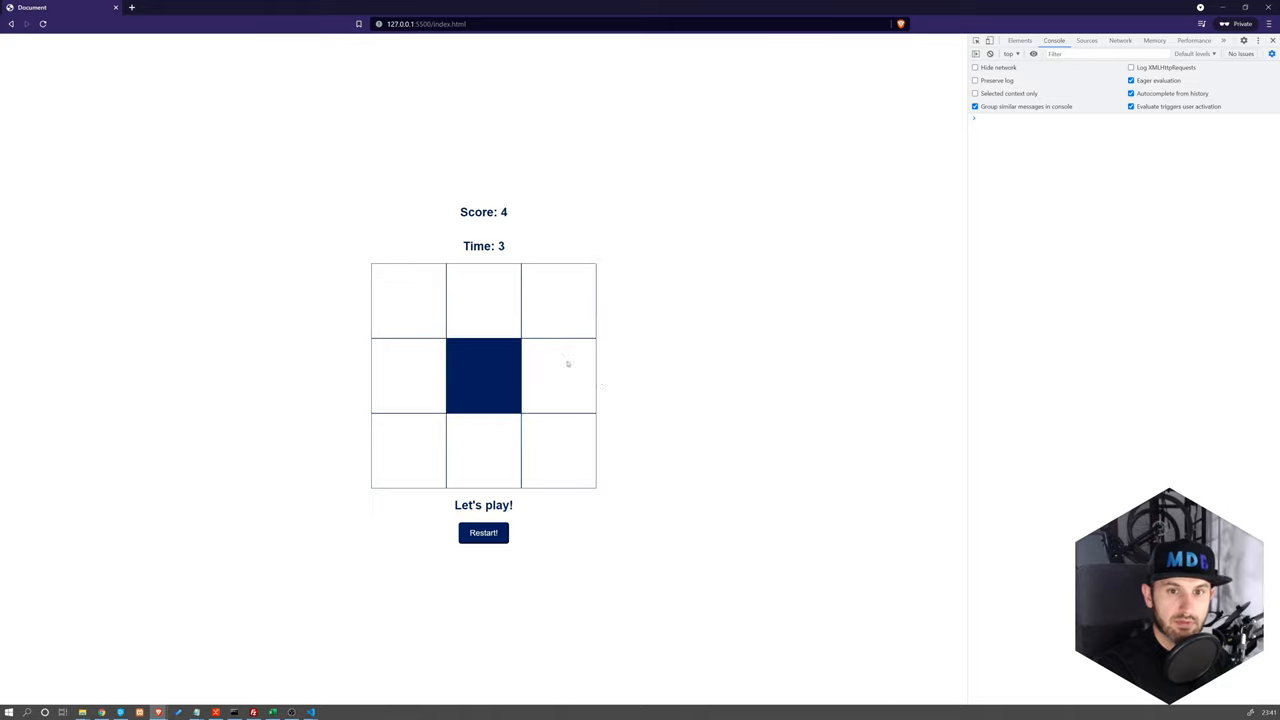
click(484, 376)
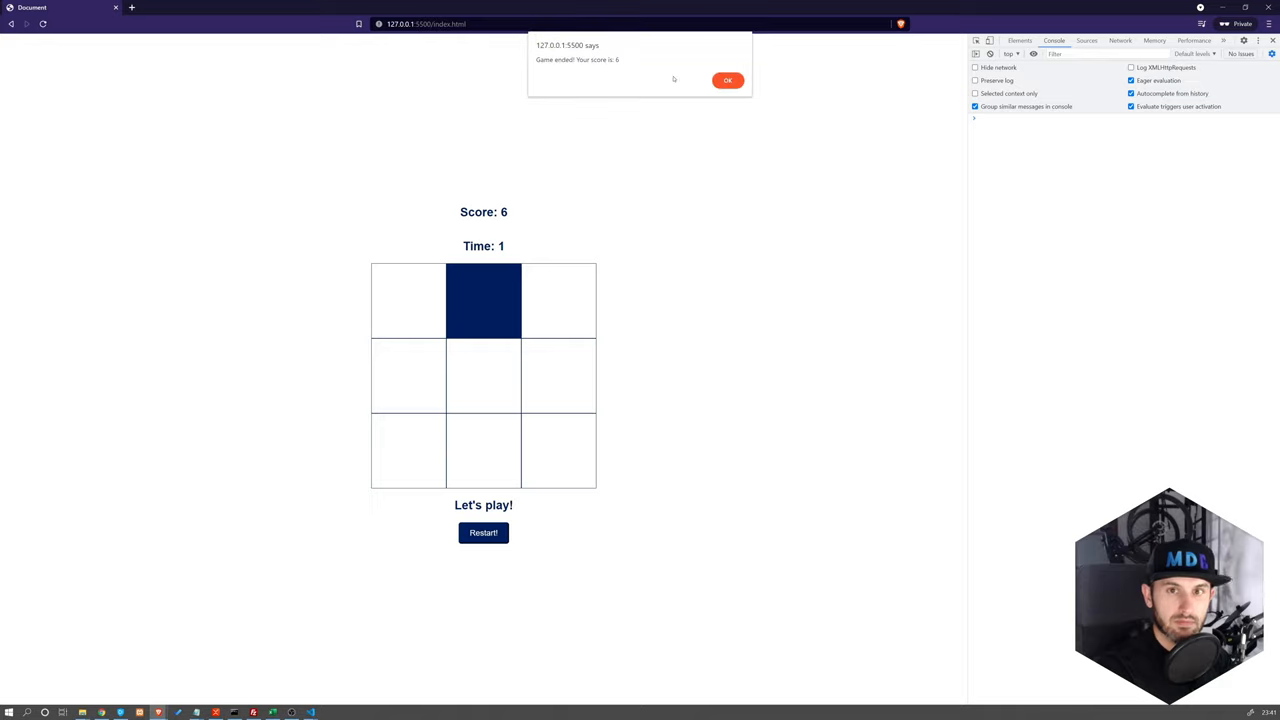
click(728, 80)
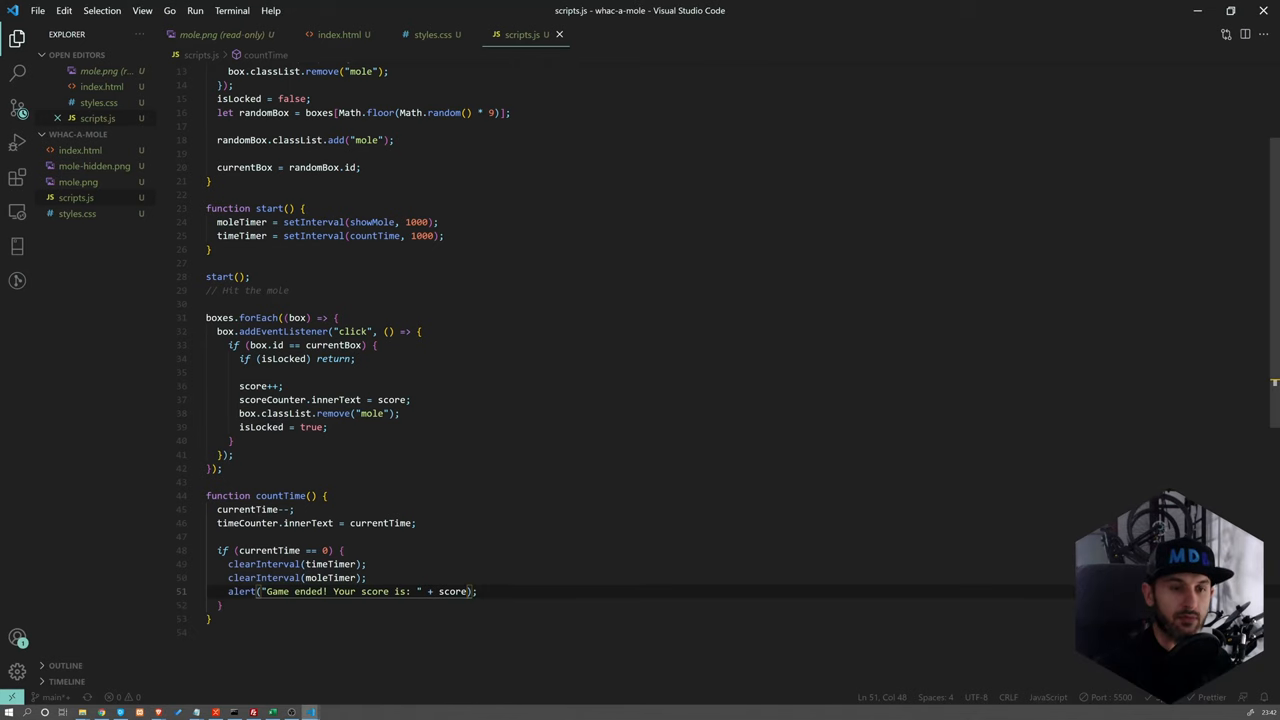
In styles.css give .box a background-image url("mole-hidden.png") with background-size cover
click(430, 34)
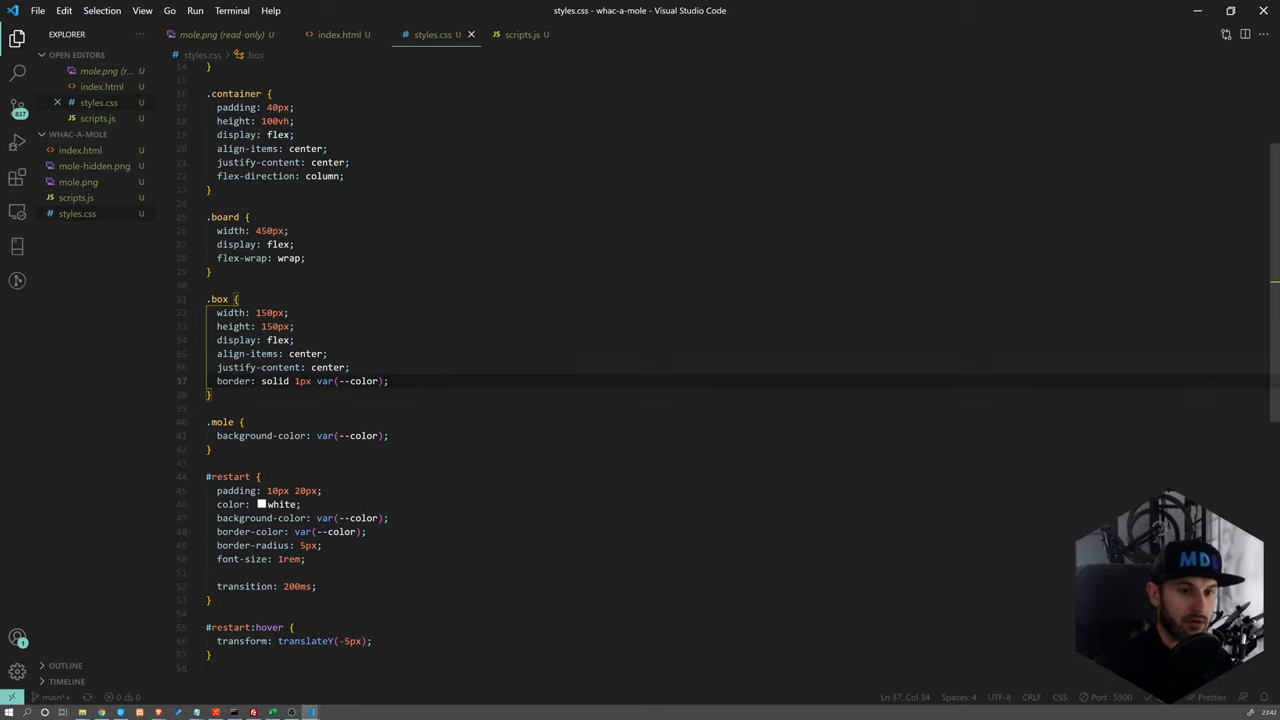
text(back)
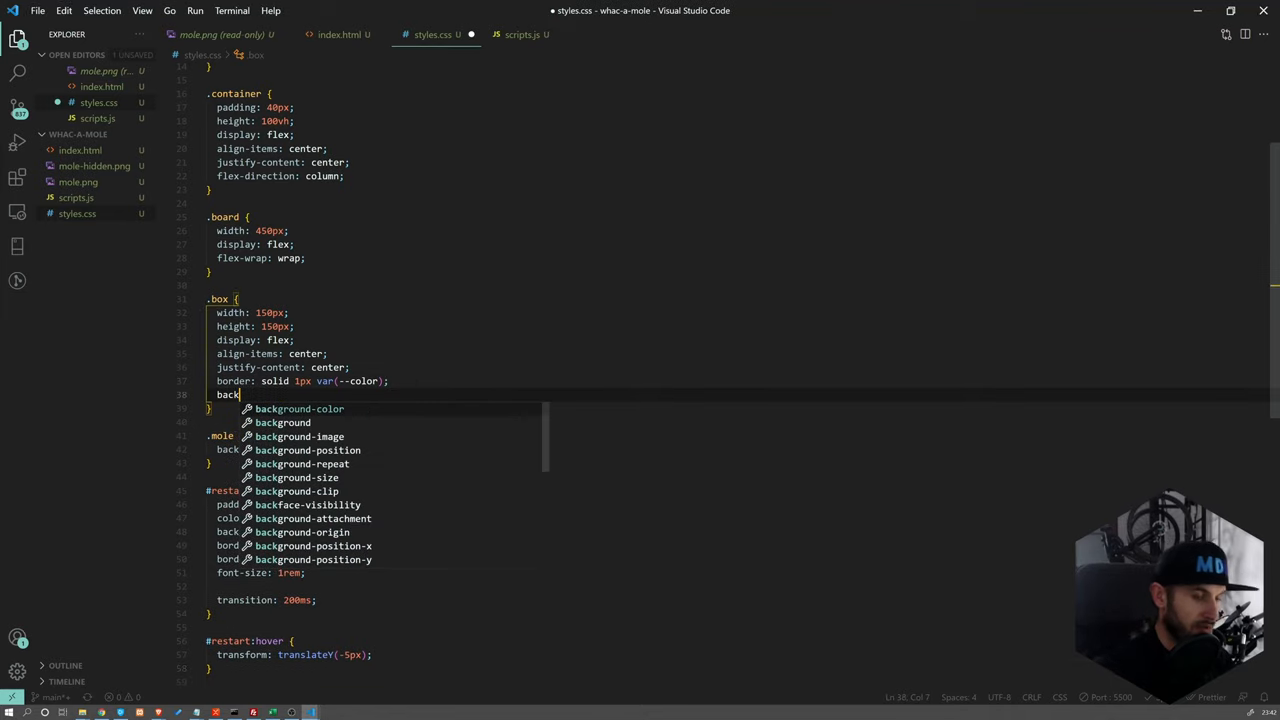
text(ground-image: ;)
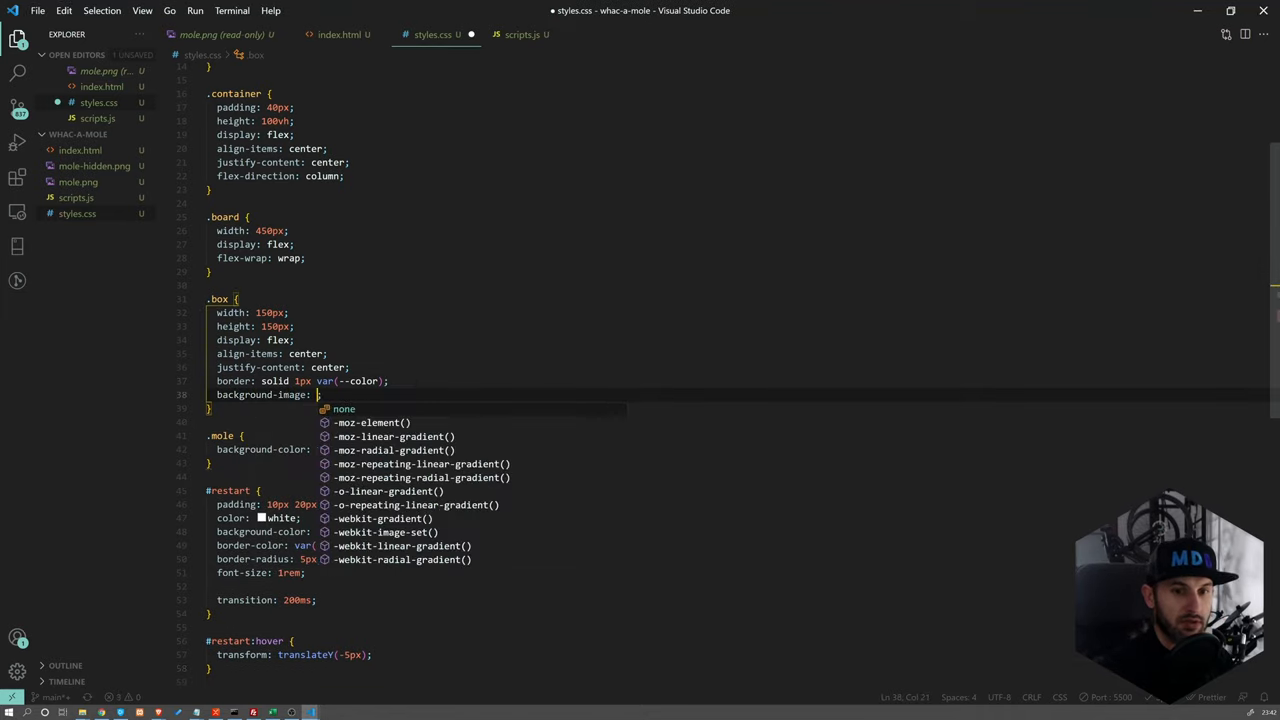
text(url()
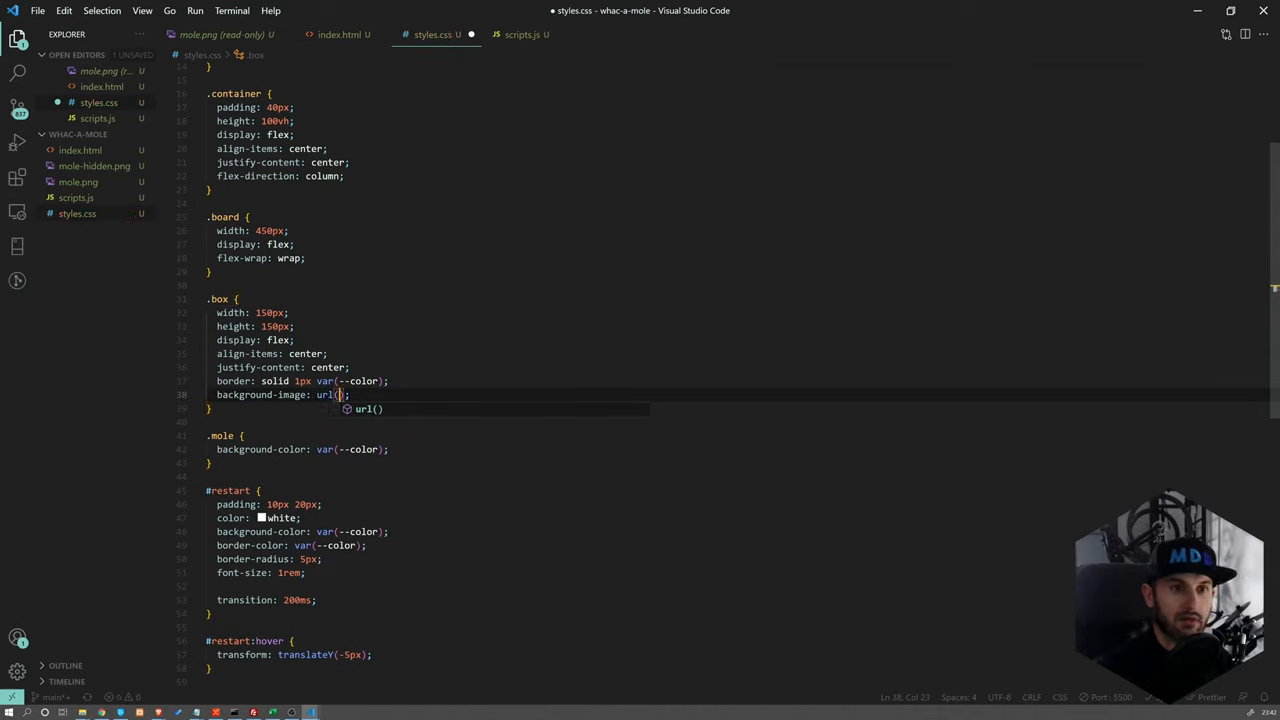
text(mole-)
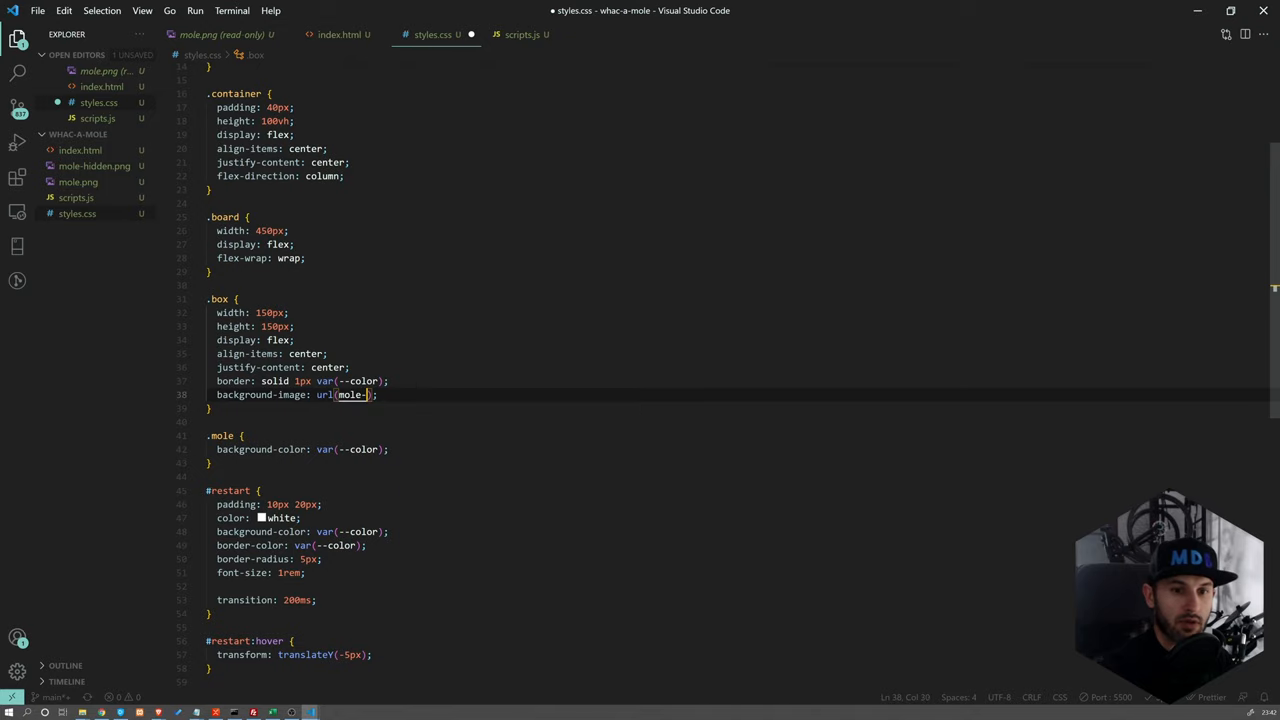
text(g")
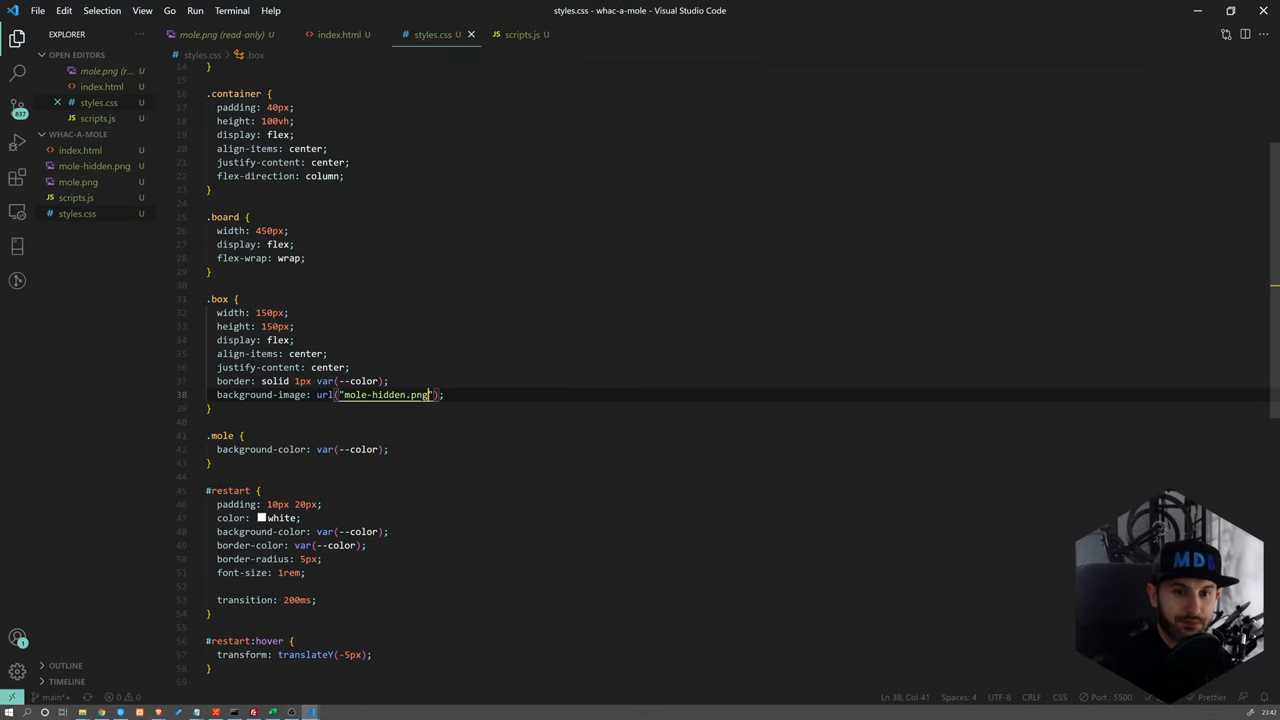
text(ba)
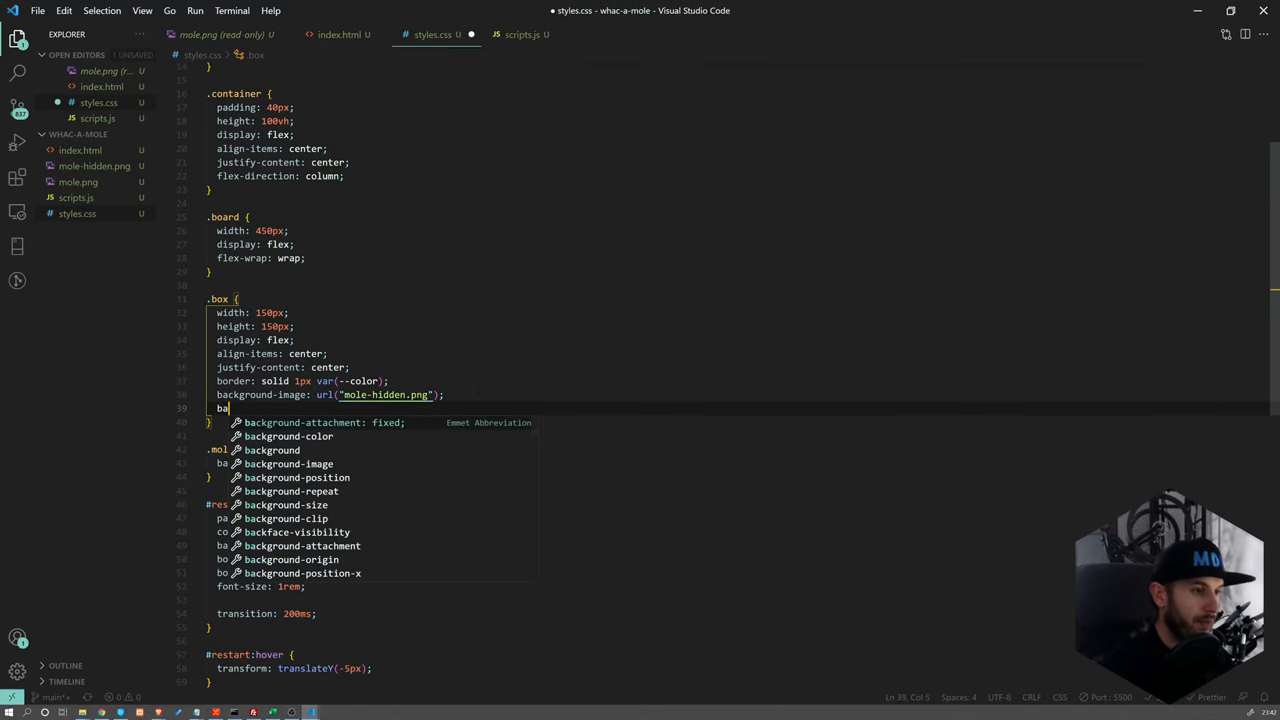
text(ckgrou)
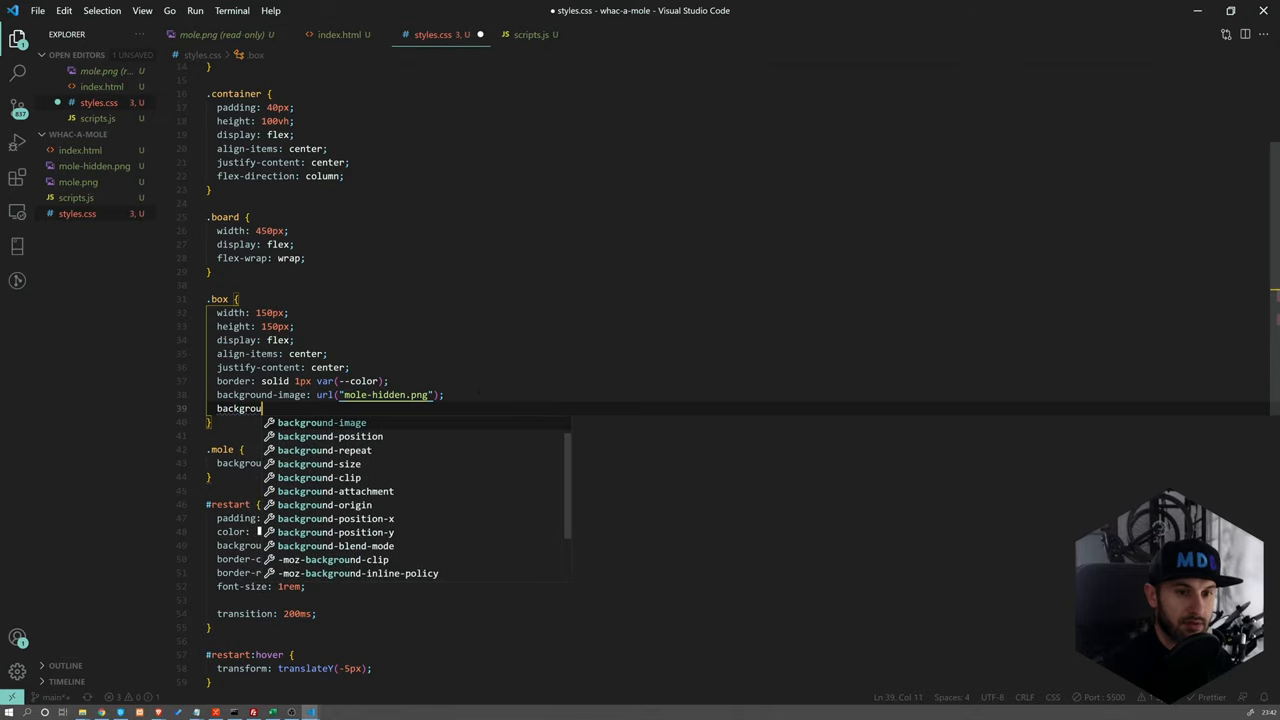
text(background-size: ;)
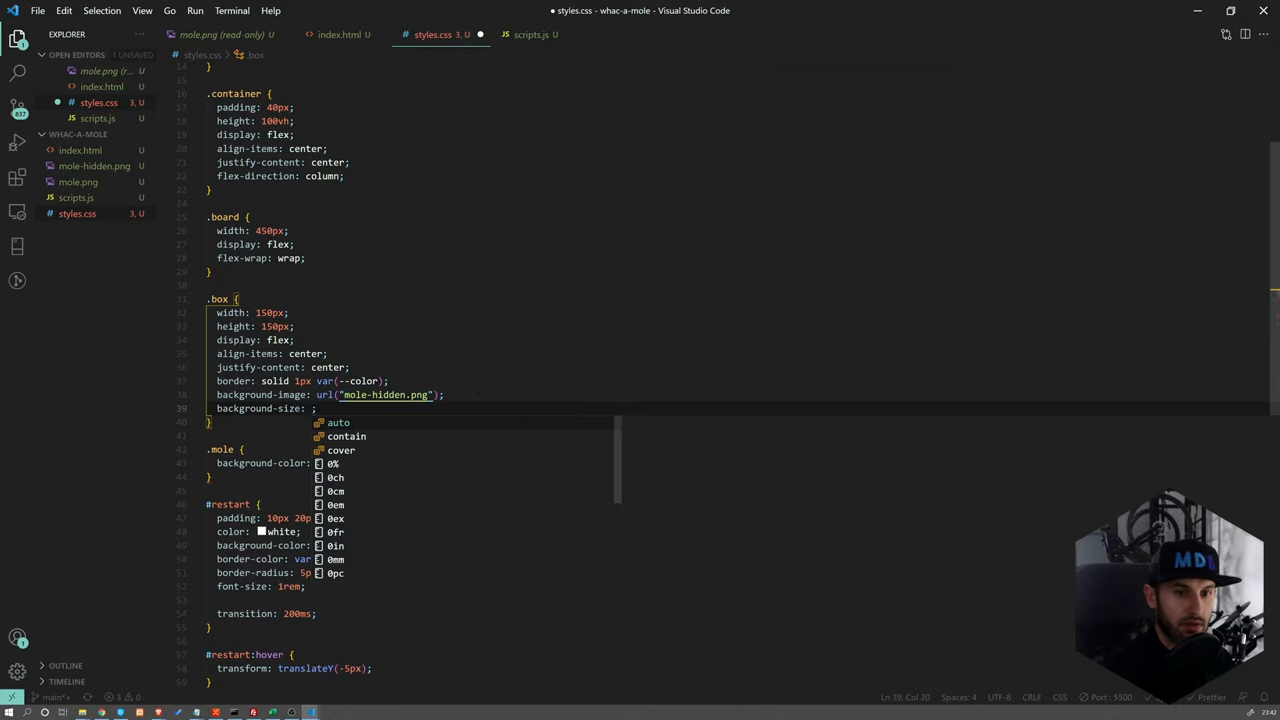
click(340, 448)
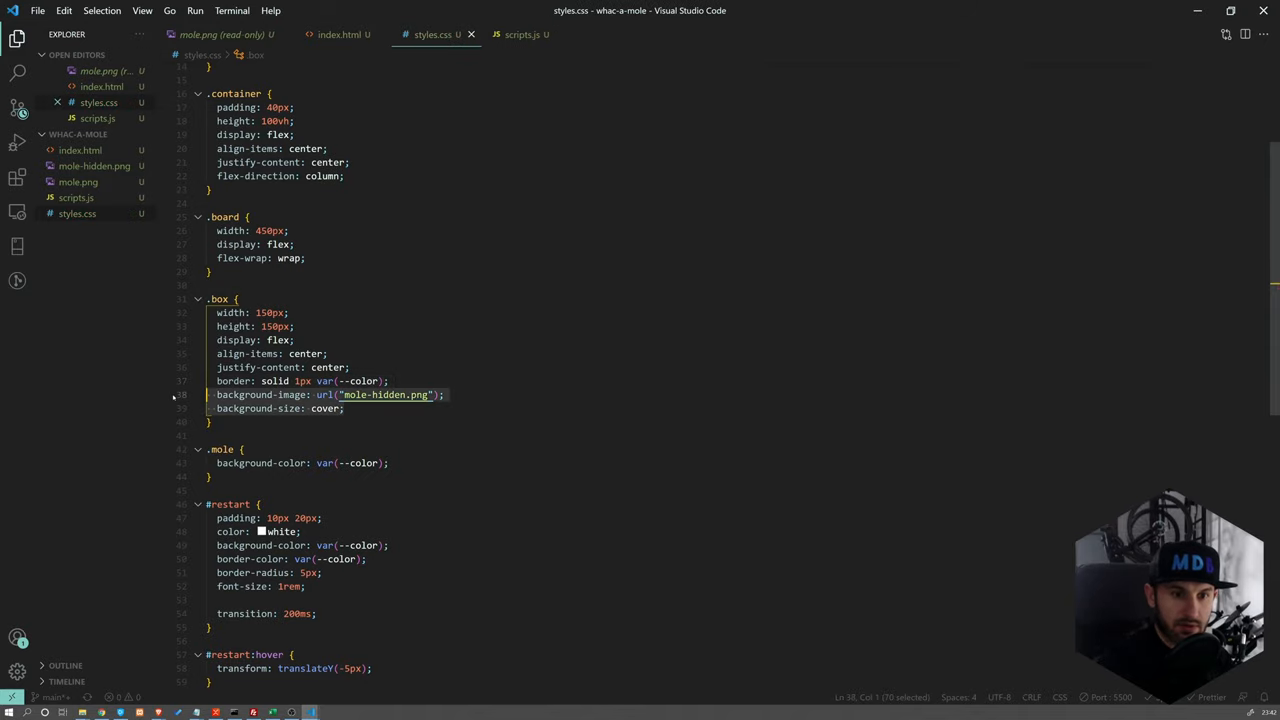
Give .mole a cover-sized mole.png background and hit a mole in Chrome to check the pictures
text(background-image: url("mole-hidden.png");)
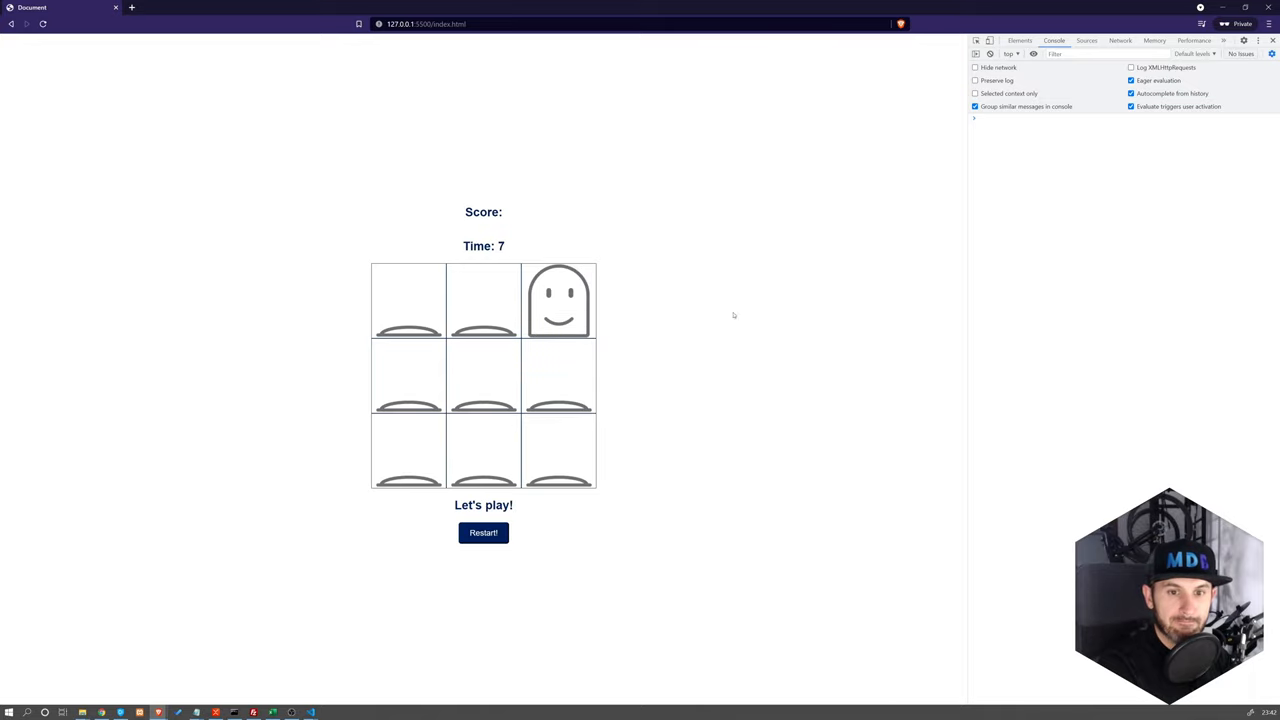
click(560, 300)
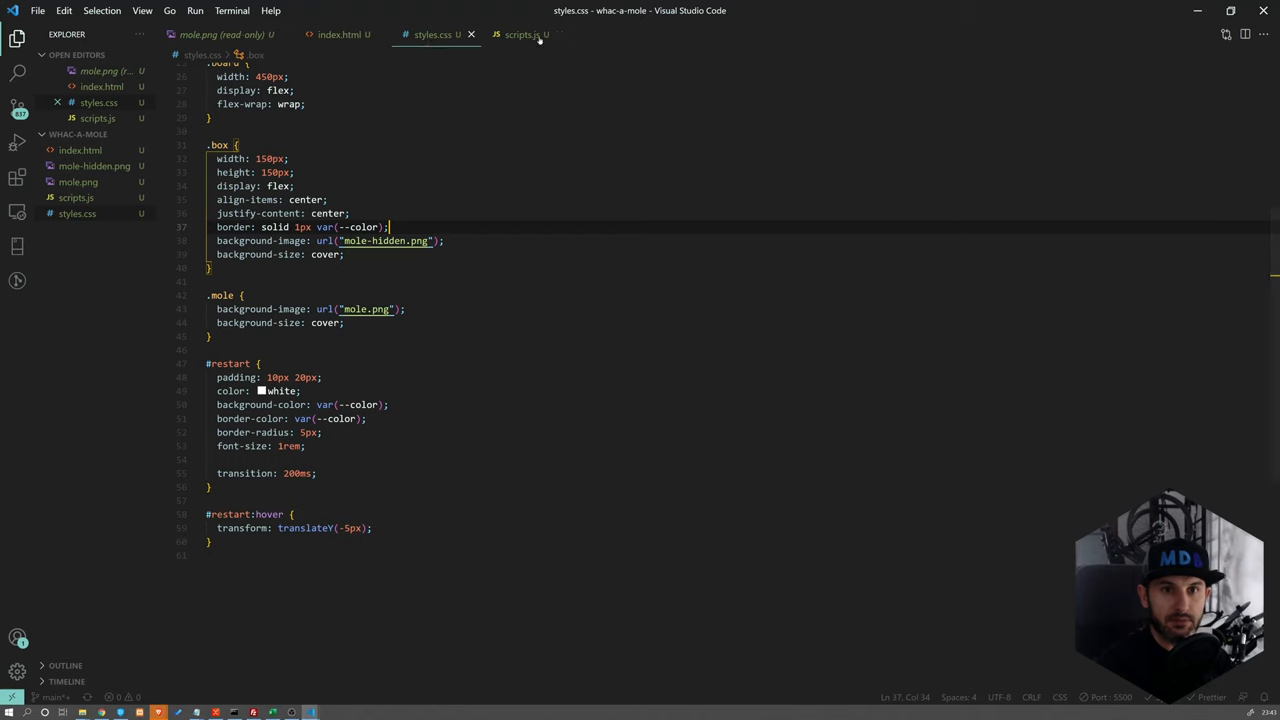
At the bottom of scripts.js add restart.addEventListener("click", start)
click(526, 38)
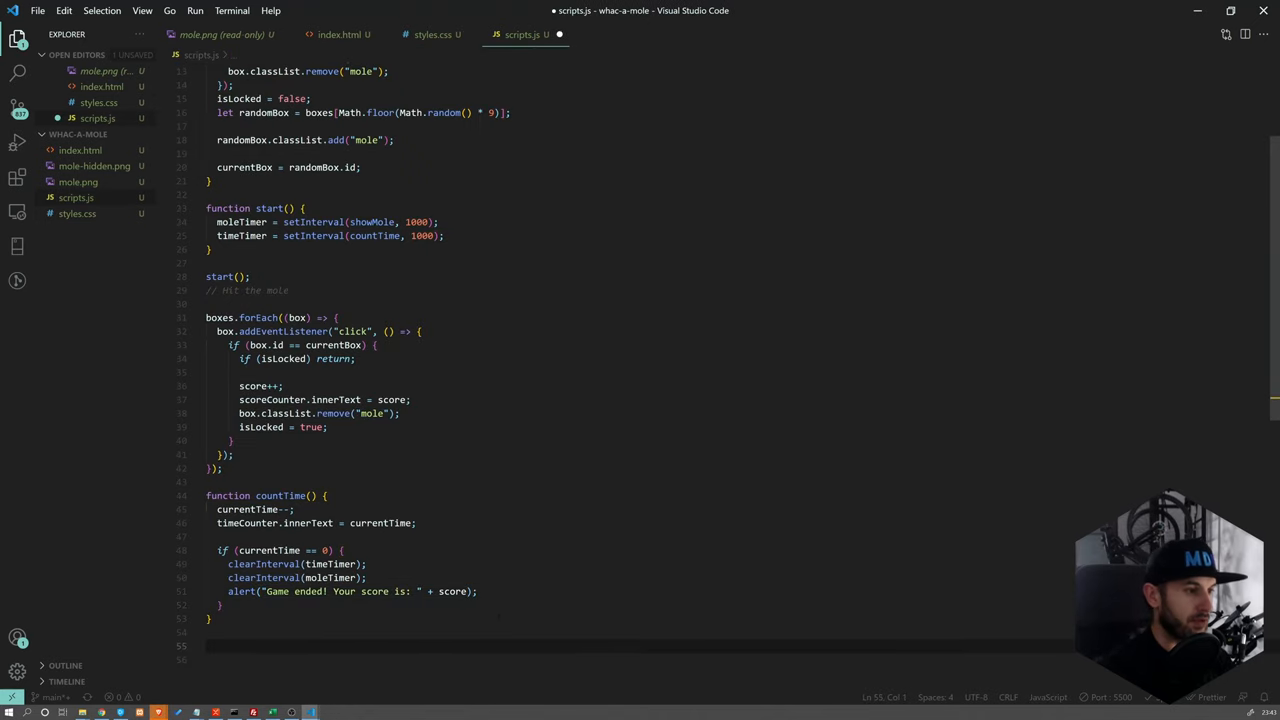
text(restart.addEventListener)
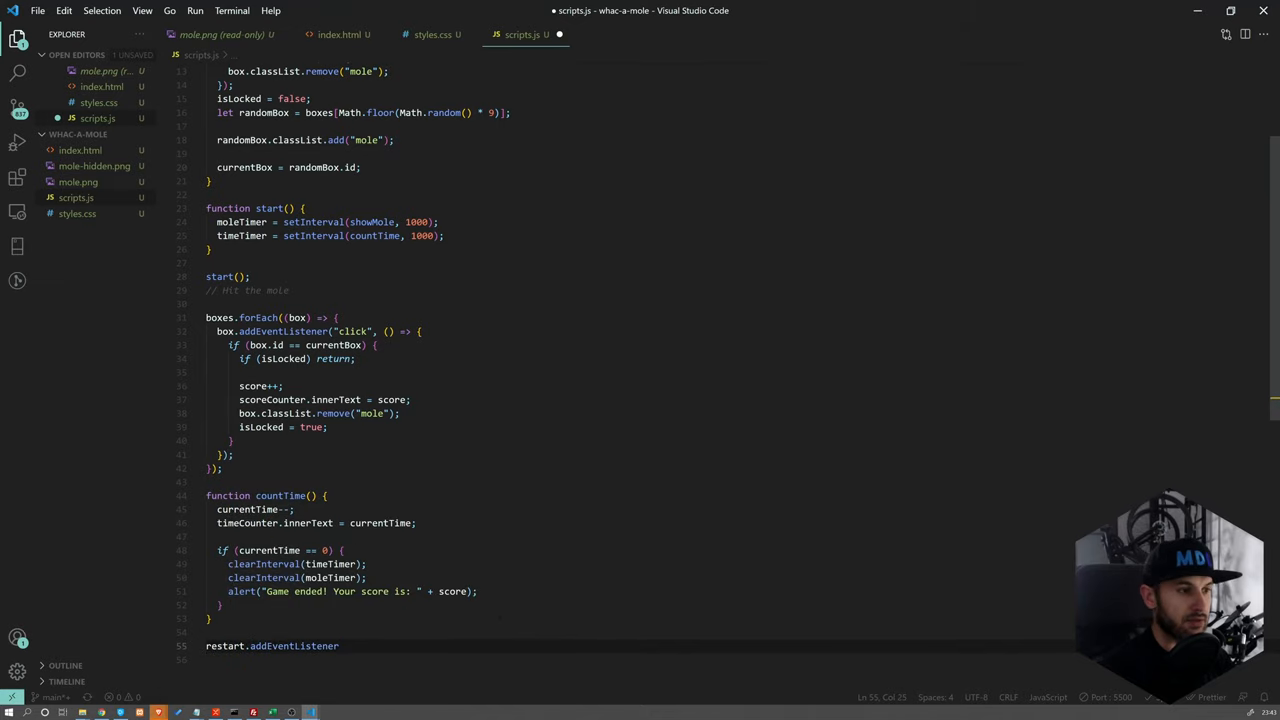
text(()
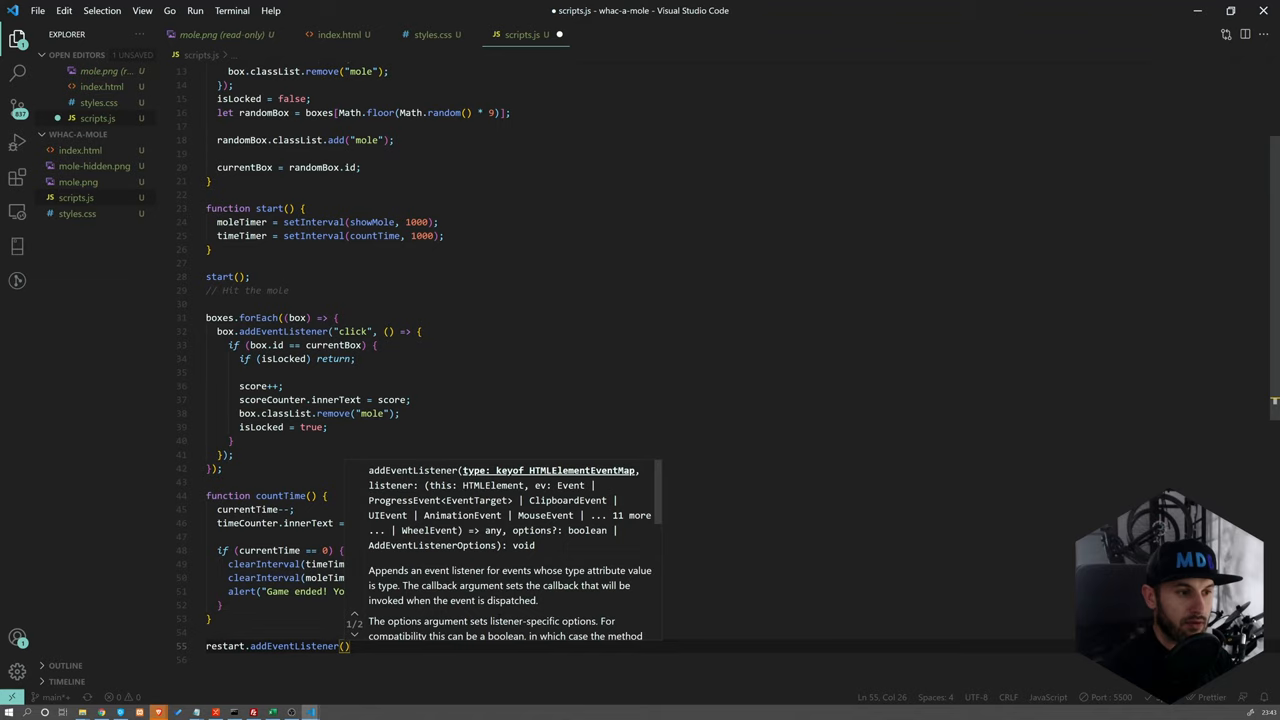
text(c")
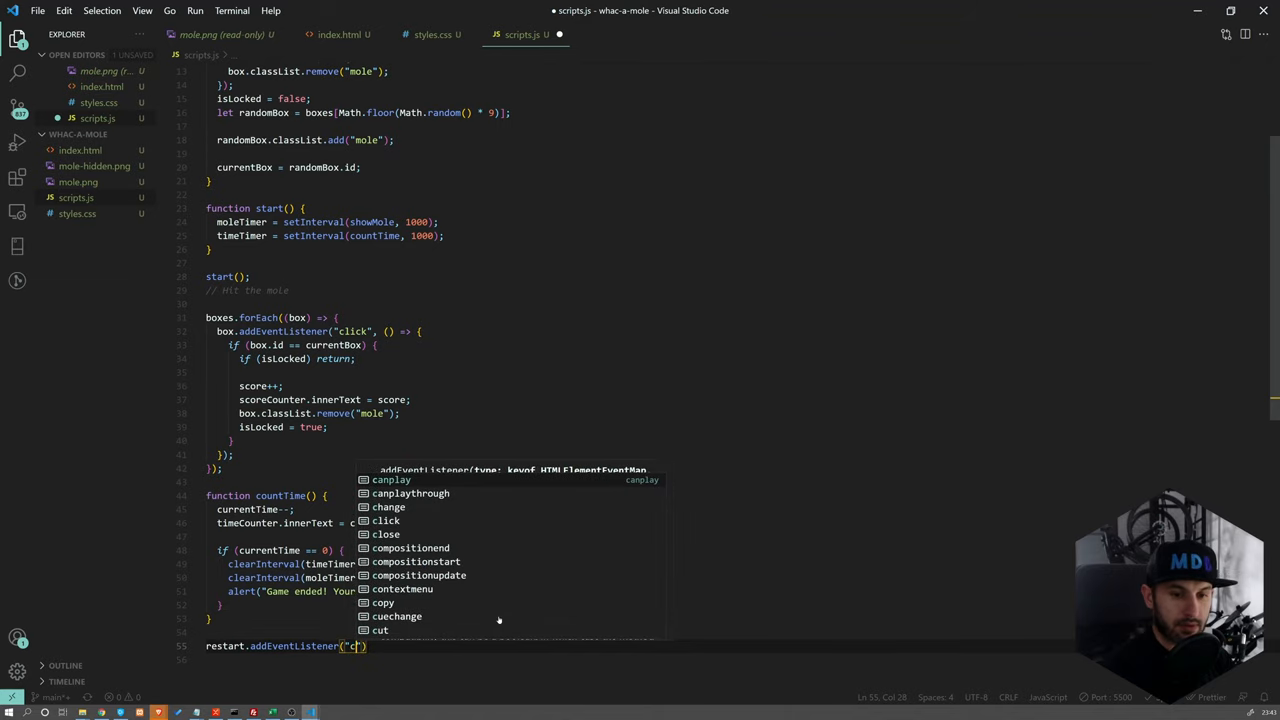
text(click)
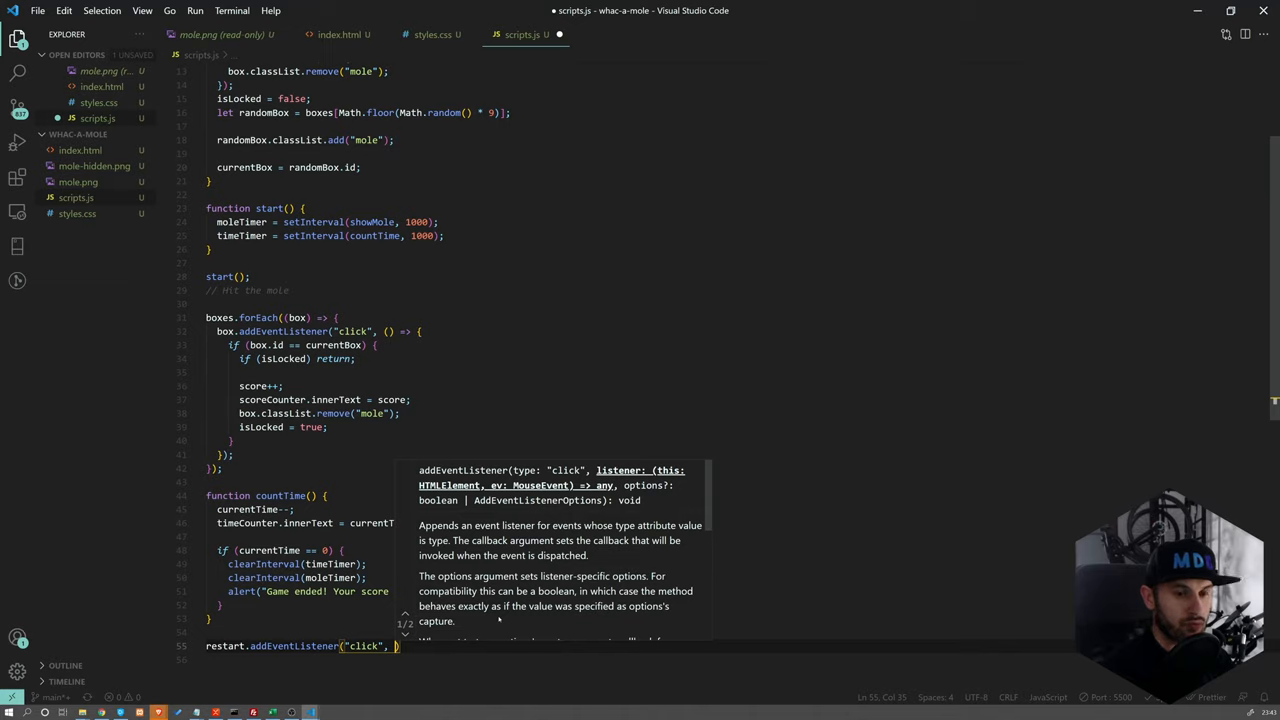
text(restartG)
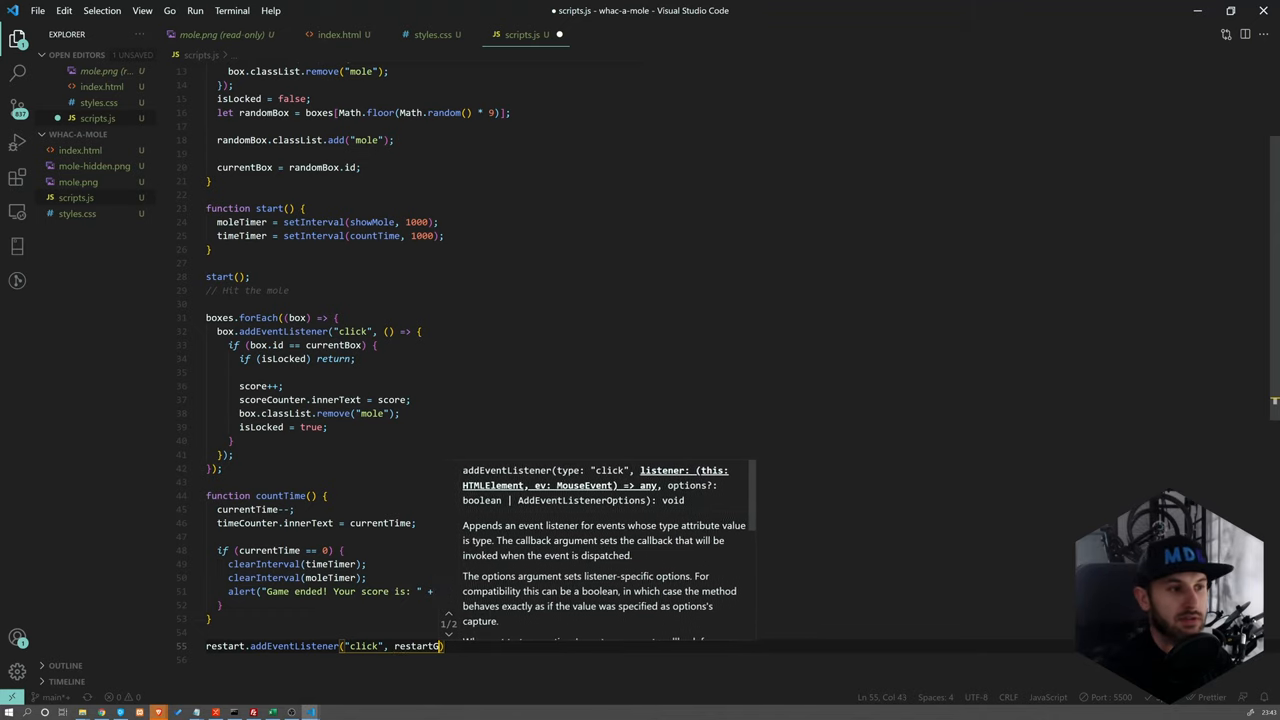
text(sta)
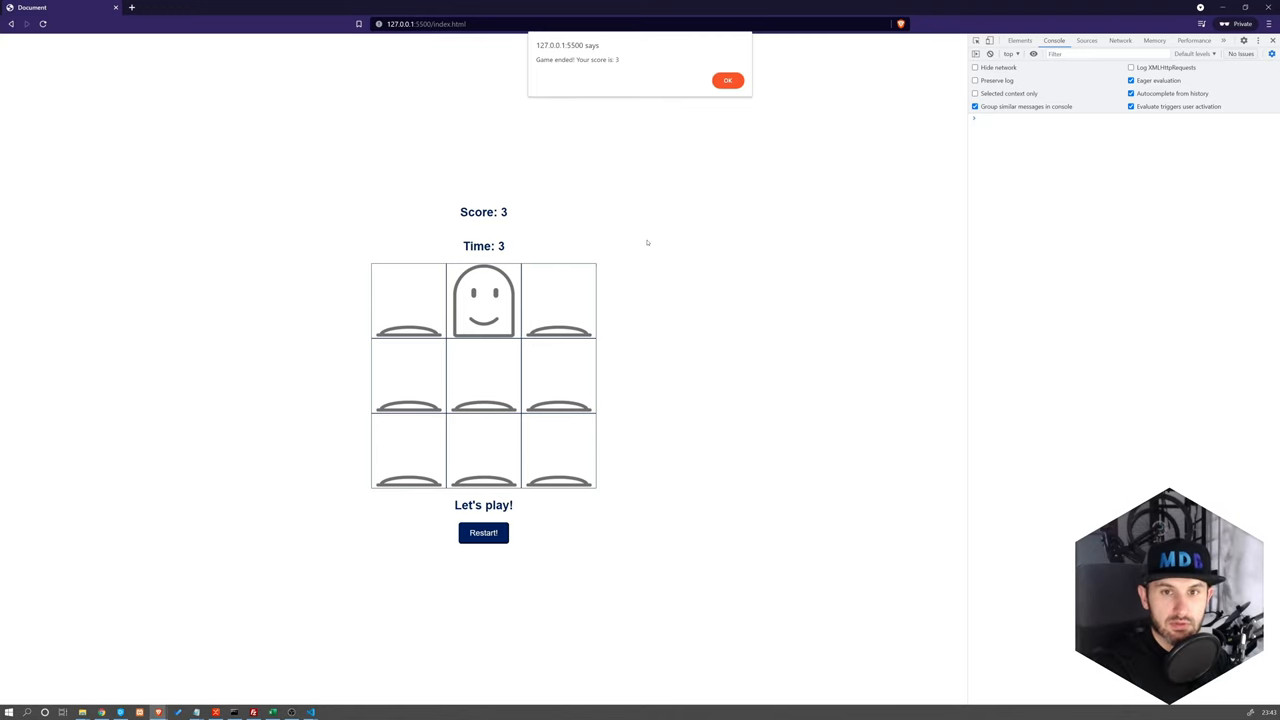
Play and restart the game in Chrome, dismissing the game-ended alerts
click(728, 80)
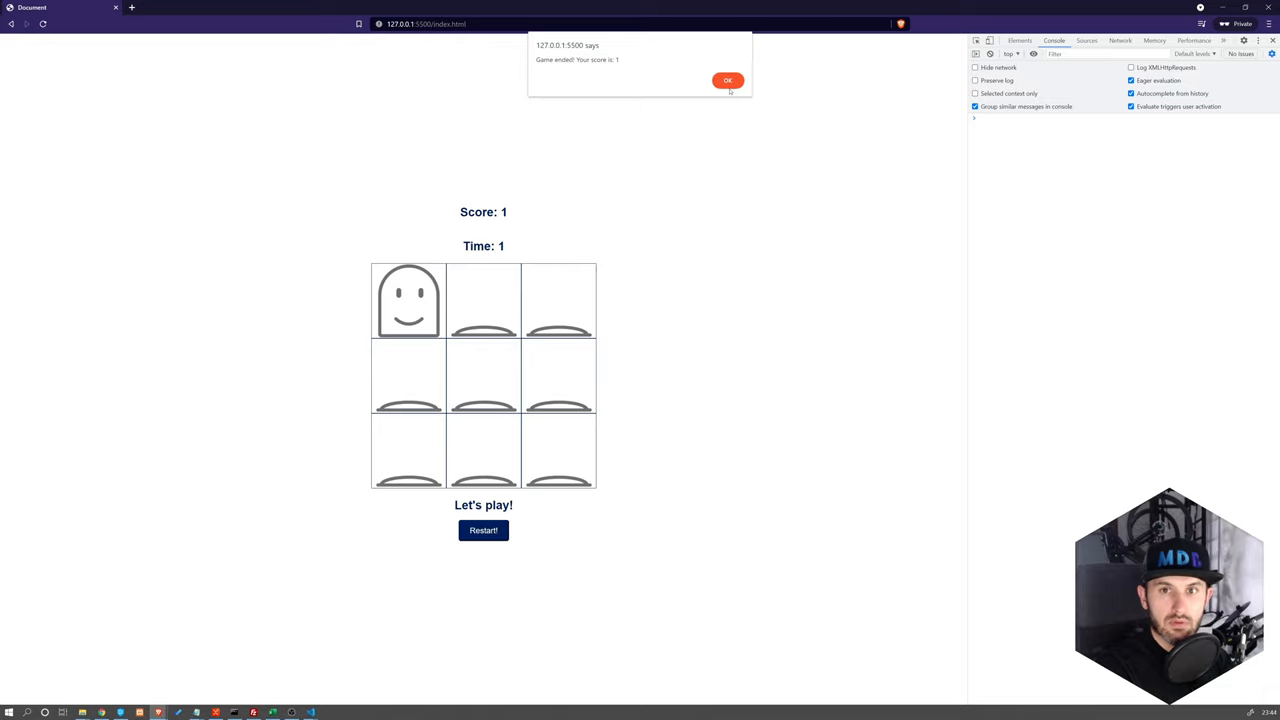
click(728, 80)
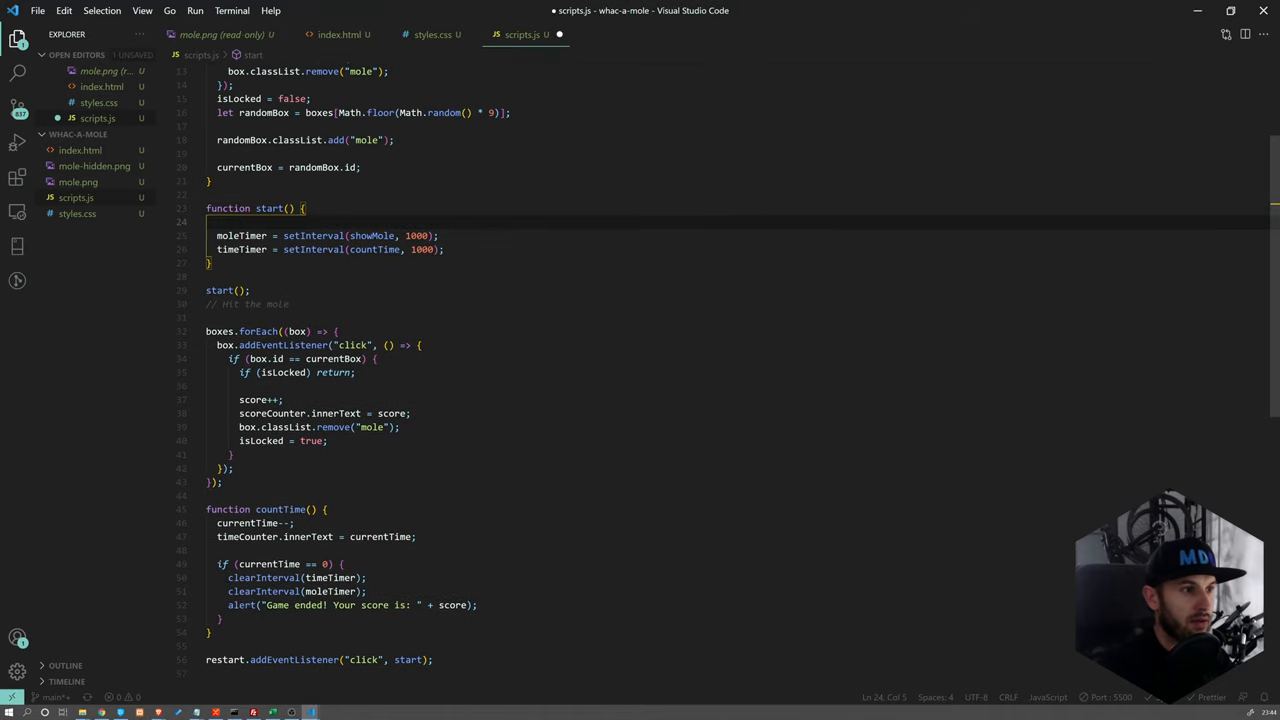
In start(), reset score = 0 and currentTime = 10
text(s)
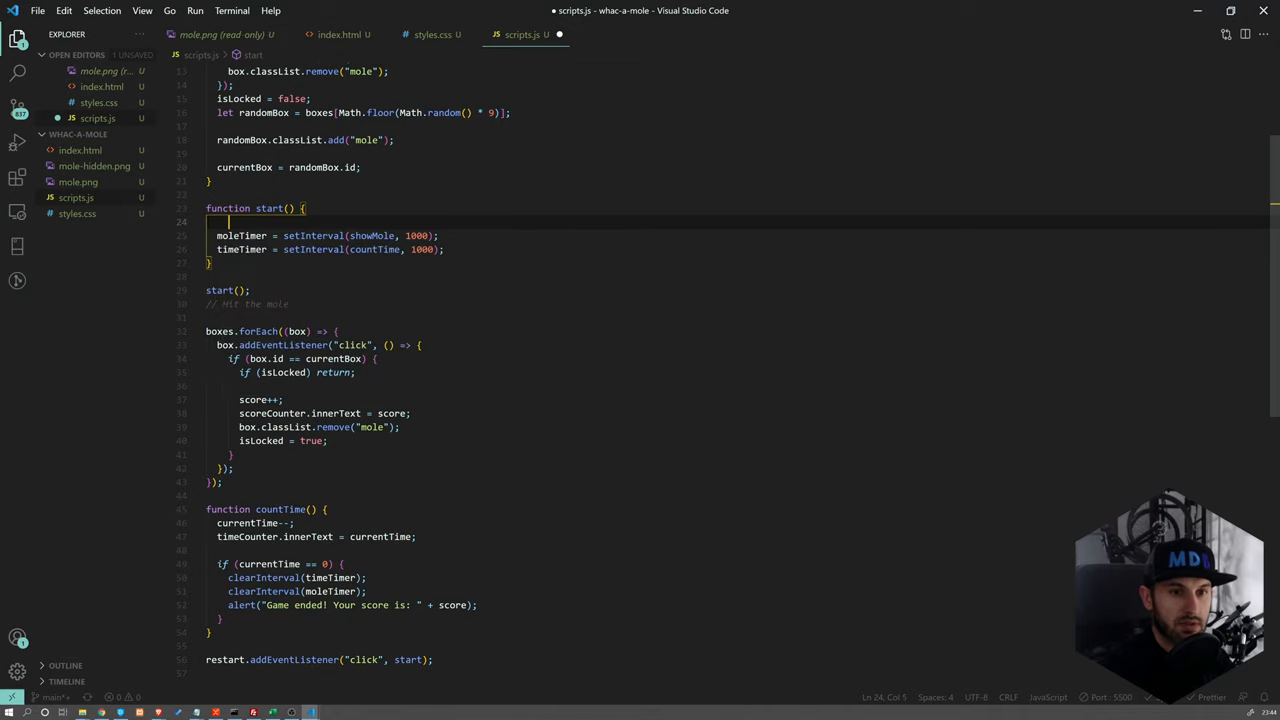
text(score =0;)
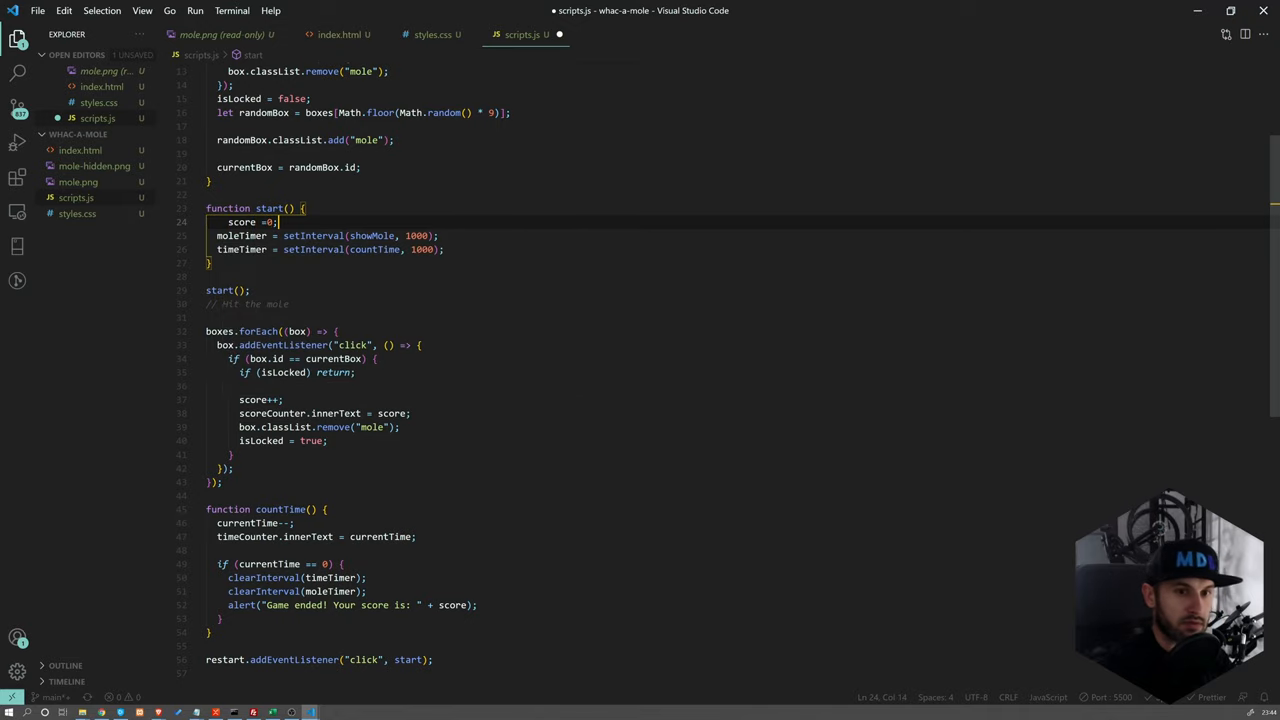
text(currentTime)
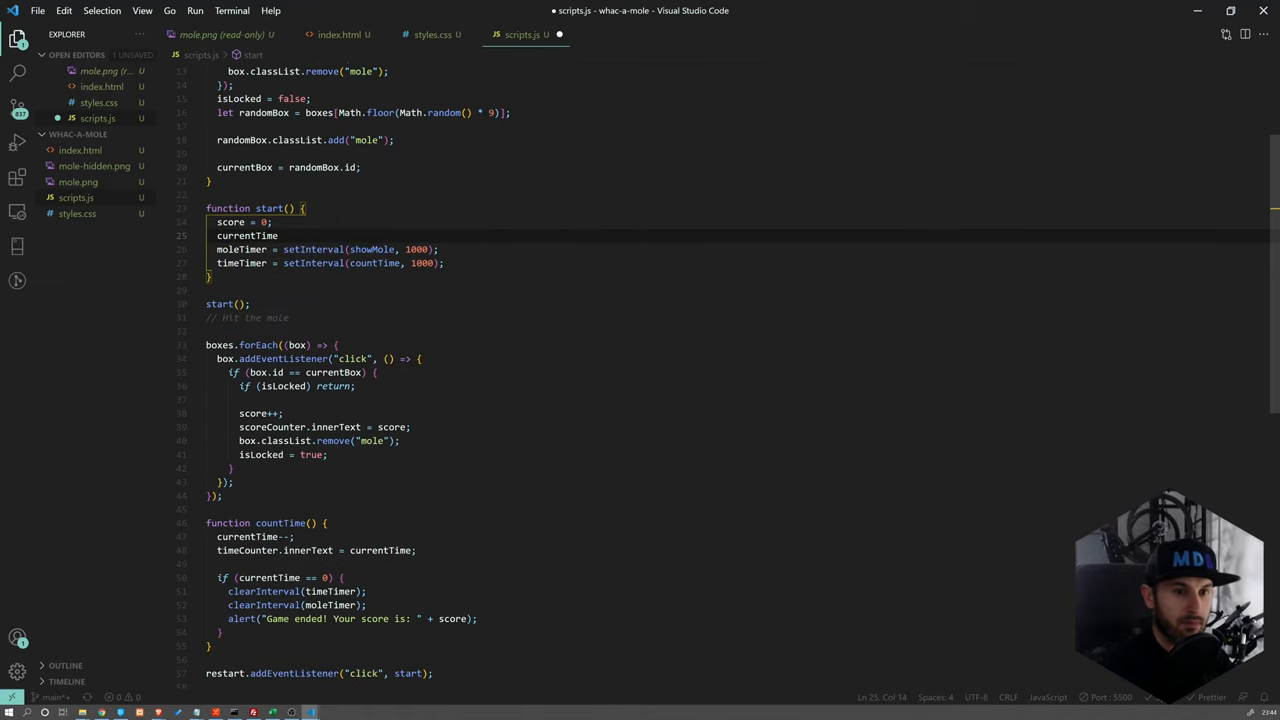
text(= 10;)
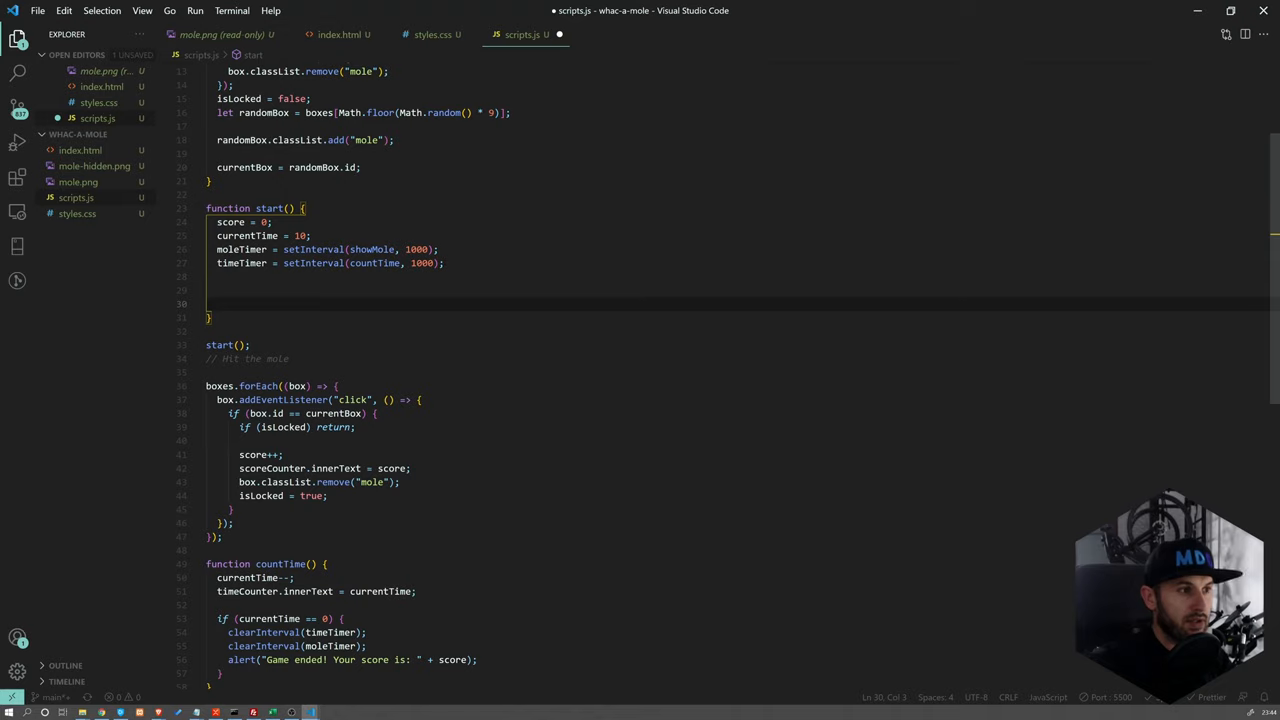
In start(), write currentTime into timeCounter and score into scoreCounter
text(sc)
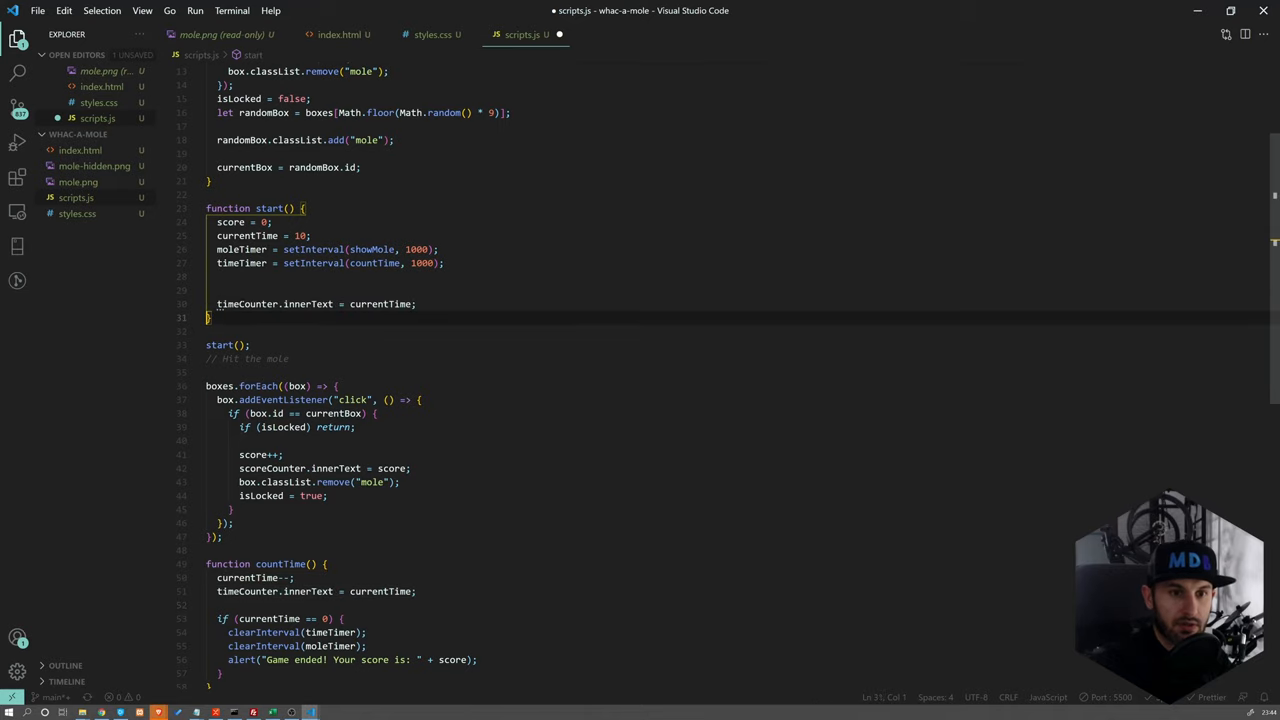
text(timeCounter.innerText = currentTime;)
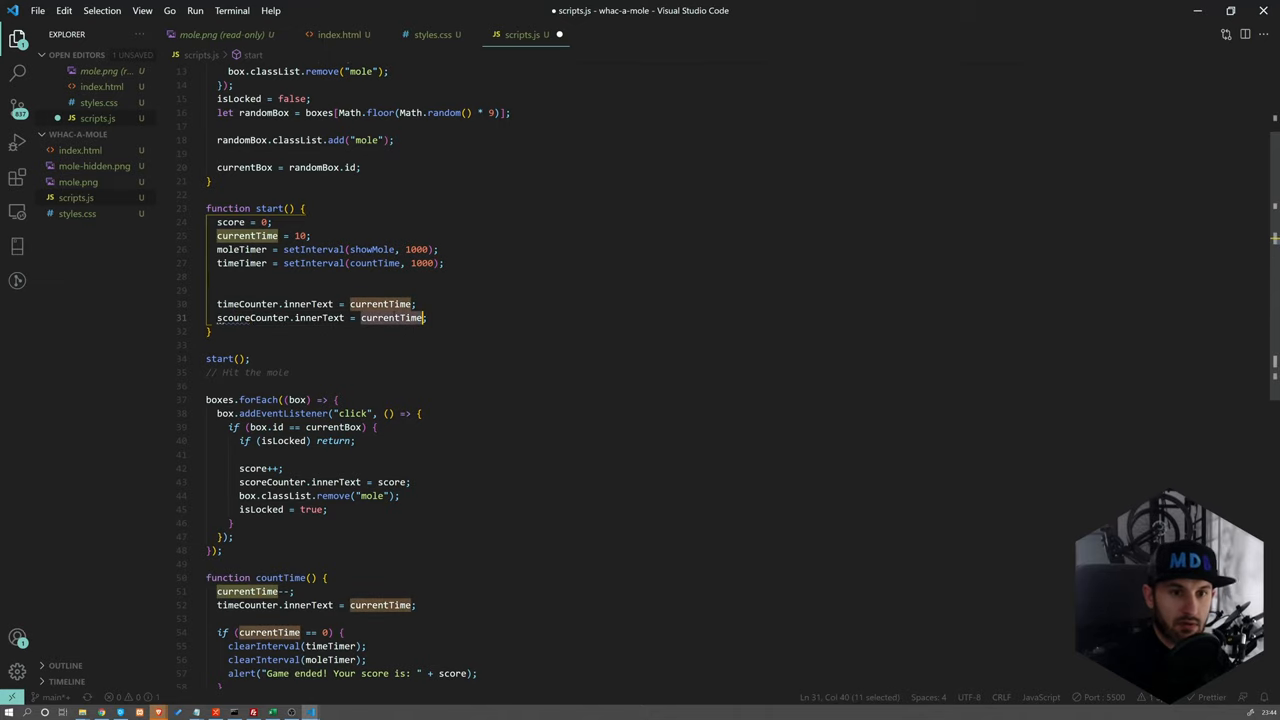
text(score)
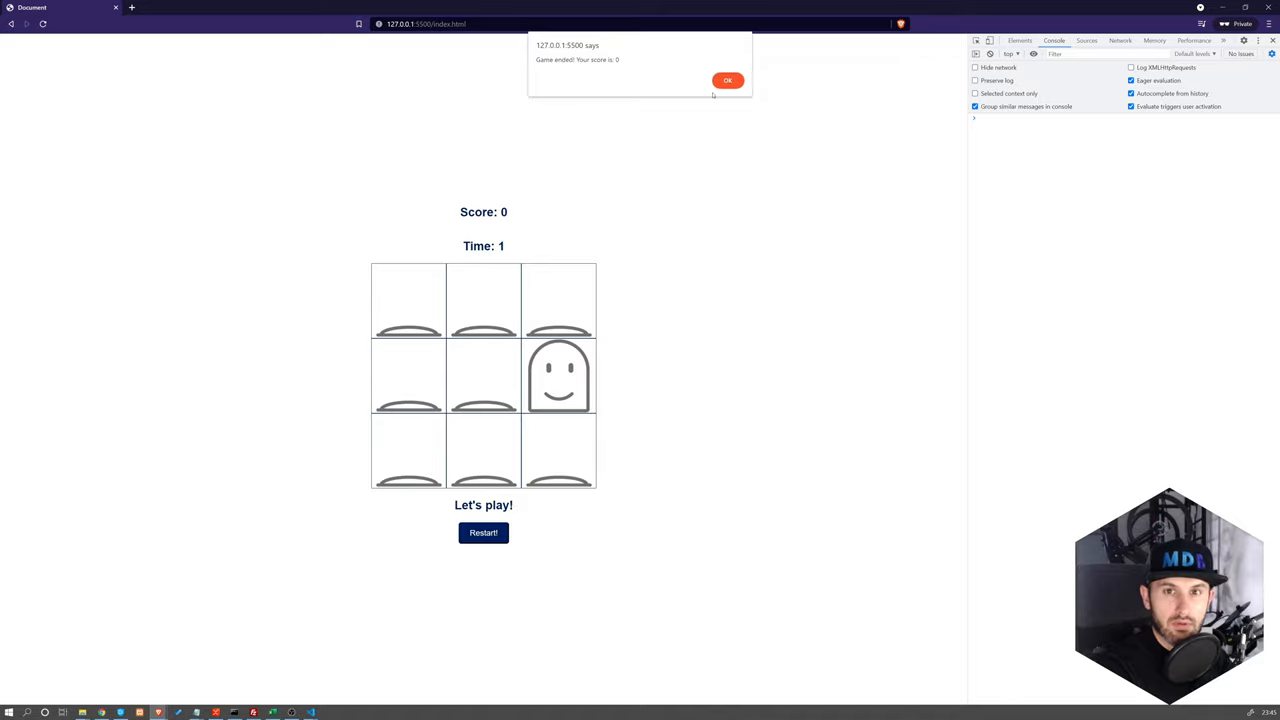
Acknowledge the 'Game ended! Your score is: 0' alert with OK
click(728, 80)
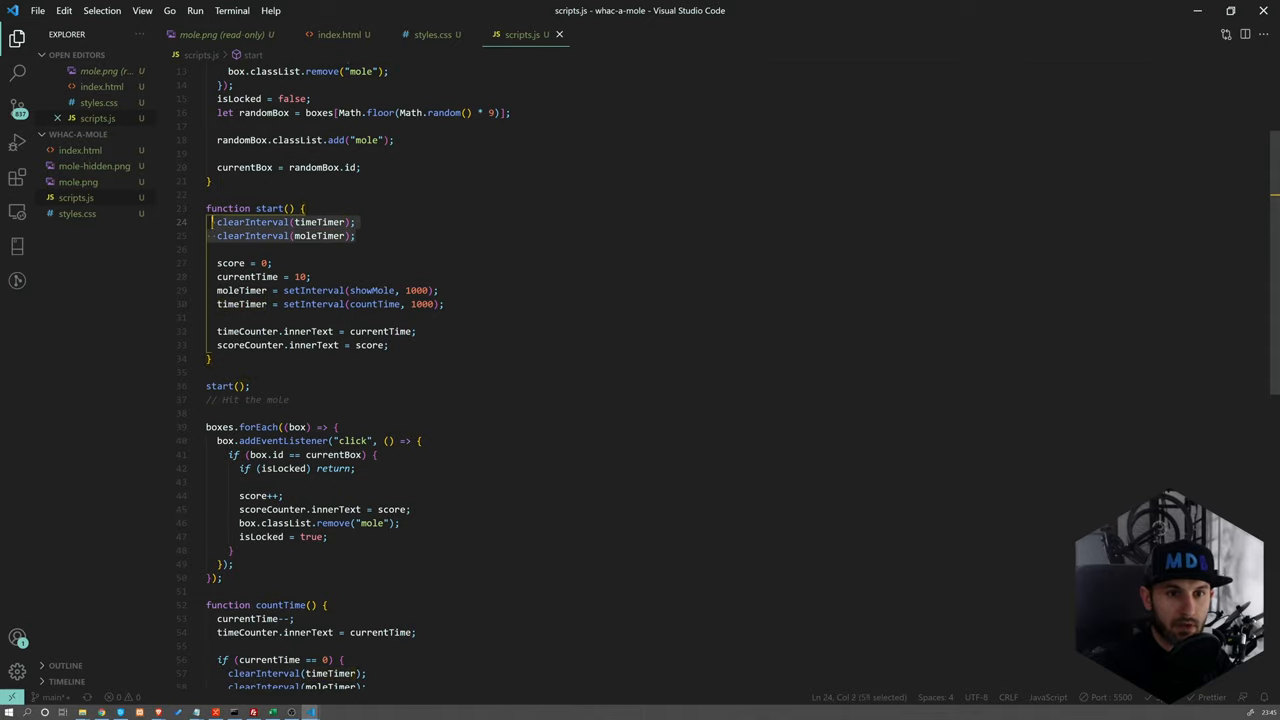
Move the clearInterval lines into a new restartGame() that calls start(), wired to the Restart click listener
key(Delete)
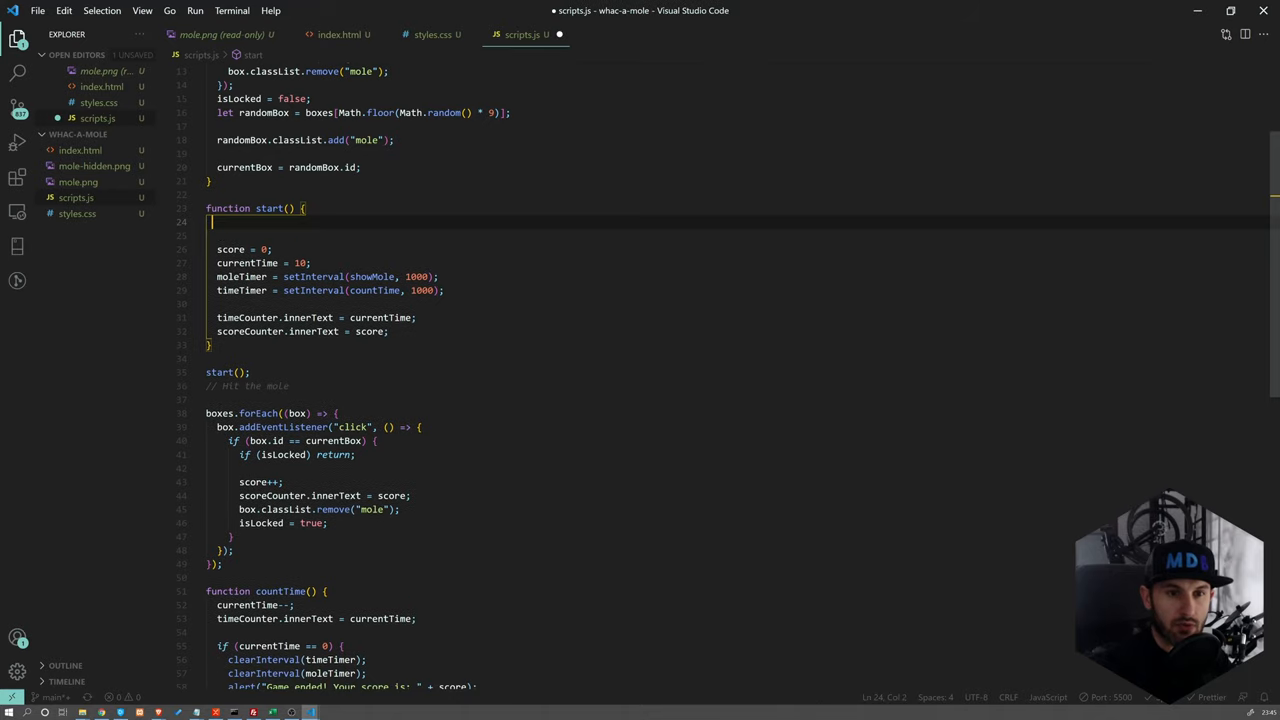
scroll(down, 3)
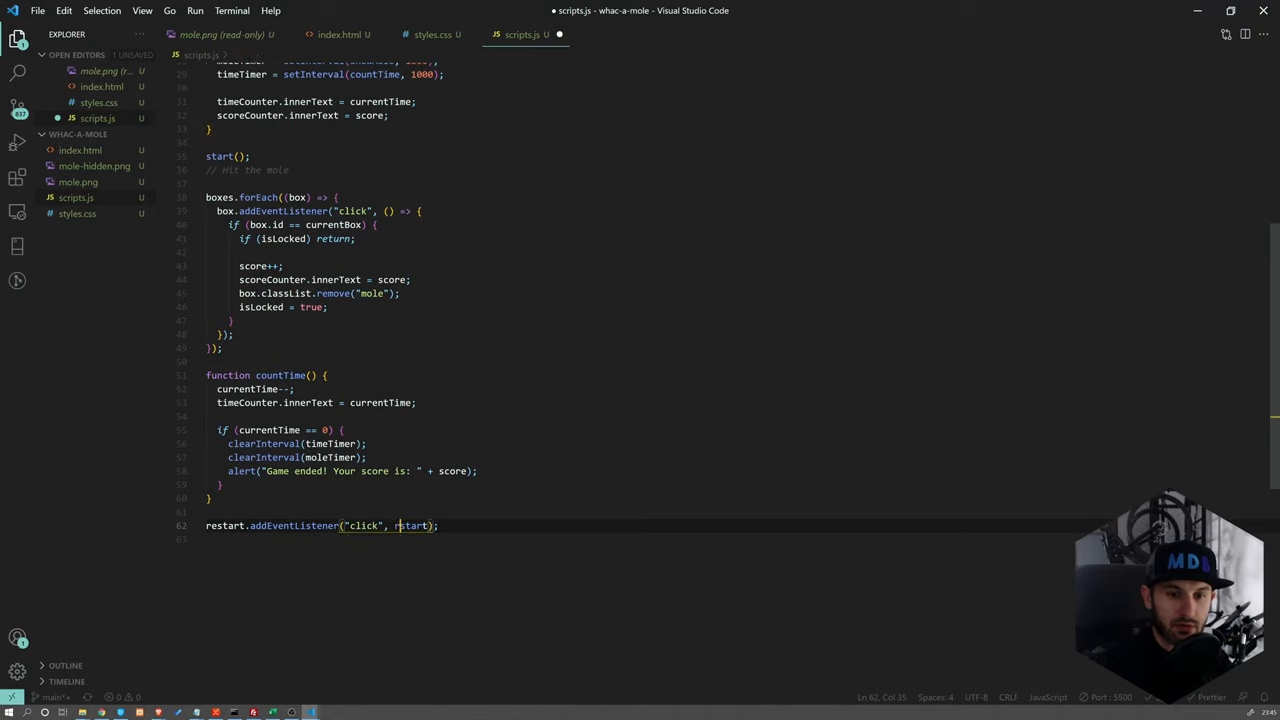
key(Ctrl+s)
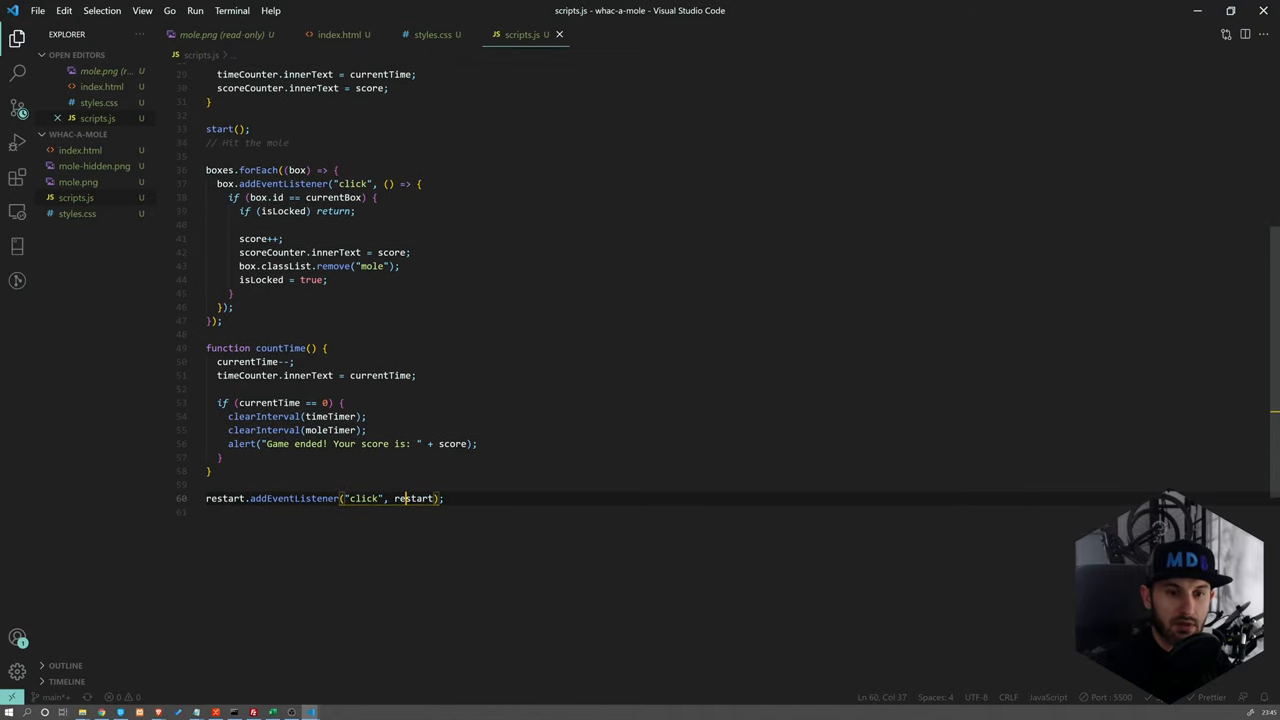
text(function restart() {)
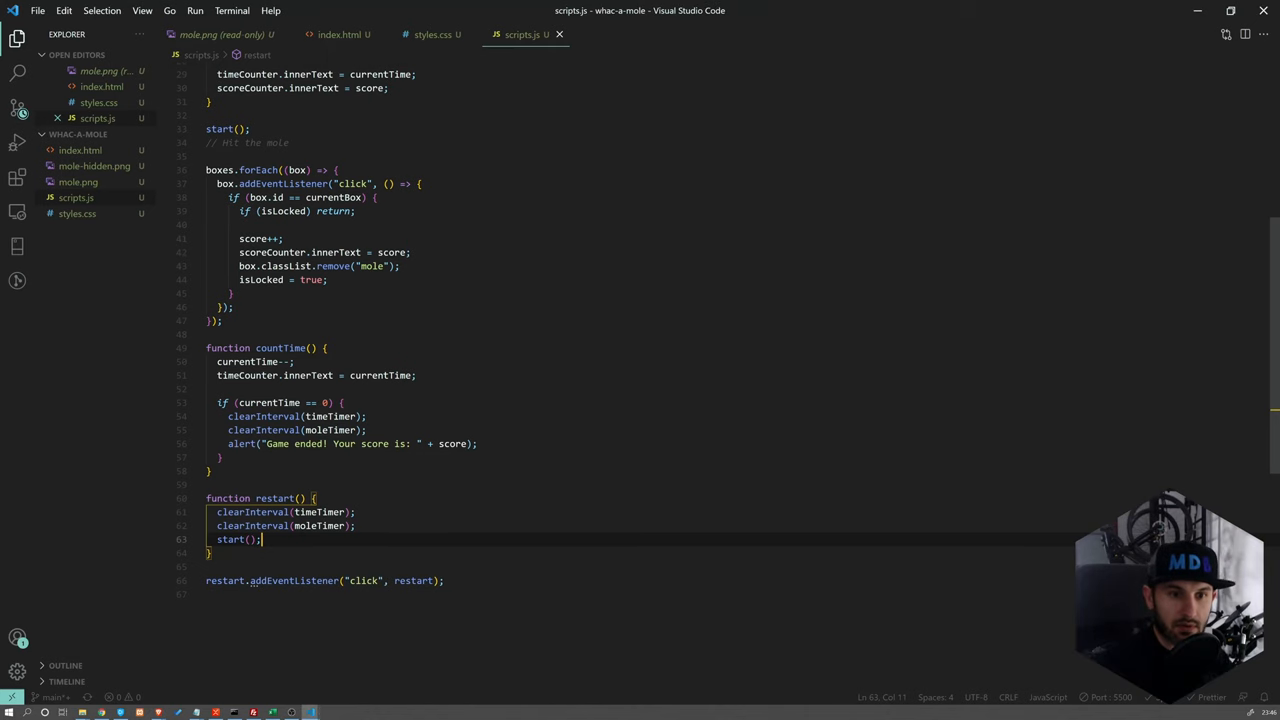
scroll(up, 3)
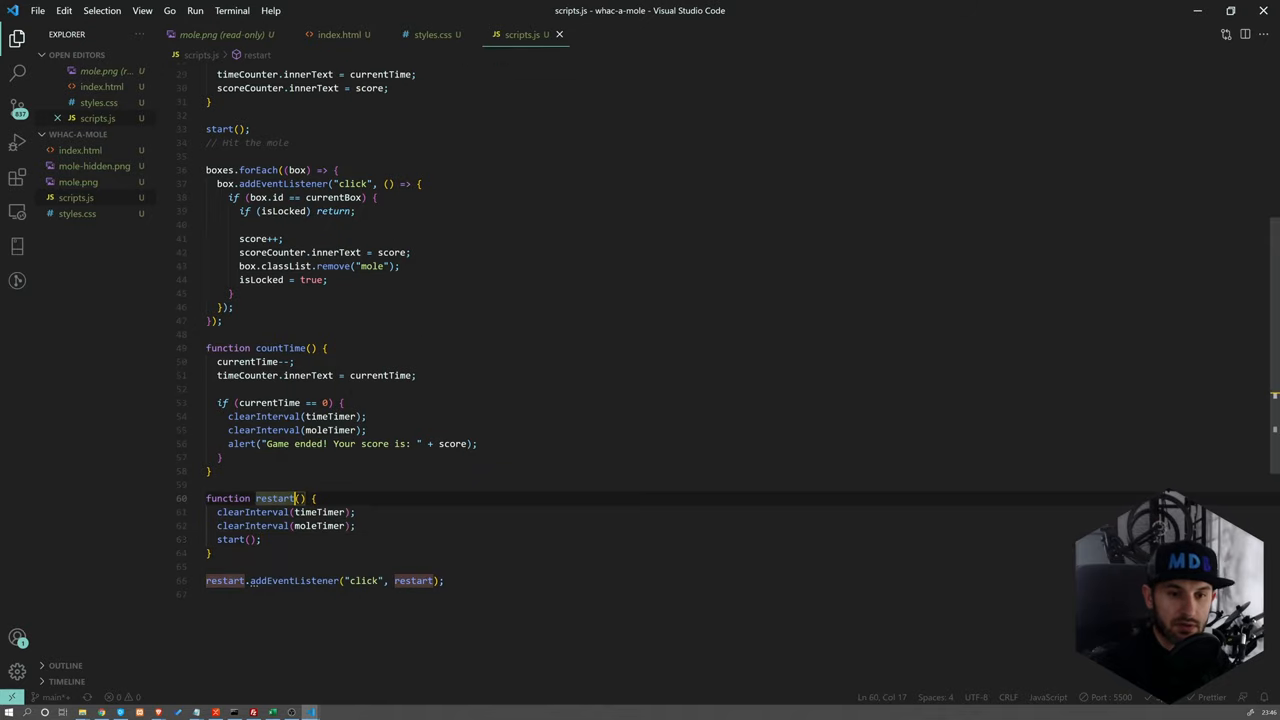
text(Game)
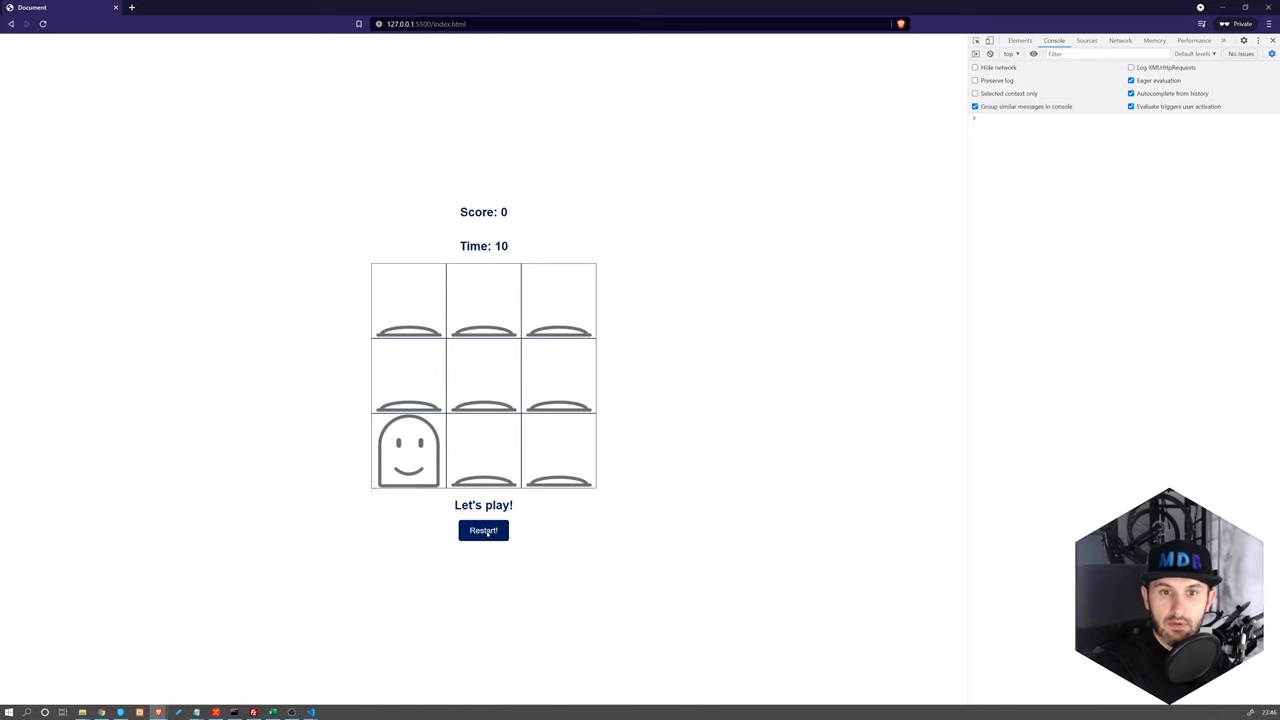
Restart the game, whack moles to reach score 10, then acknowledge the game-over alert
click(408, 460)
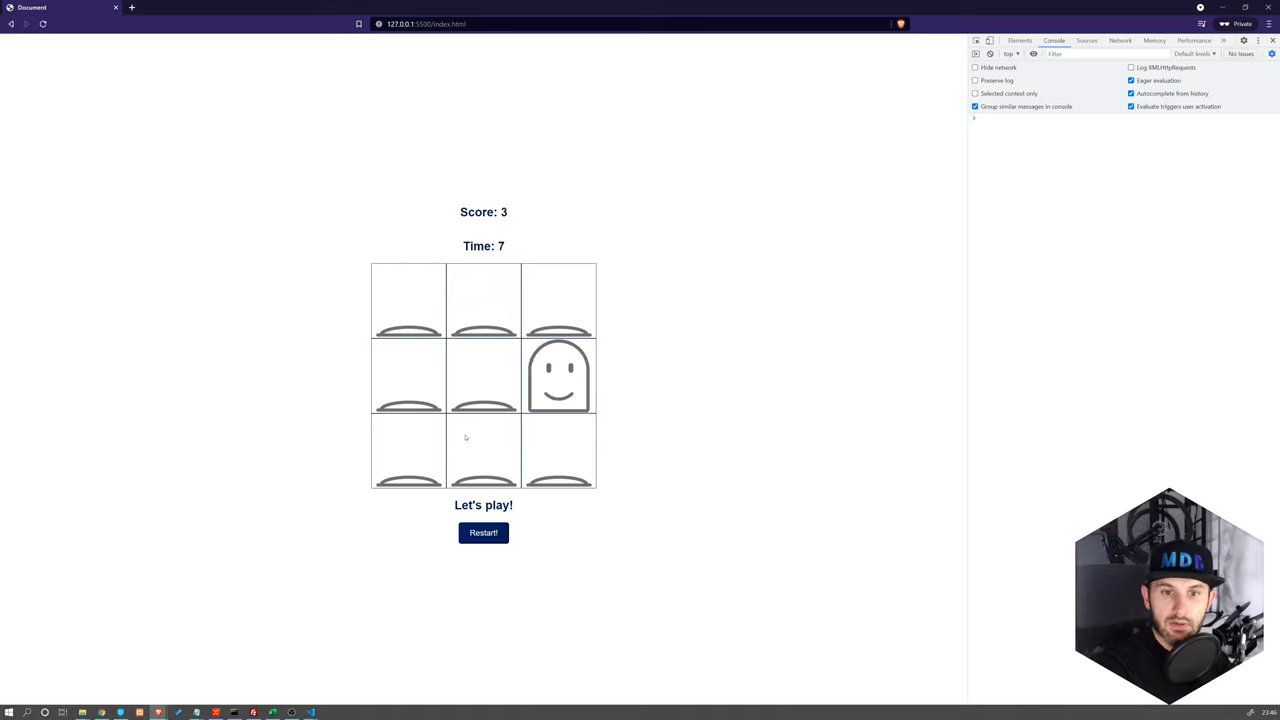
click(484, 532)
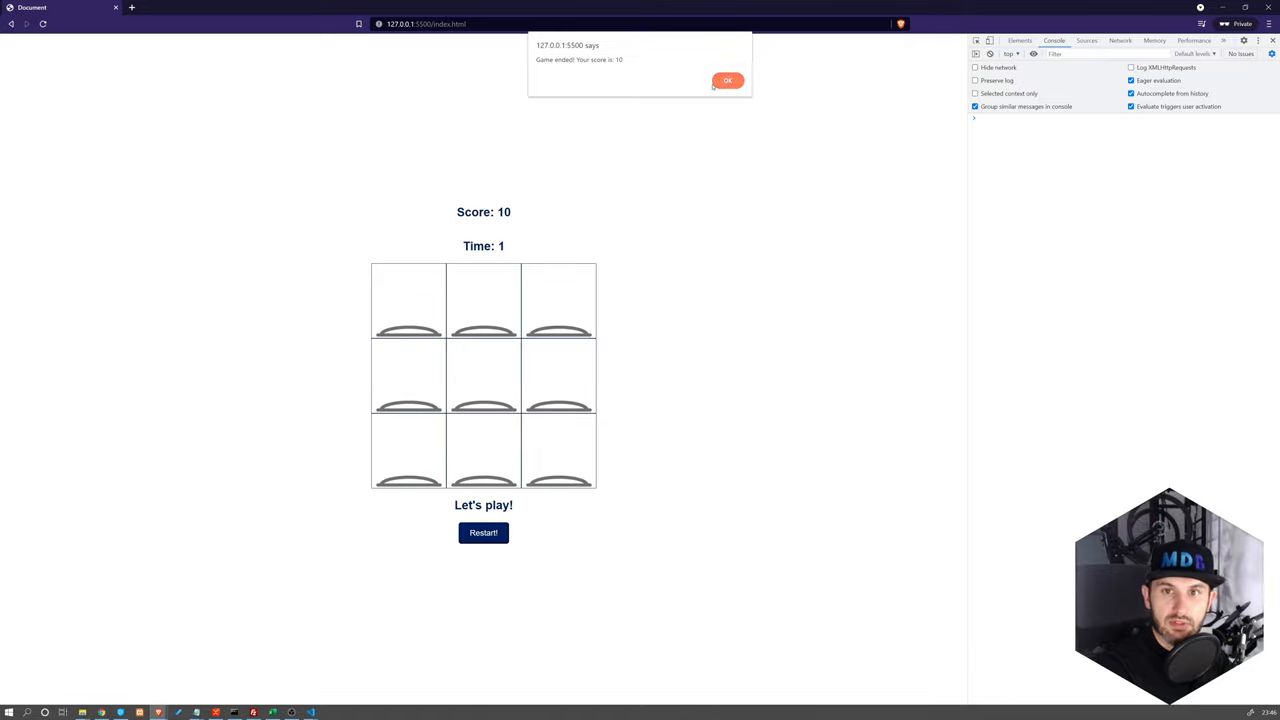
click(726, 80)
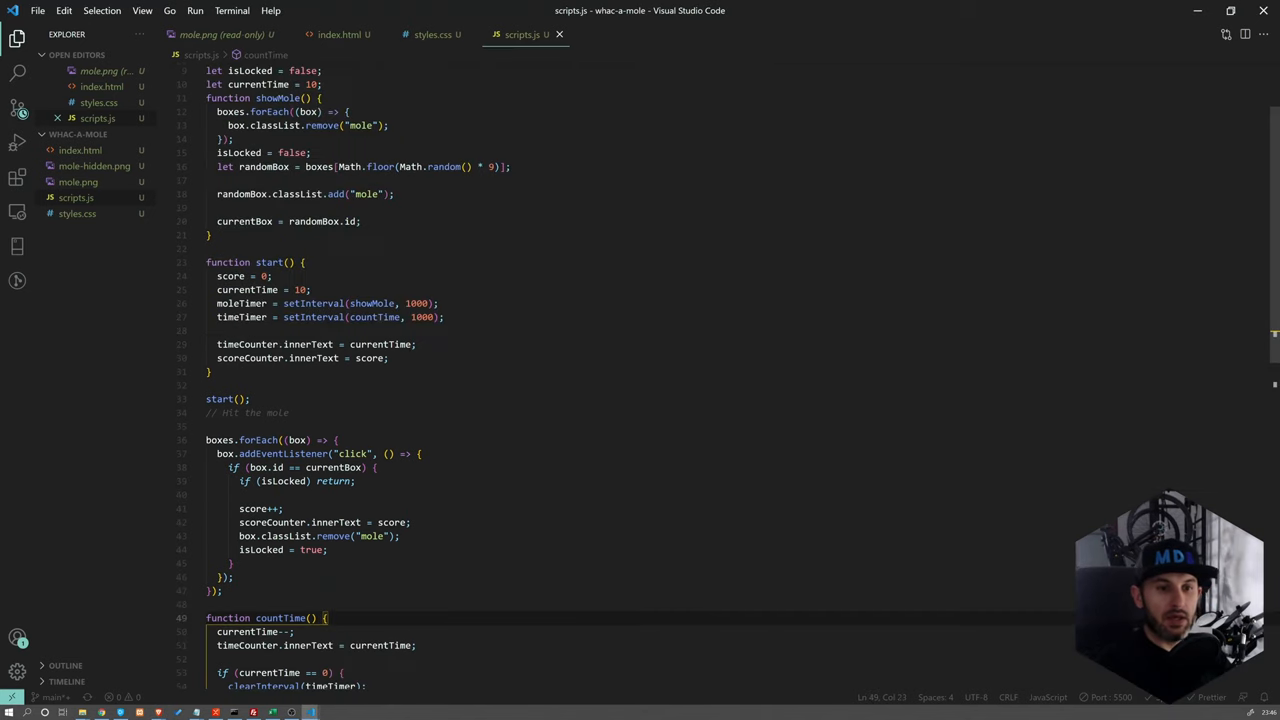
Review the restartGame function and scroll back up to start()
scroll(down, 3)
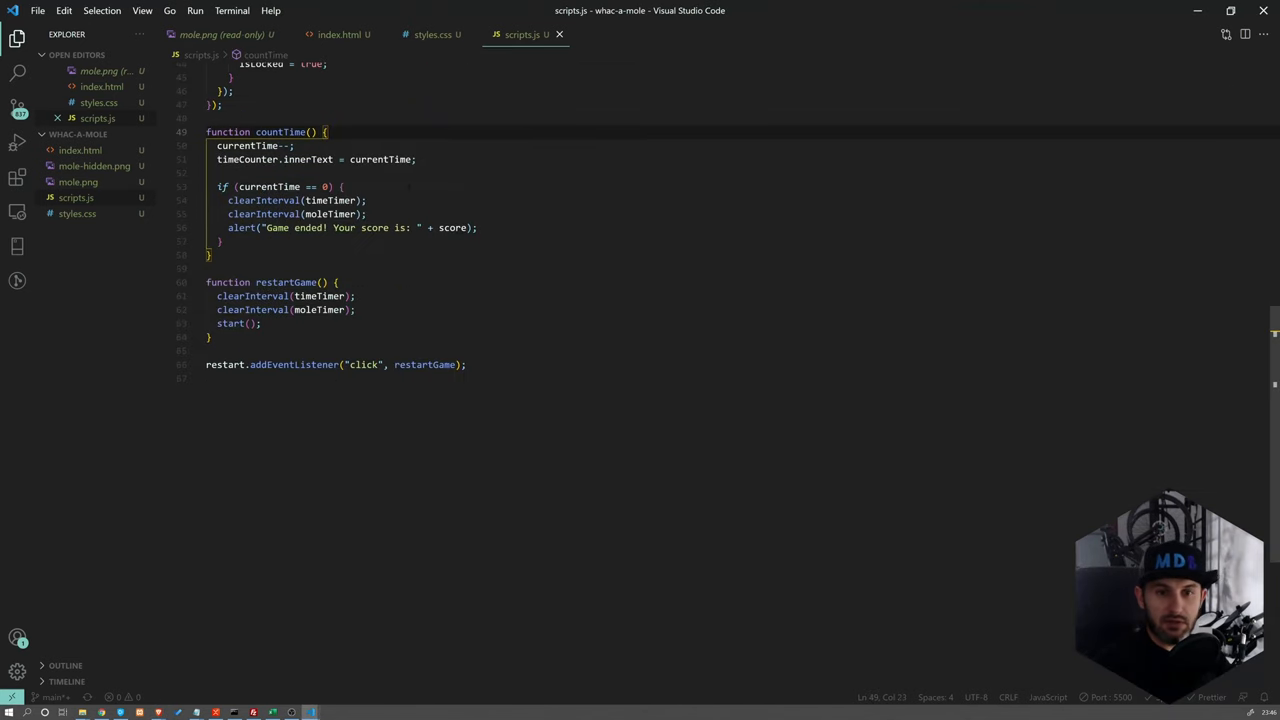
scroll(up, 3)
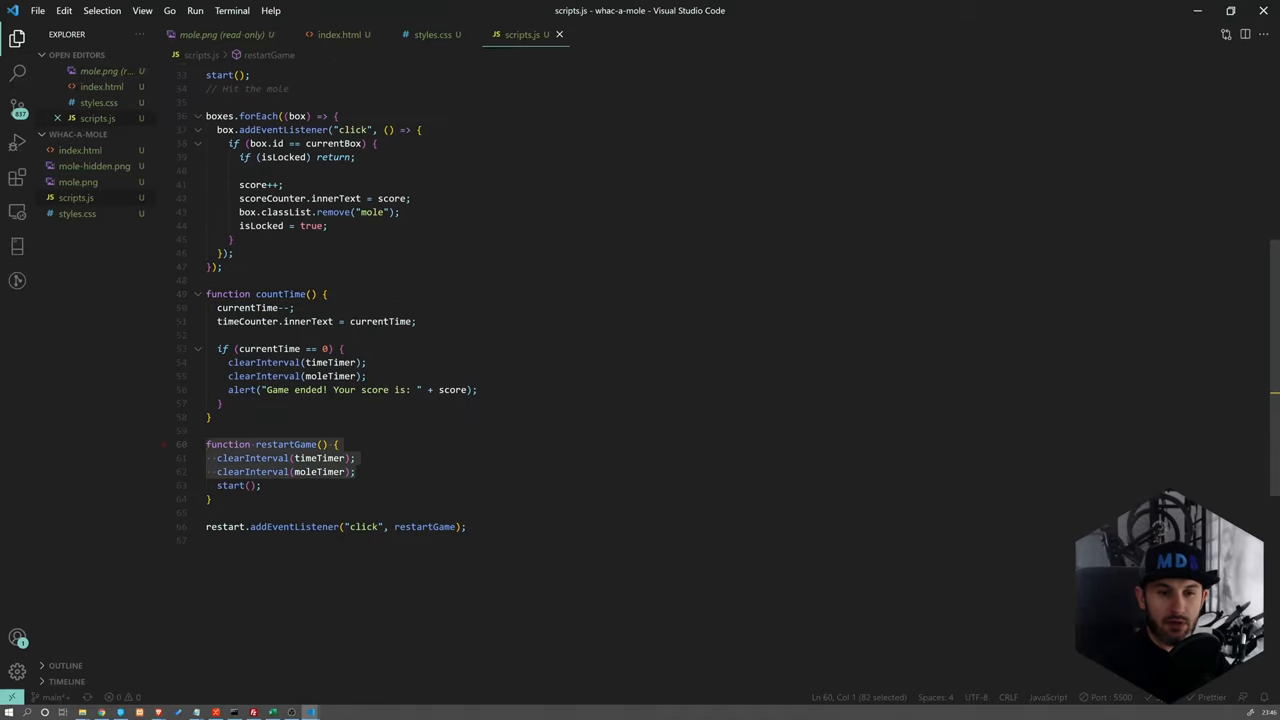
click(340, 444)
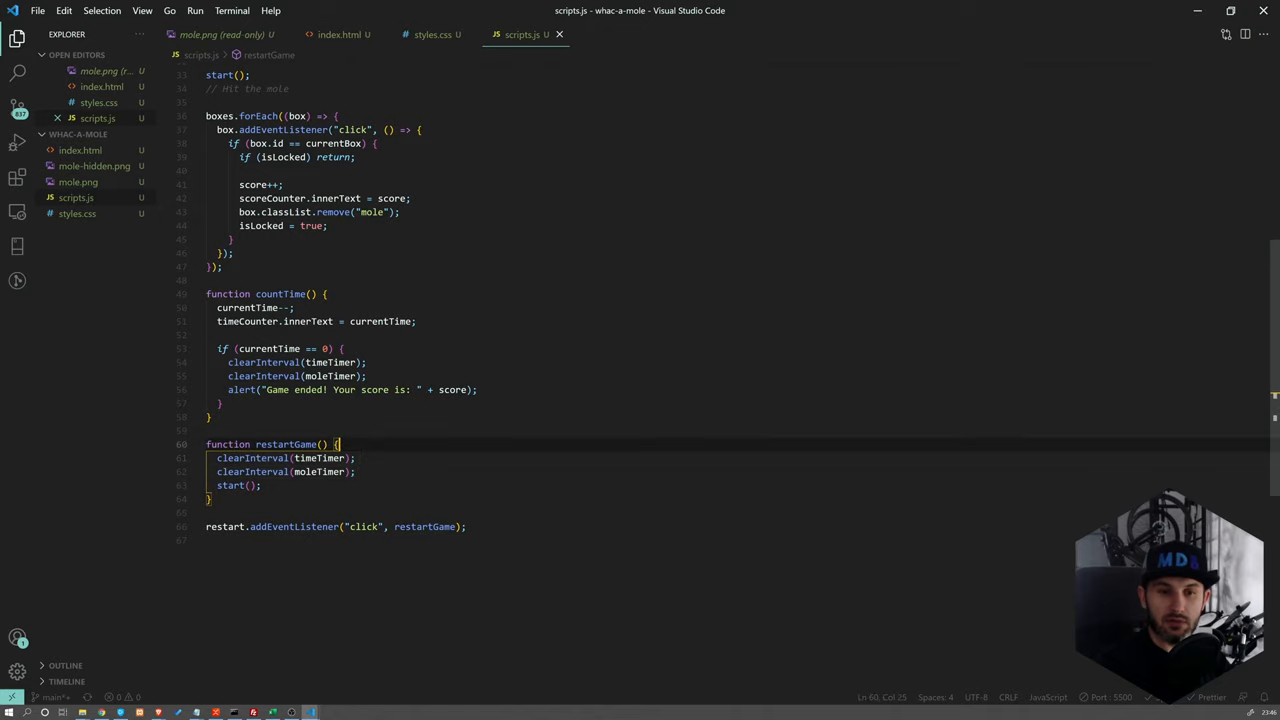
scroll(up, 3)
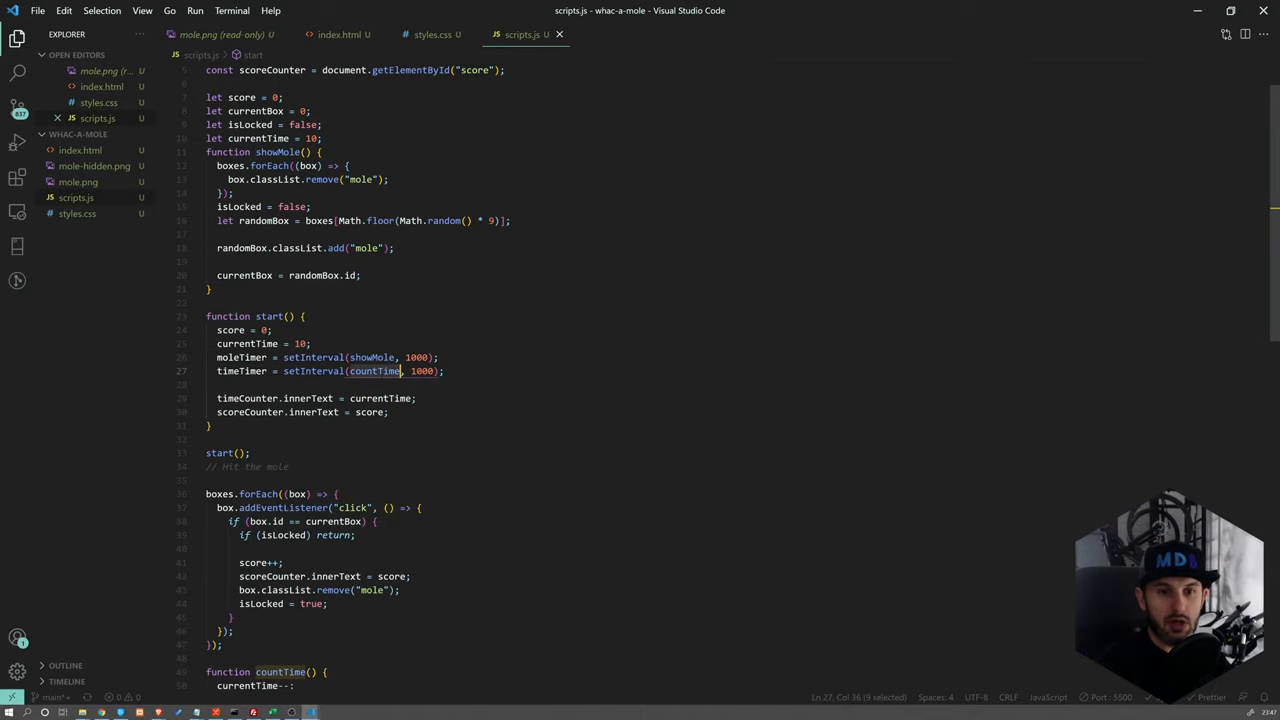
Change the showMole setInterval in start() from 1000 to 5000 milliseconds
click(374, 356)
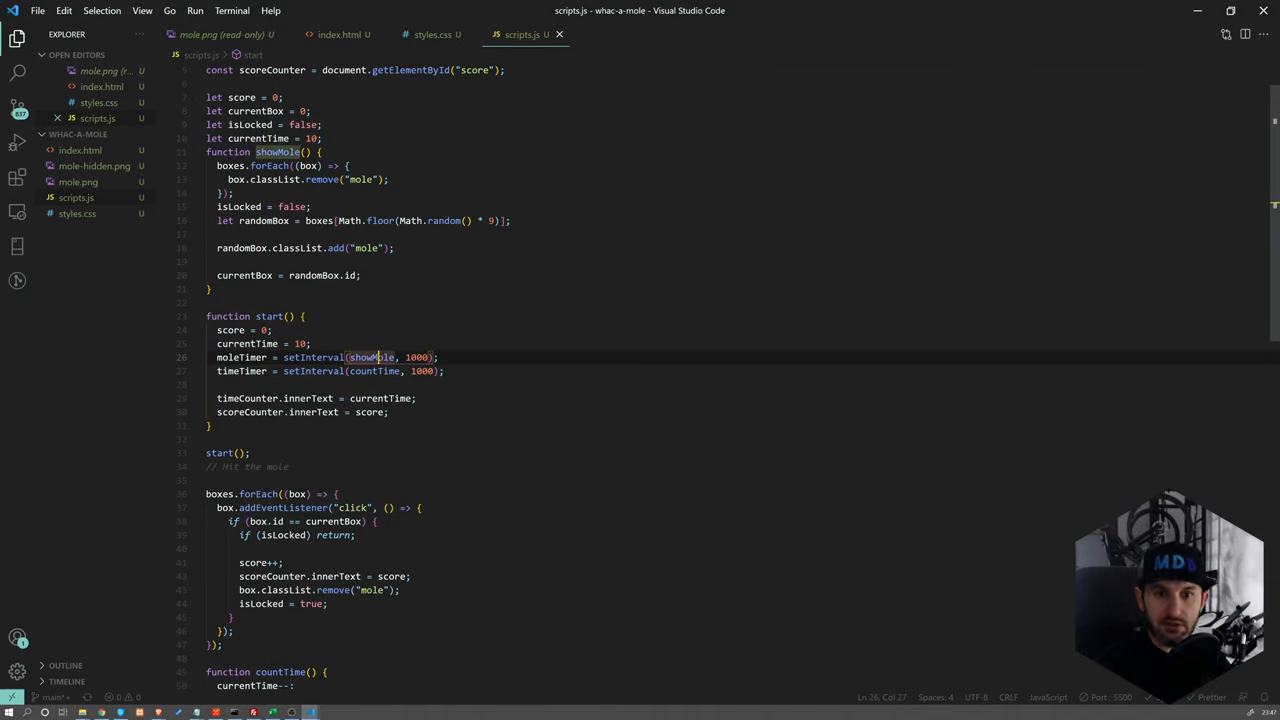
double_click(372, 356)
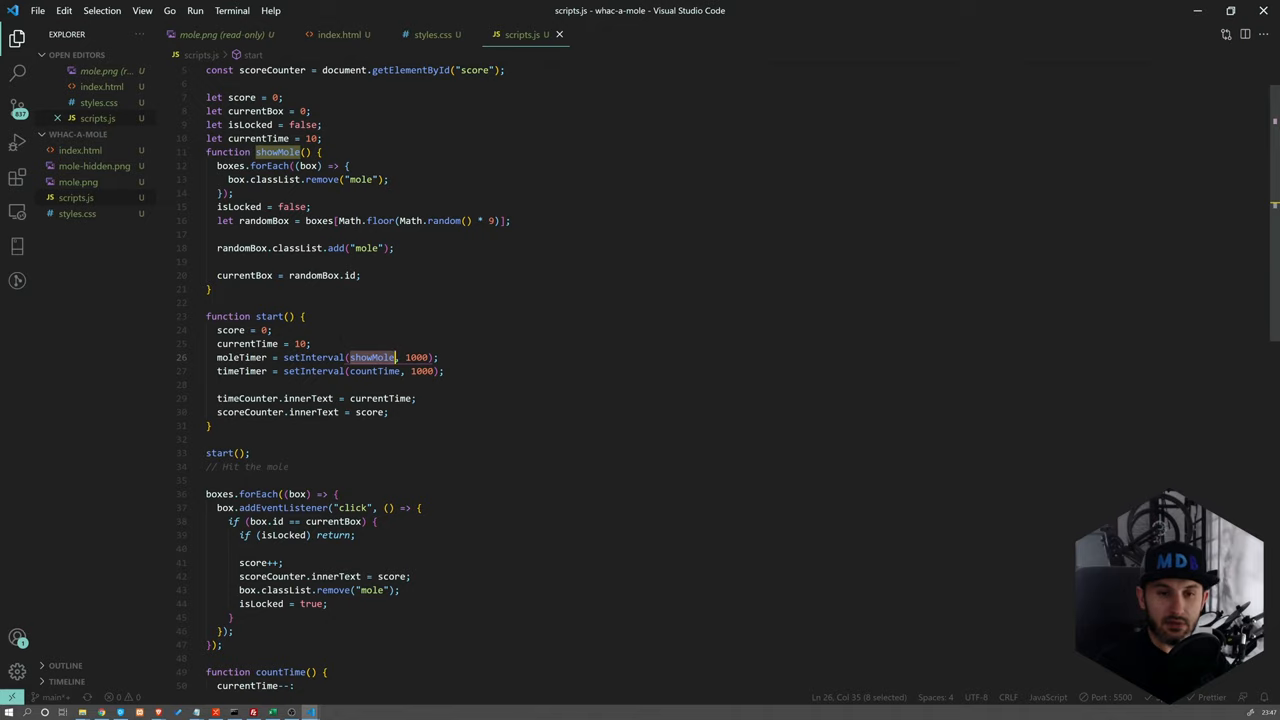
click(372, 356)
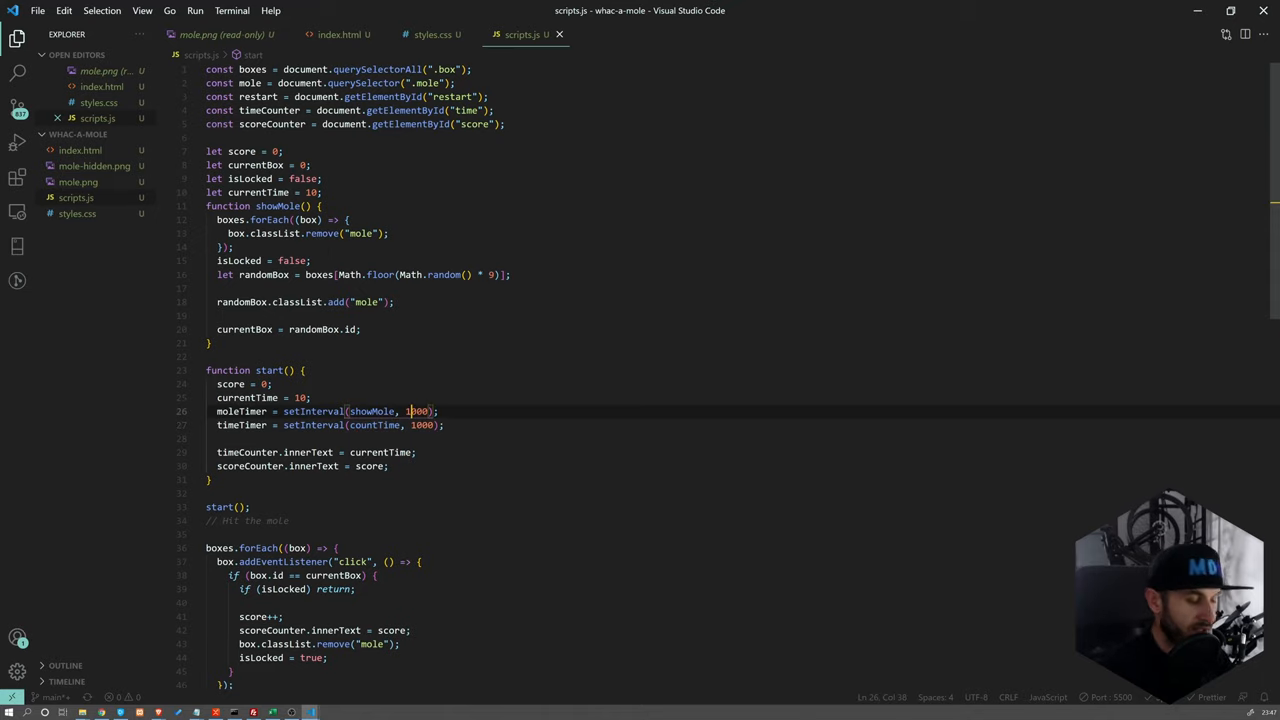
text(5000)
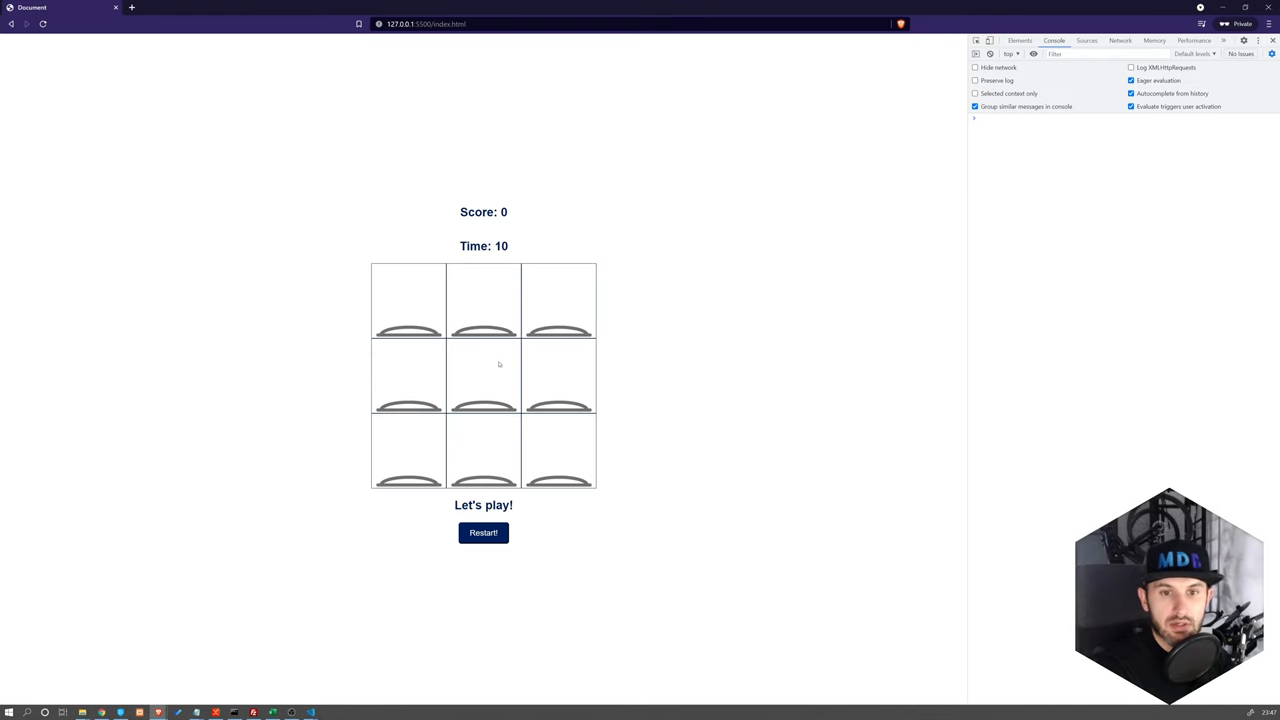
Start a fresh round and whack the first mole to bring the score to 1
click(484, 378)
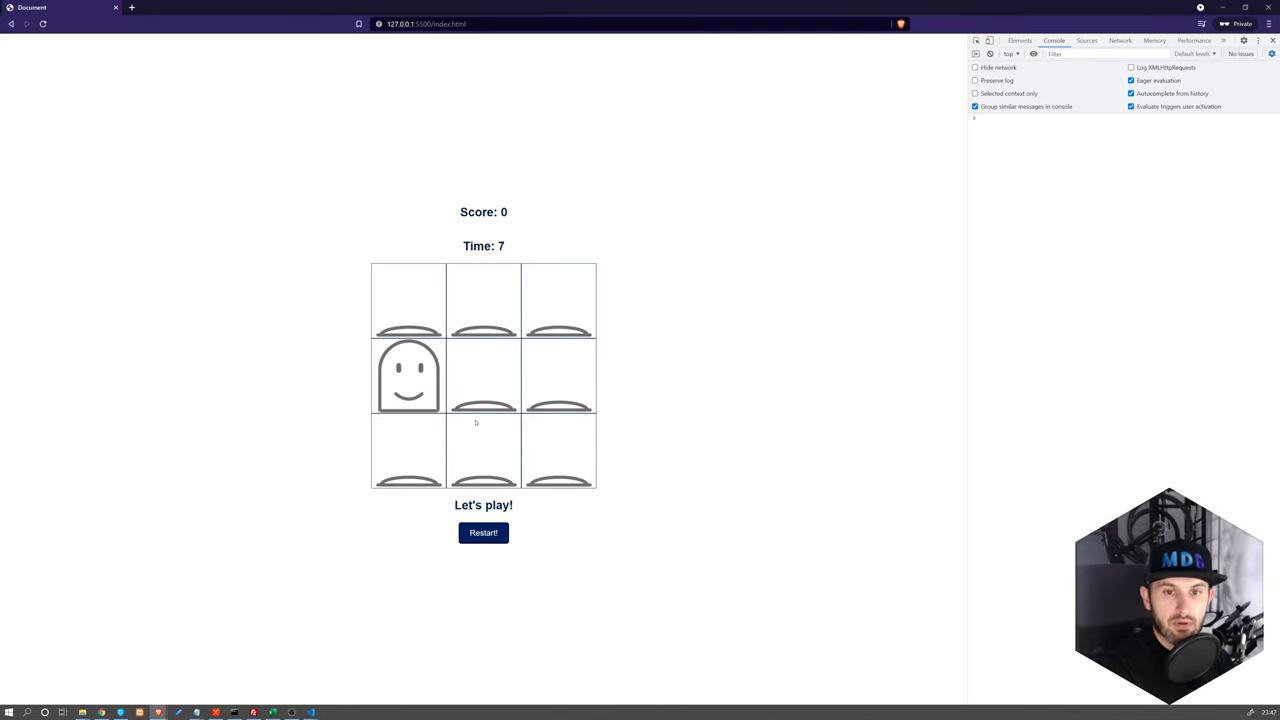
click(406, 376)
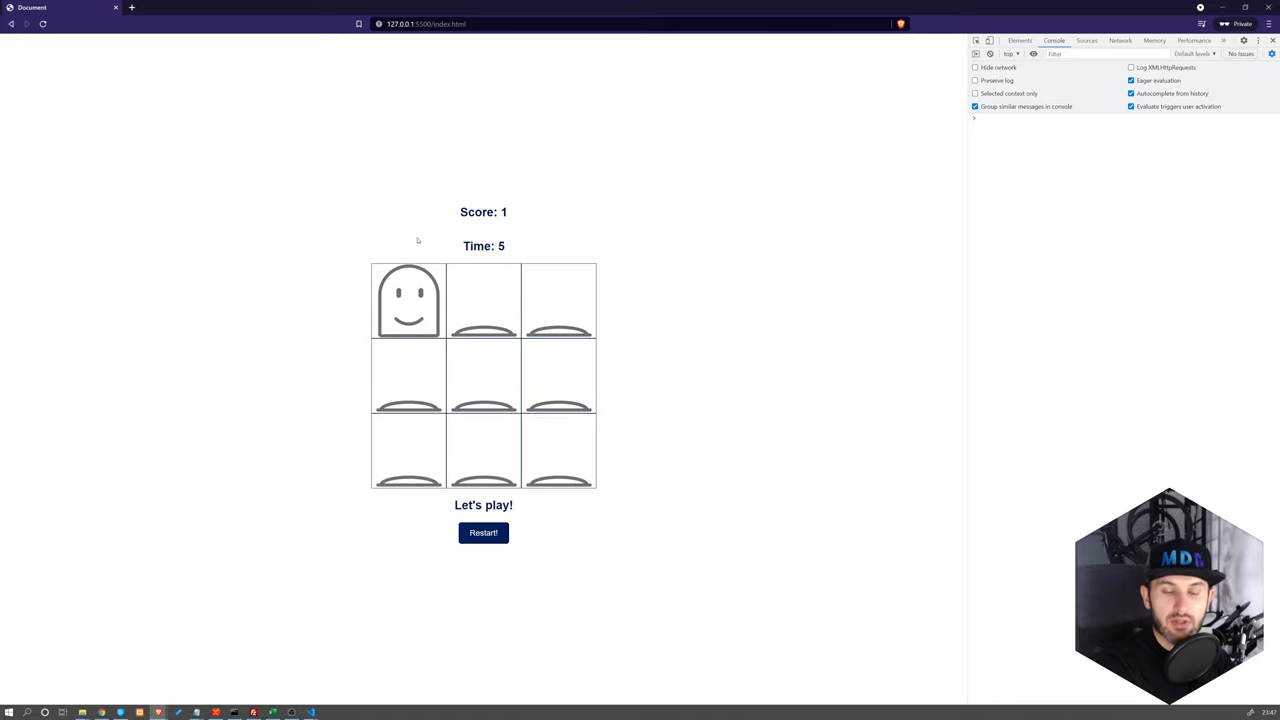